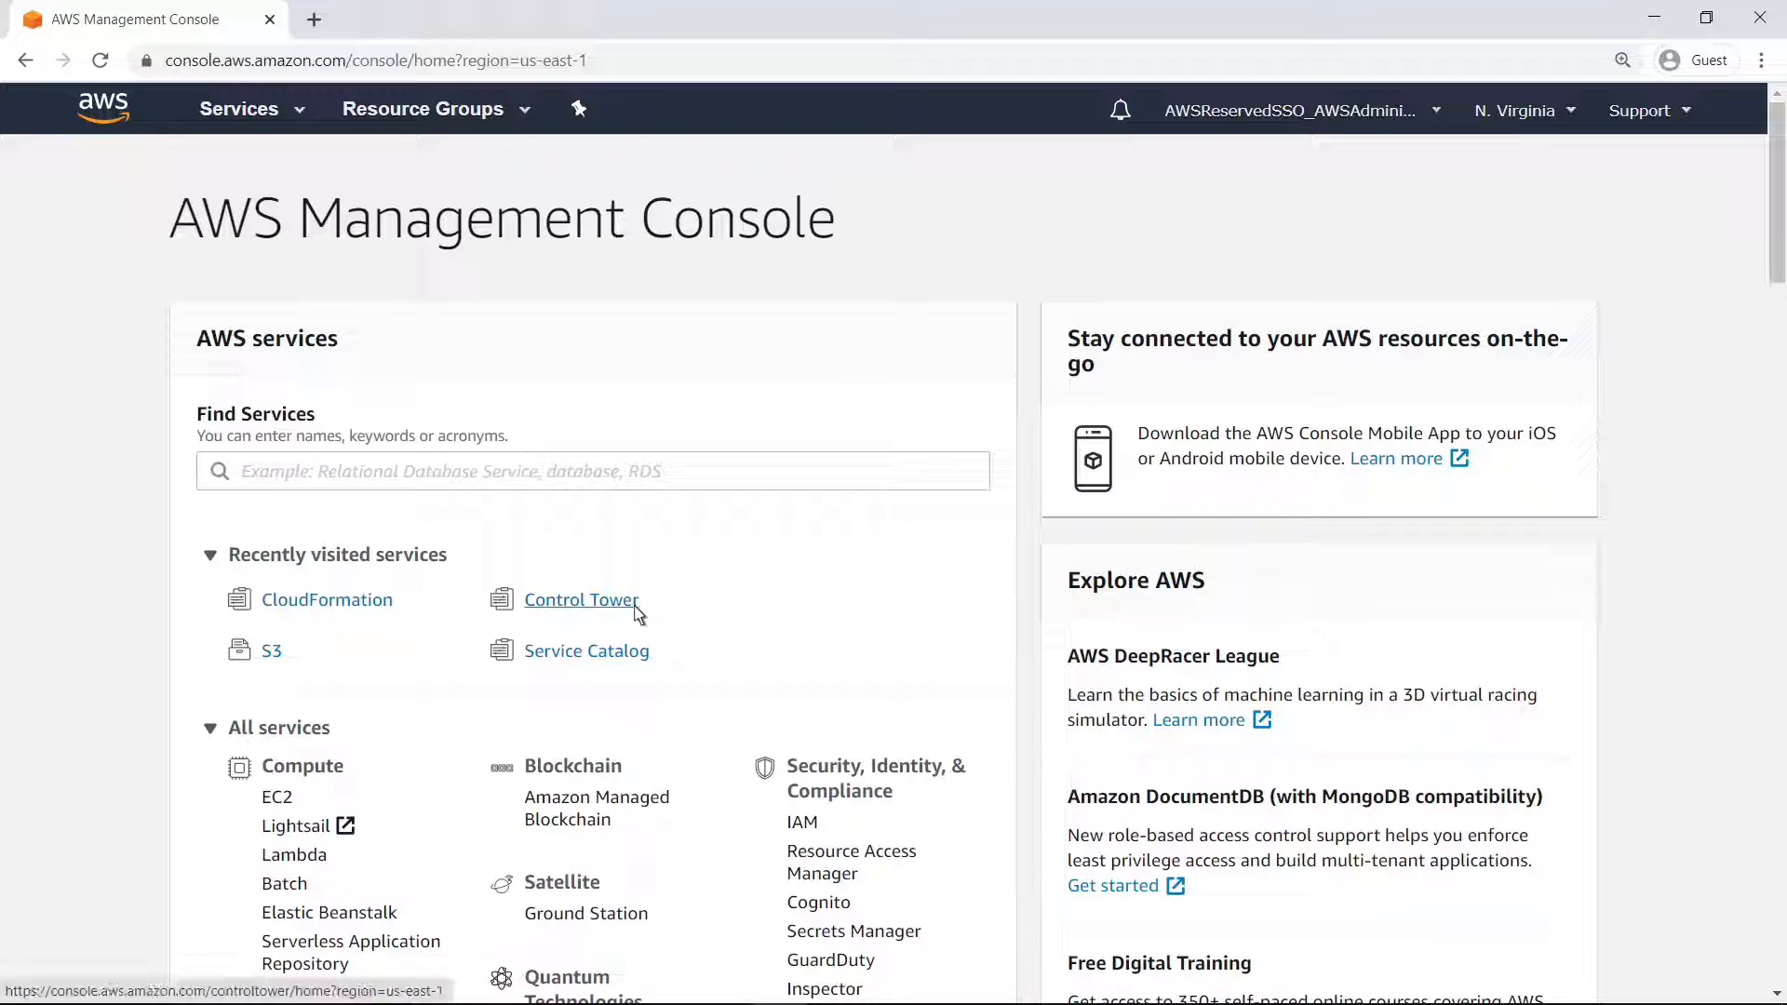
# Review the accounts enrolled in the Control Tower landing zone, then go to this account's Service Quotas.
pyautogui.click(581, 600)
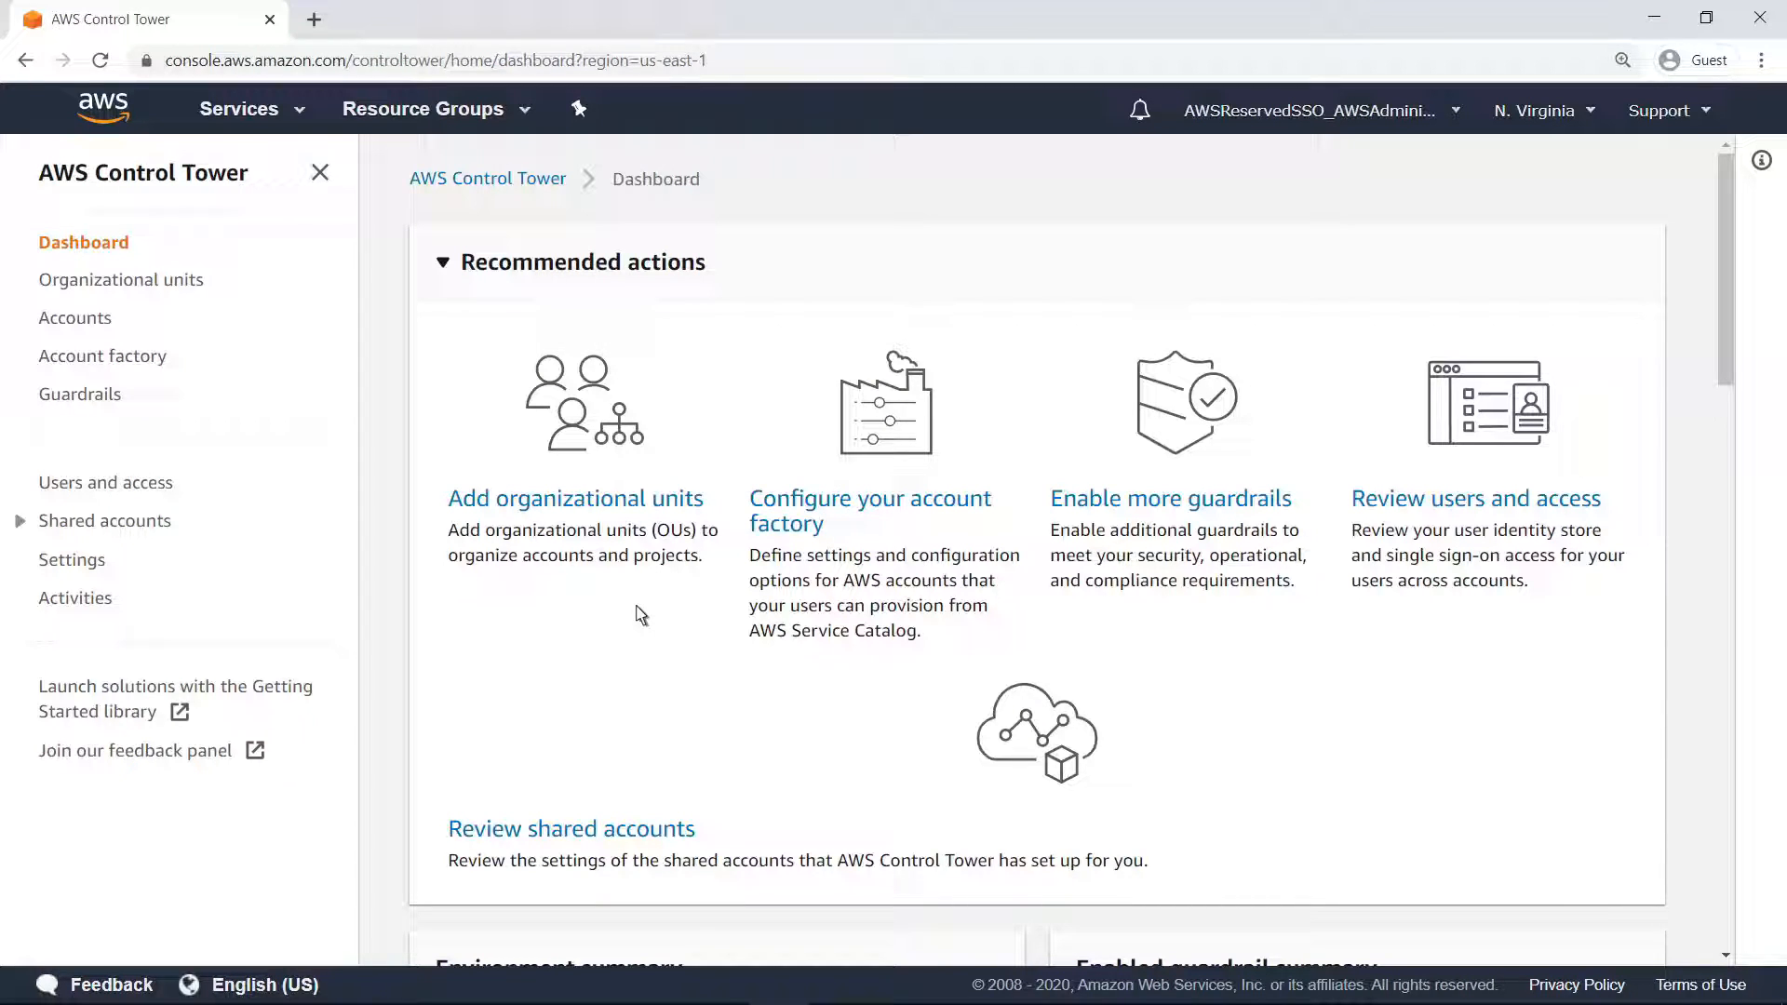
pyautogui.moveTo(200, 378)
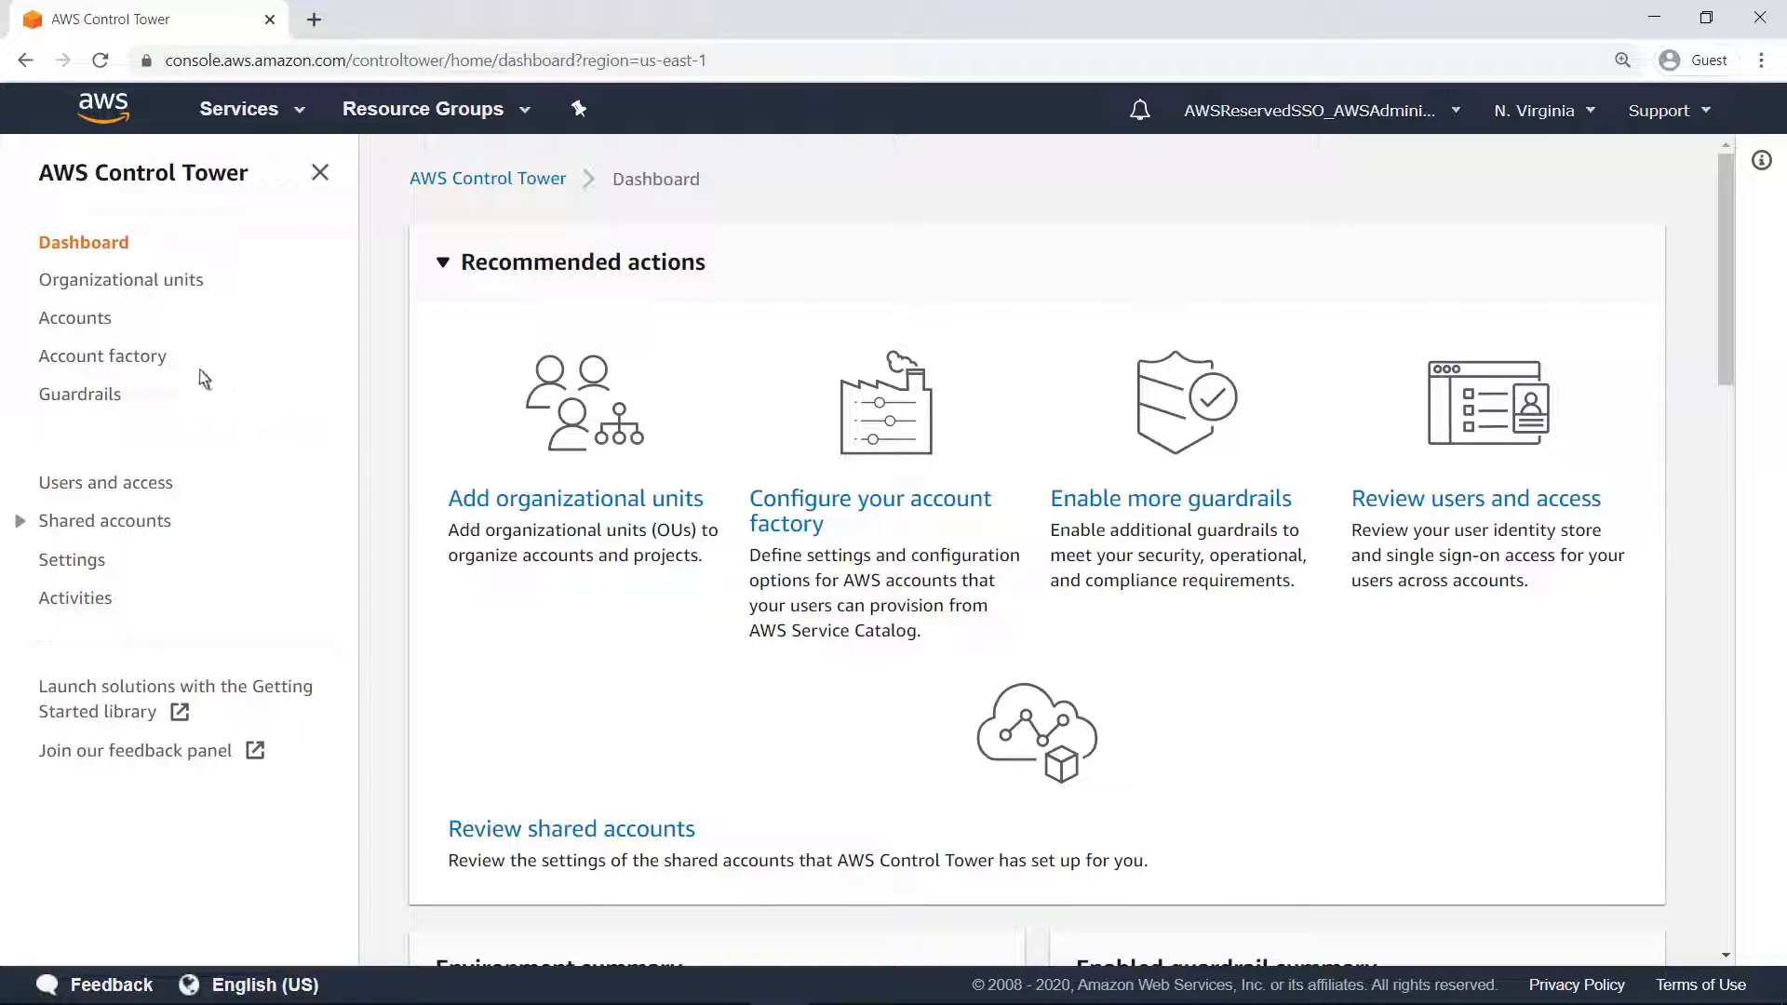
pyautogui.click(74, 317)
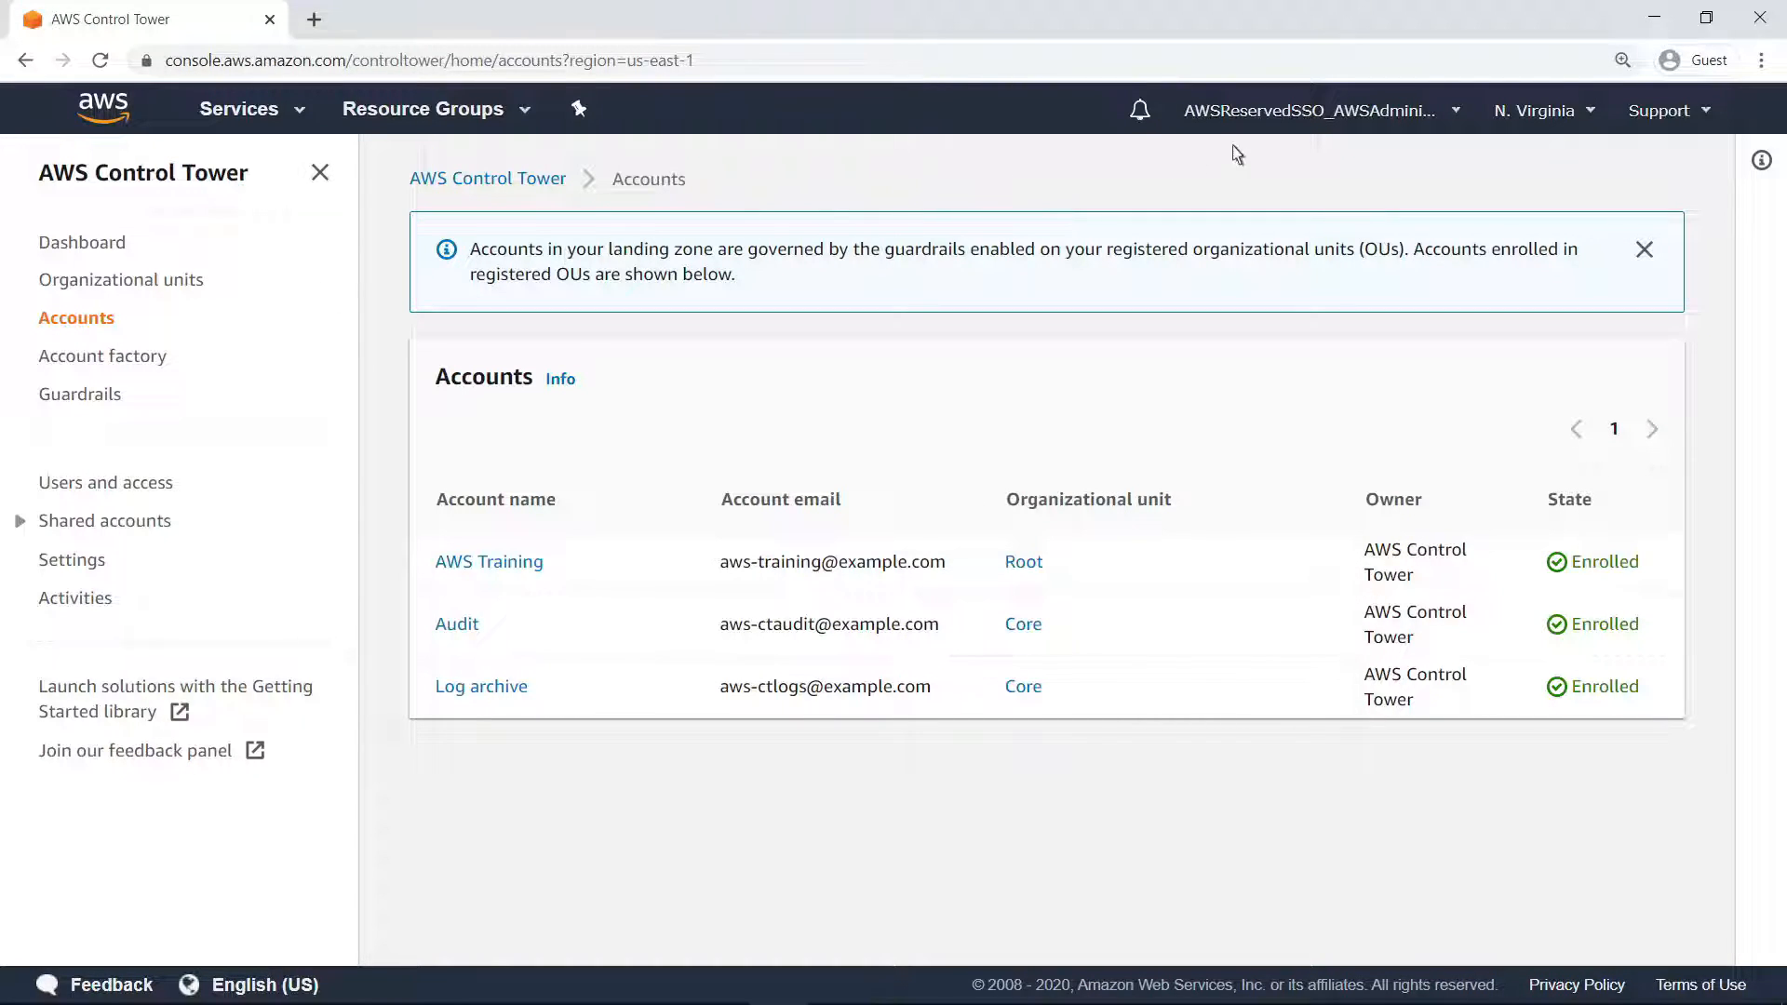
pyautogui.click(1320, 110)
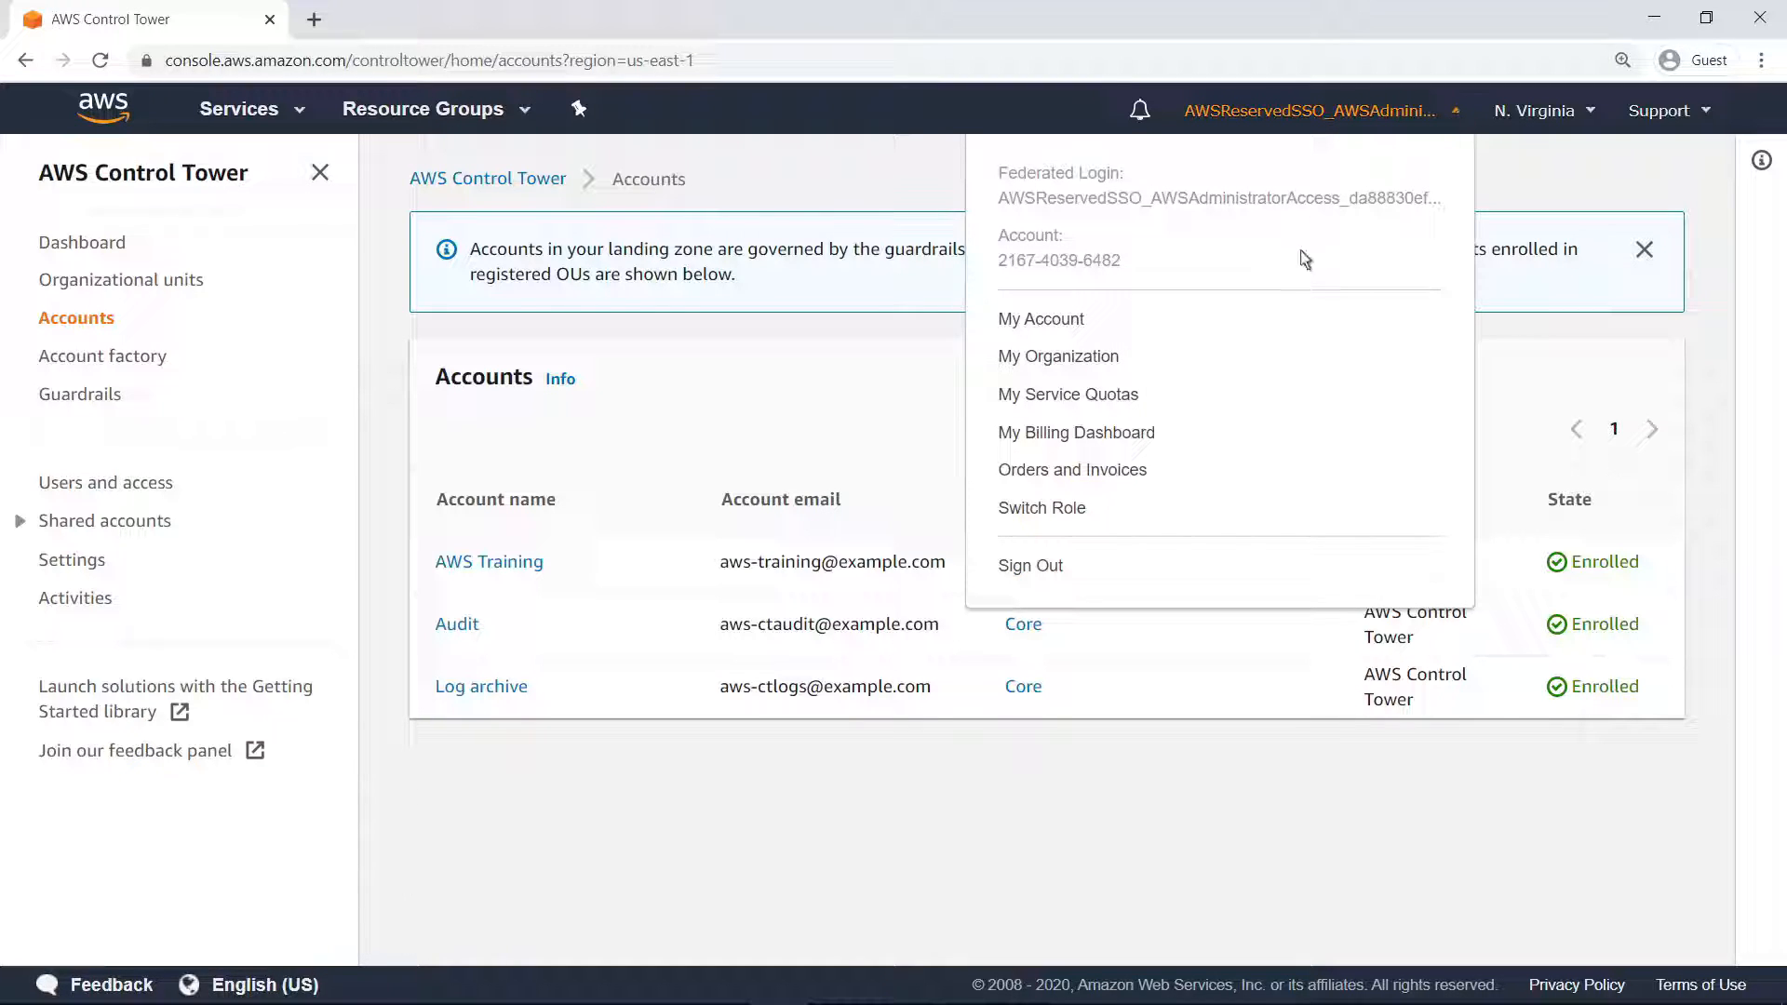
pyautogui.click(1068, 394)
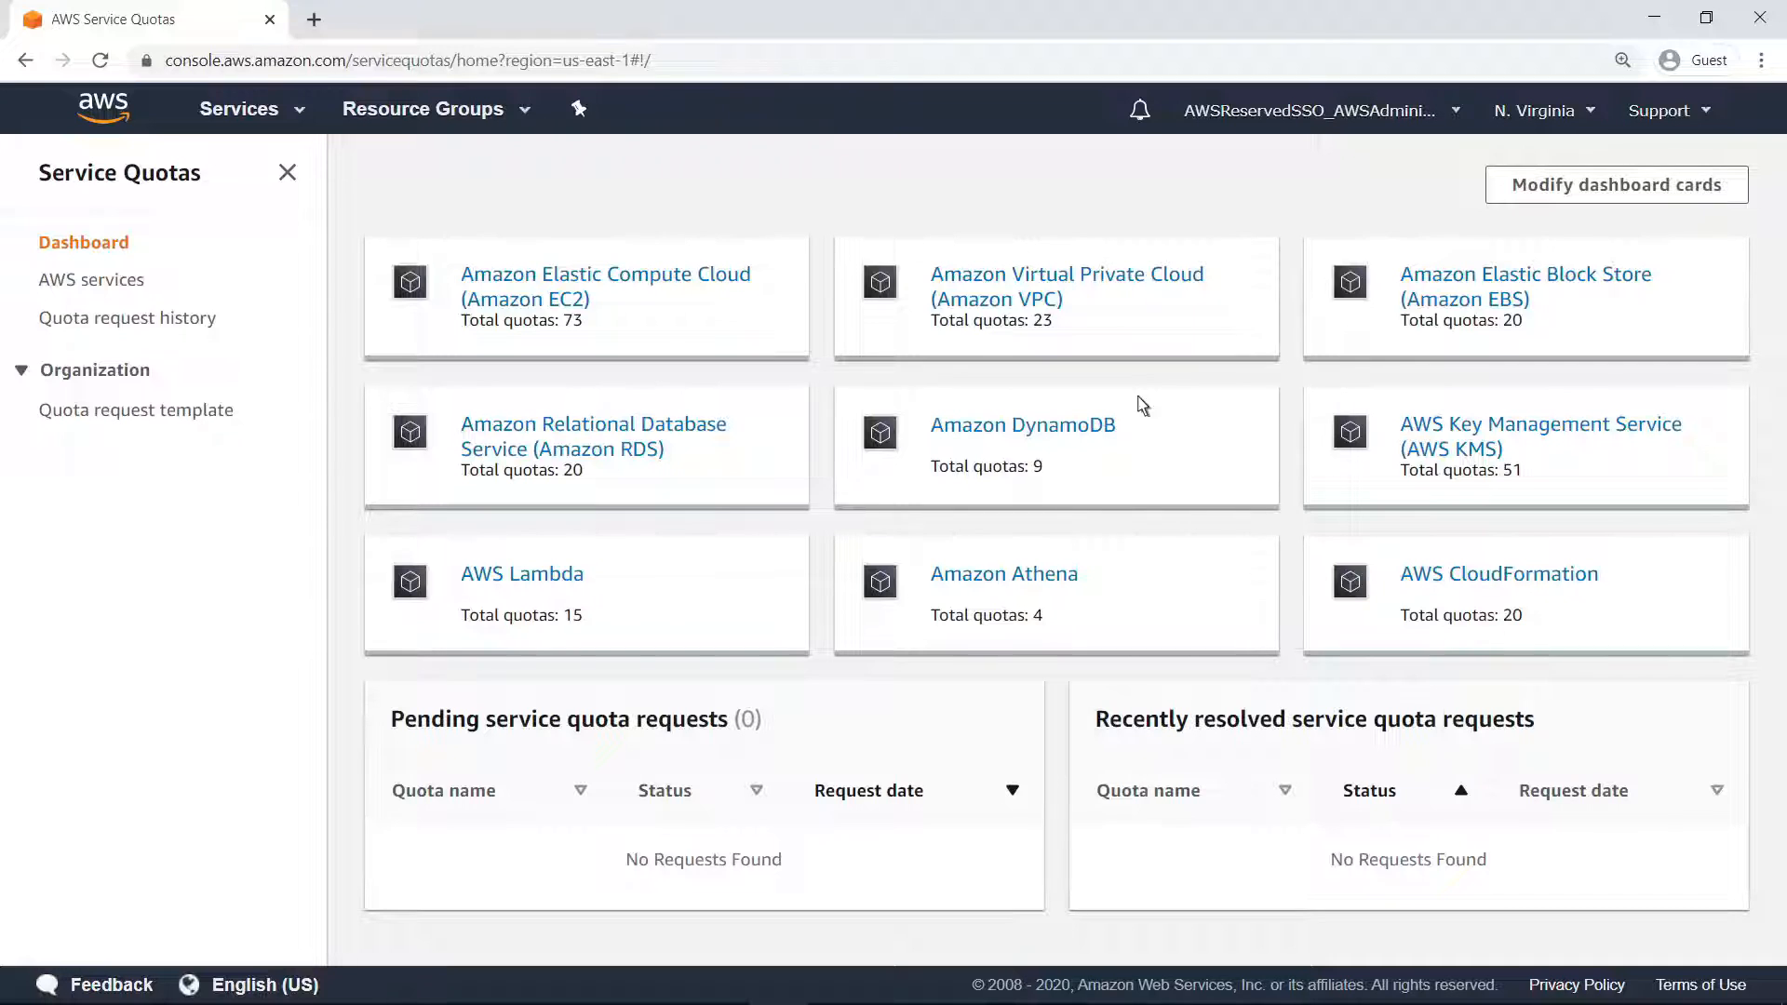
pyautogui.moveTo(670, 560)
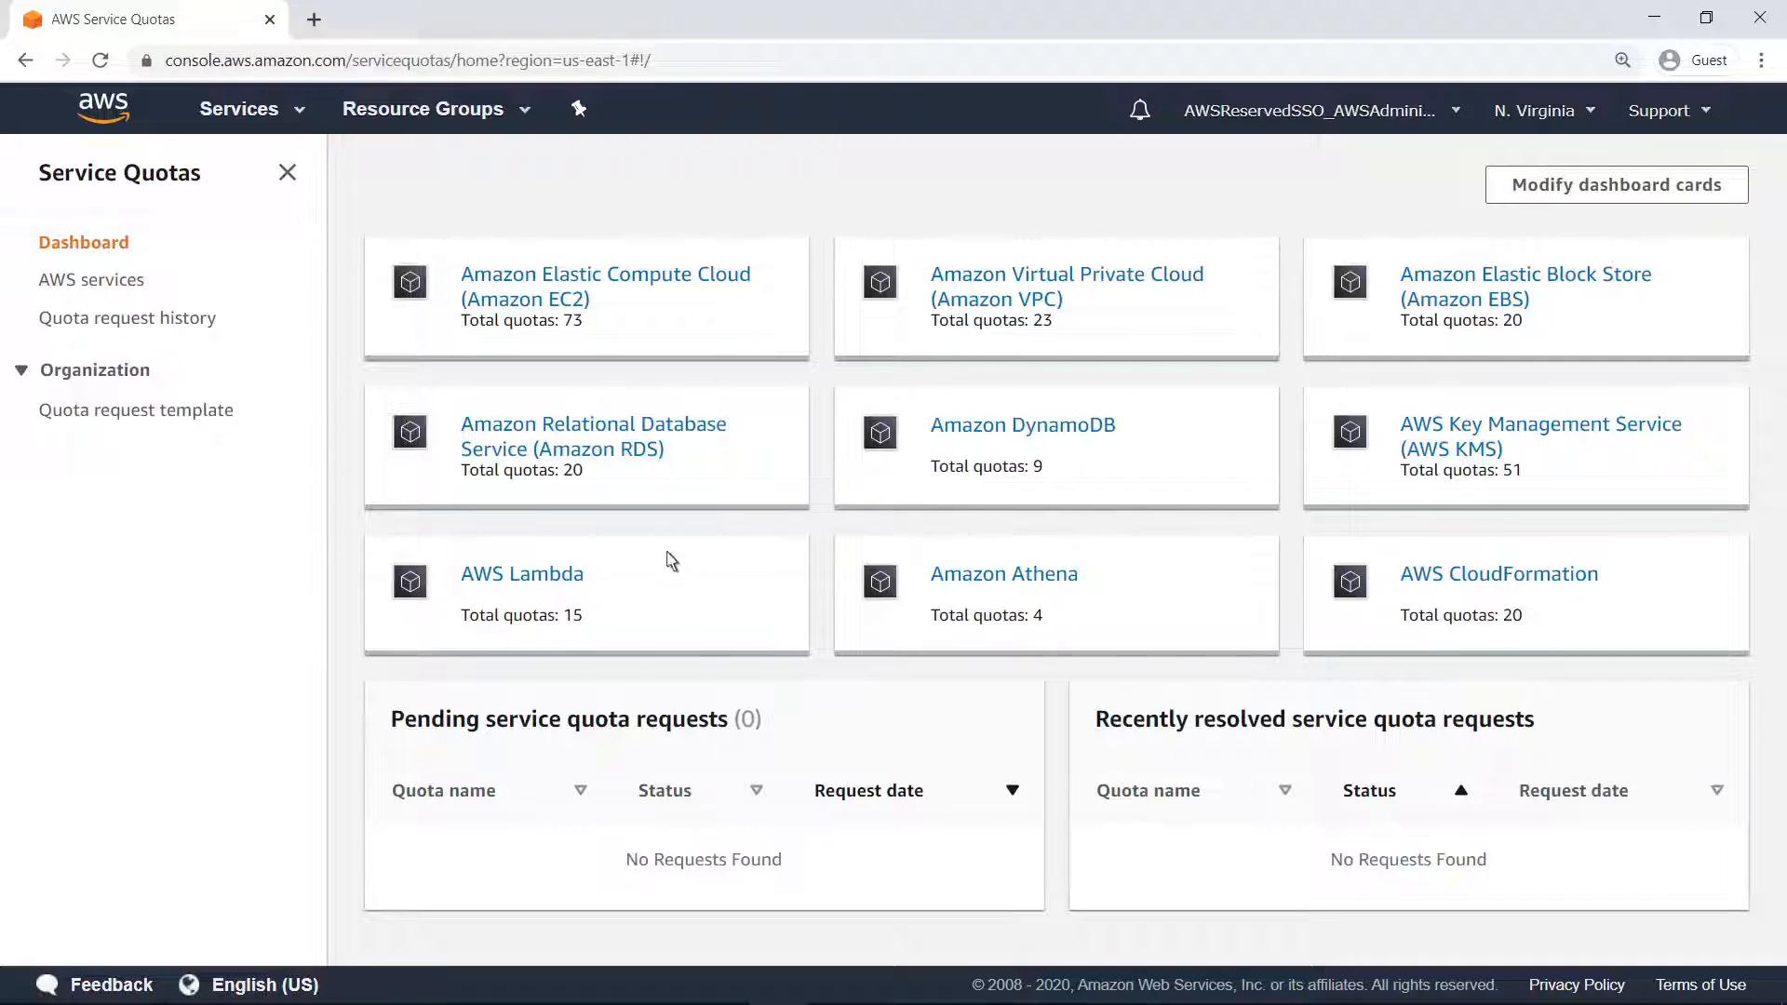
# View the AWS Lambda Concurrent executions quota and highlight its 1,000 / Second default value.
pyautogui.click(521, 573)
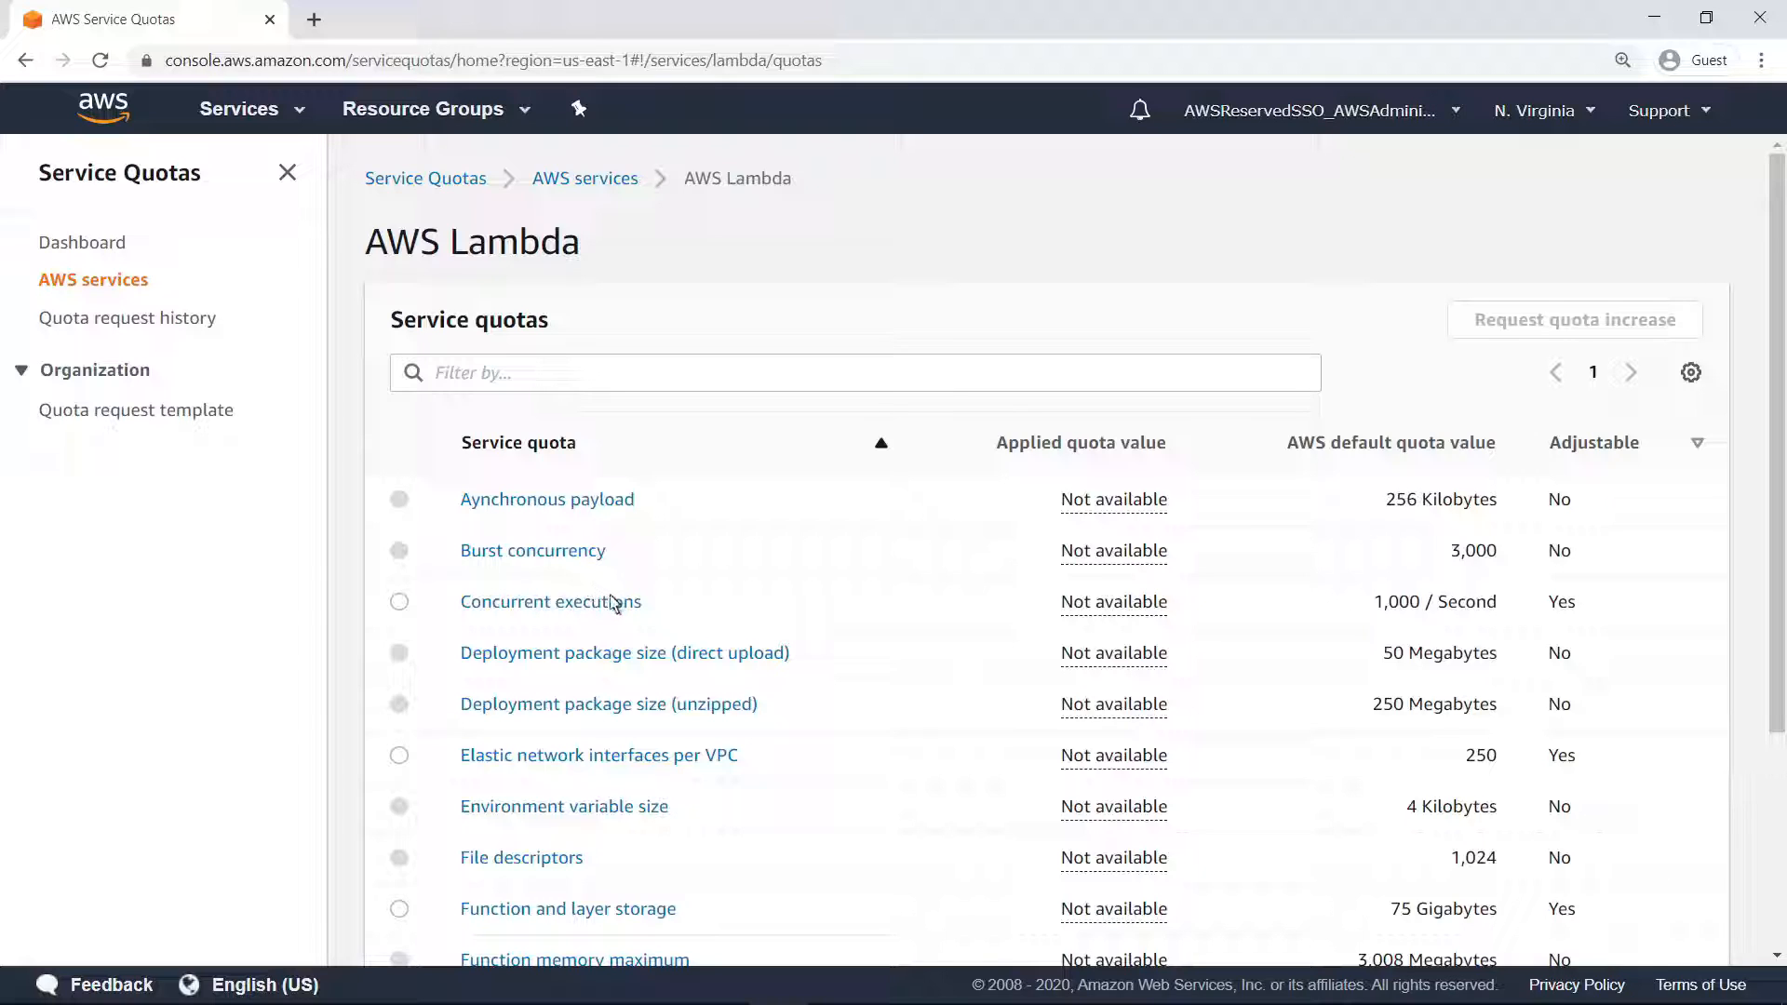
pyautogui.click(551, 601)
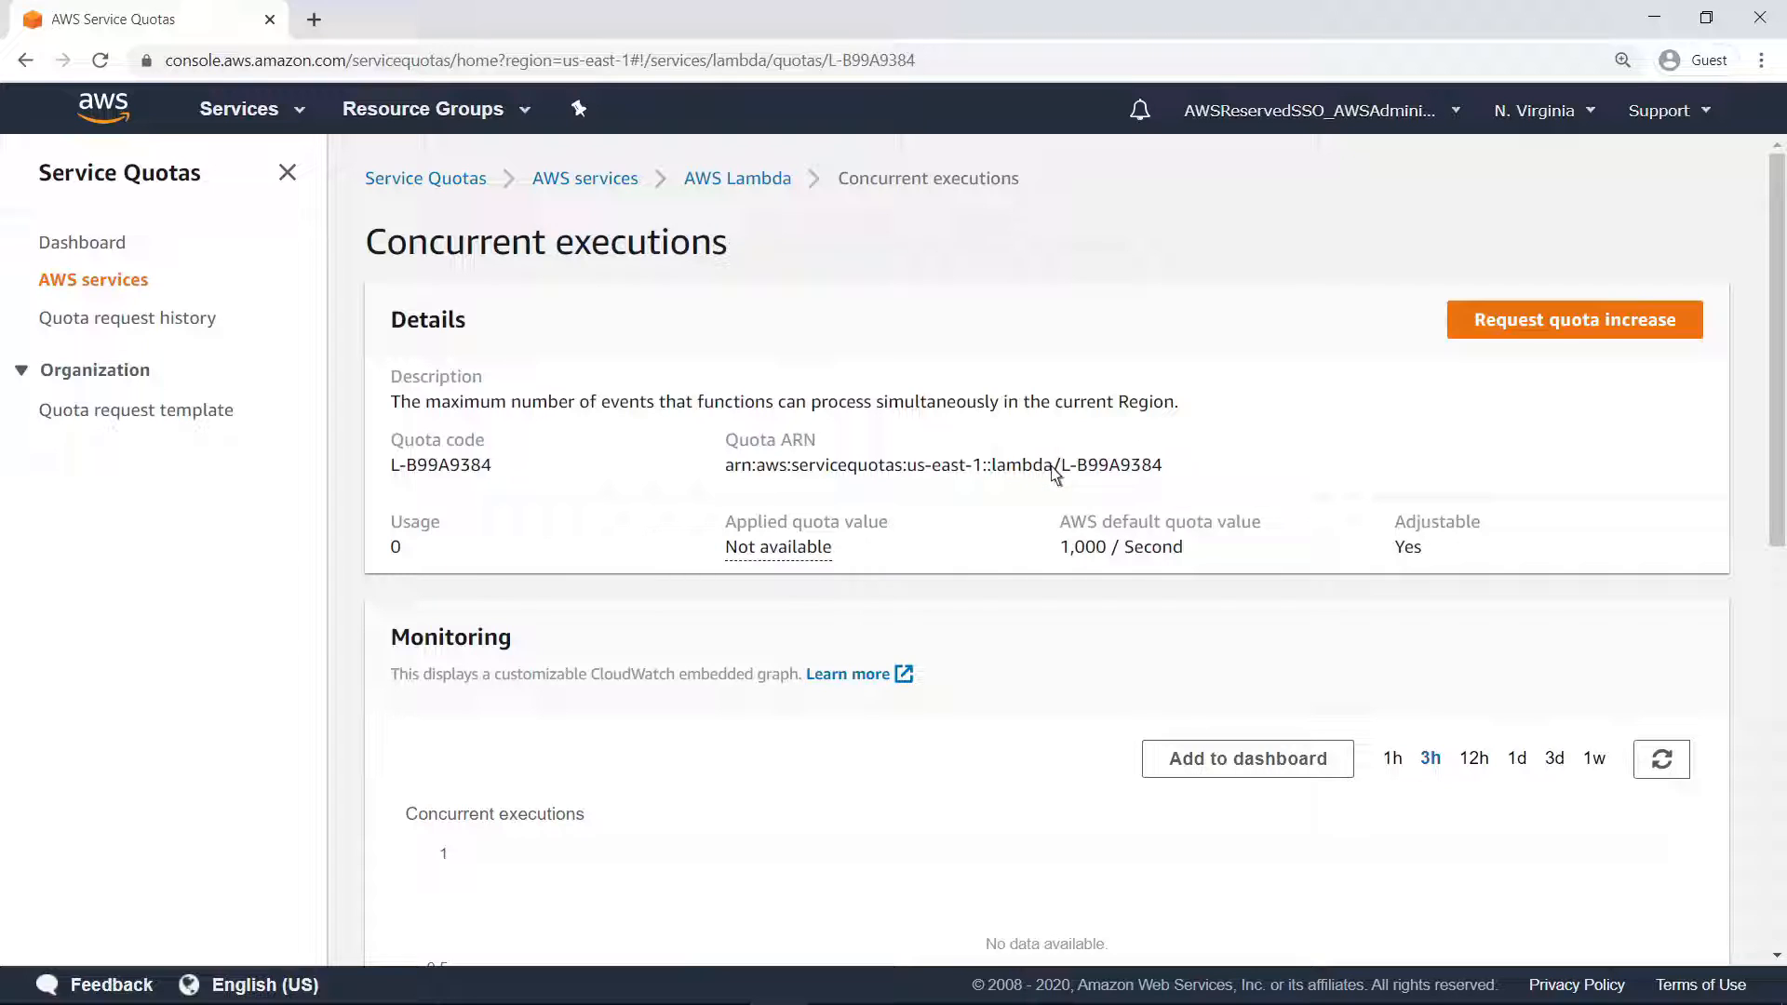
pyautogui.doubleClick(1022, 465)
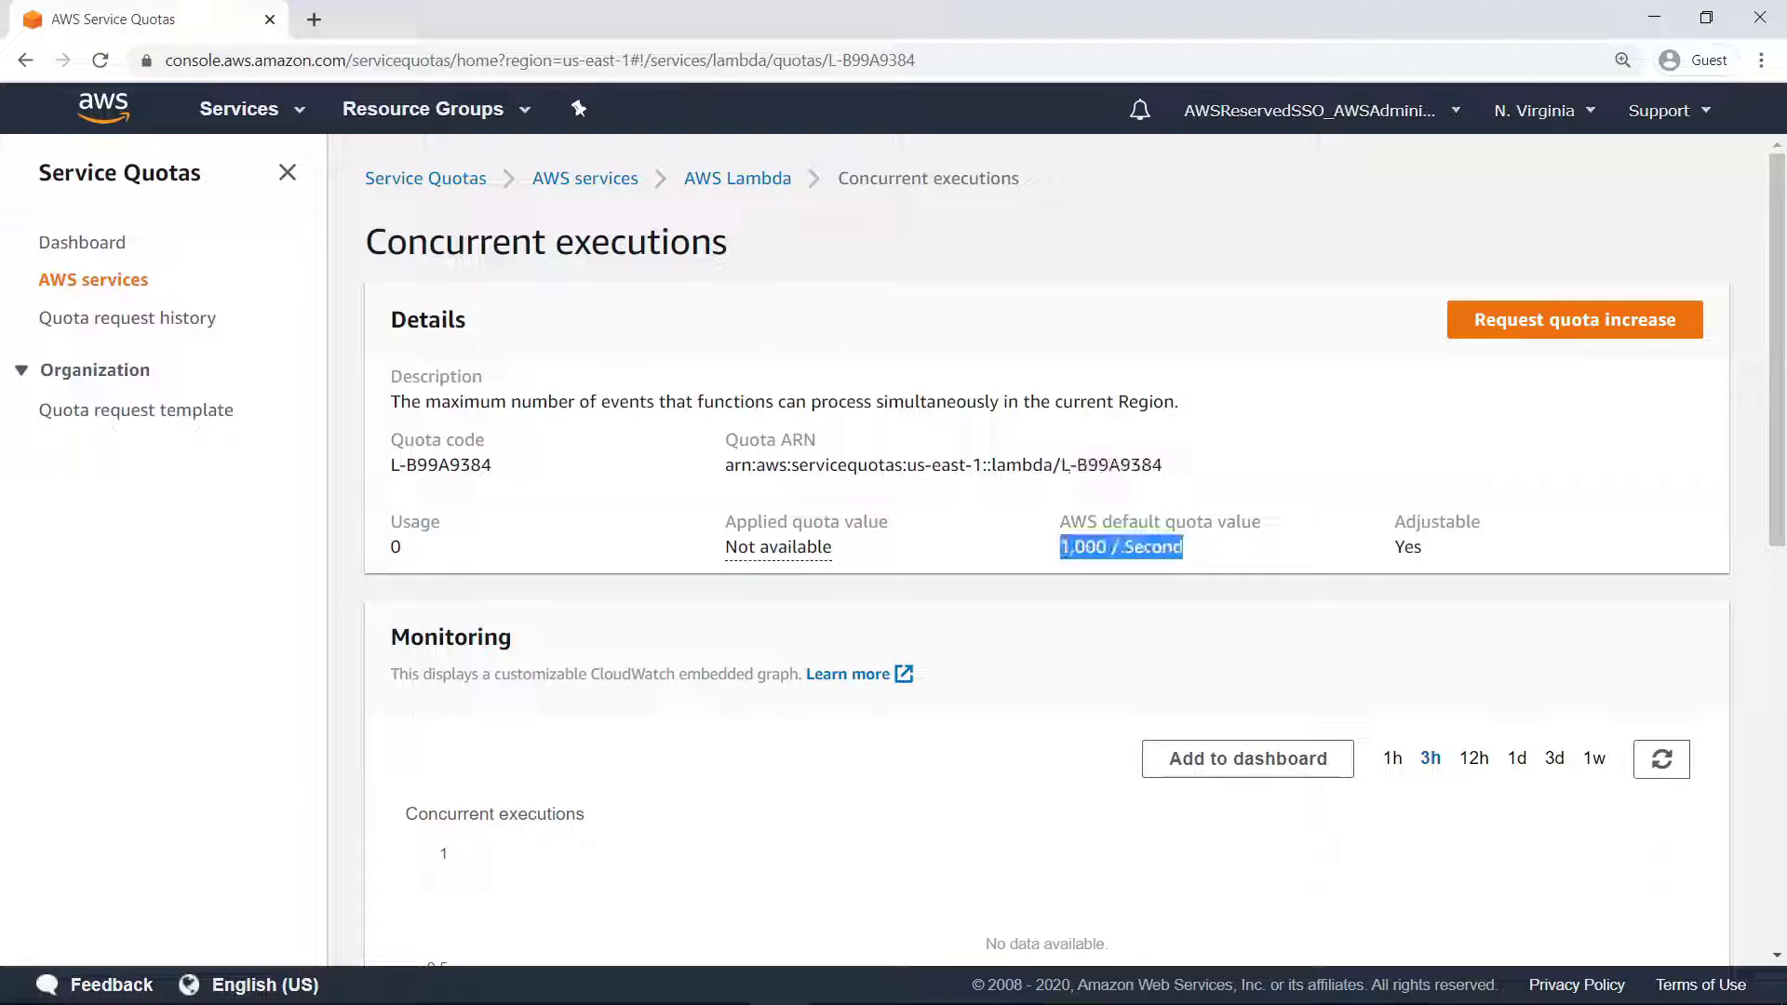
pyautogui.moveTo(974, 458)
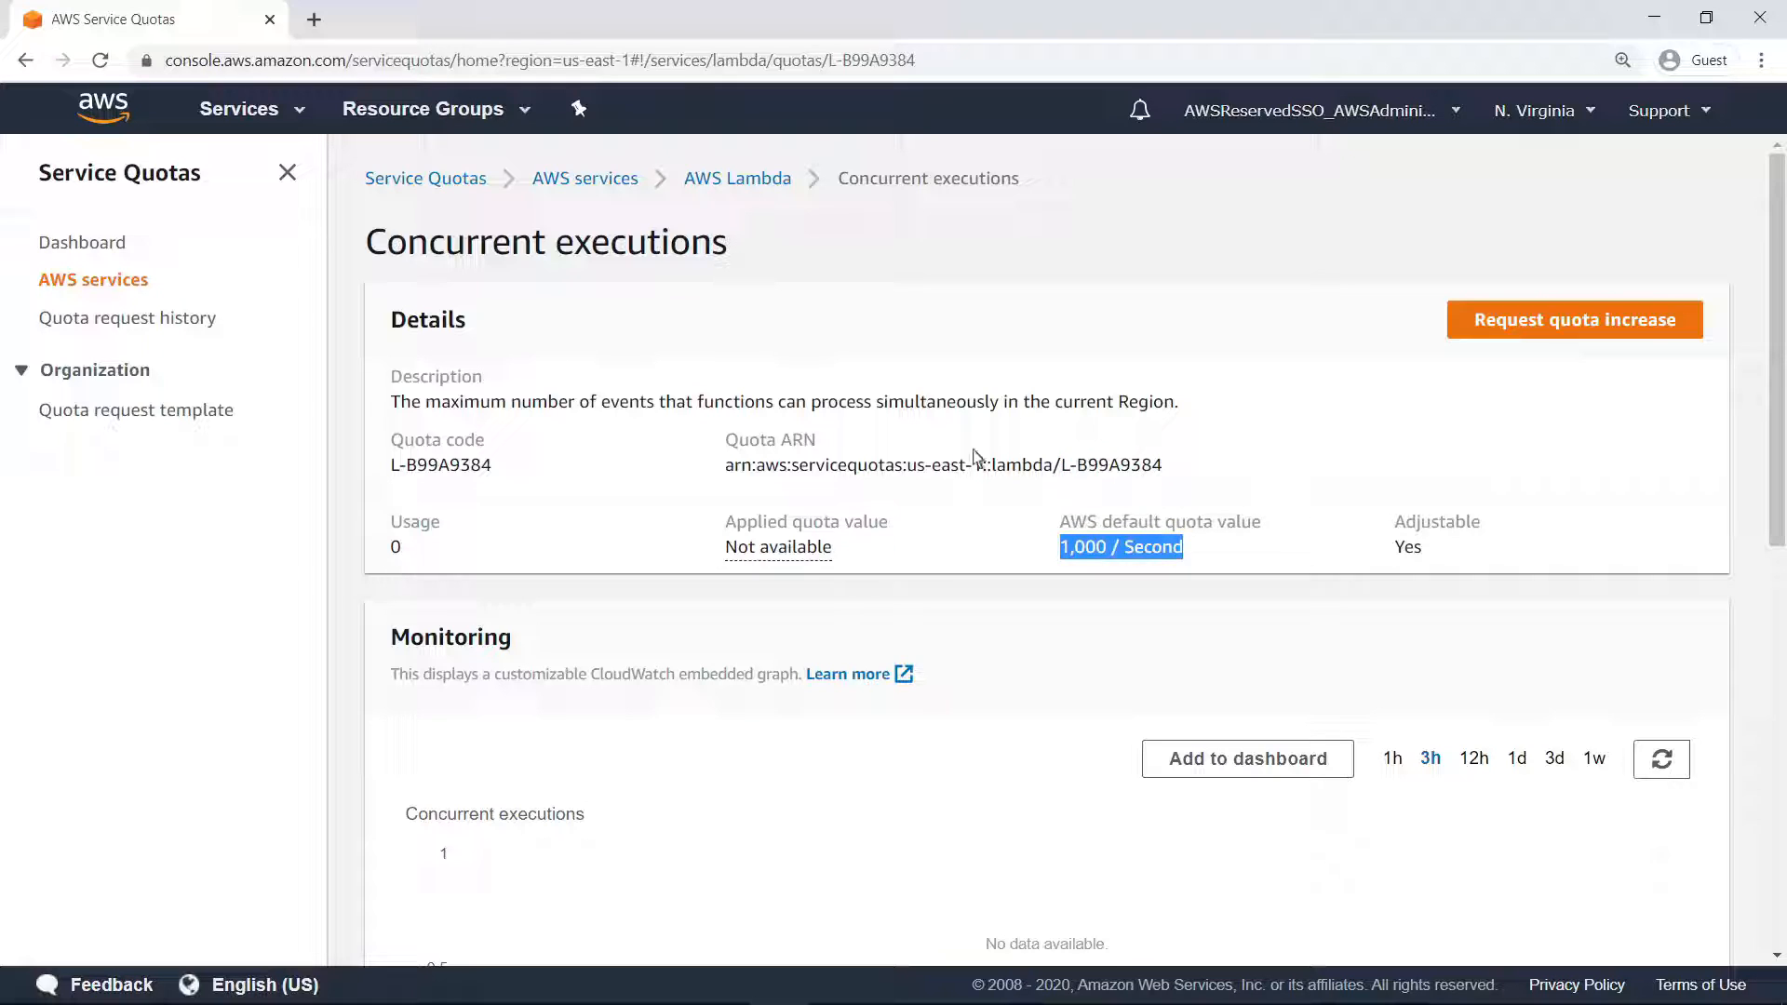
pyautogui.click(241, 110)
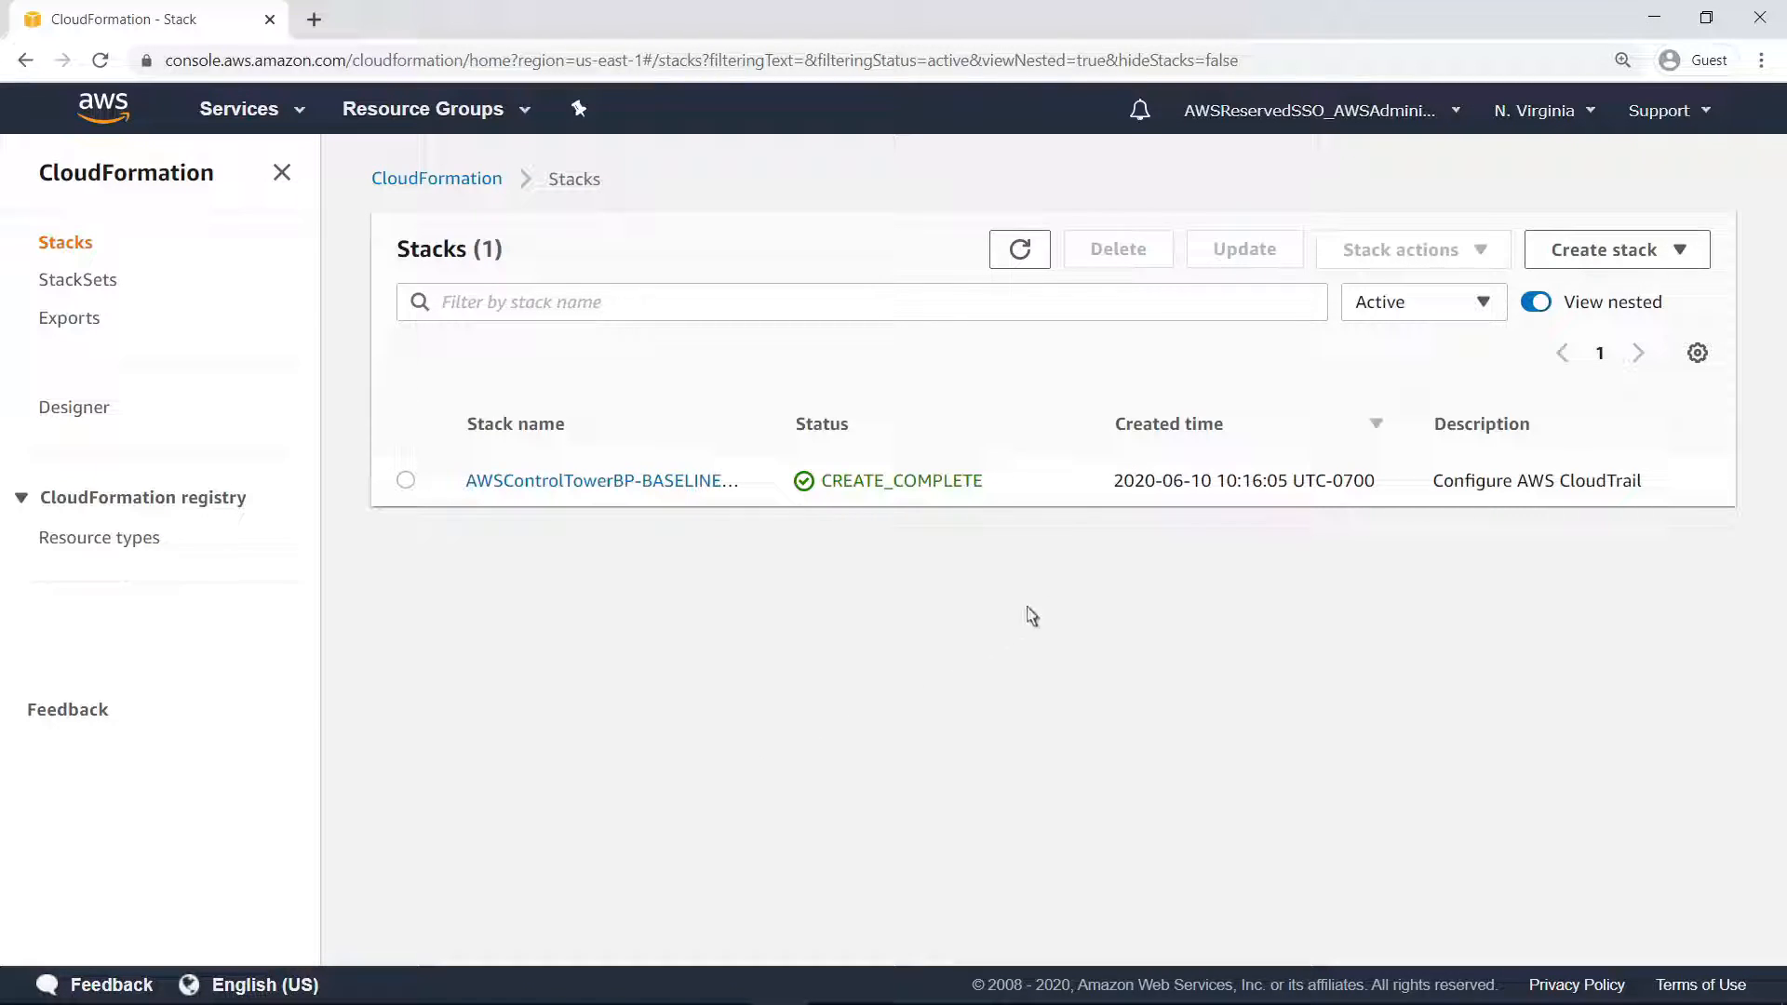
# Start a CloudFormation stack with new resources using the uploaded service_quotas_control_tower.cf.yml template.
pyautogui.click(1608, 250)
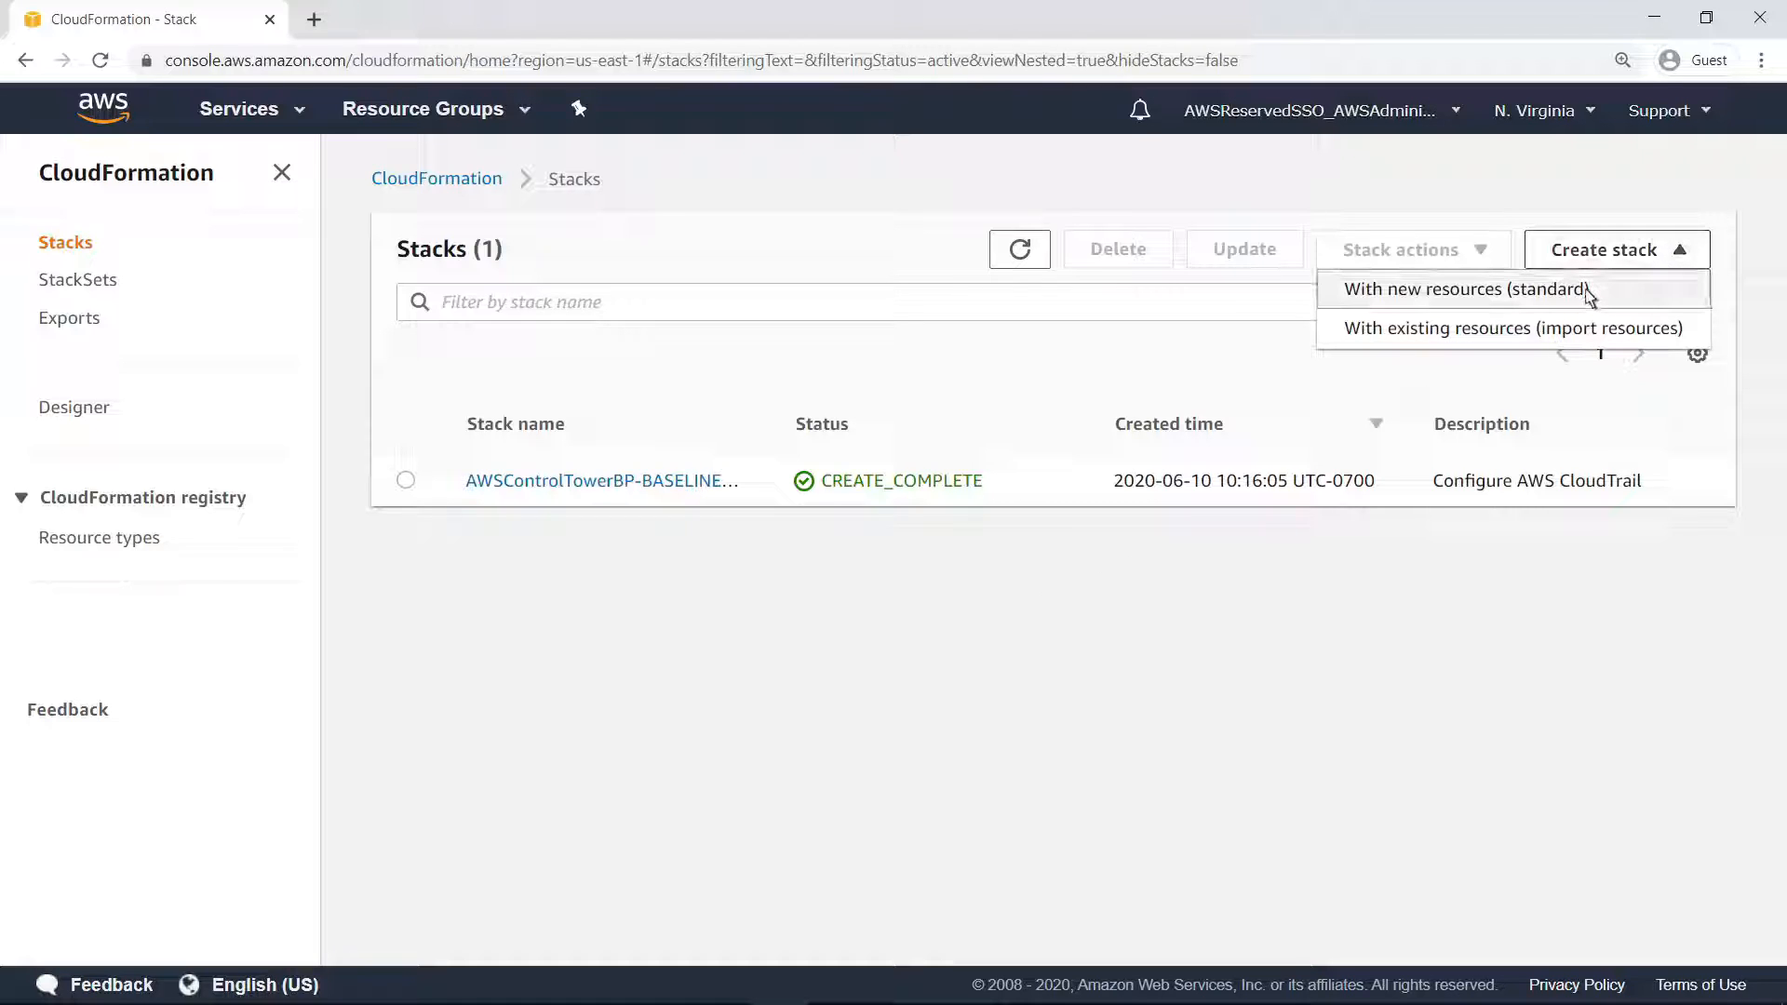
pyautogui.click(1465, 288)
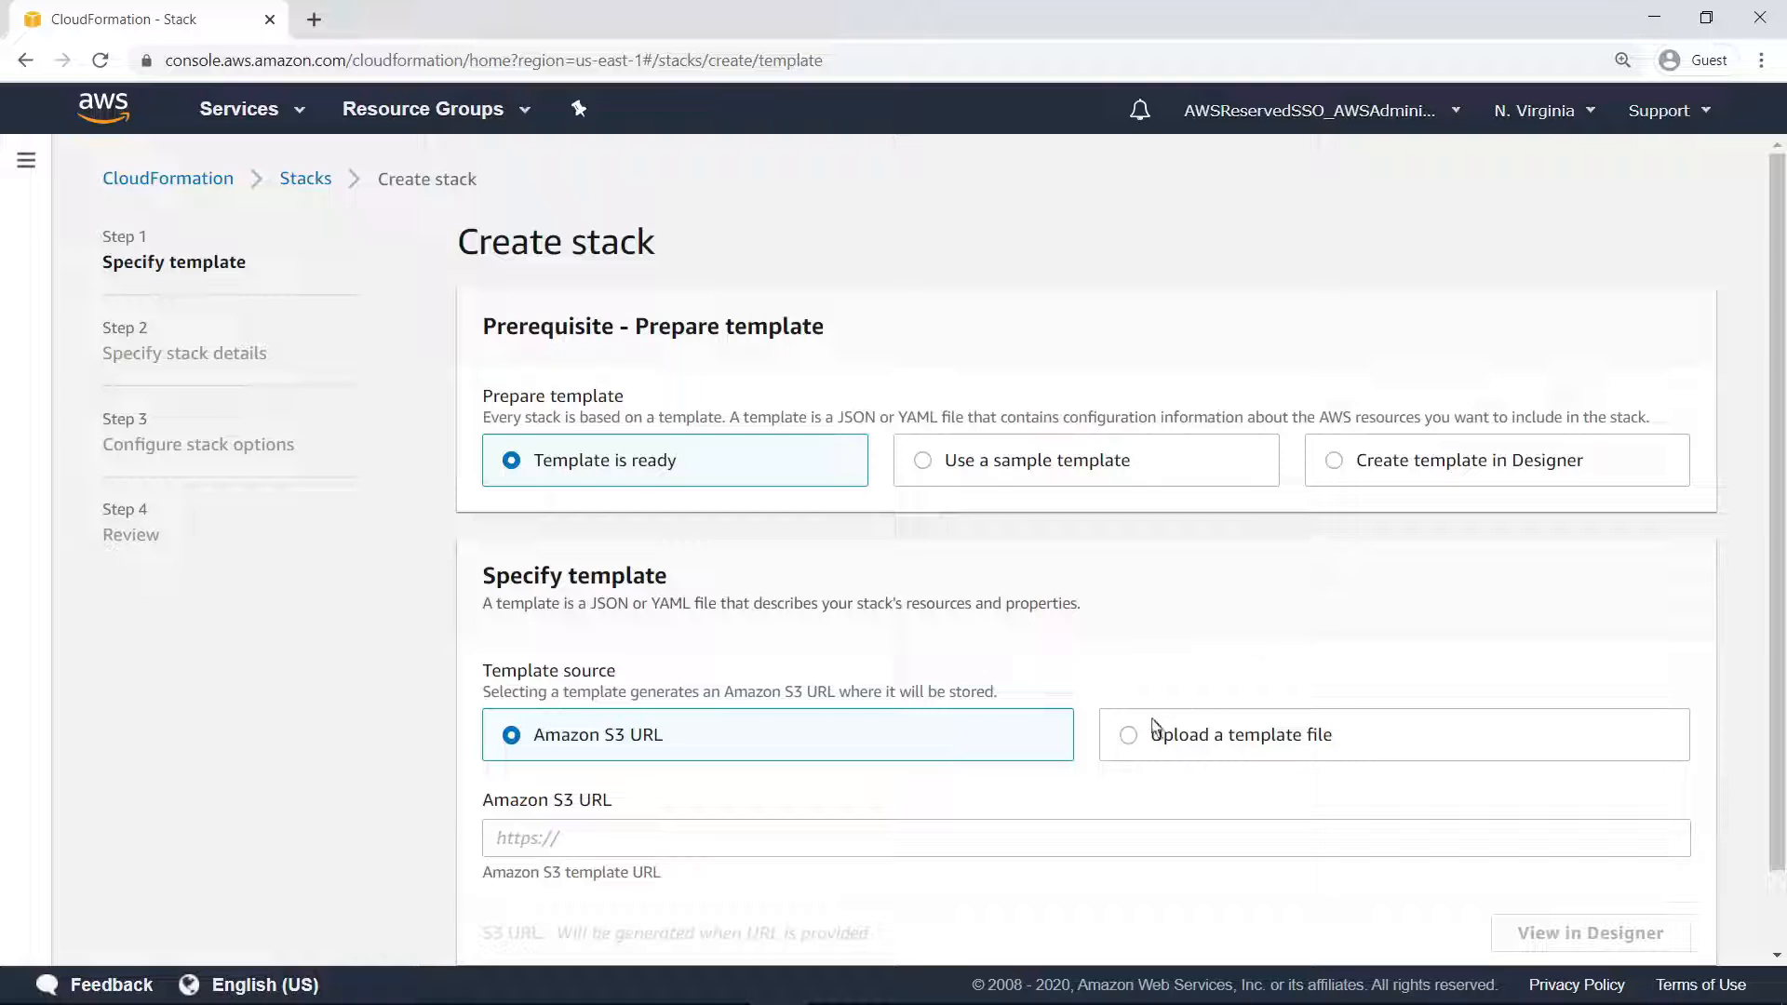
pyautogui.click(1128, 734)
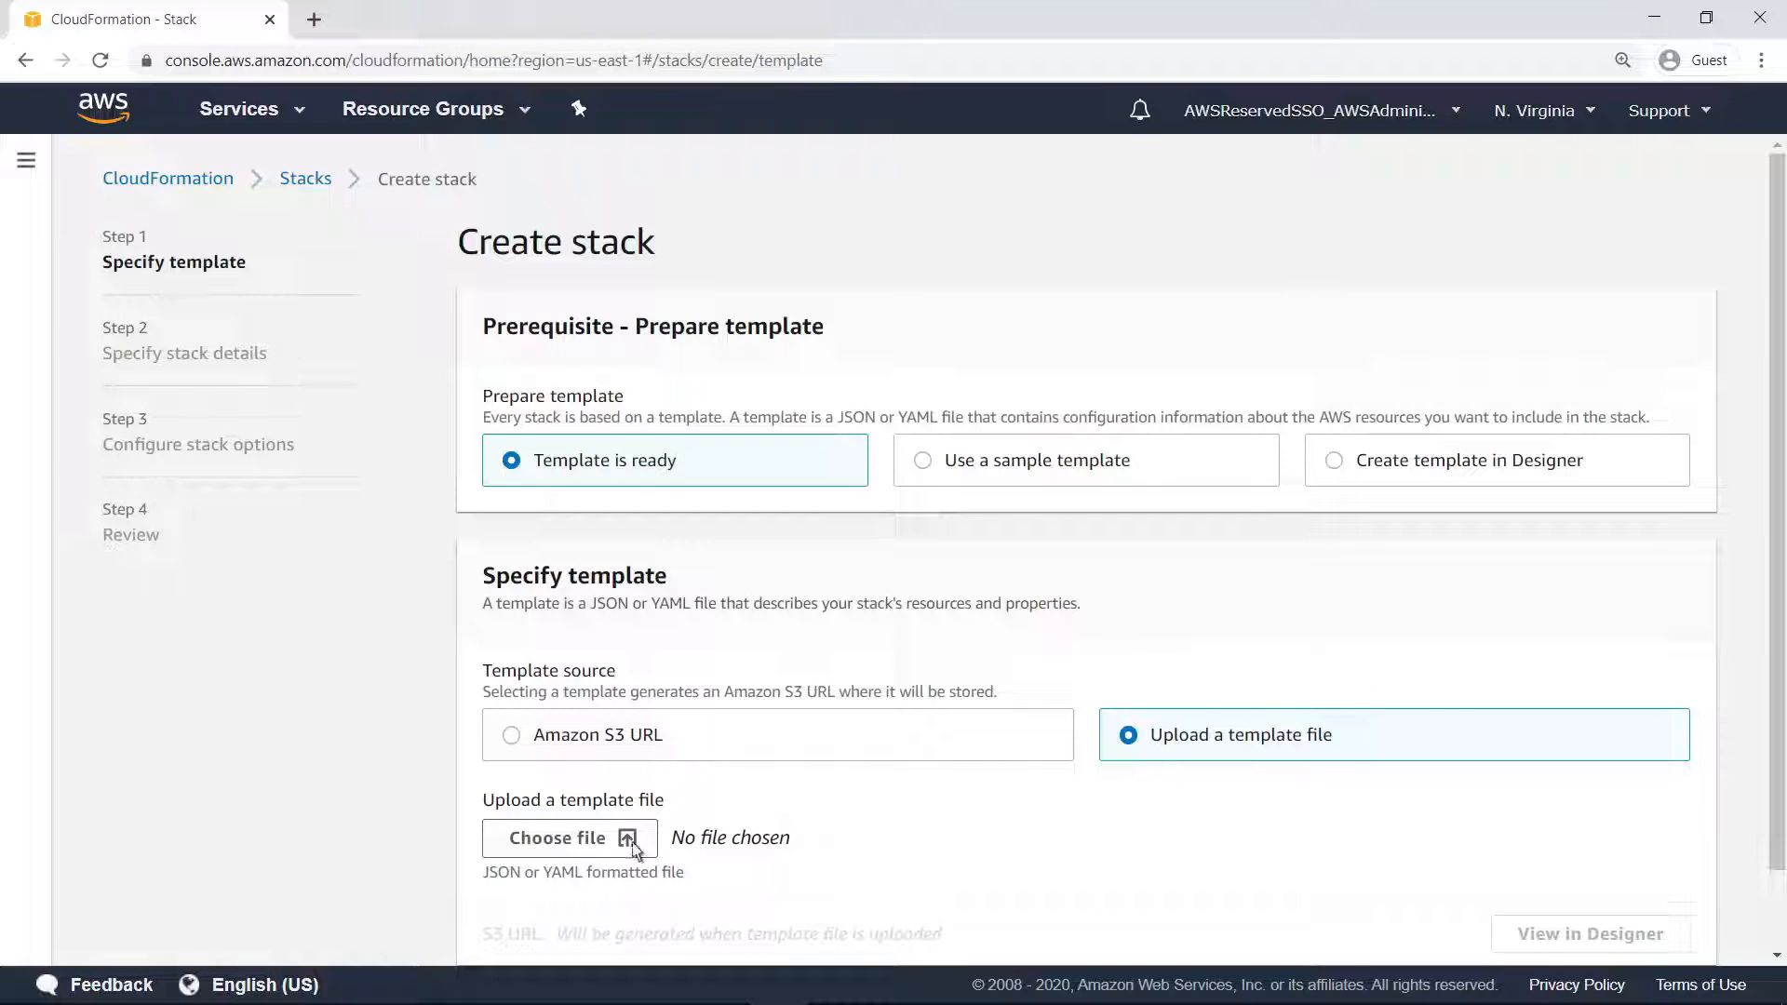
pyautogui.click(557, 838)
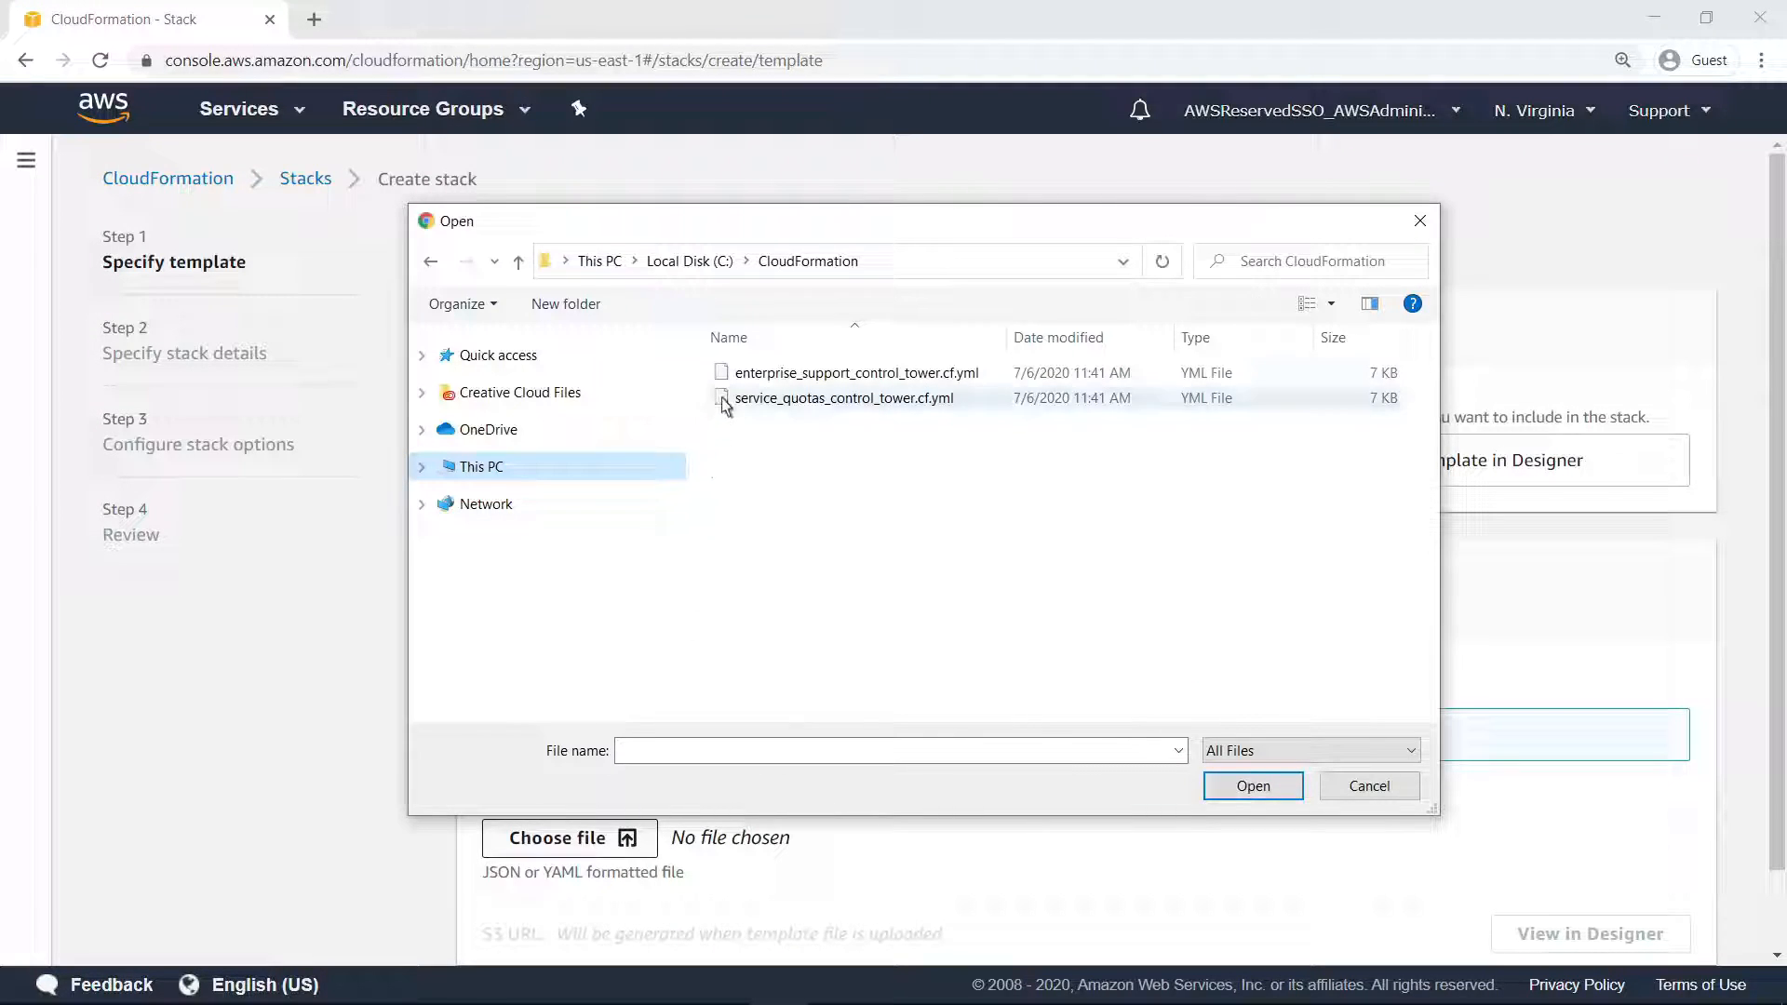
pyautogui.click(845, 399)
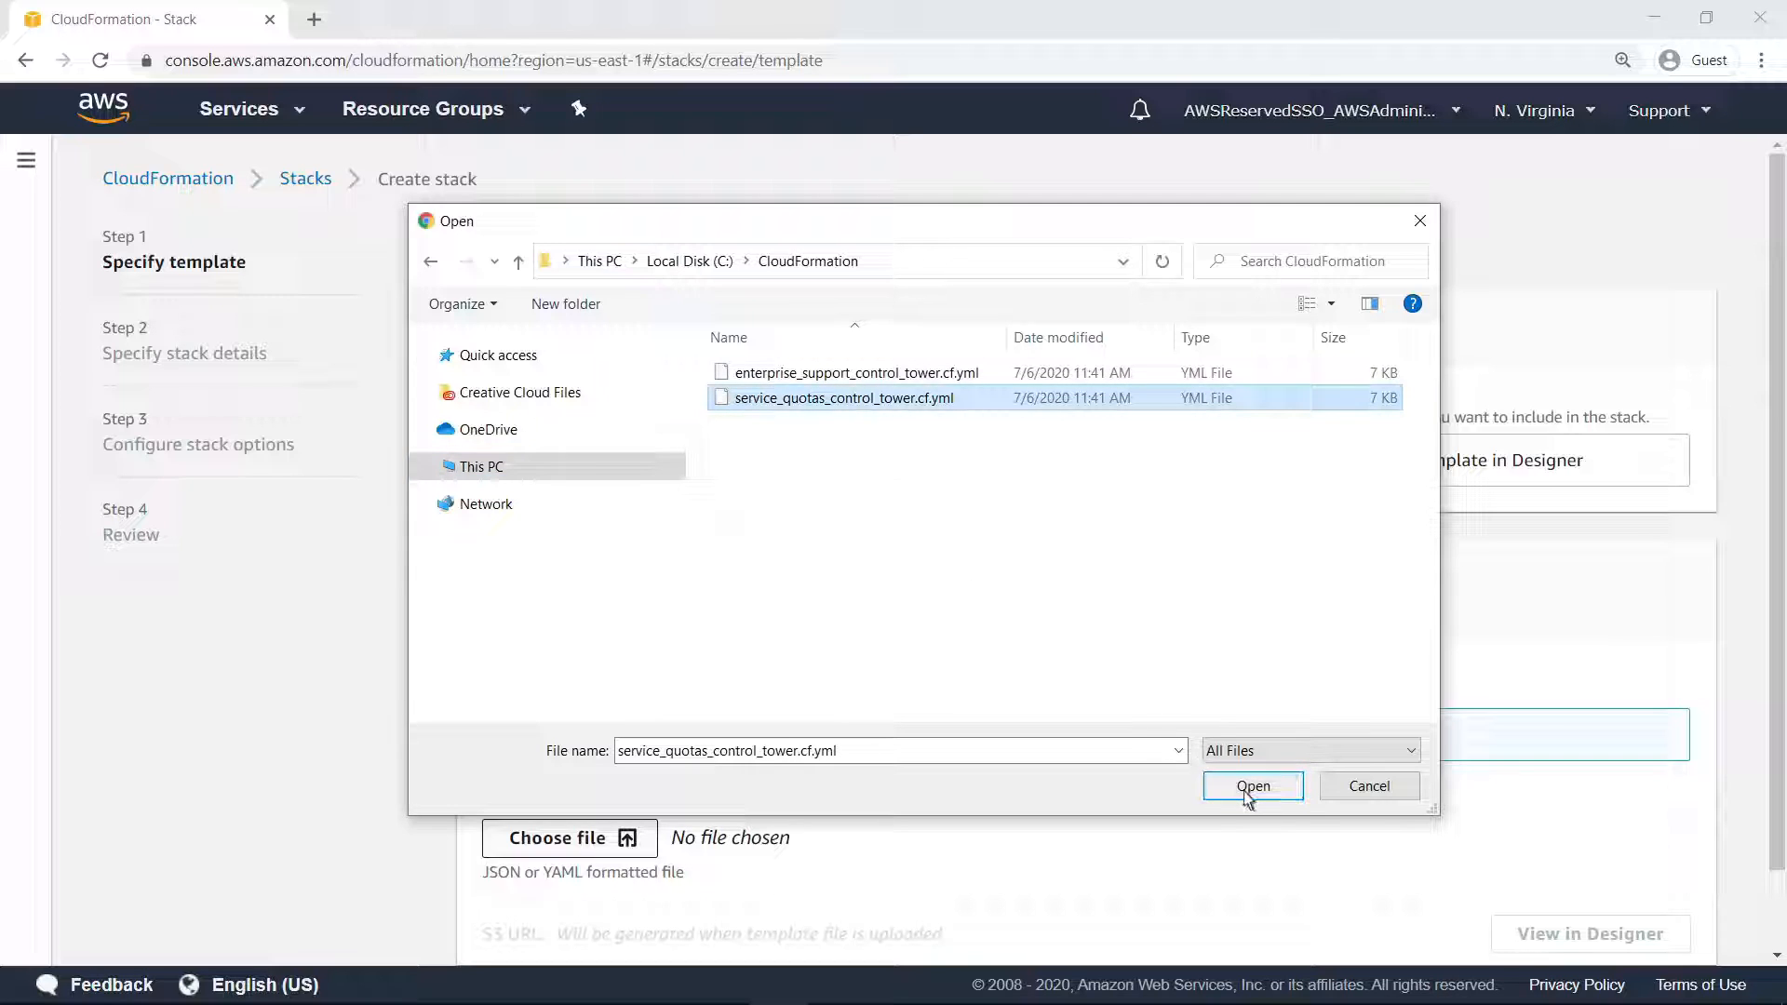
pyautogui.click(1253, 786)
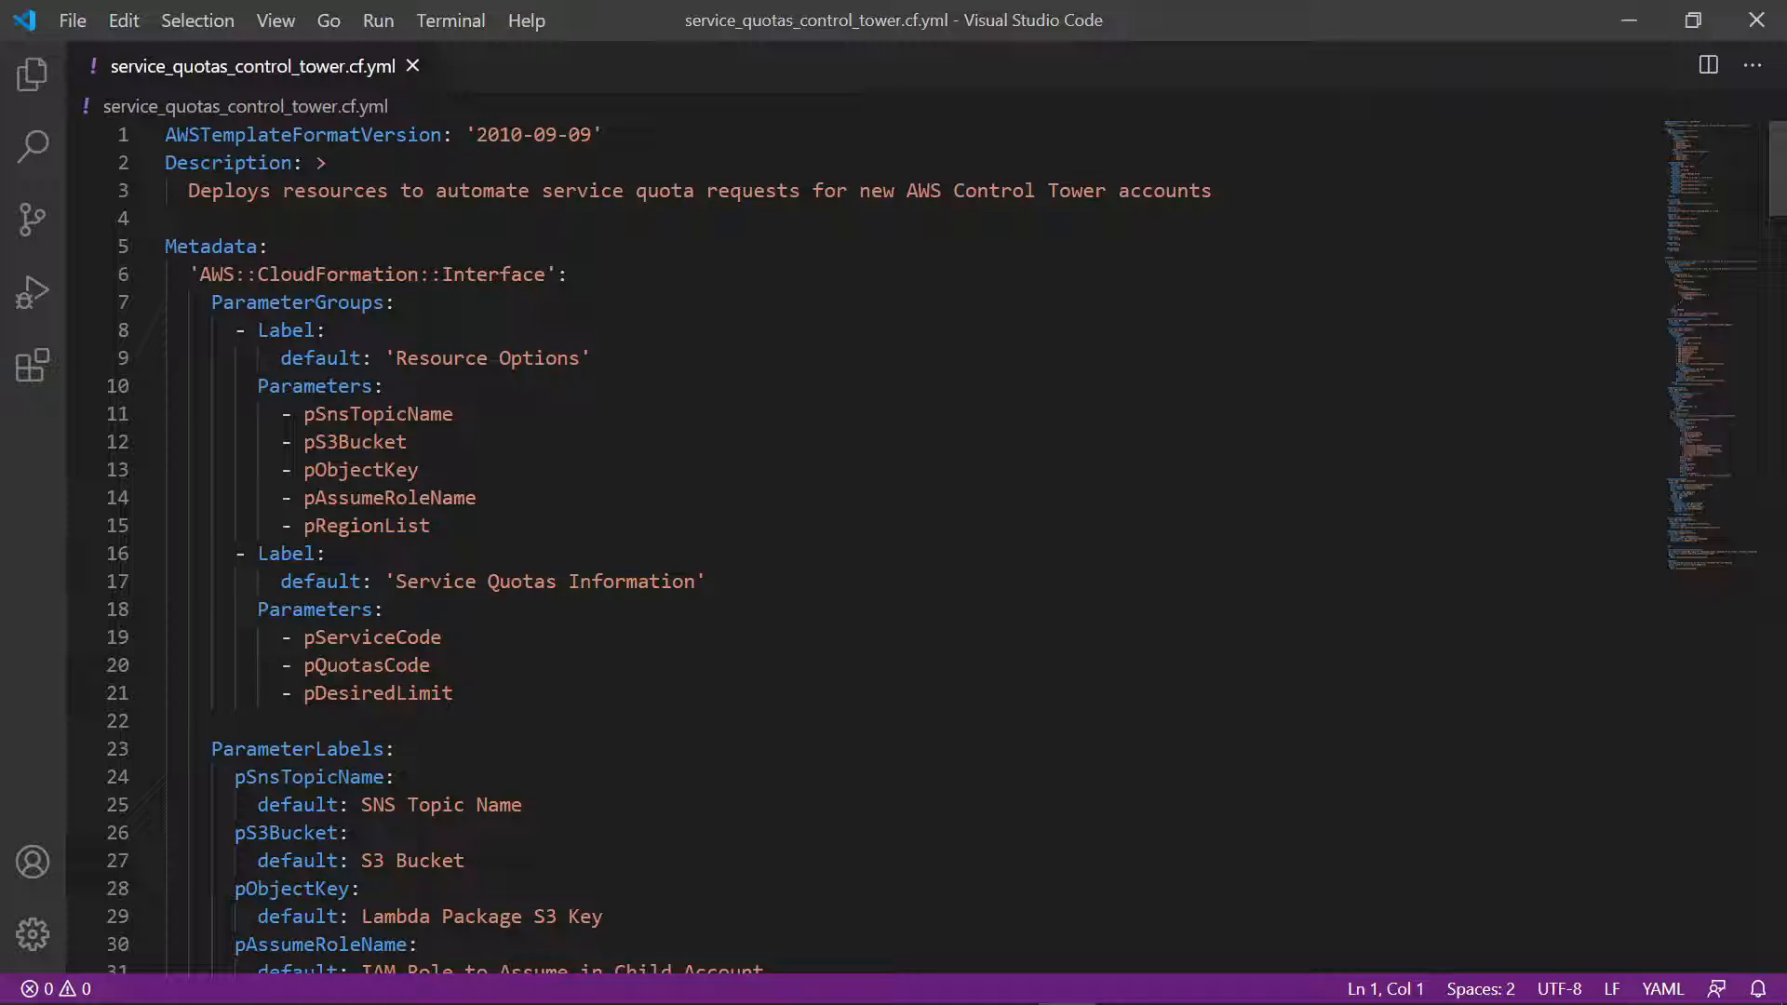
pyautogui.moveTo(1377, 704)
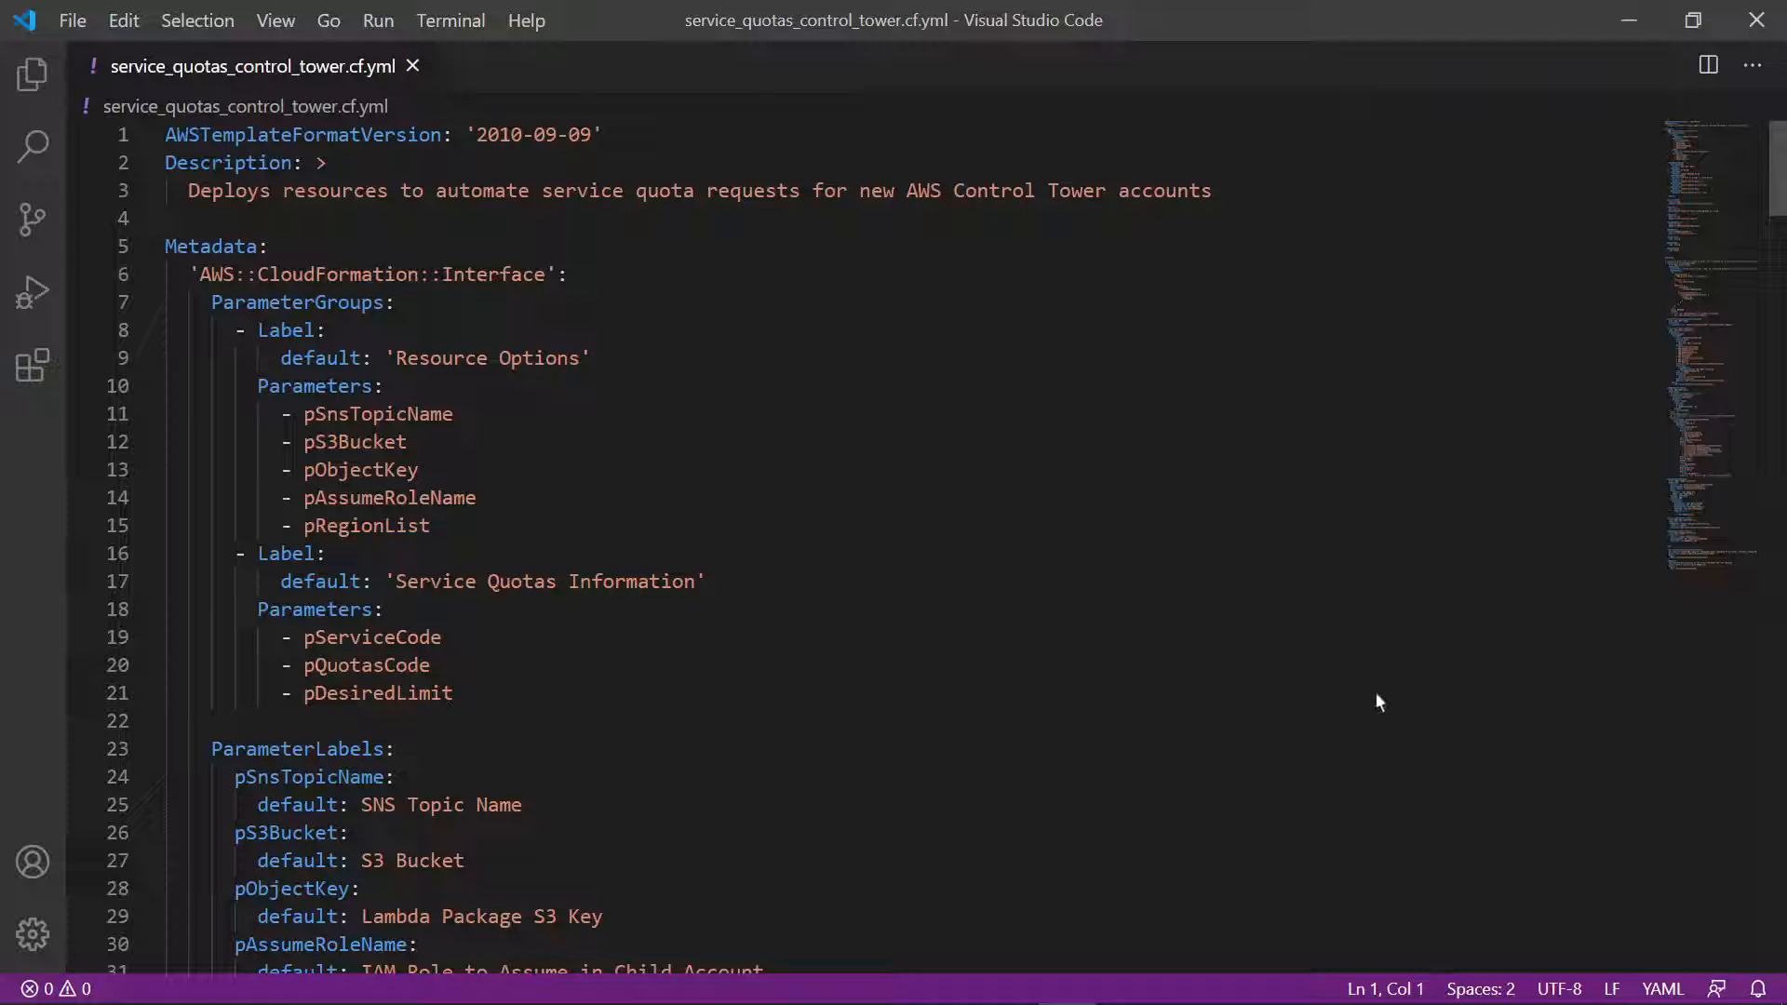
pyautogui.scroll(-3)
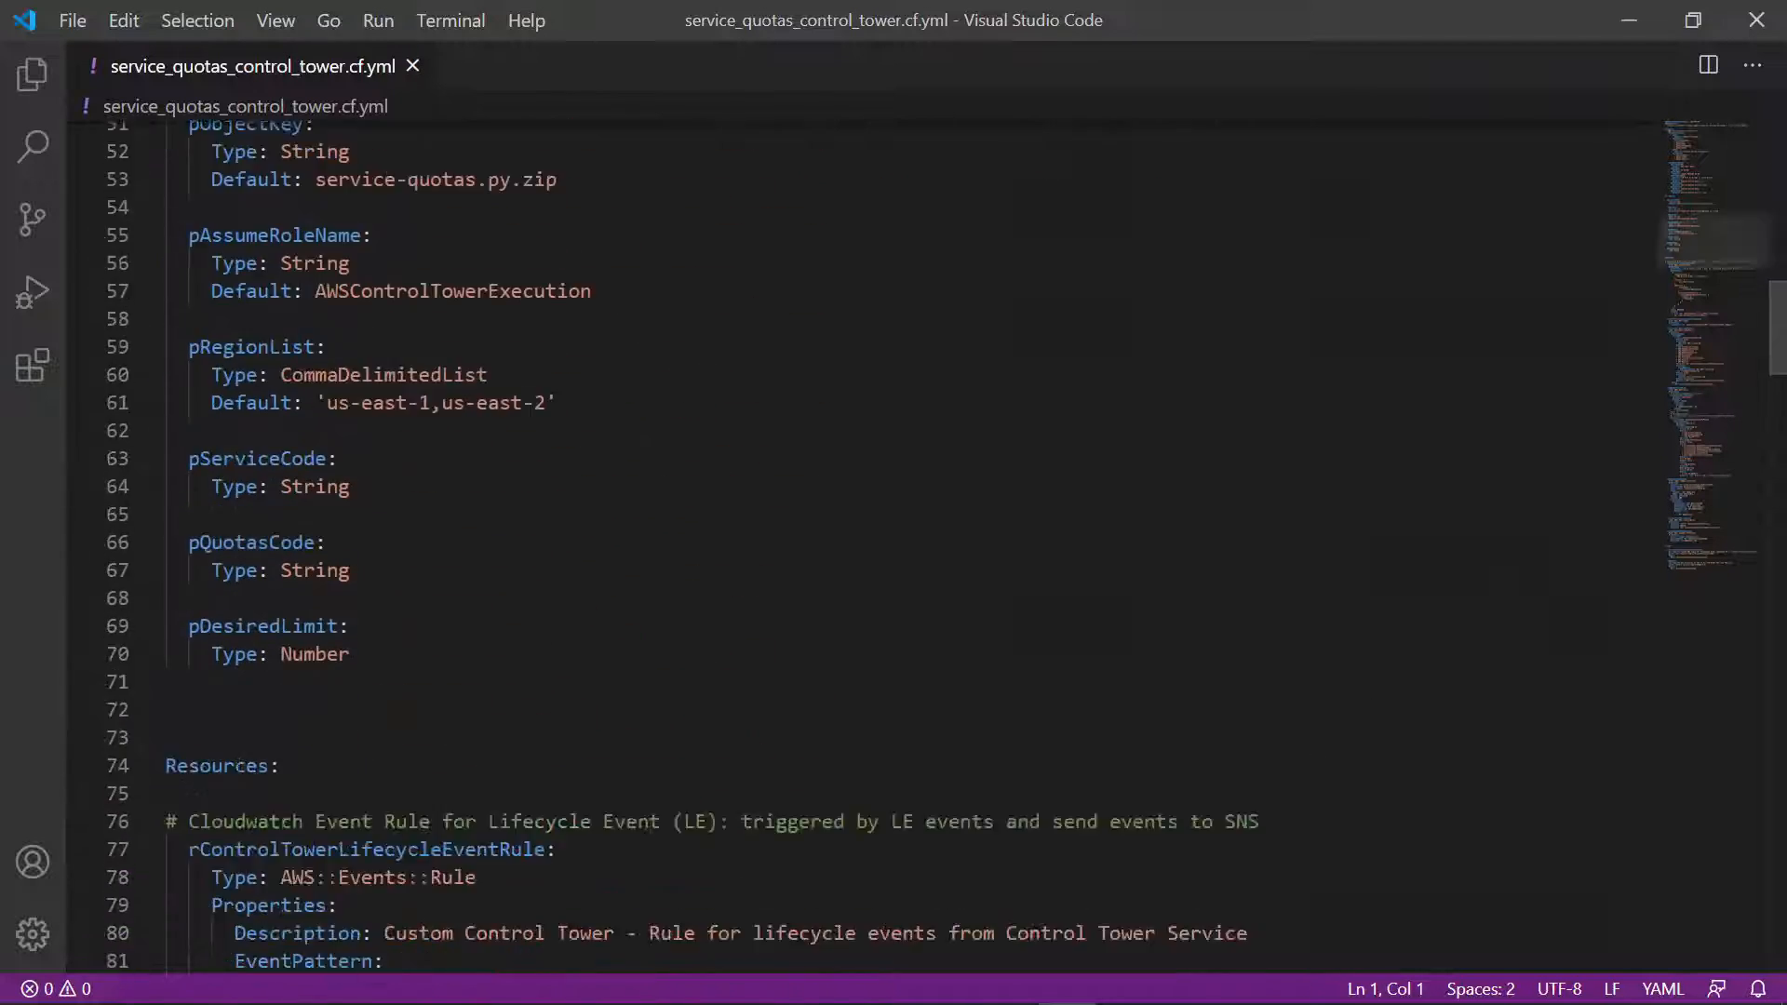
pyautogui.scroll(-3)
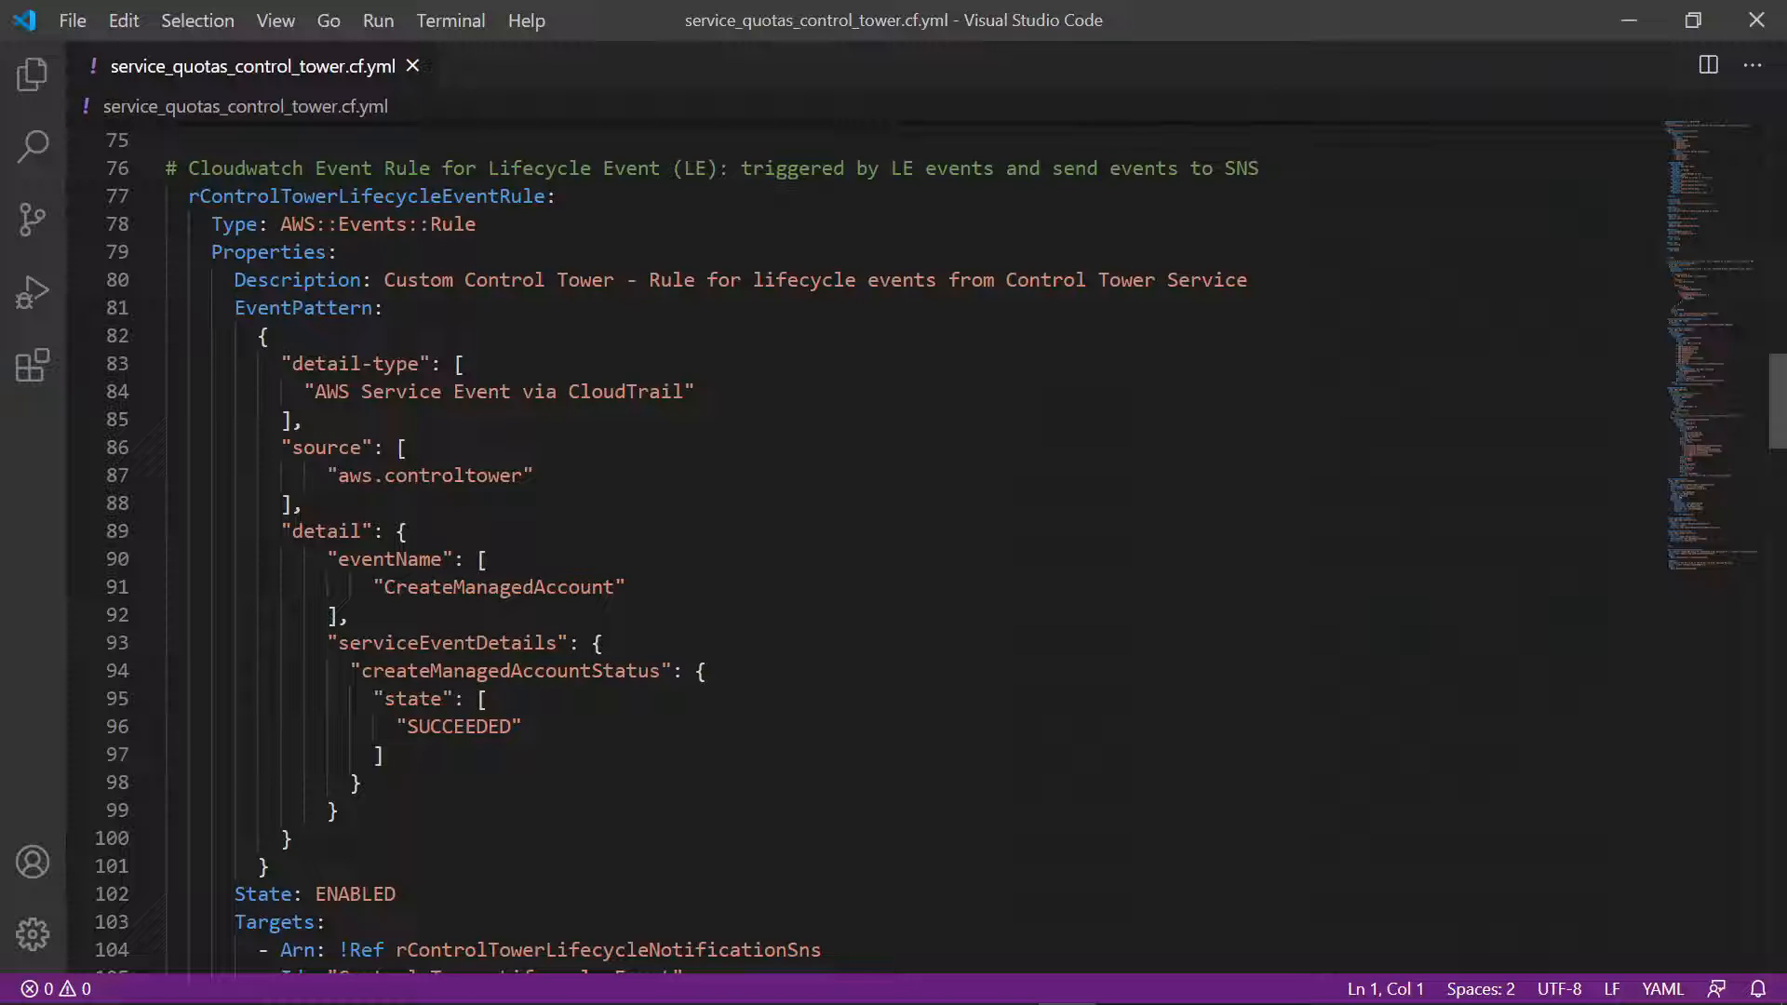
pyautogui.moveTo(1772, 407)
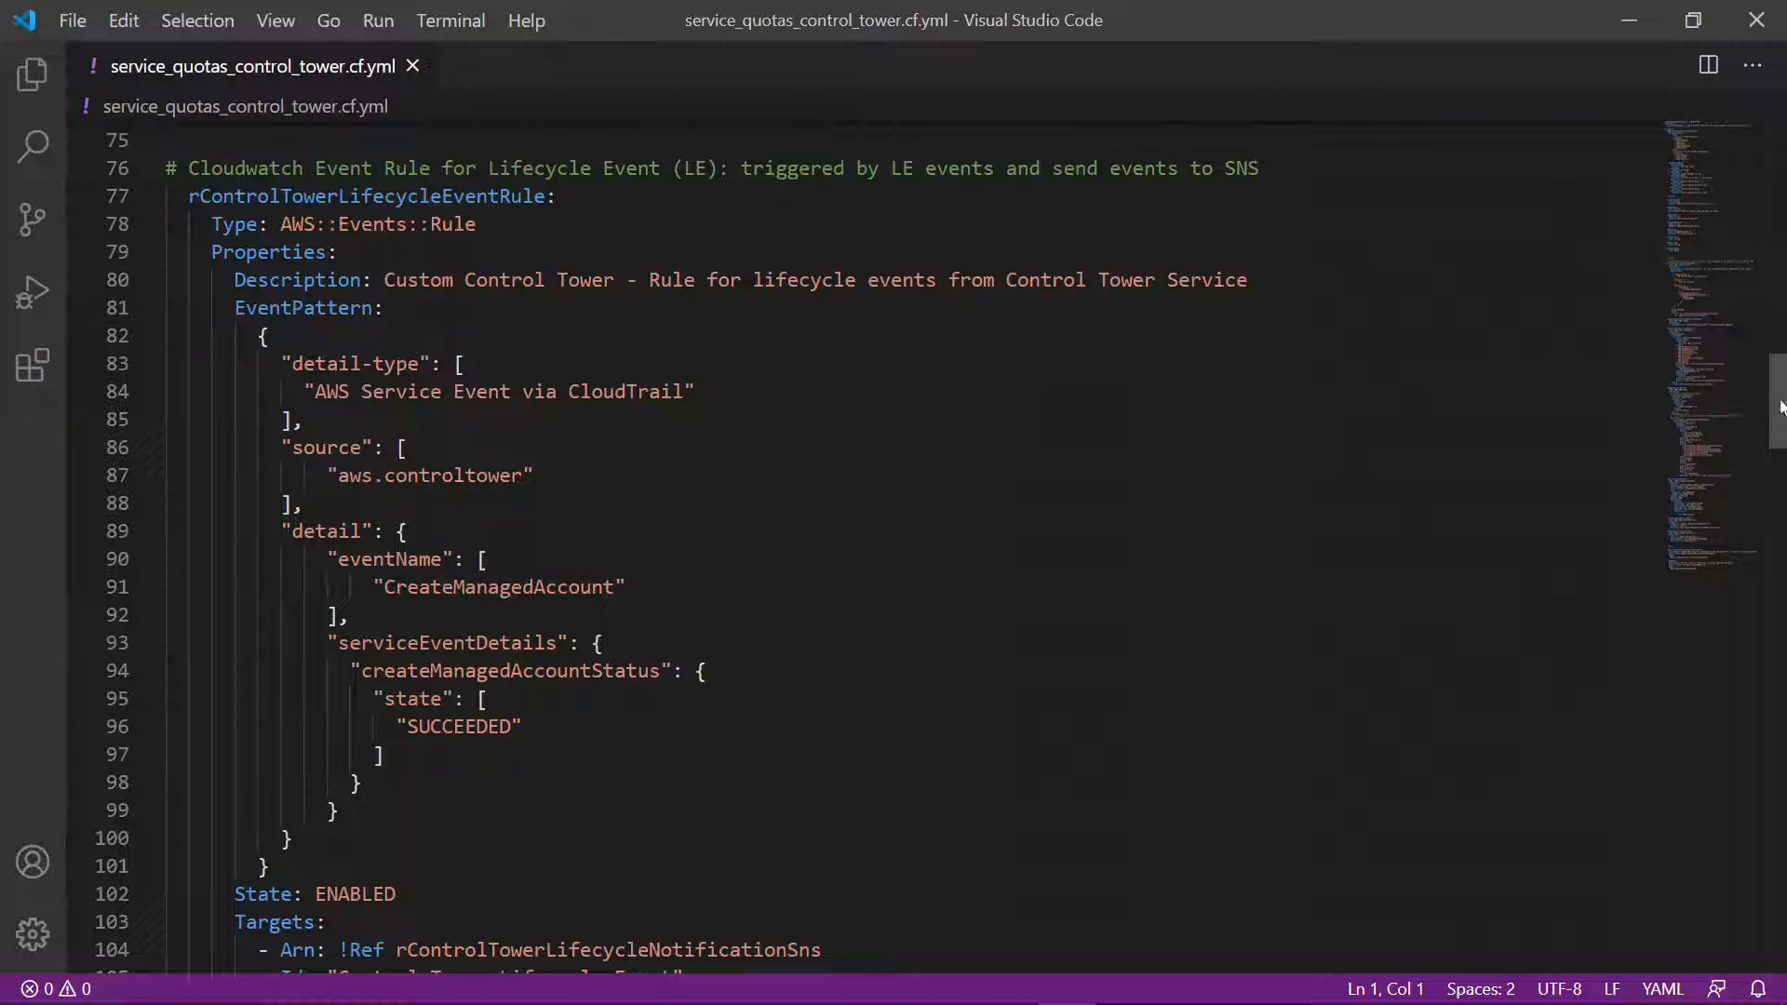
pyautogui.scroll(-3)
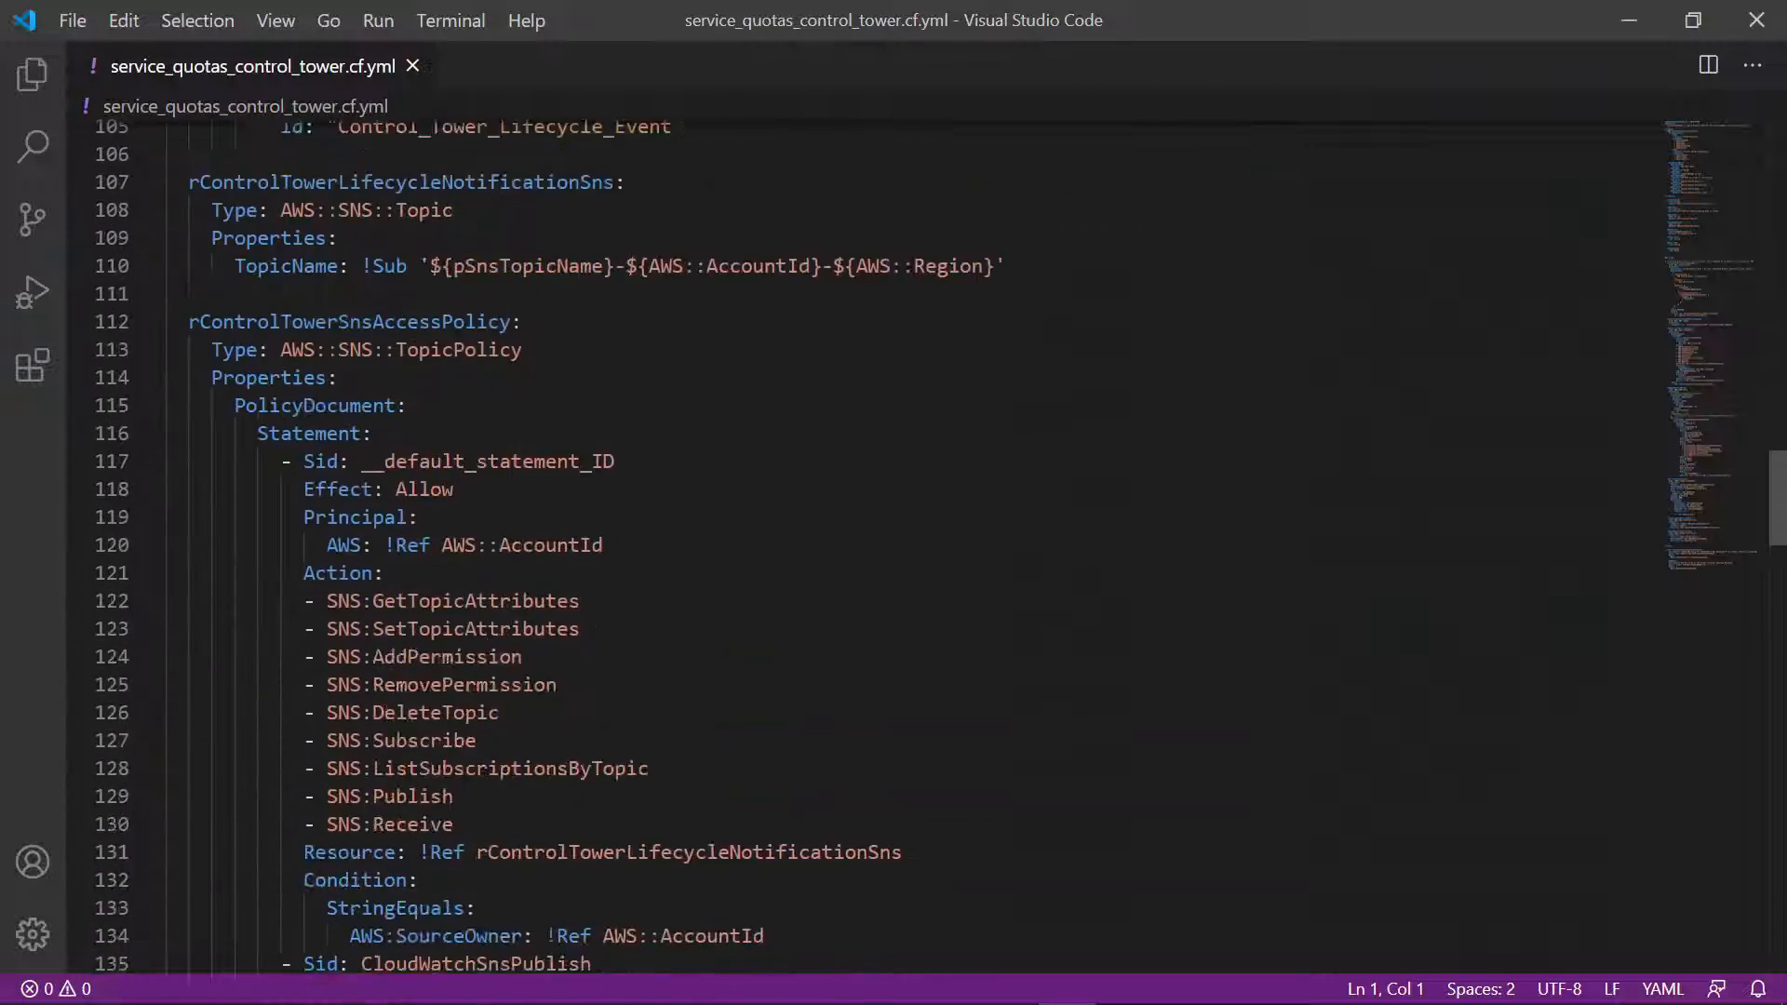
pyautogui.scroll(-3)
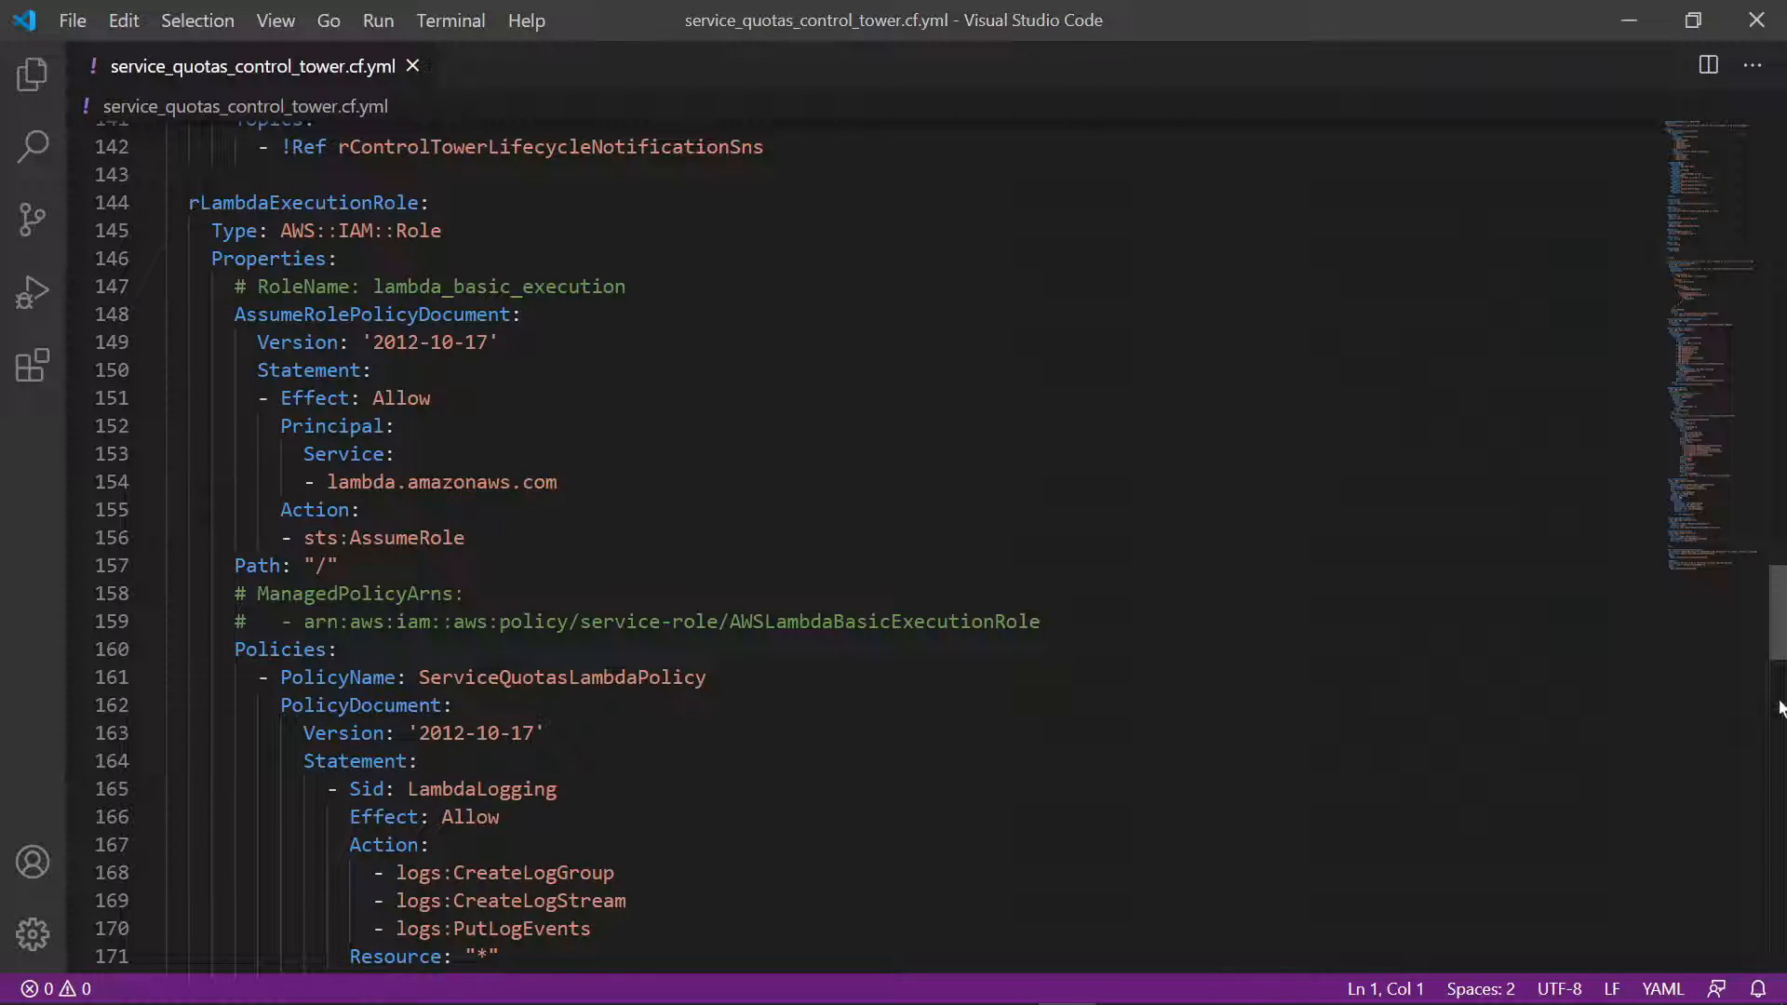
pyautogui.scroll(-3)
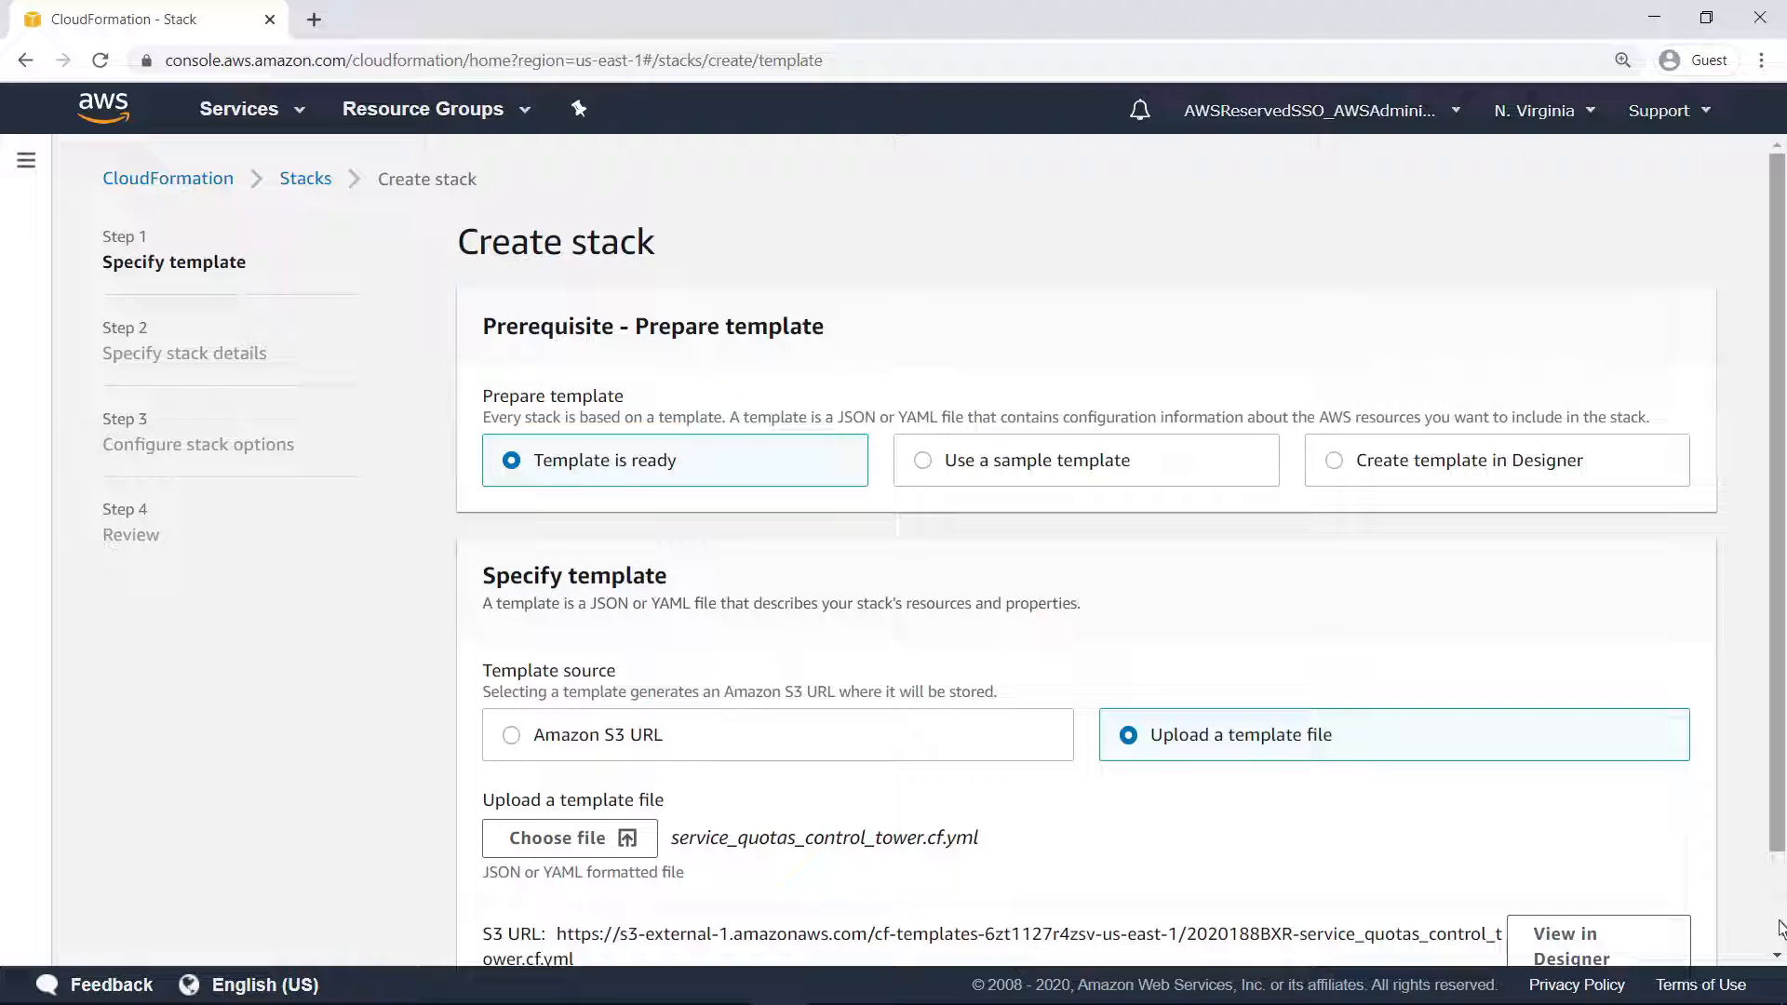
# Name the stack ControlTower-LambdaExecutionQuota and set the bucket parameter to service-quota-lambda-bucket.
pyautogui.scroll(-3)
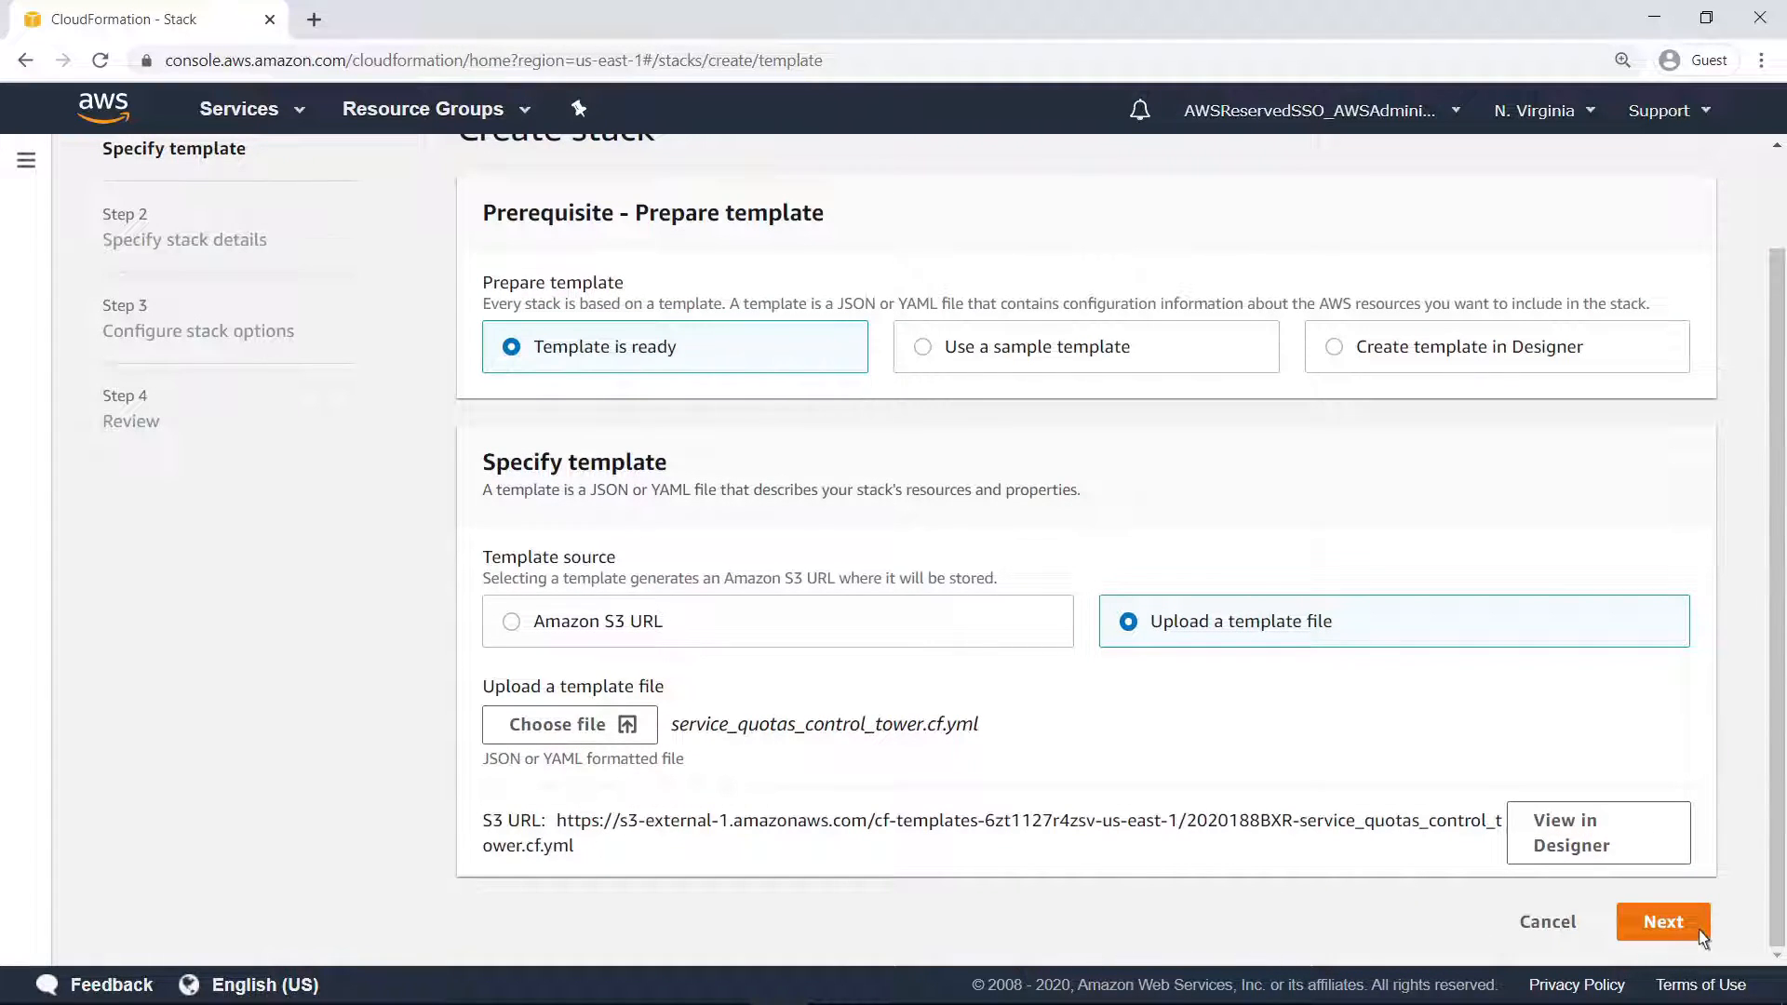
pyautogui.click(1663, 922)
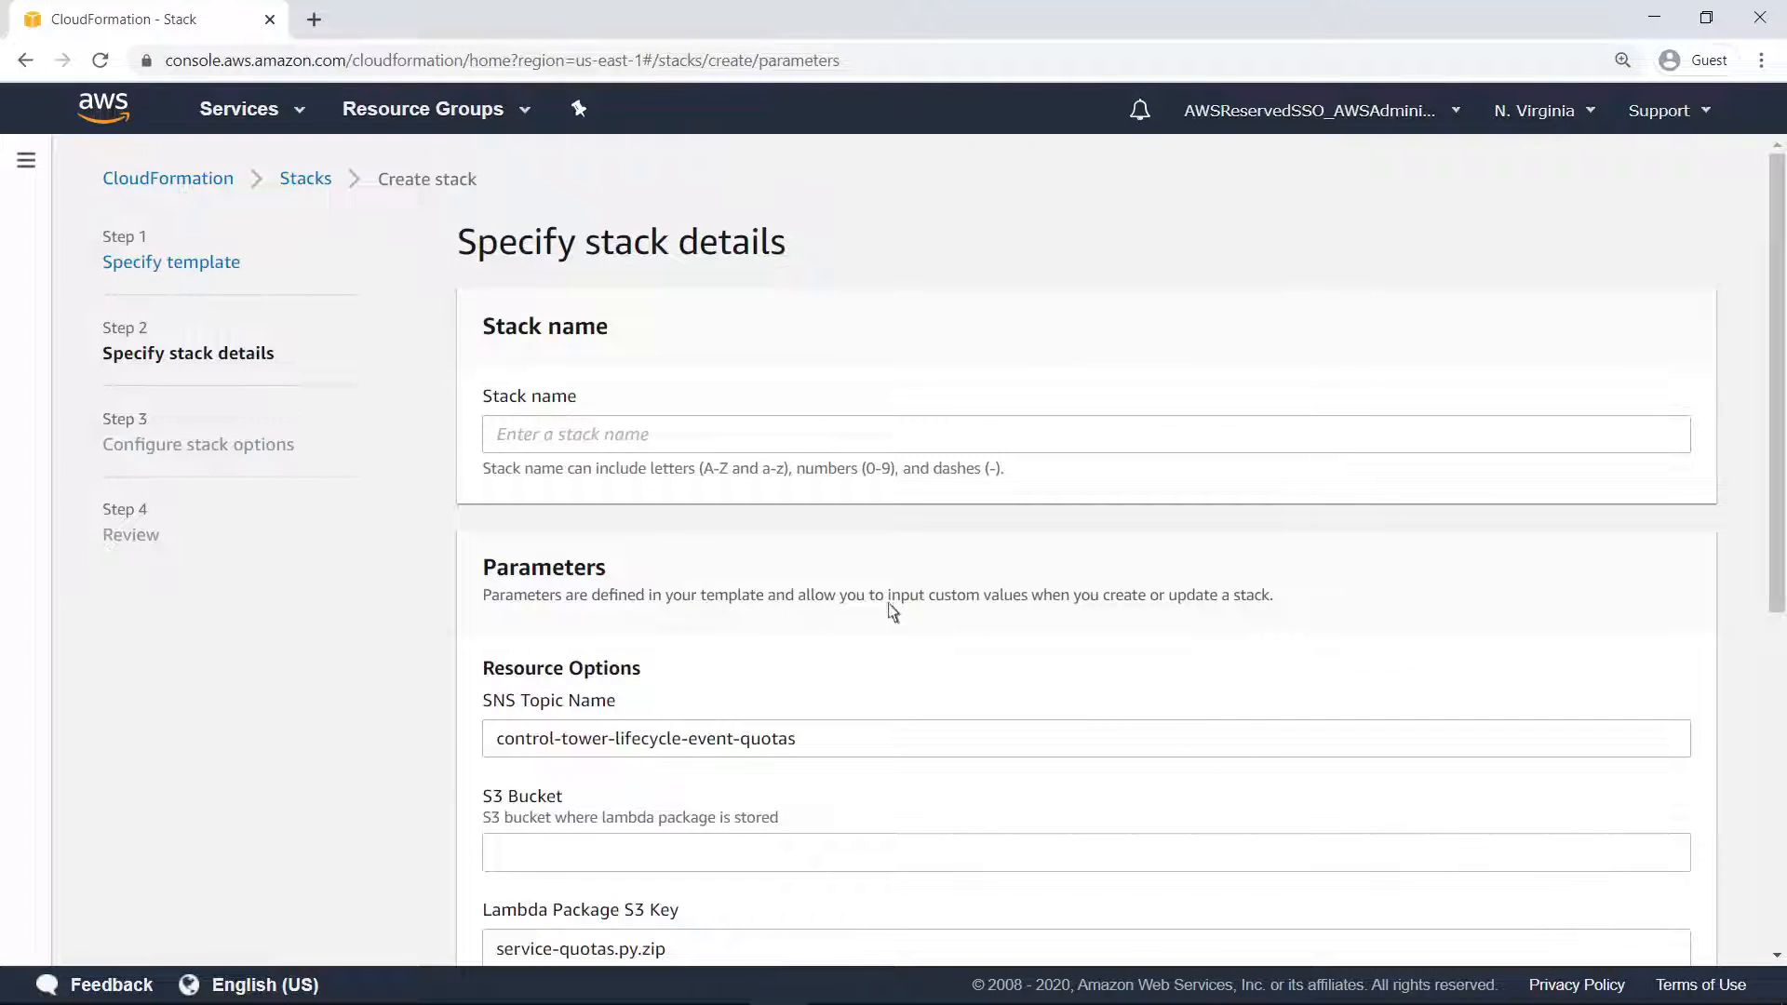
pyautogui.write('ControlTower-LambdaExecutionQuota')
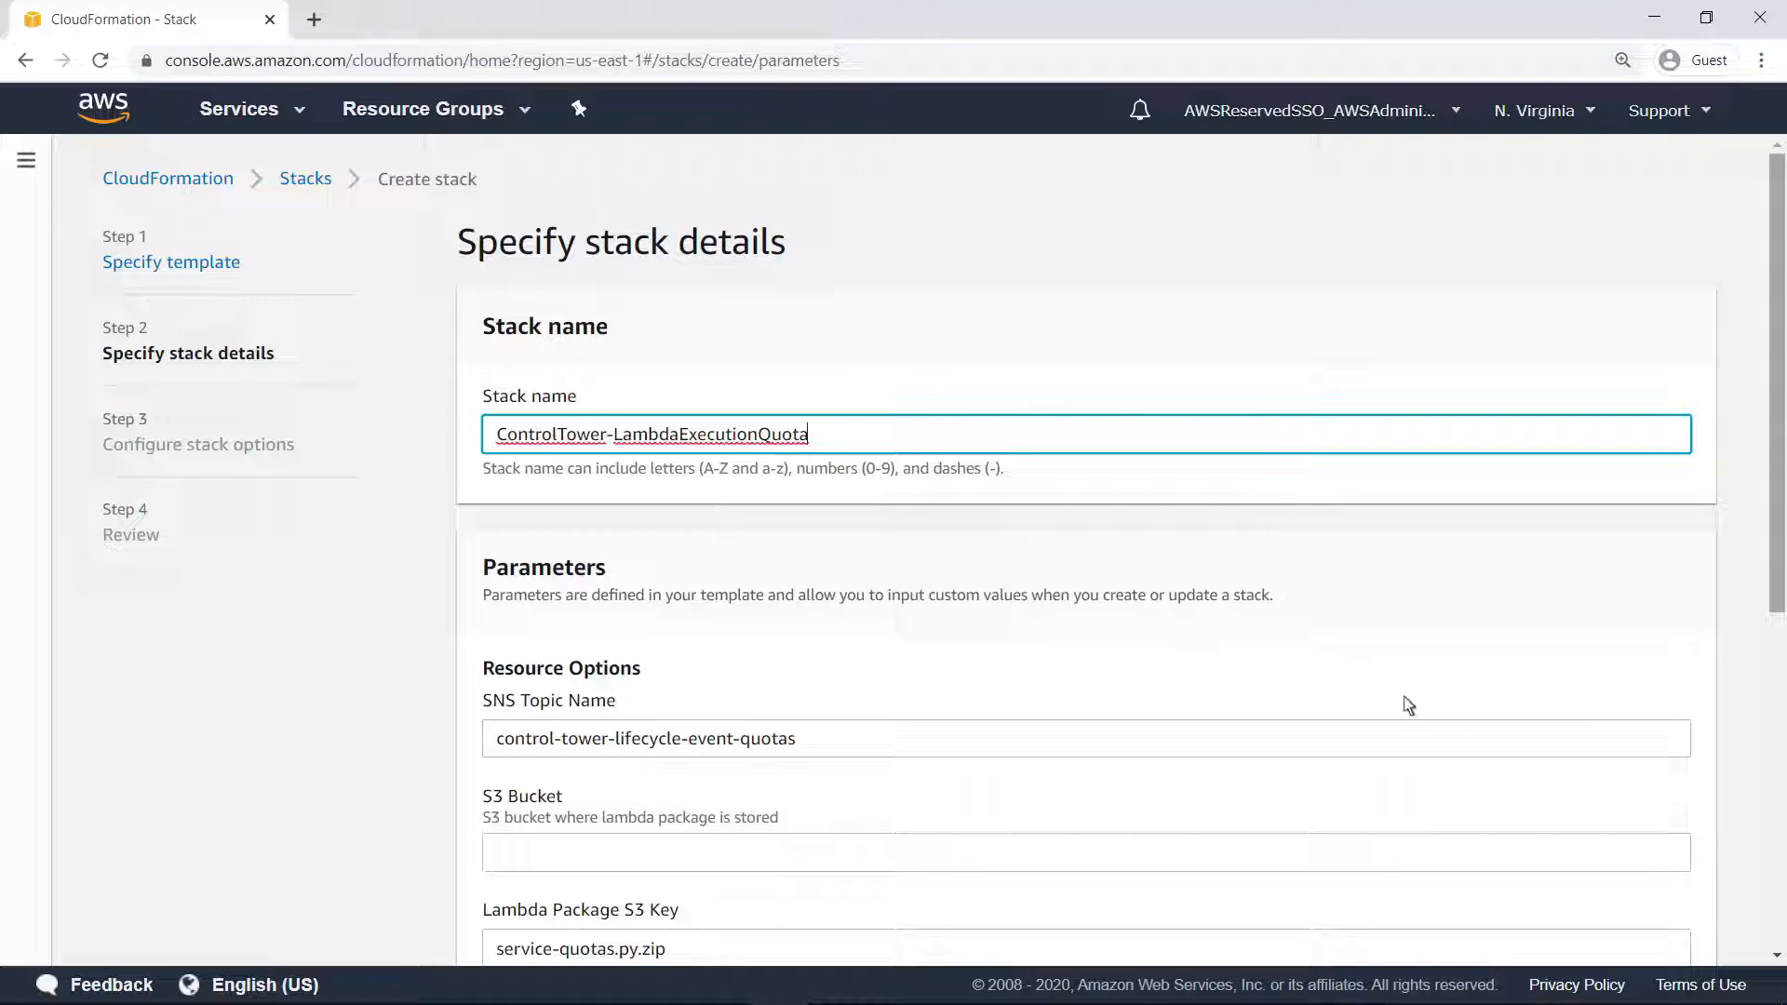
pyautogui.scroll(-3)
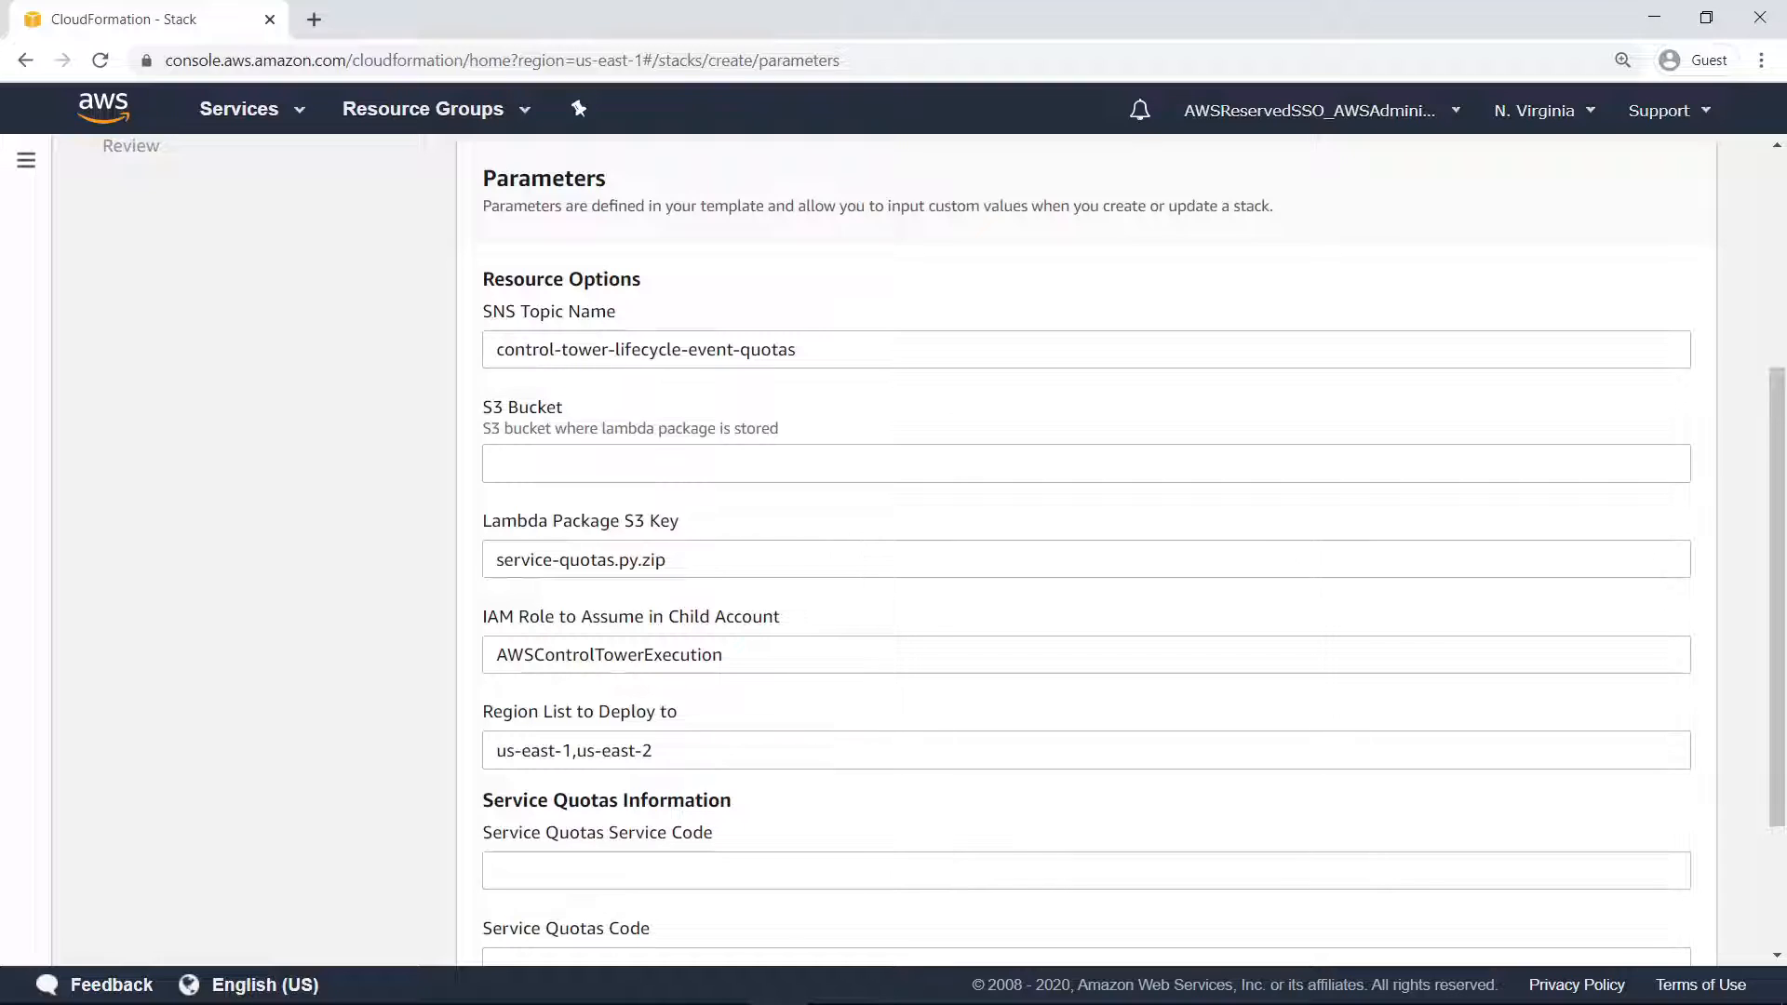
pyautogui.moveTo(519, 479)
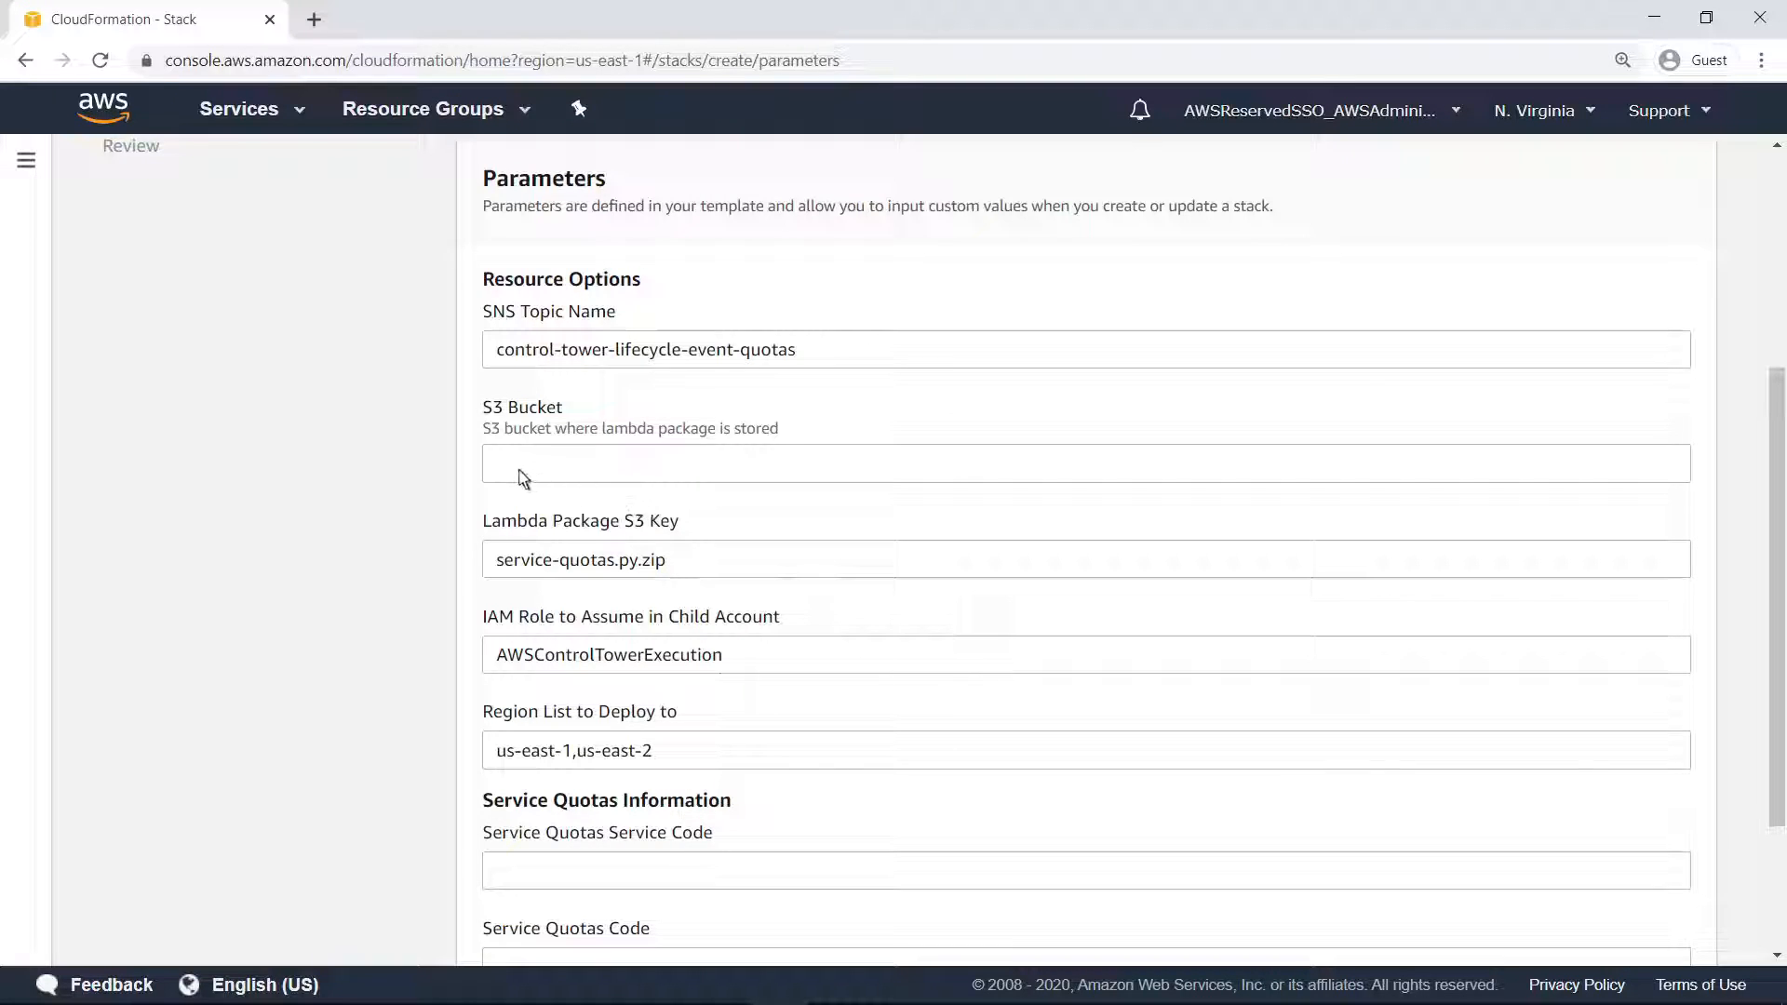
pyautogui.write('service-quota-lambda-bucket')
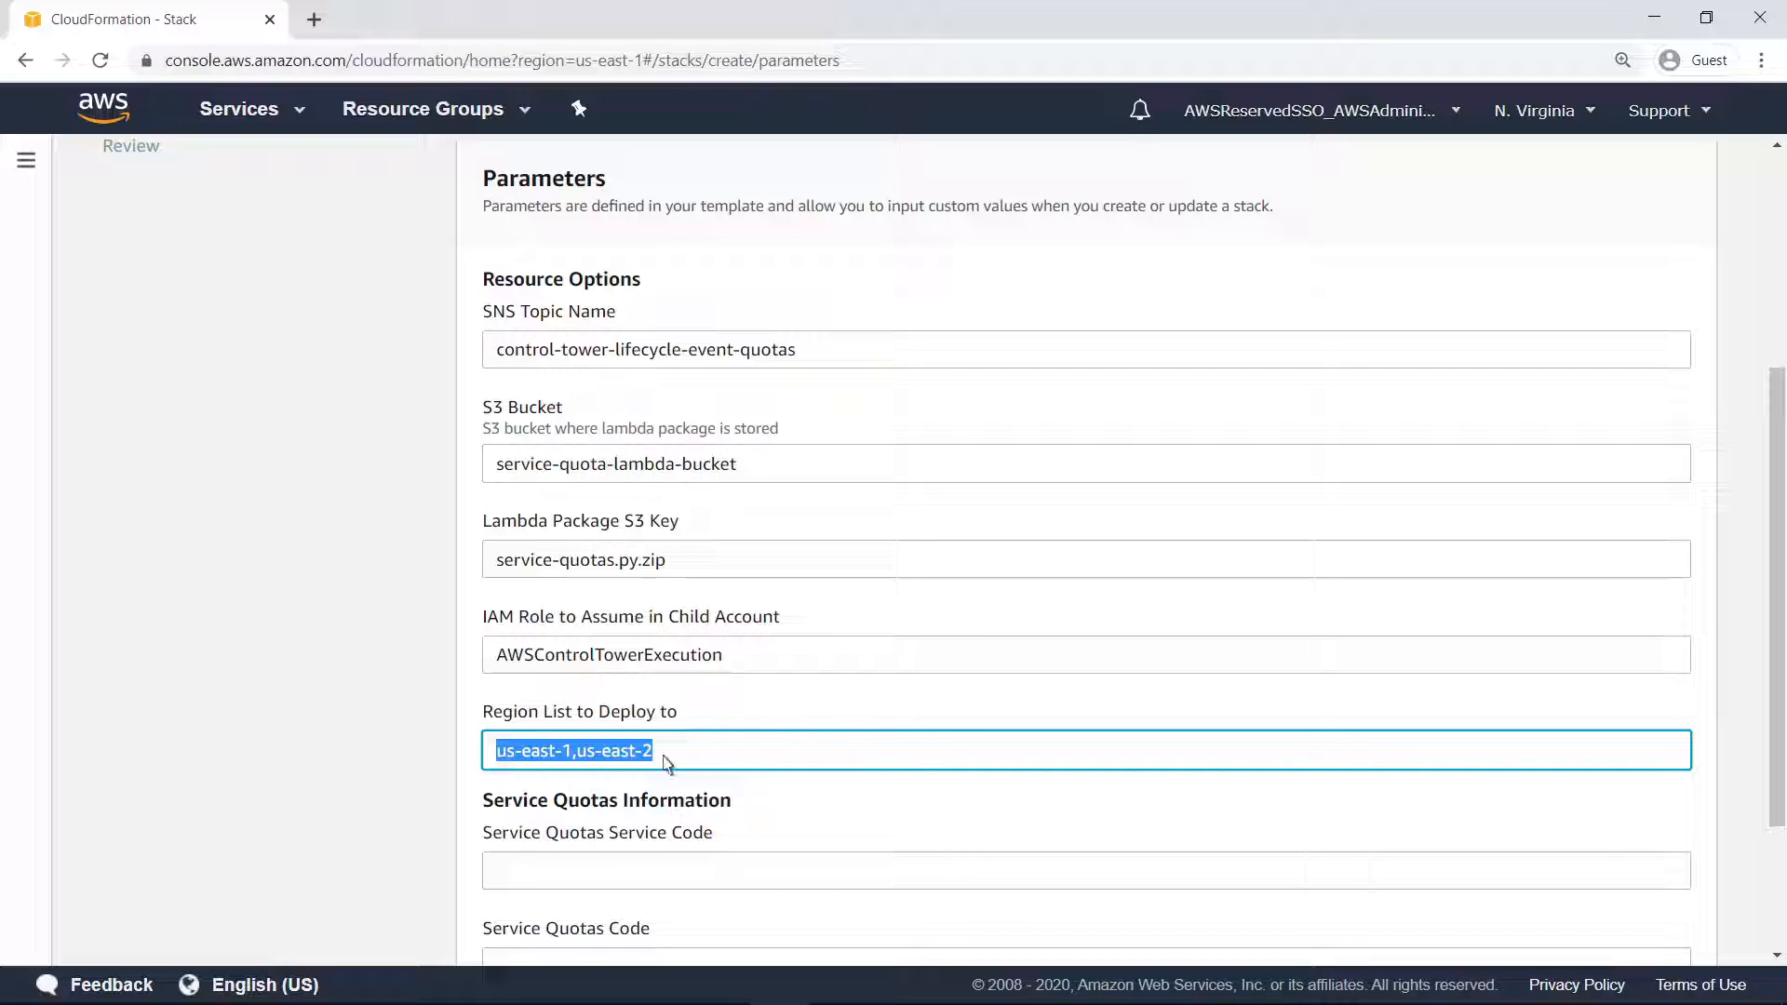
# Set service code lambda, quota code L-B99A9384 and desired limit 1500, then continue.
pyautogui.scroll(-3)
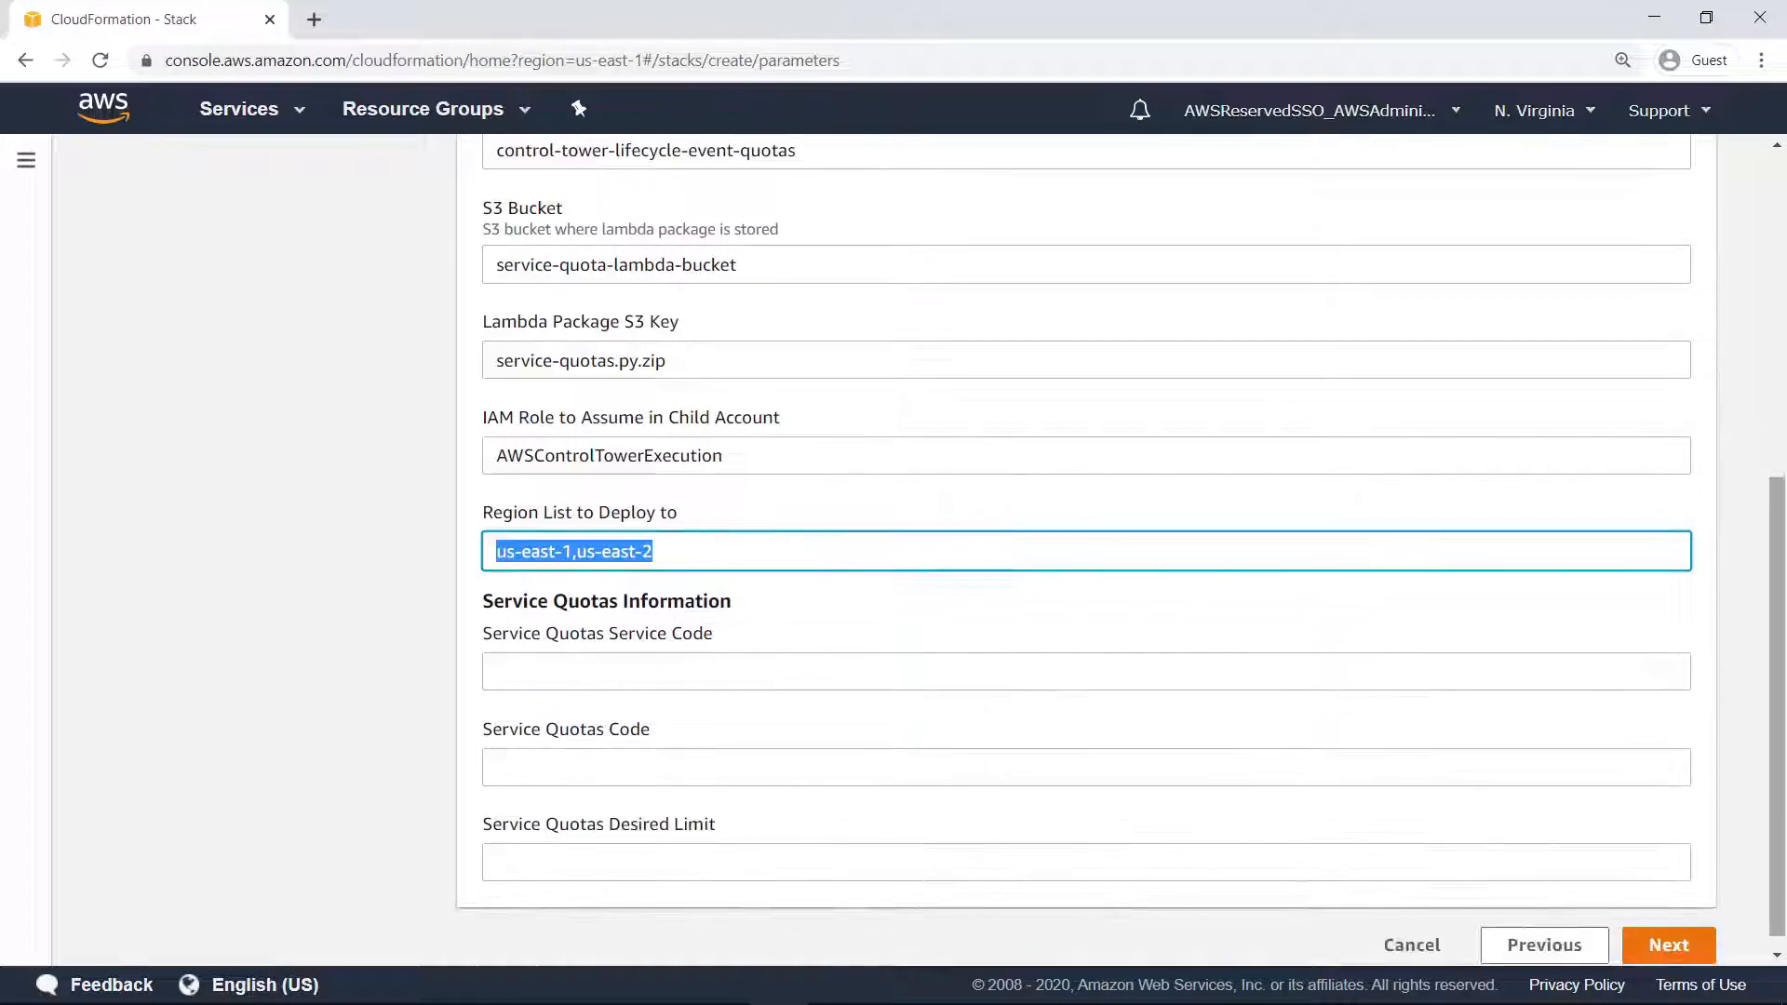
pyautogui.scroll(-3)
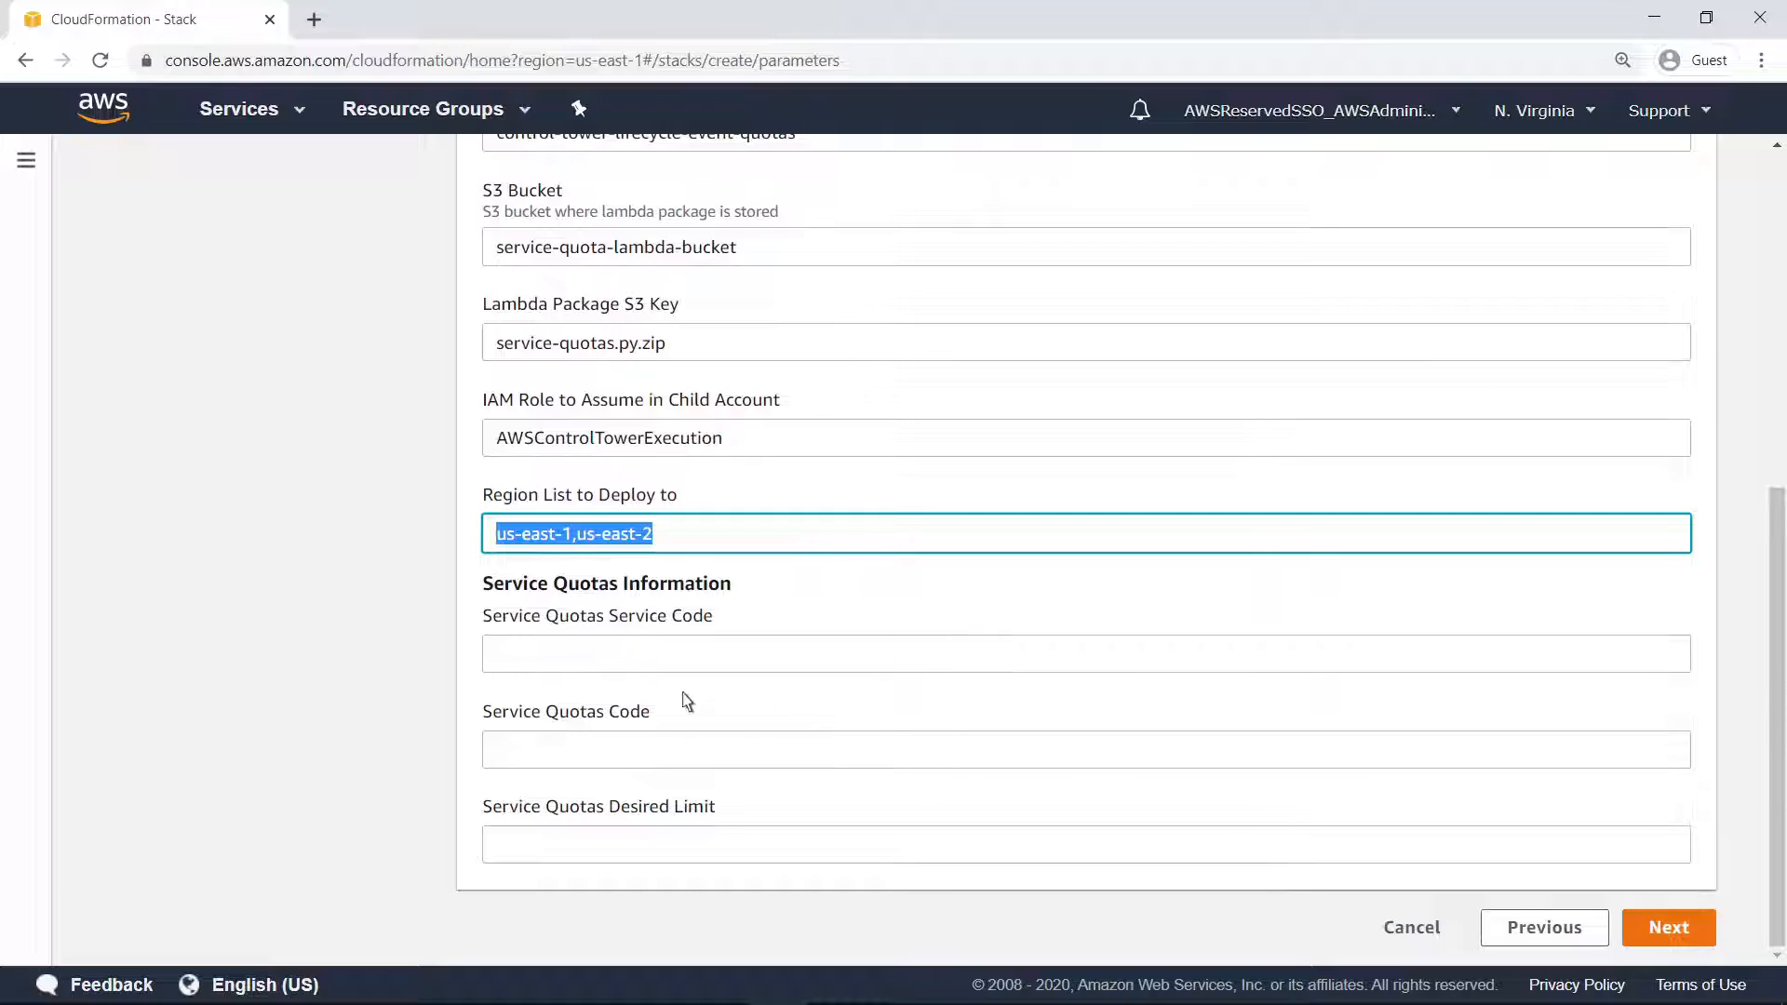
pyautogui.write('lambda')
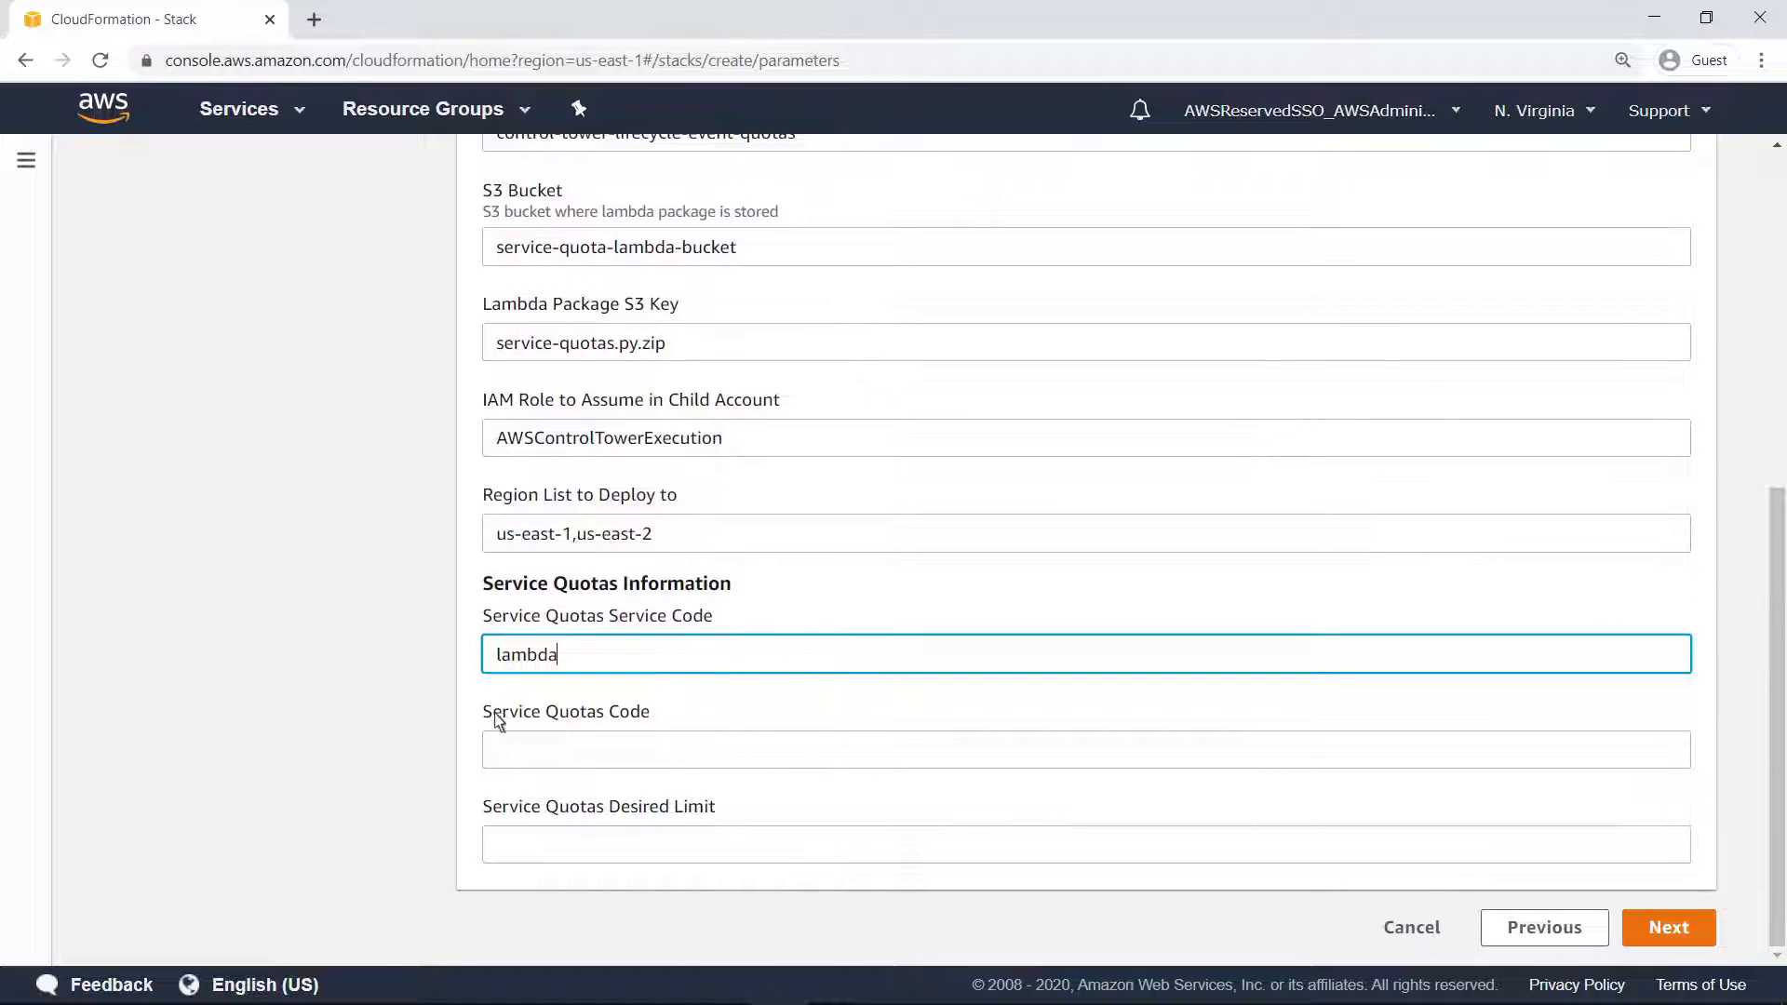
pyautogui.write('L-B99A9384')
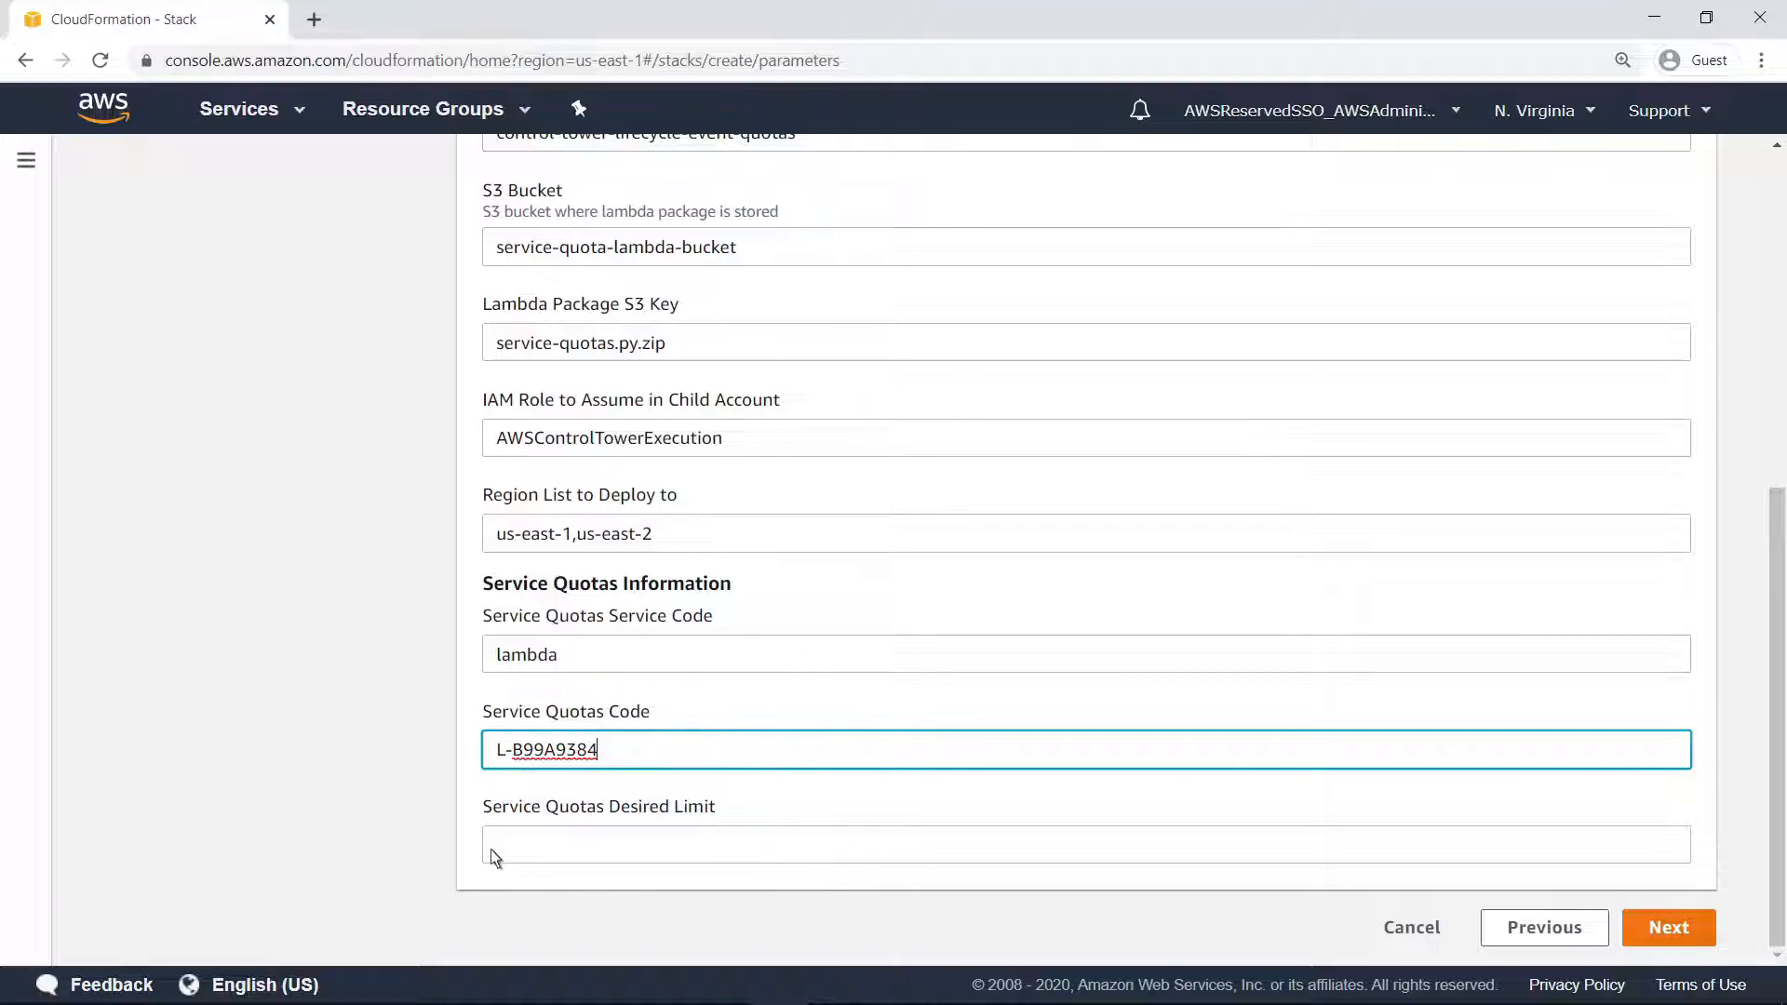
pyautogui.write('1500')
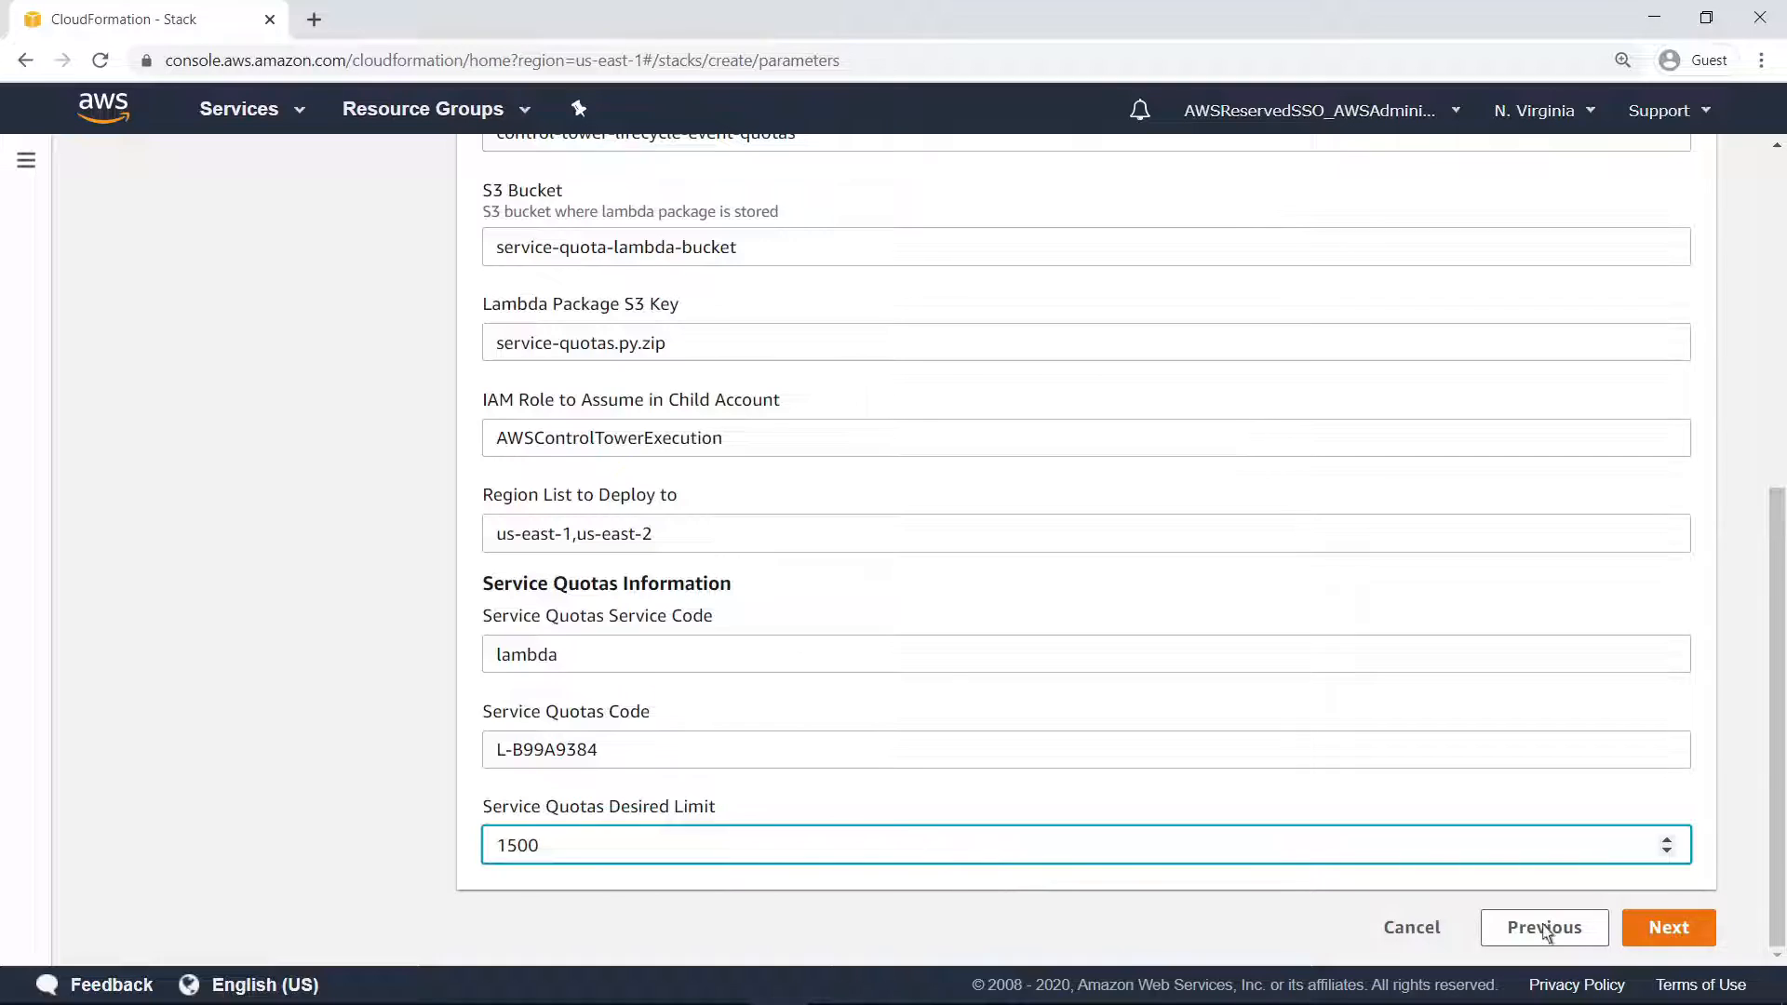
pyautogui.click(1668, 927)
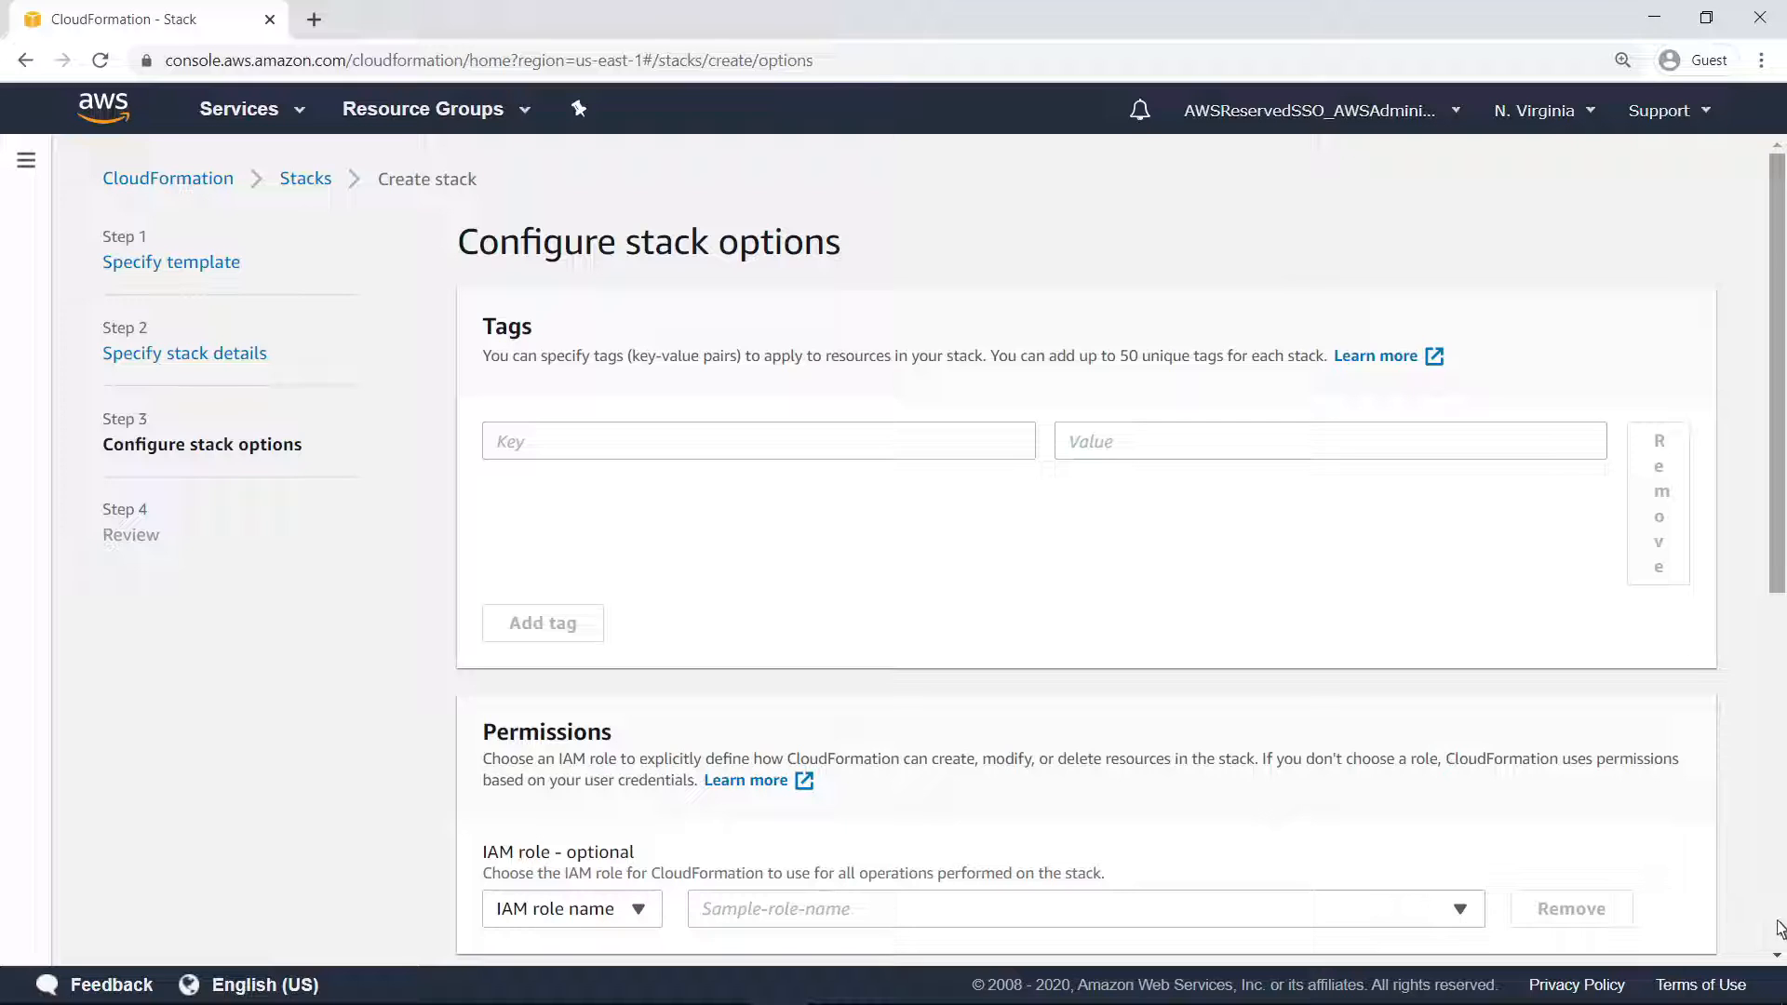
# Skip stack options, acknowledge IAM resource creation and launch the ControlTower-LambdaExecutionQuota stack.
pyautogui.scroll(-3)
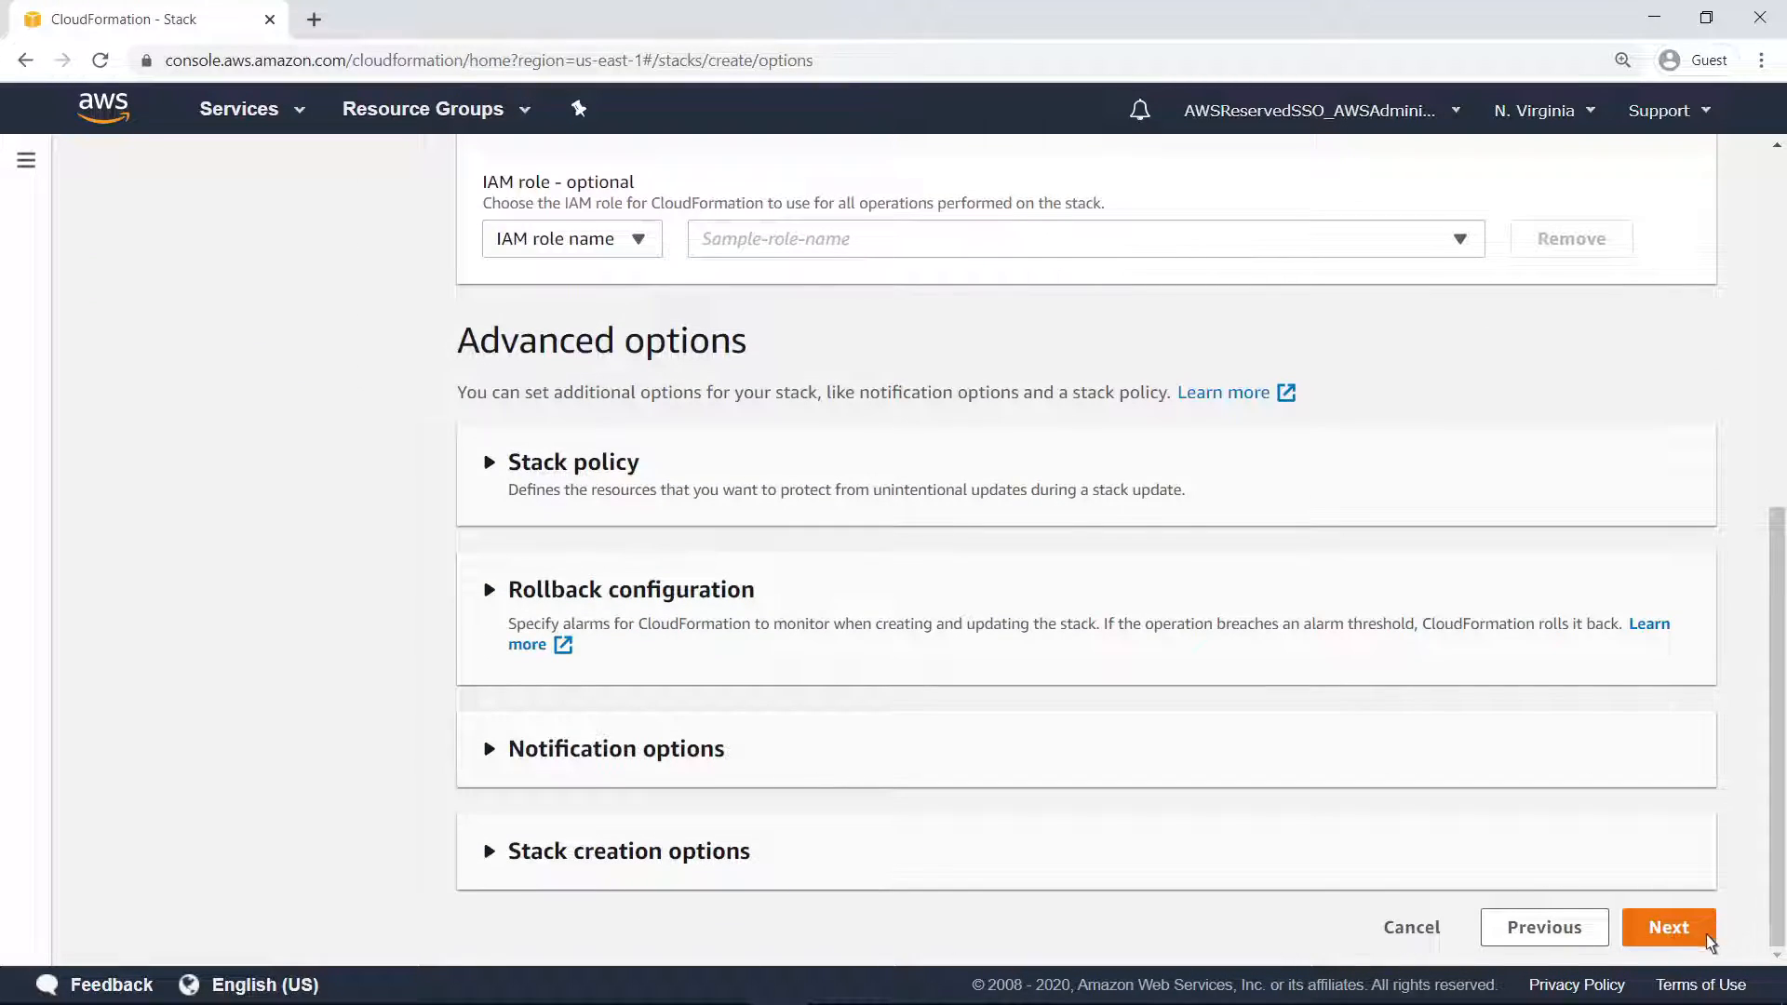
pyautogui.click(1668, 927)
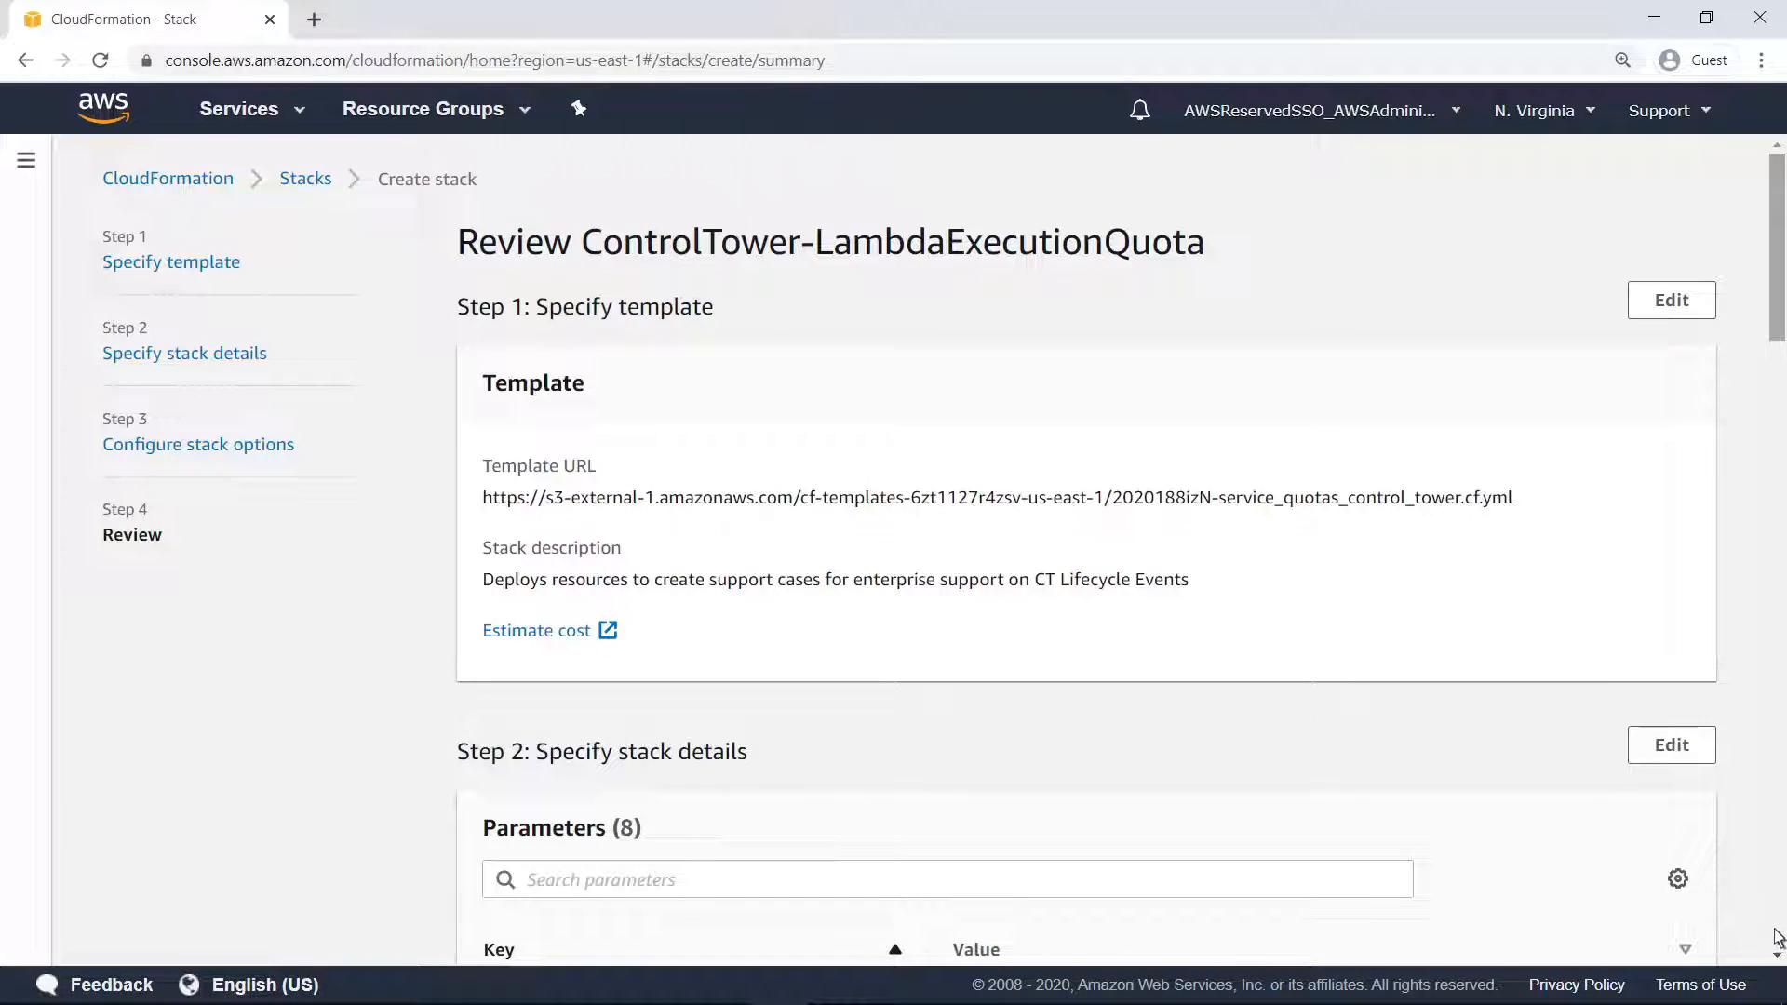
pyautogui.scroll(-3)
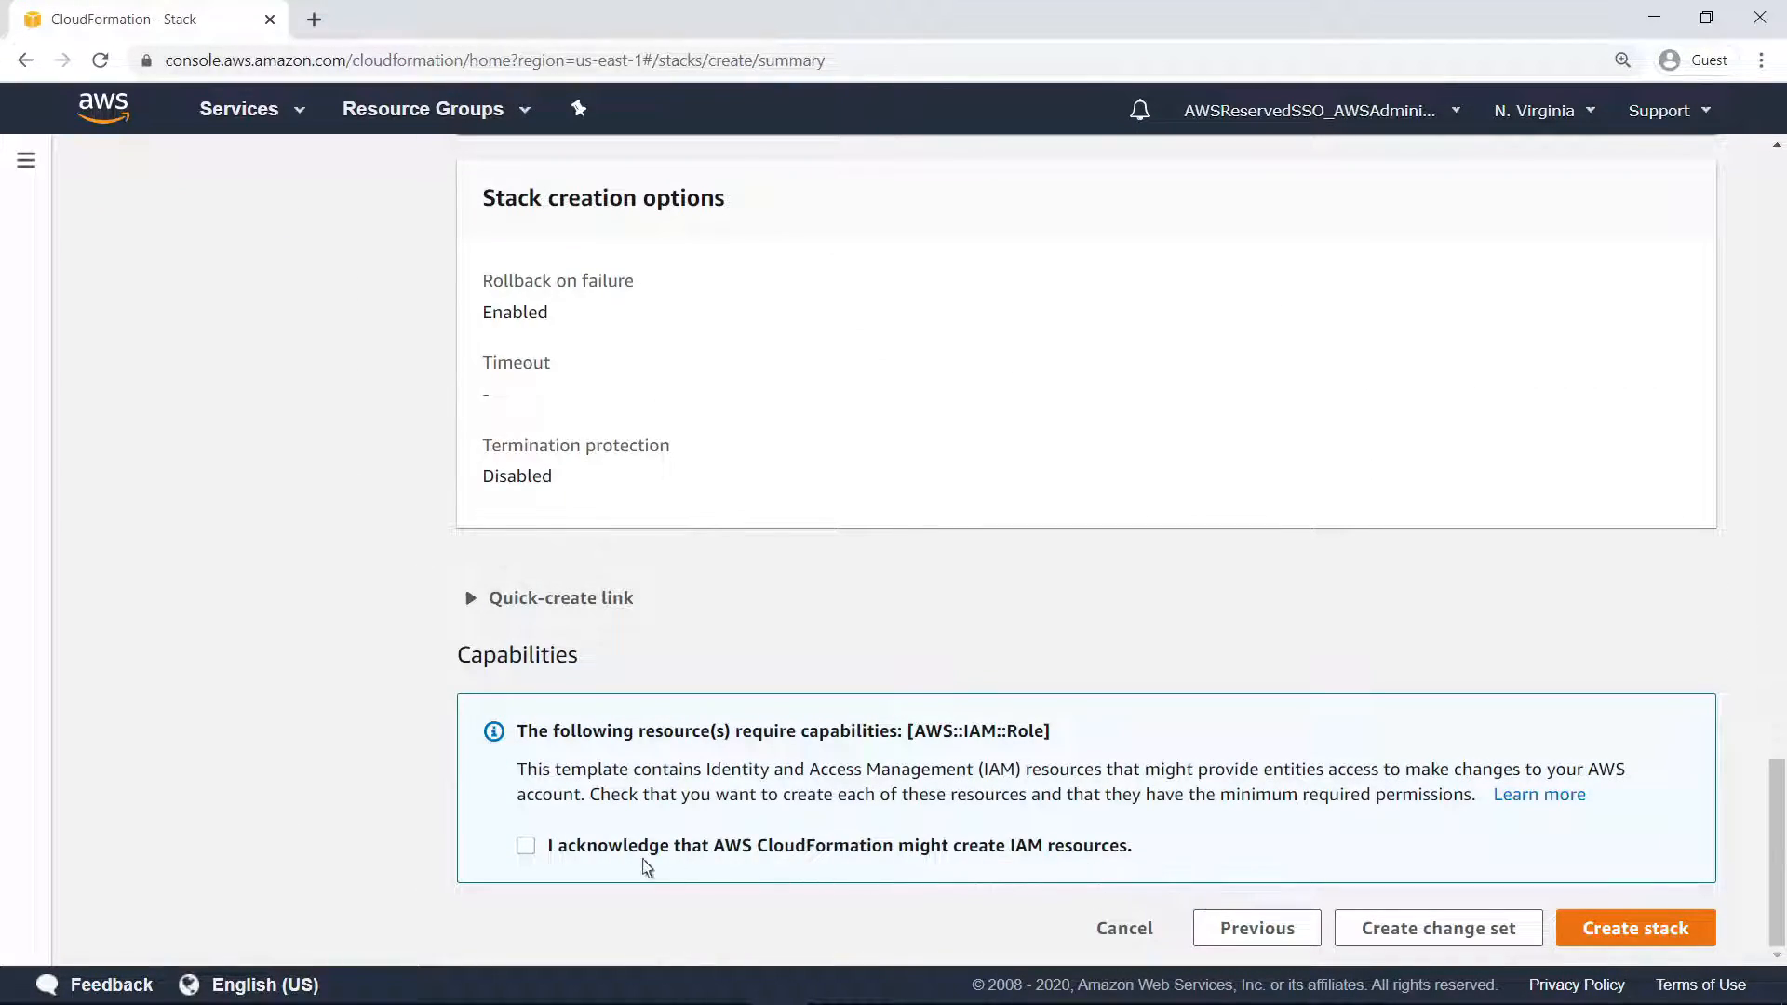
pyautogui.click(525, 845)
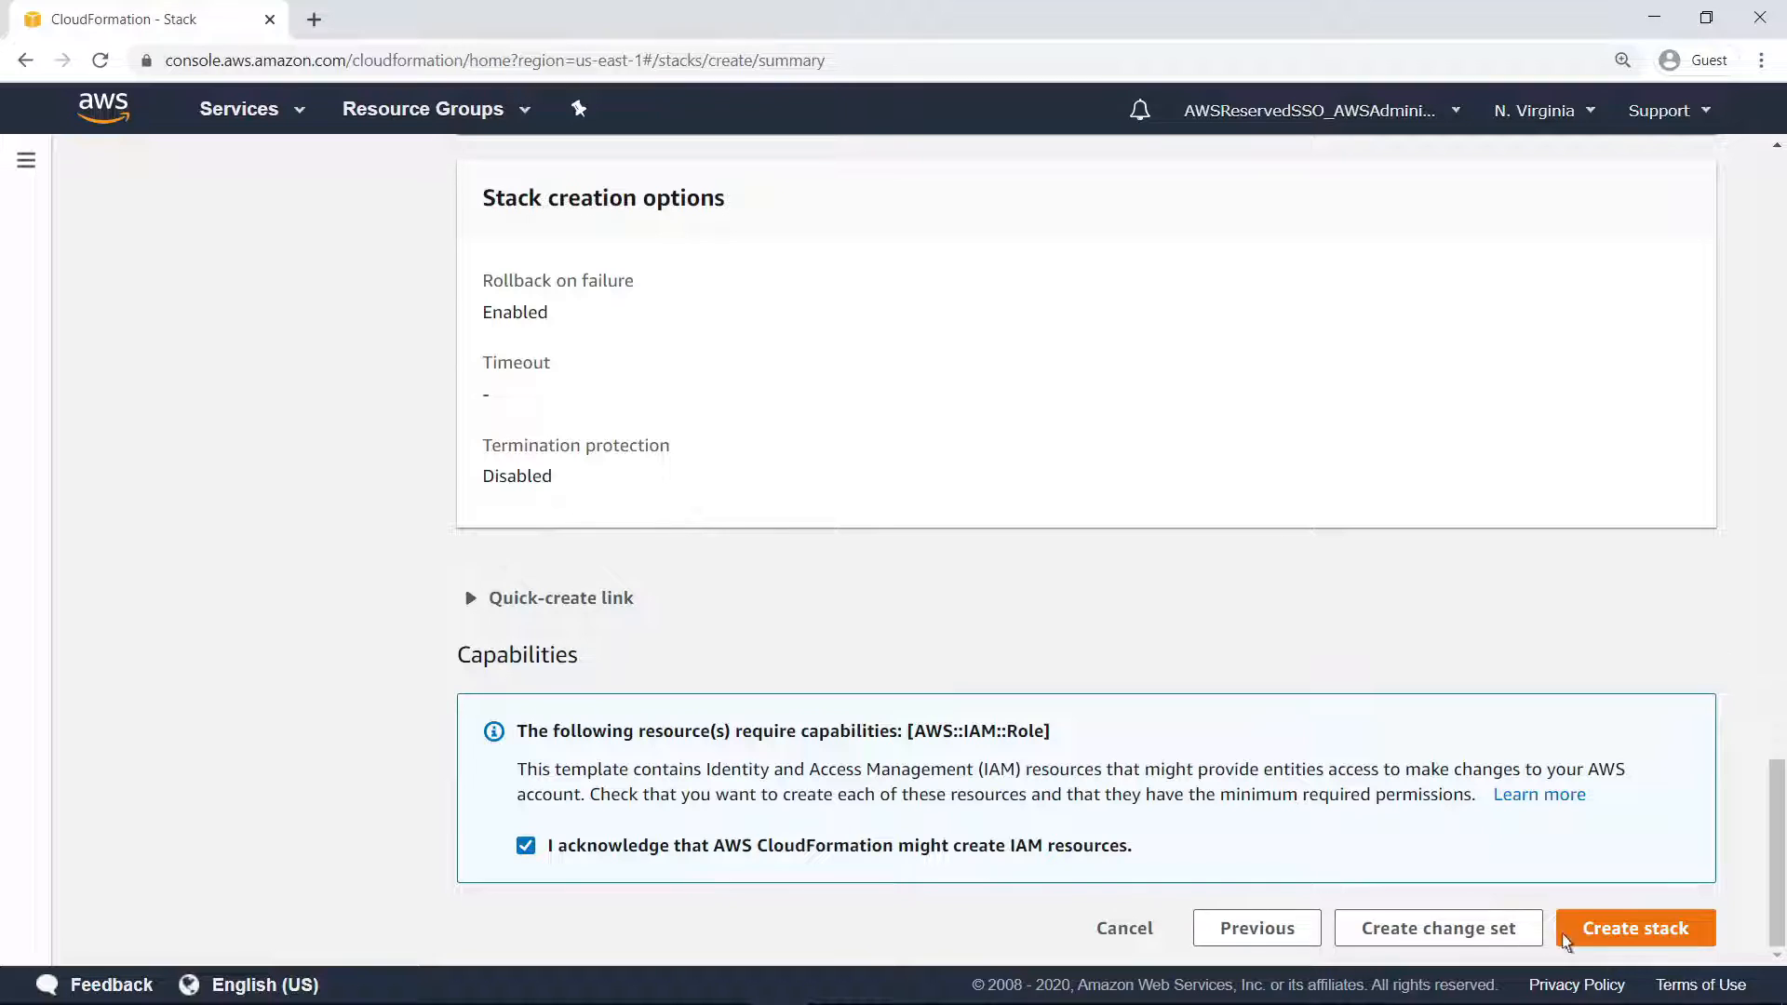
pyautogui.click(1634, 927)
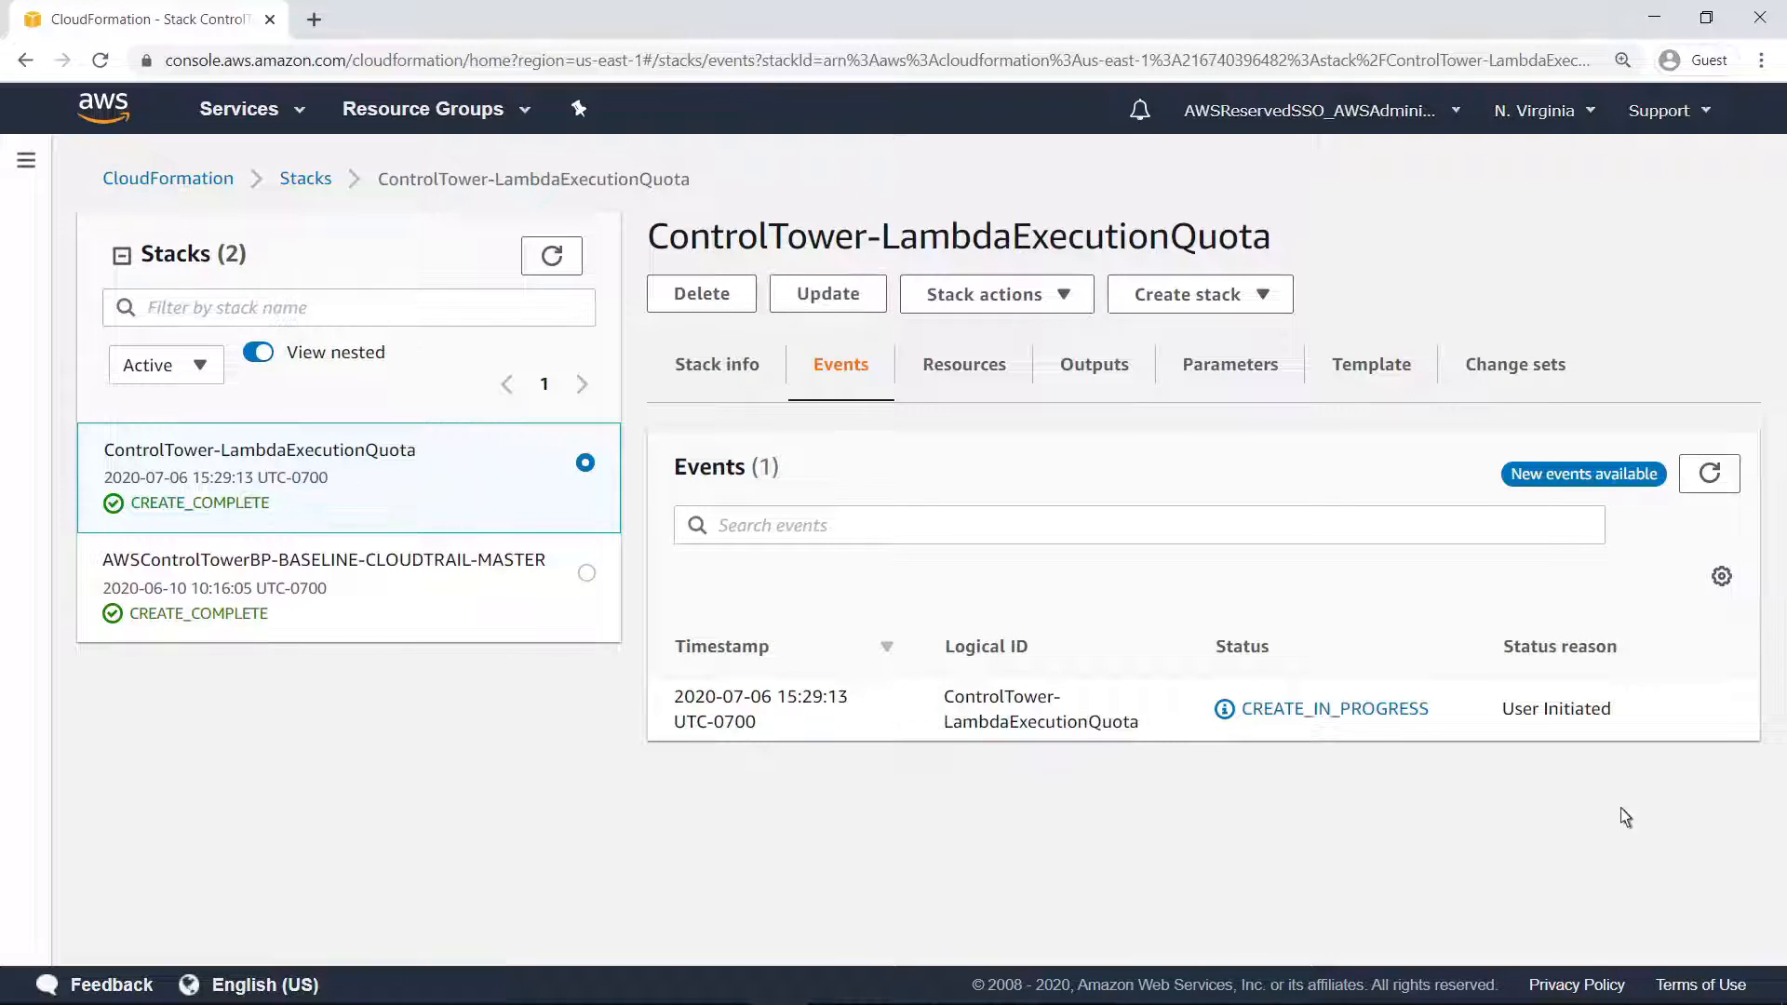
# Refresh events to see CREATE_COMPLETE, then start a new stack from the enterprise_support_control_tower.cf.yml template.
pyautogui.click(1583, 475)
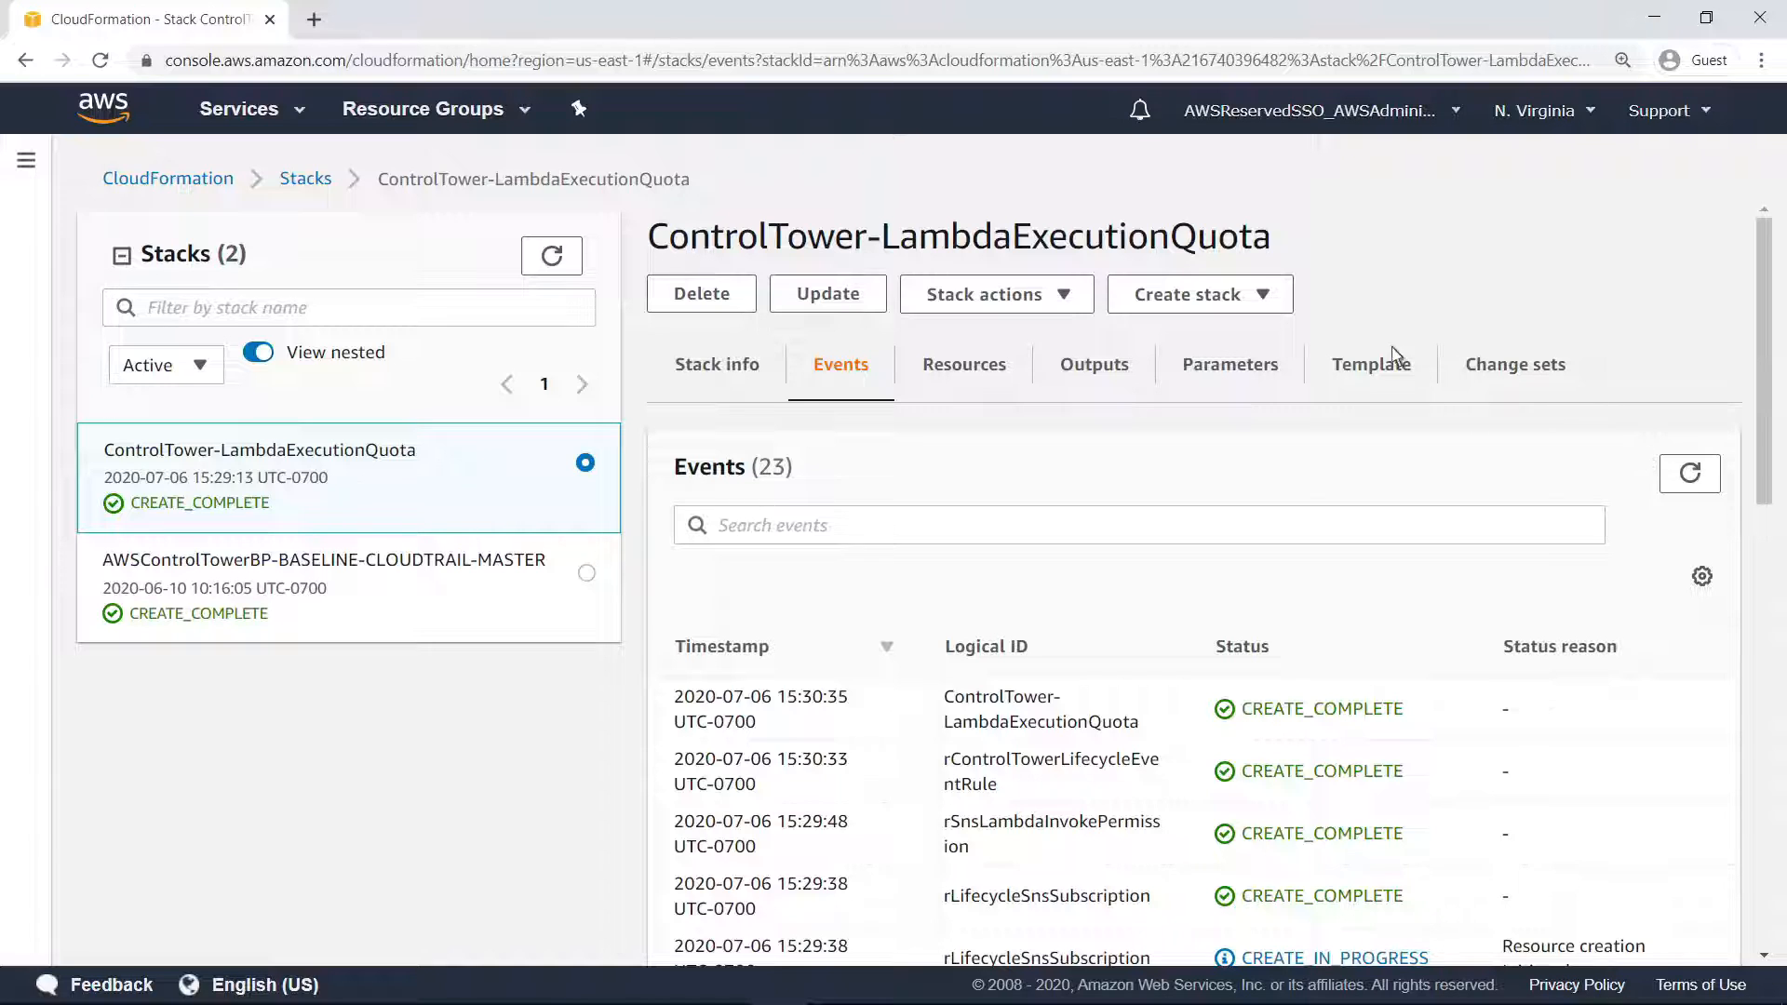
pyautogui.click(1189, 294)
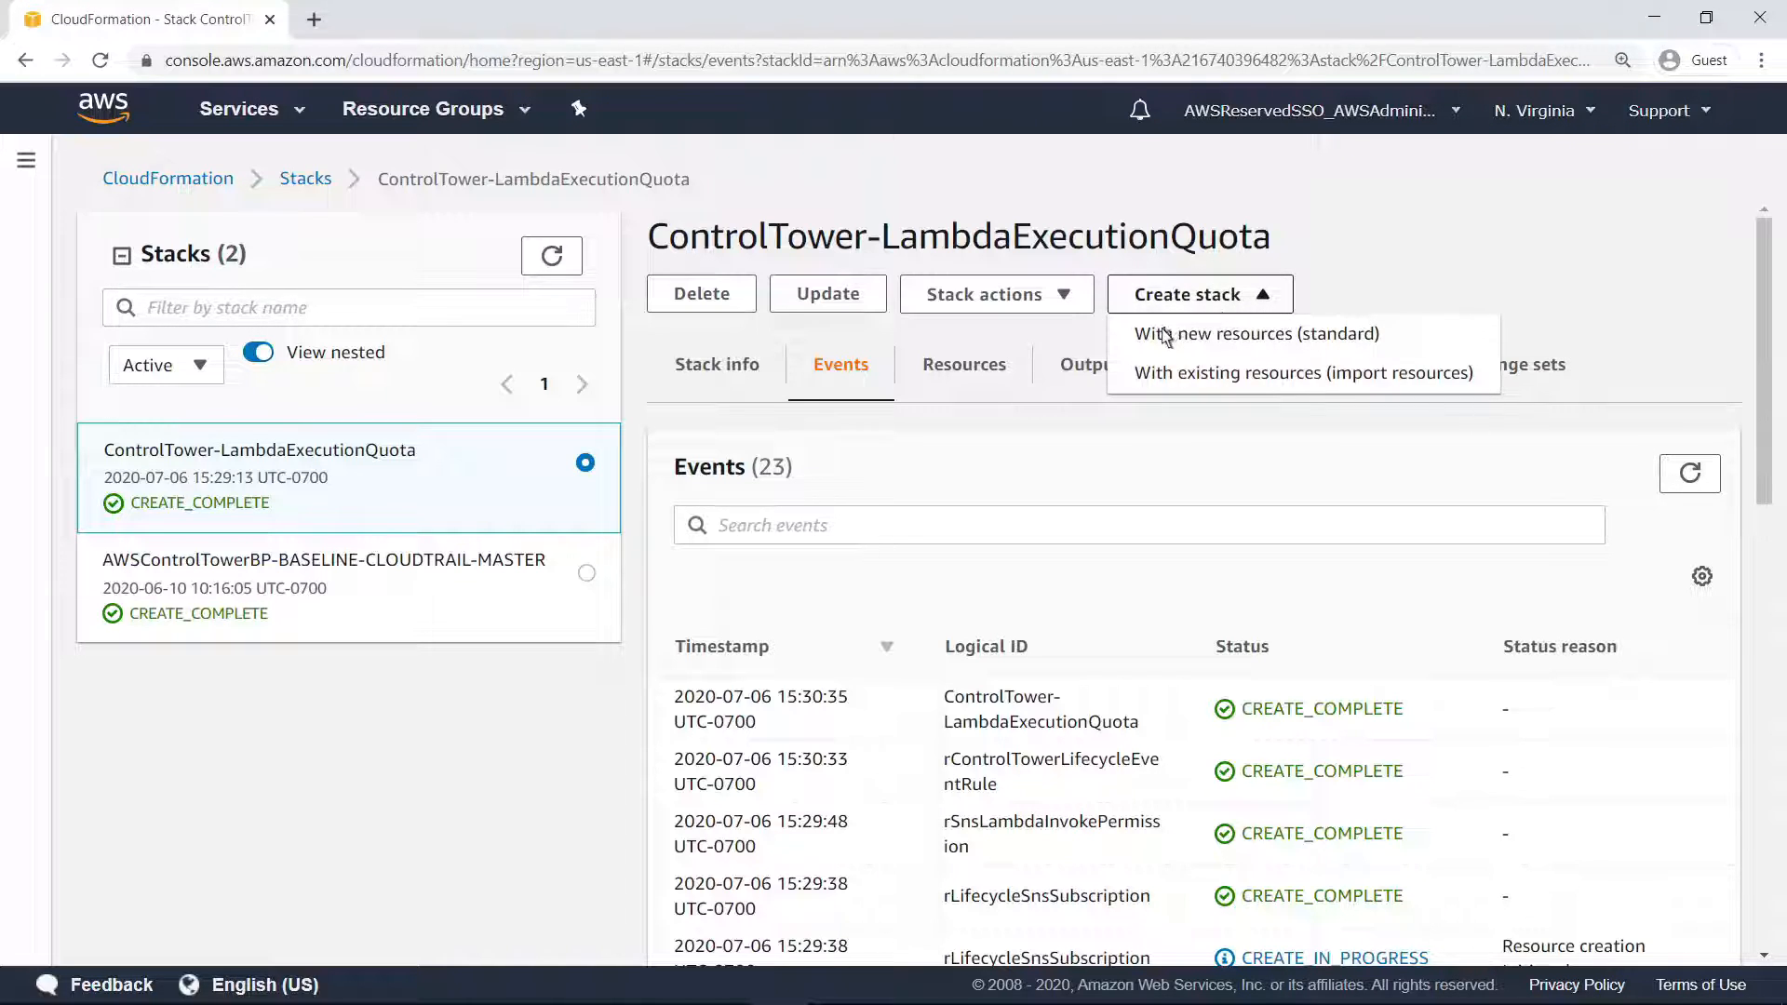
pyautogui.click(1257, 333)
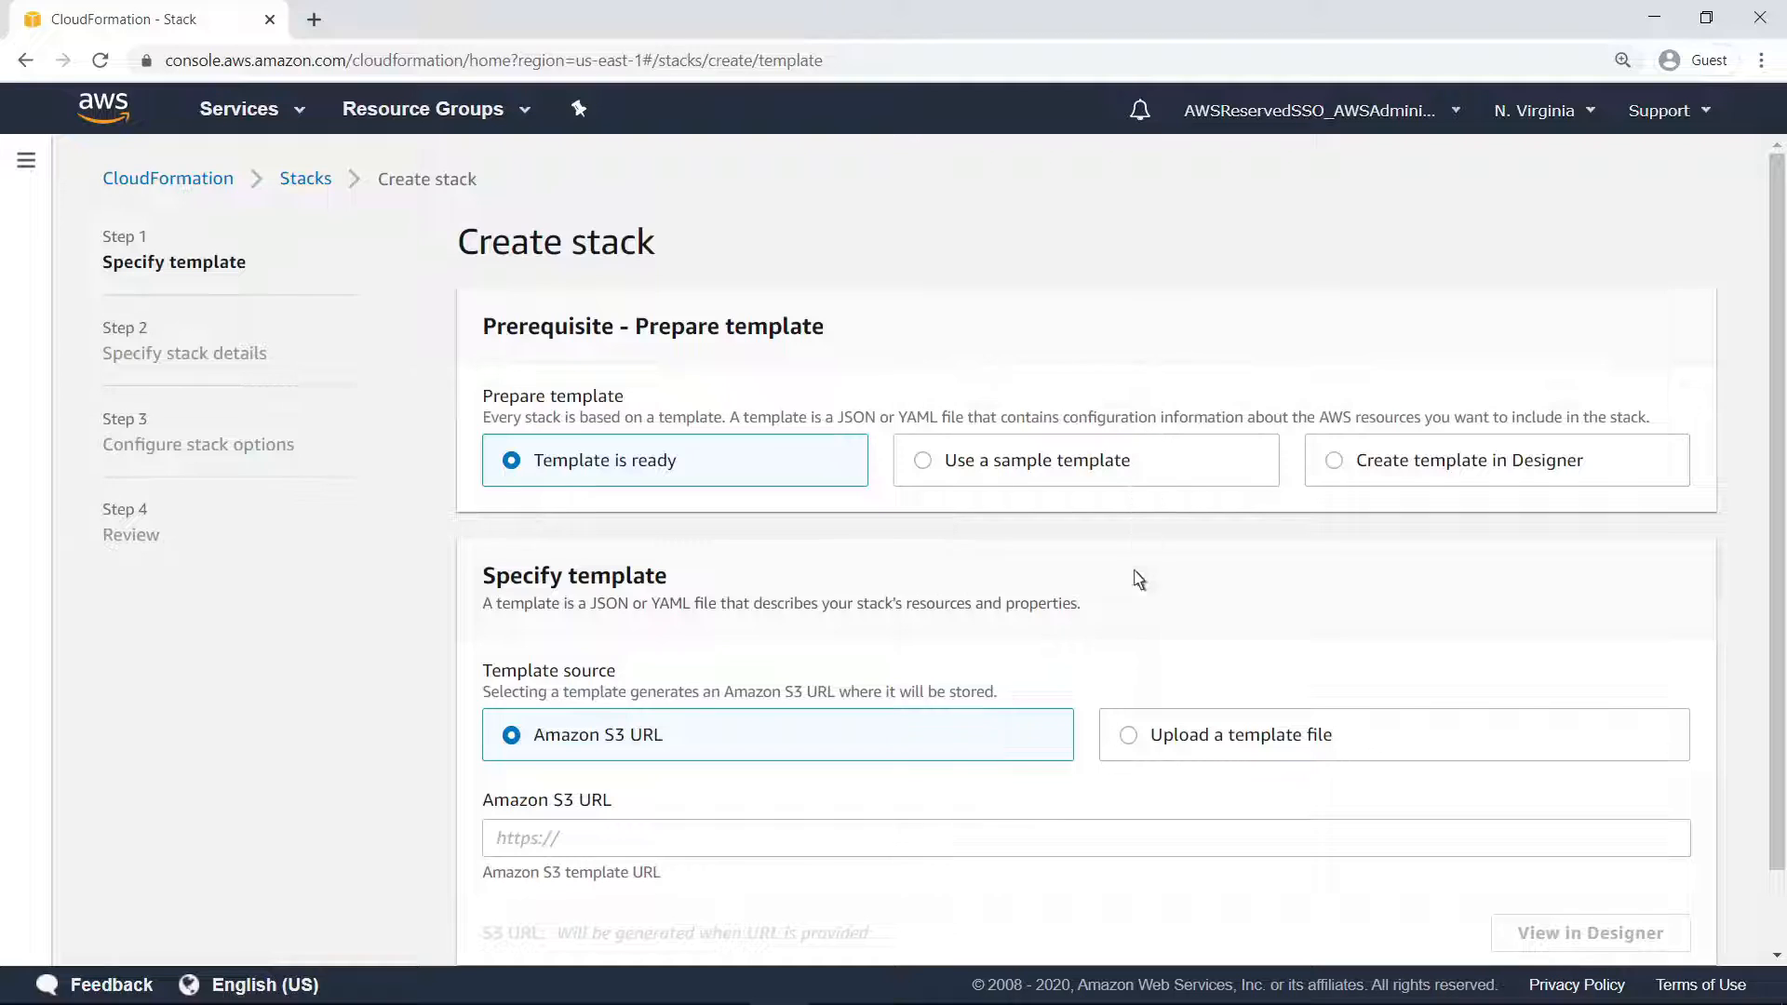
pyautogui.click(1128, 733)
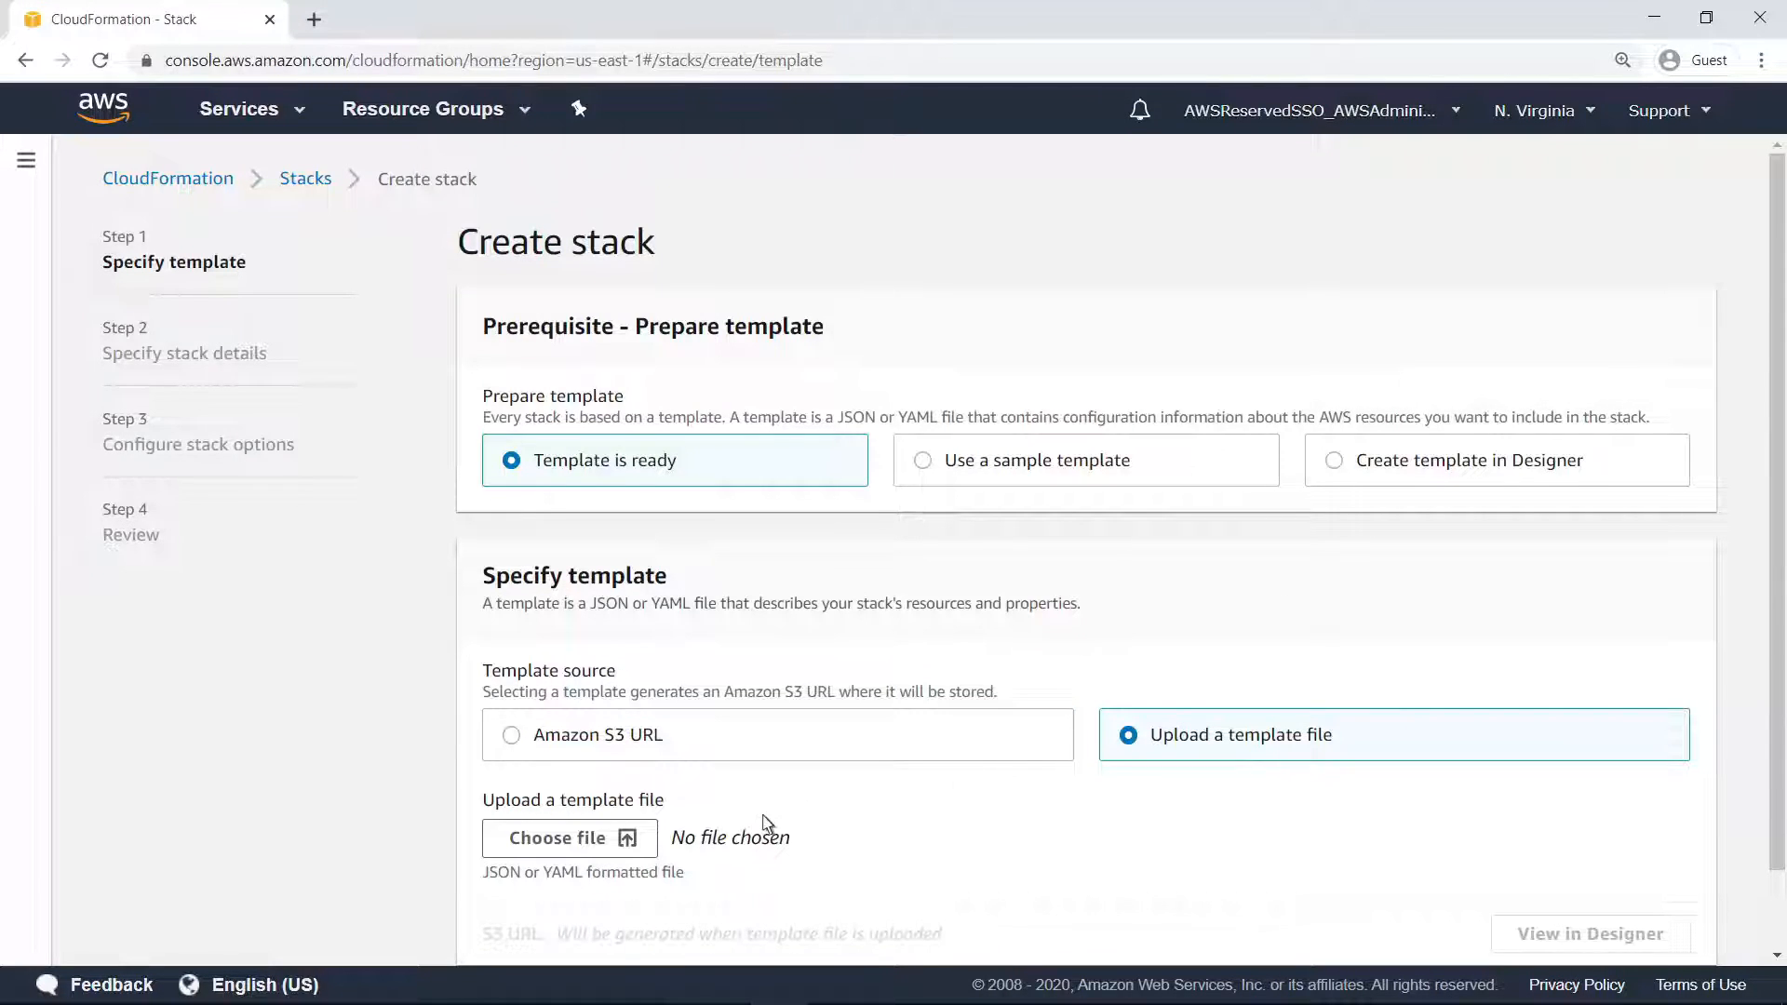
pyautogui.click(569, 838)
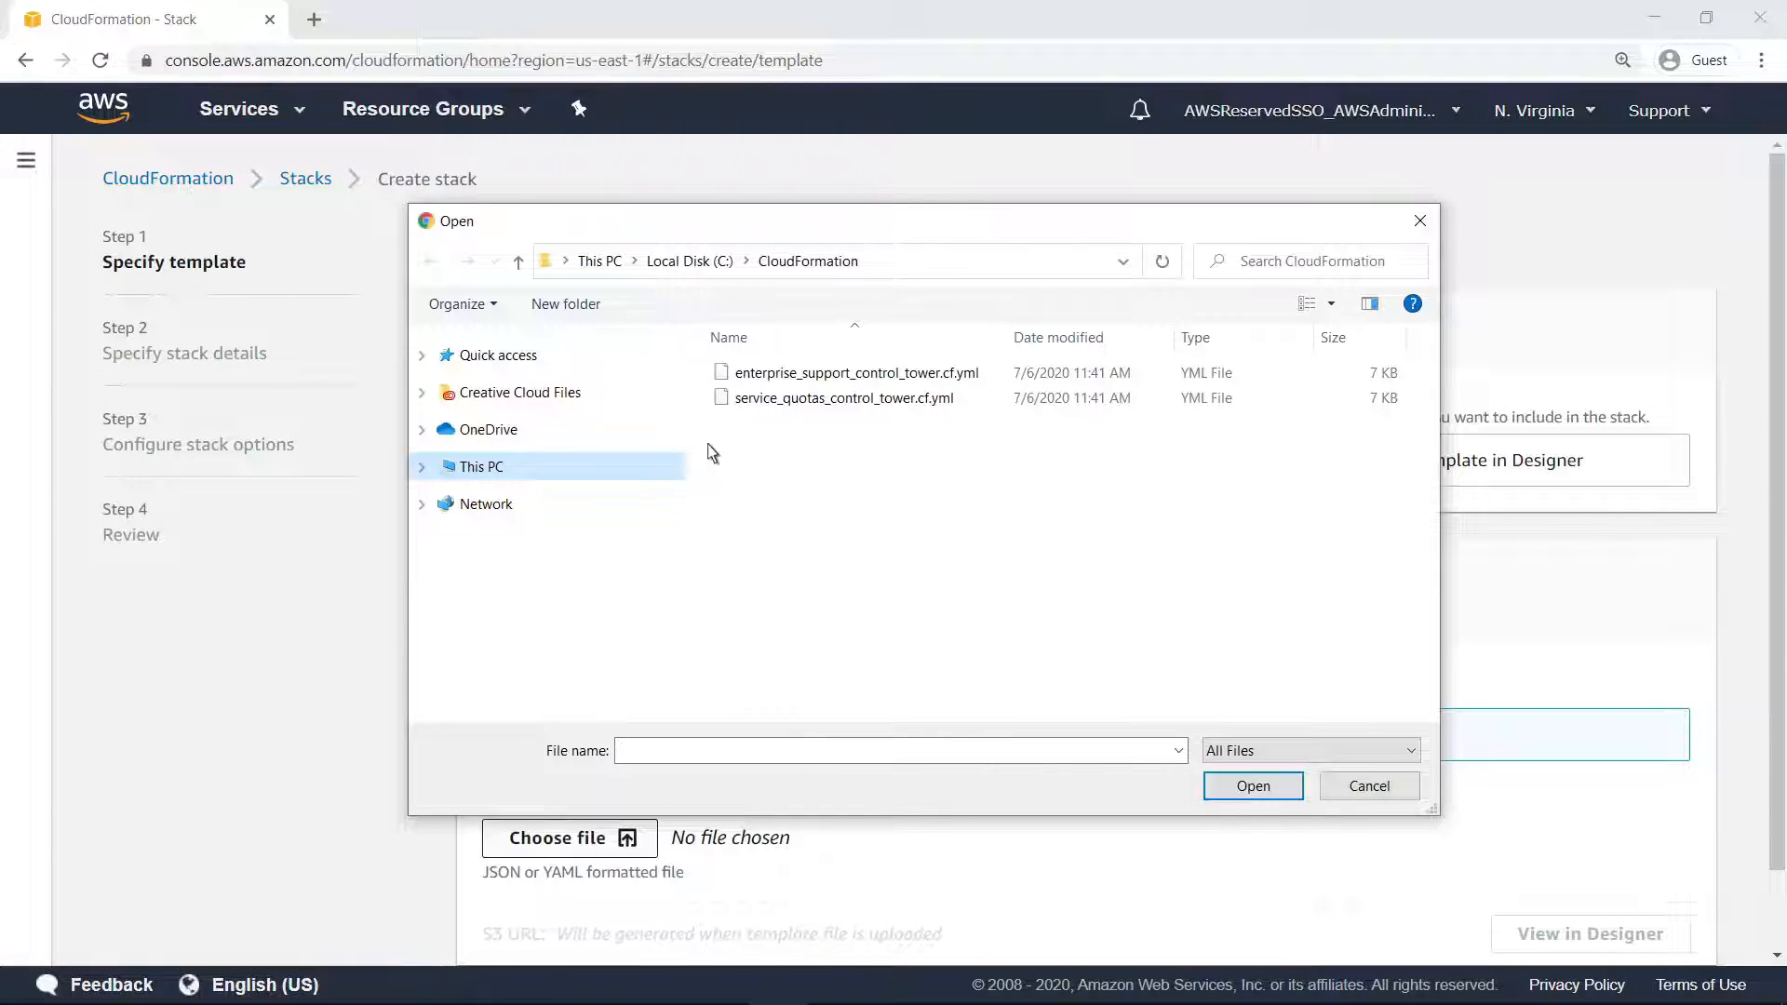
pyautogui.click(850, 372)
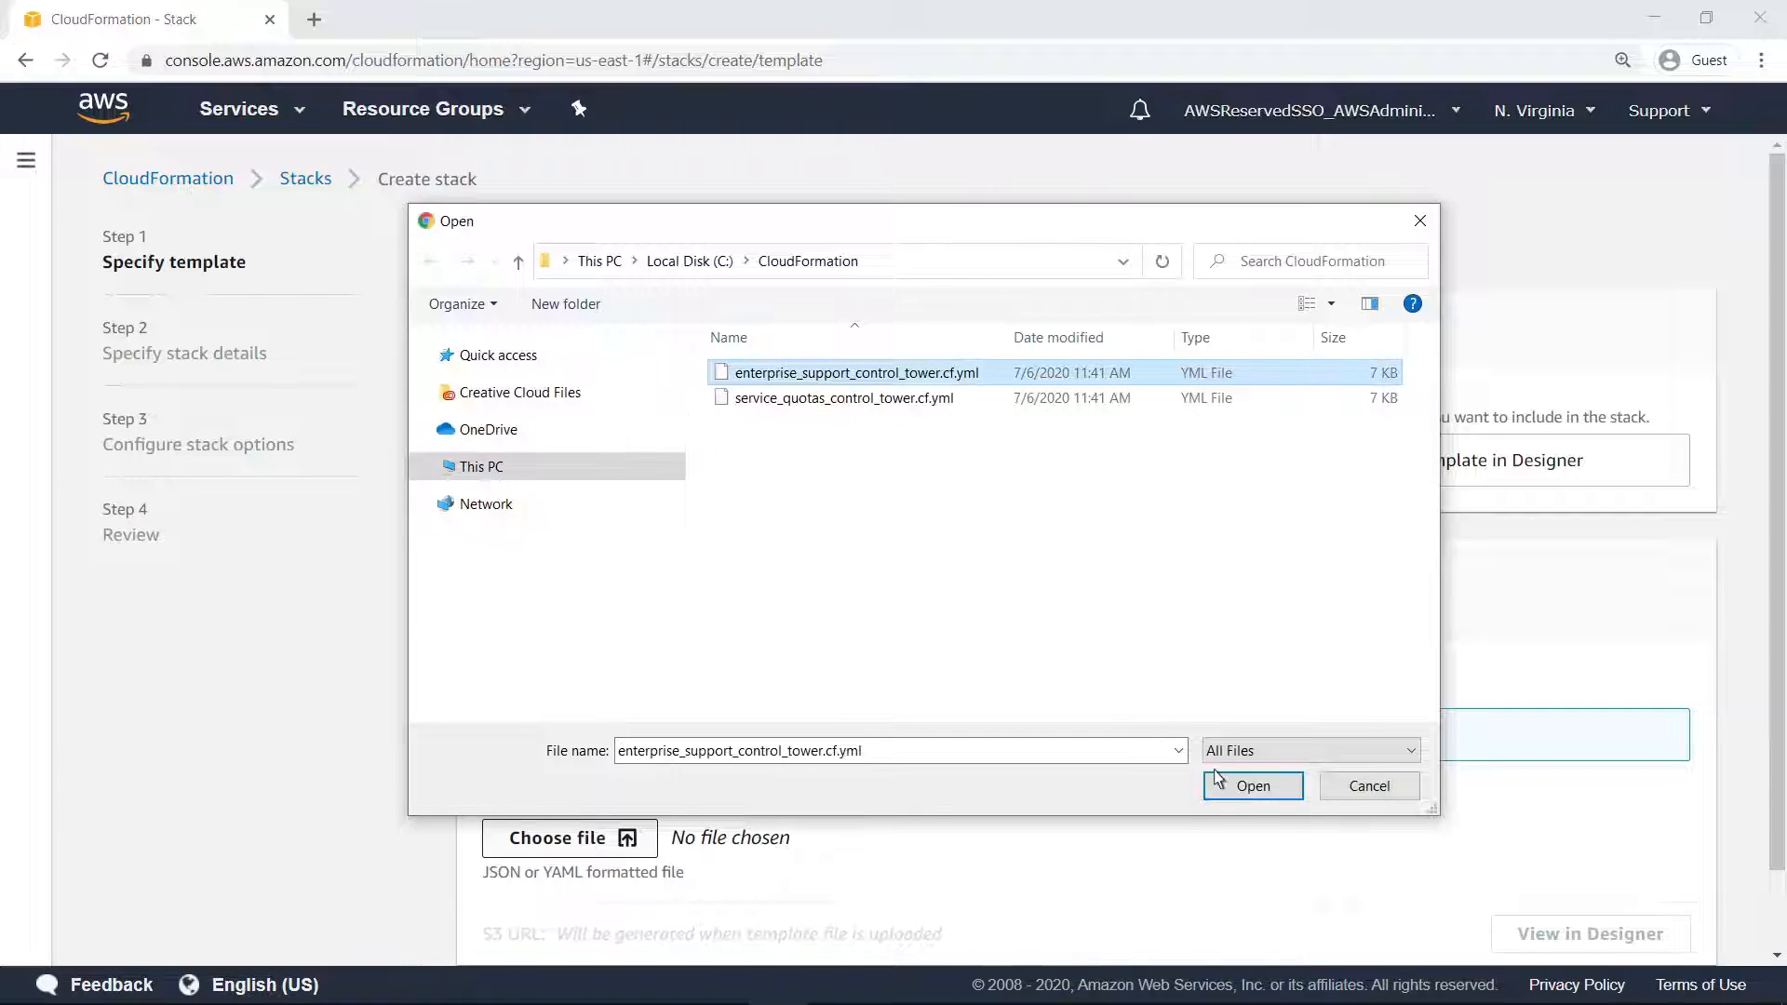
pyautogui.click(1251, 786)
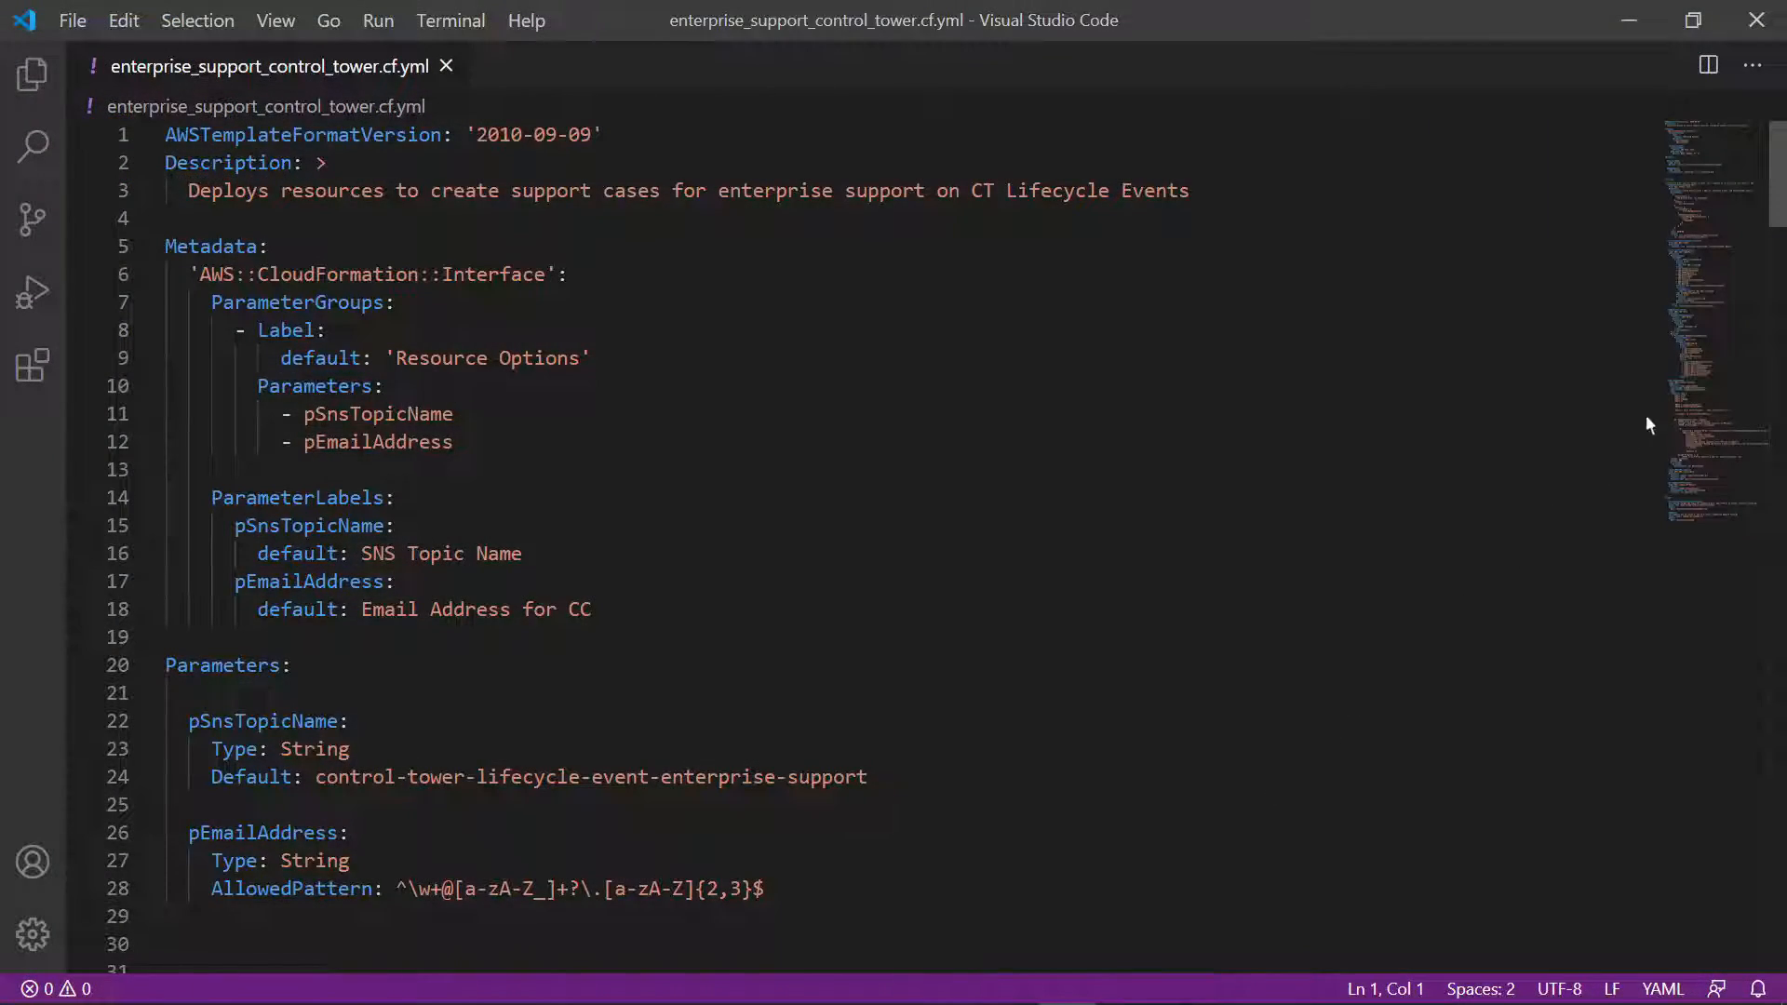
pyautogui.scroll(-3)
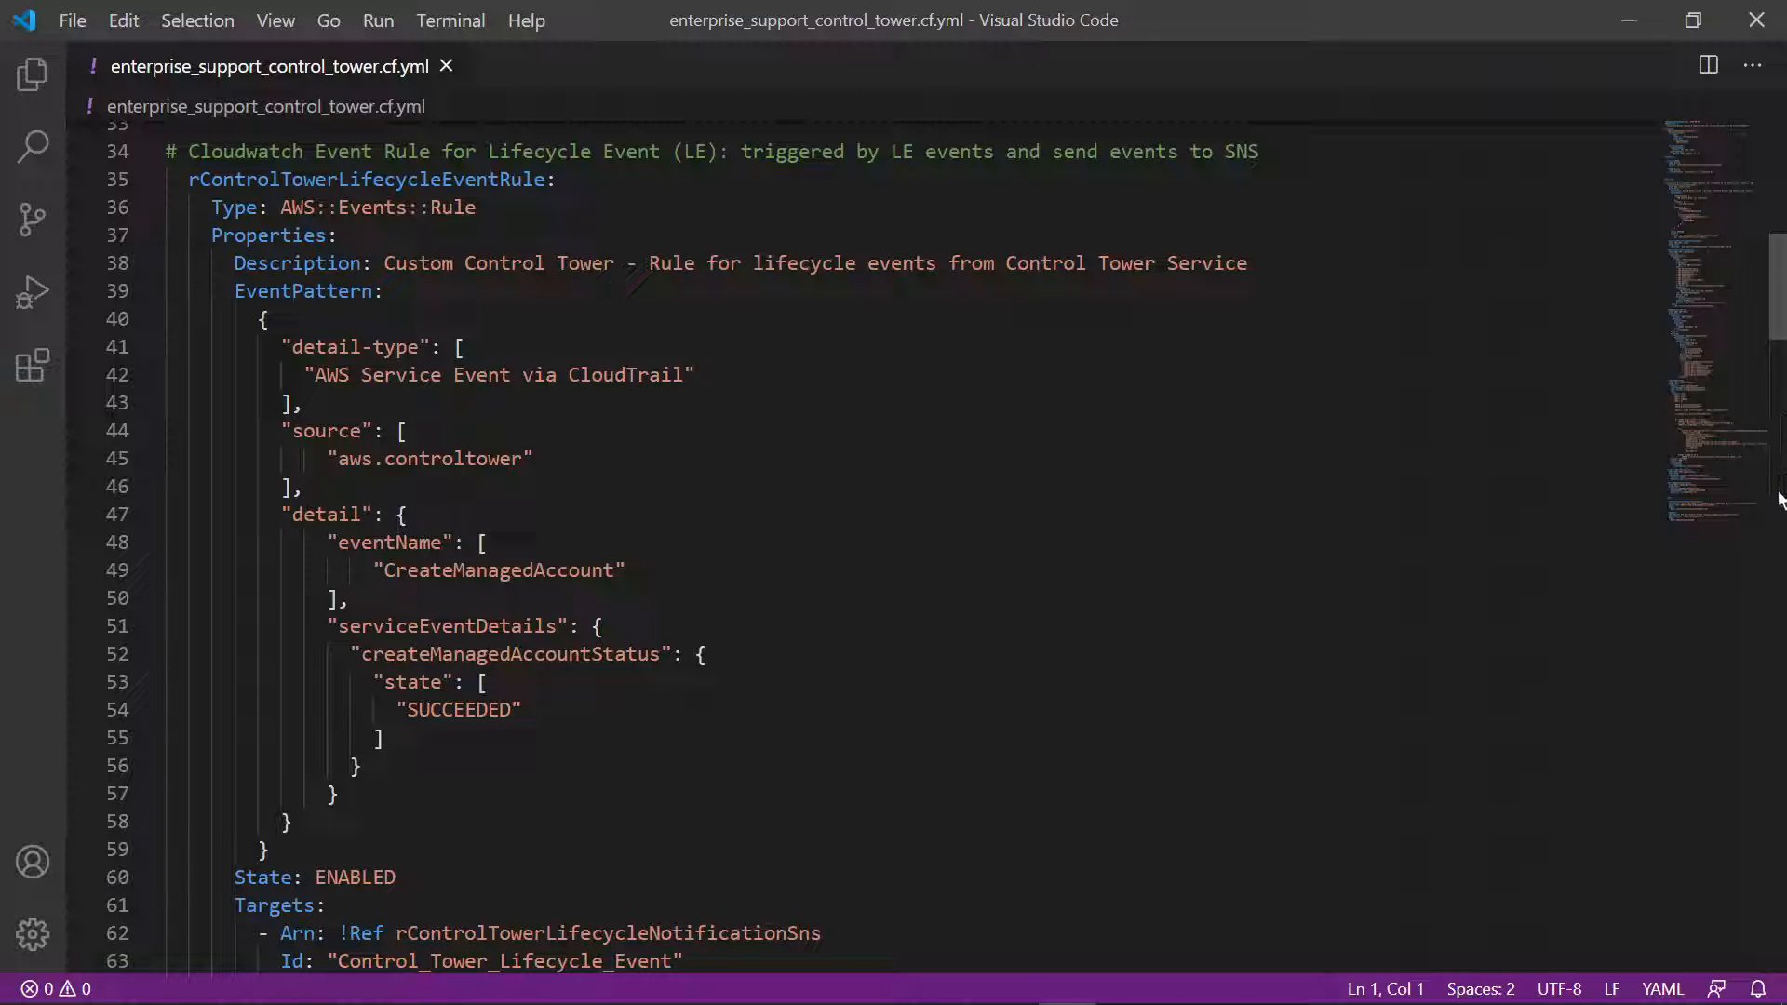
pyautogui.scroll(-3)
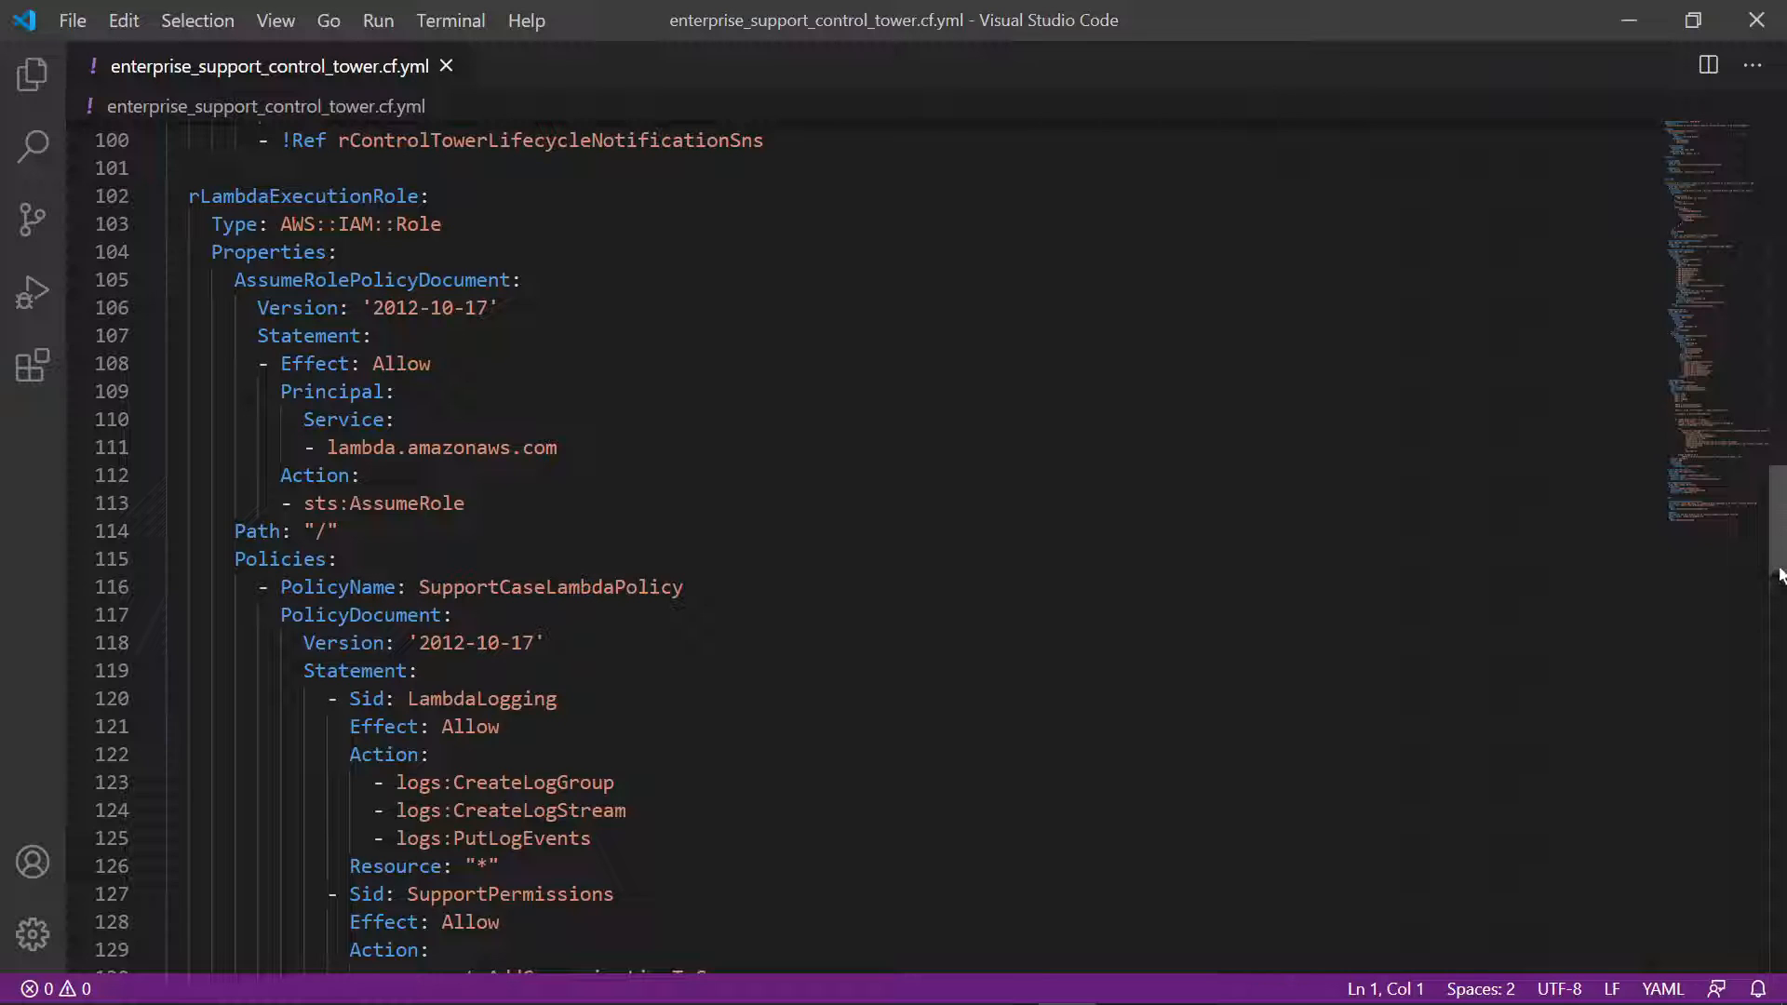
pyautogui.scroll(-3)
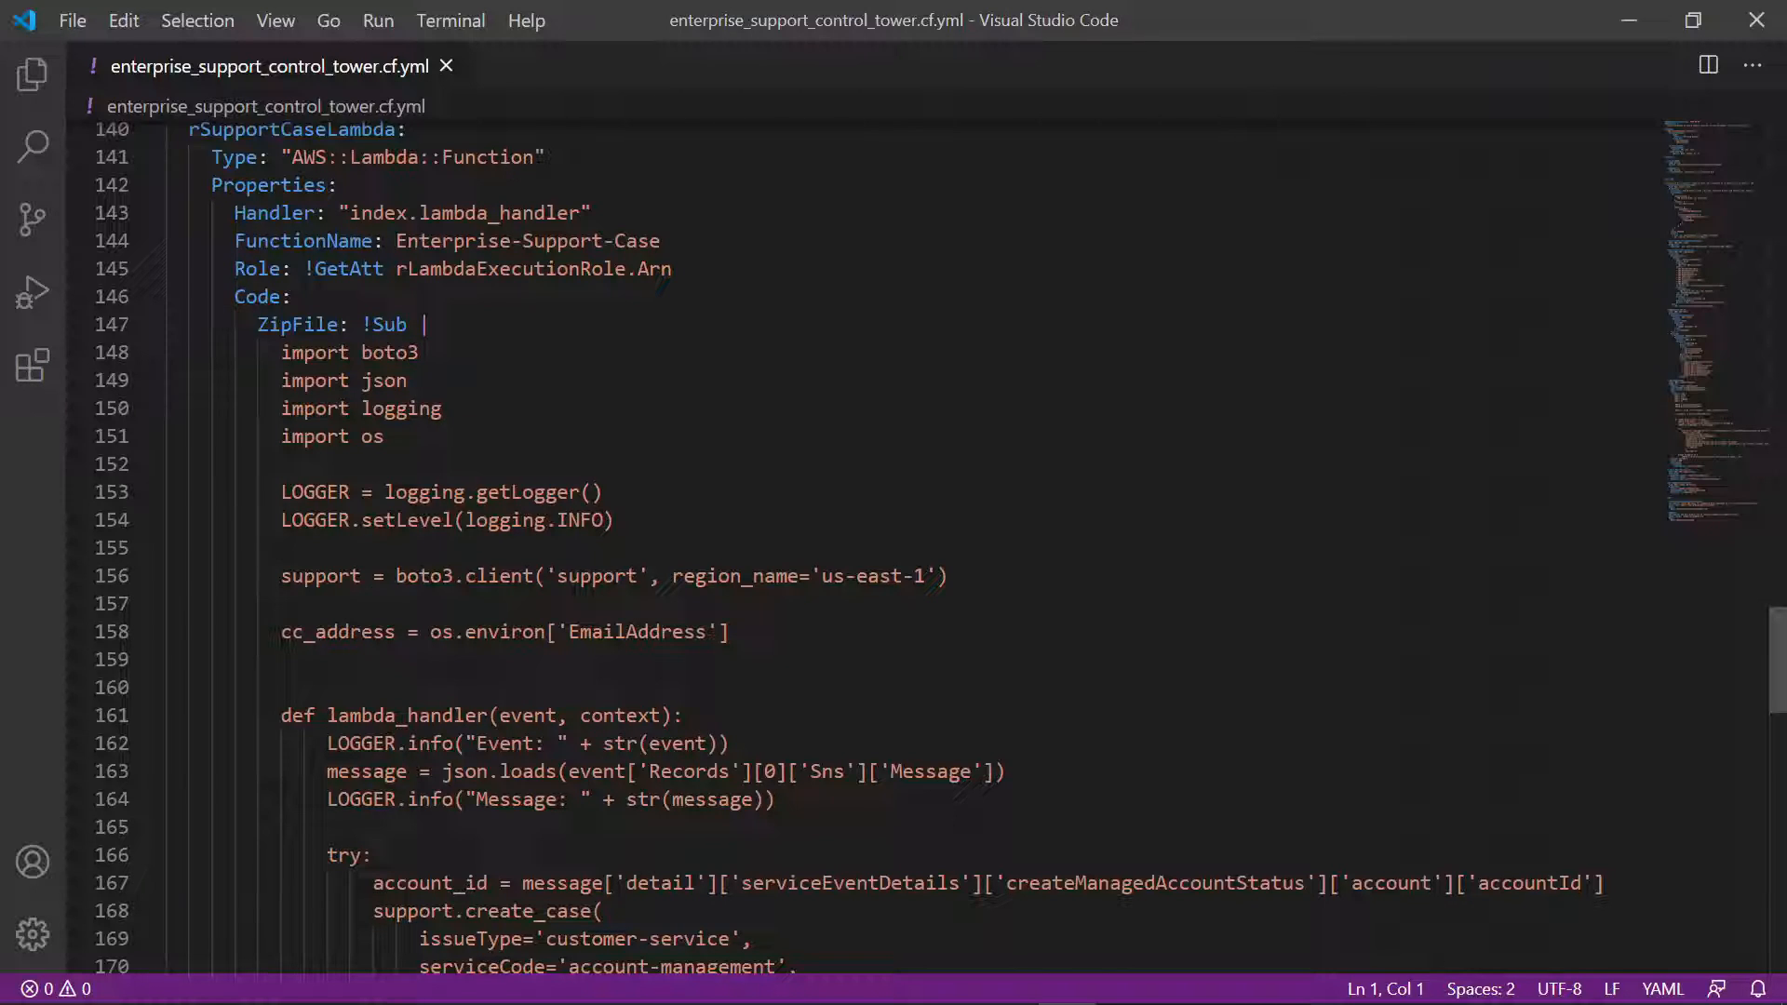
pyautogui.moveTo(1777, 832)
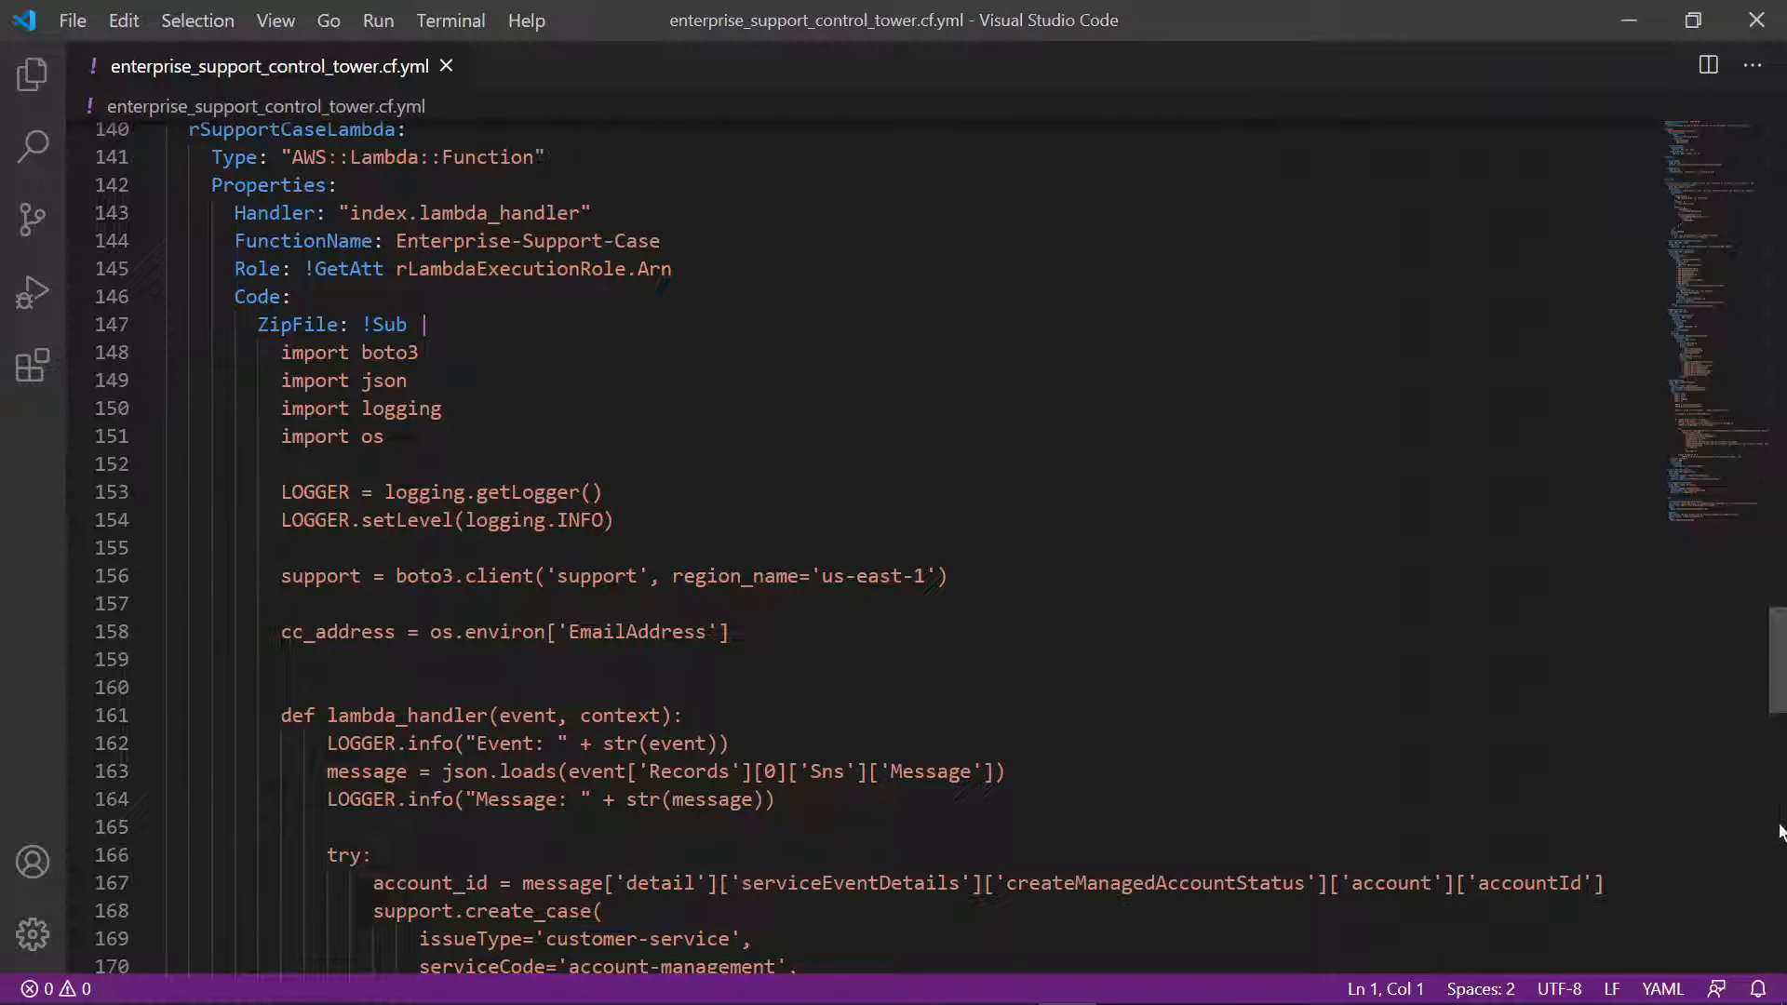
pyautogui.scroll(-3)
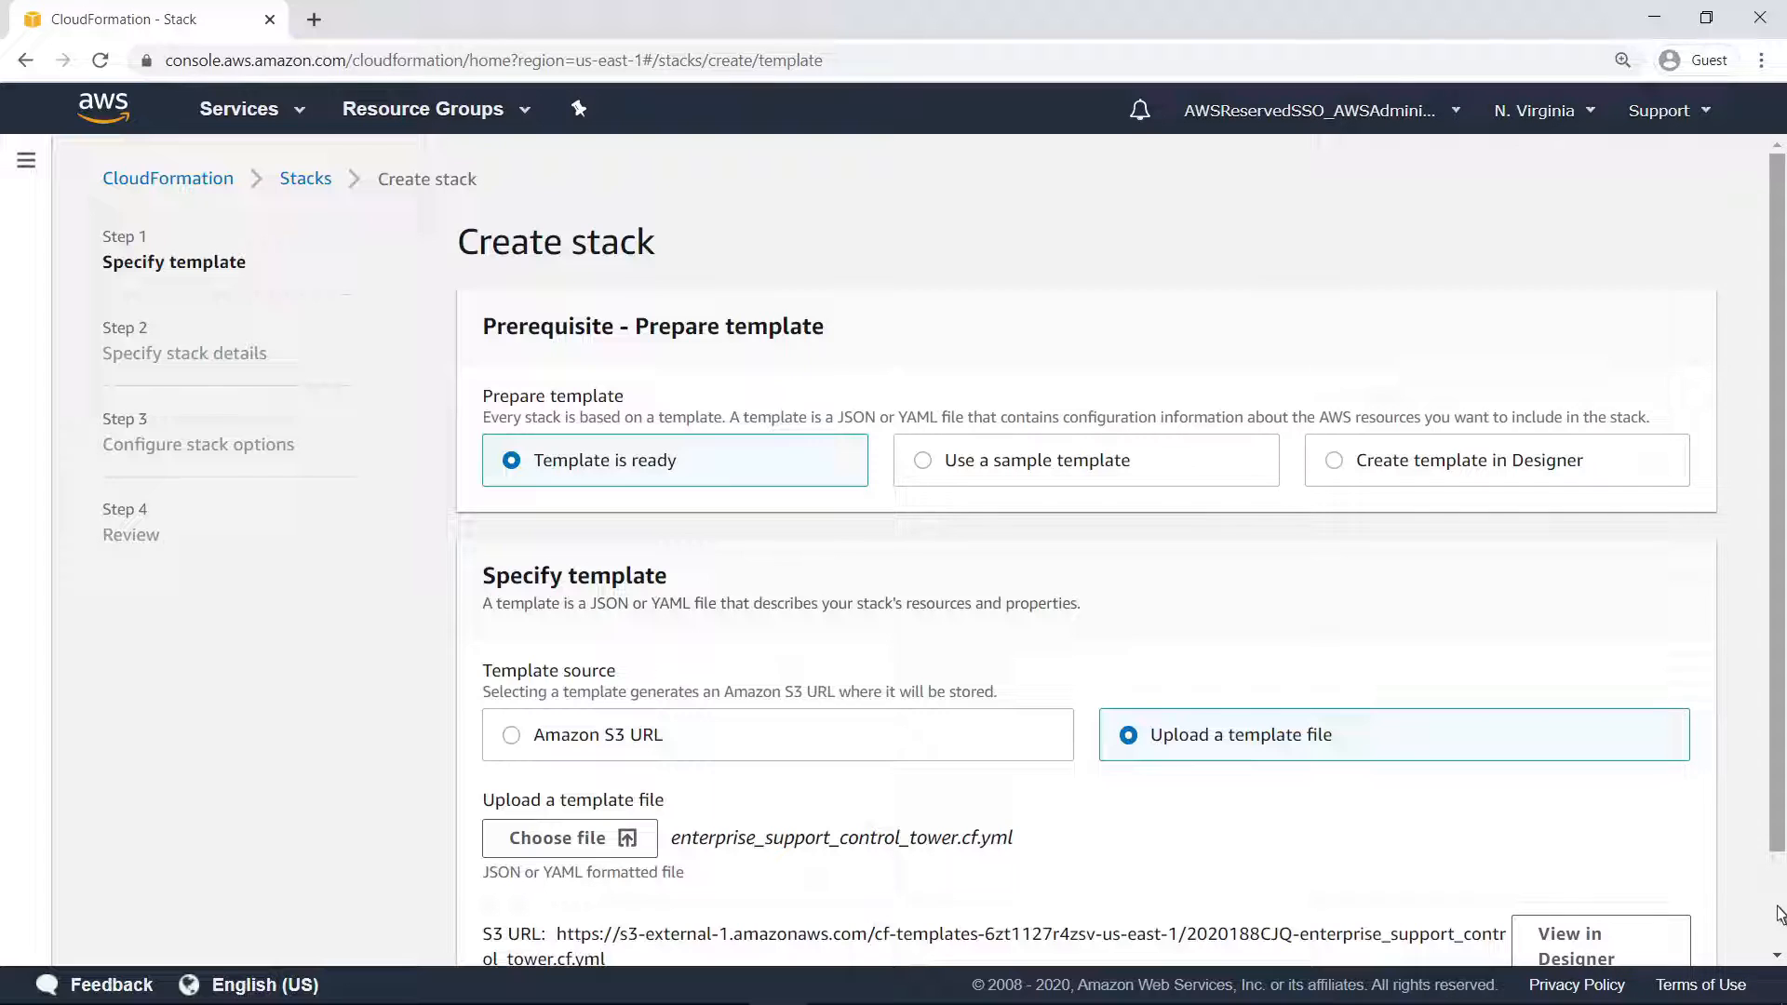
pyautogui.scroll(-3)
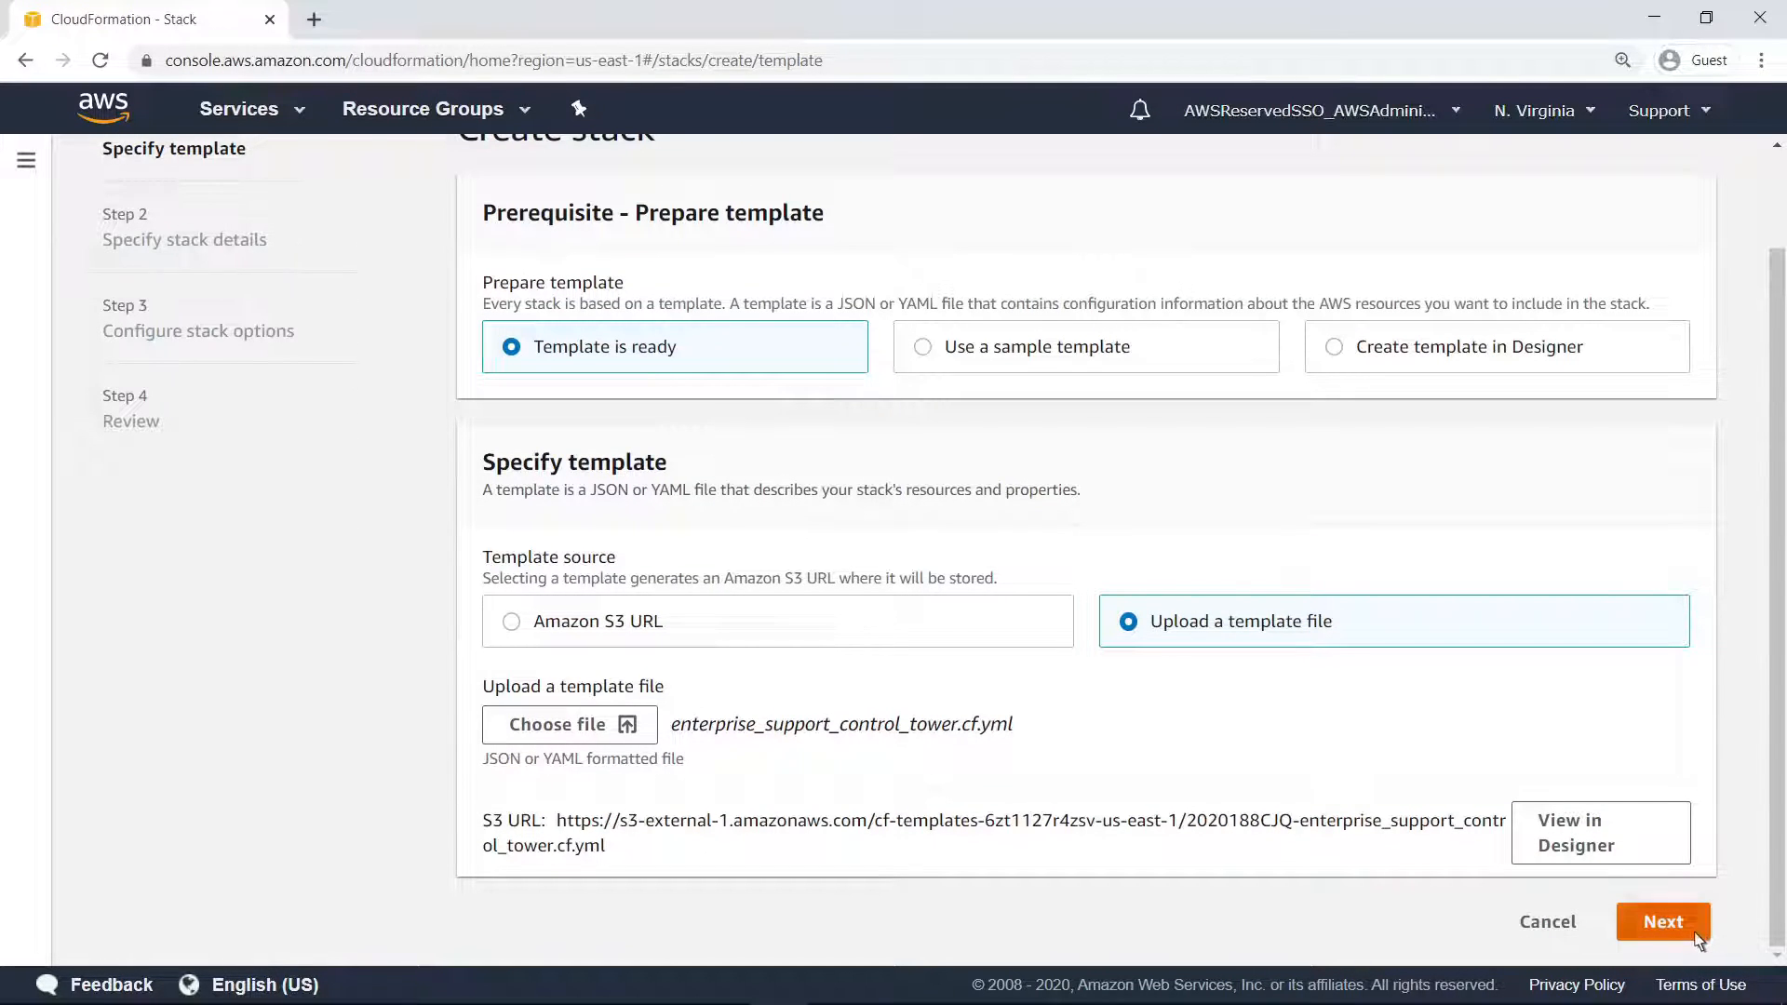
pyautogui.click(1663, 921)
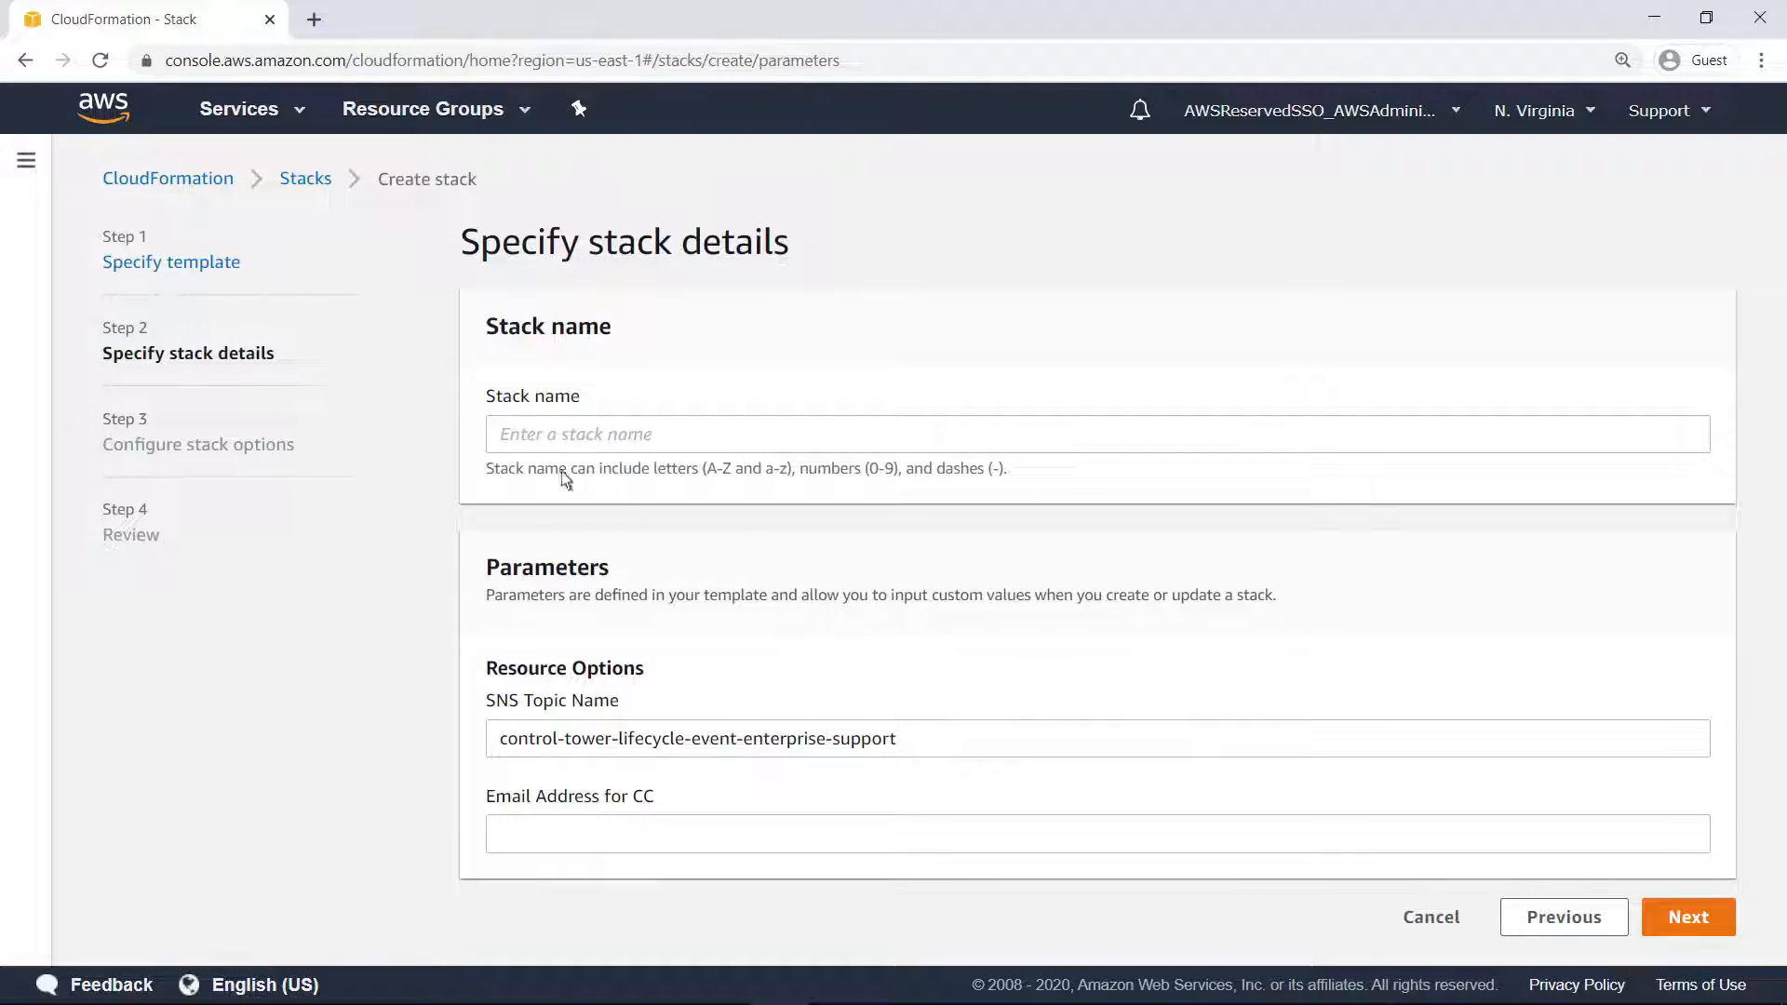
pyautogui.write('ControlTower-EnterpriseSupport')
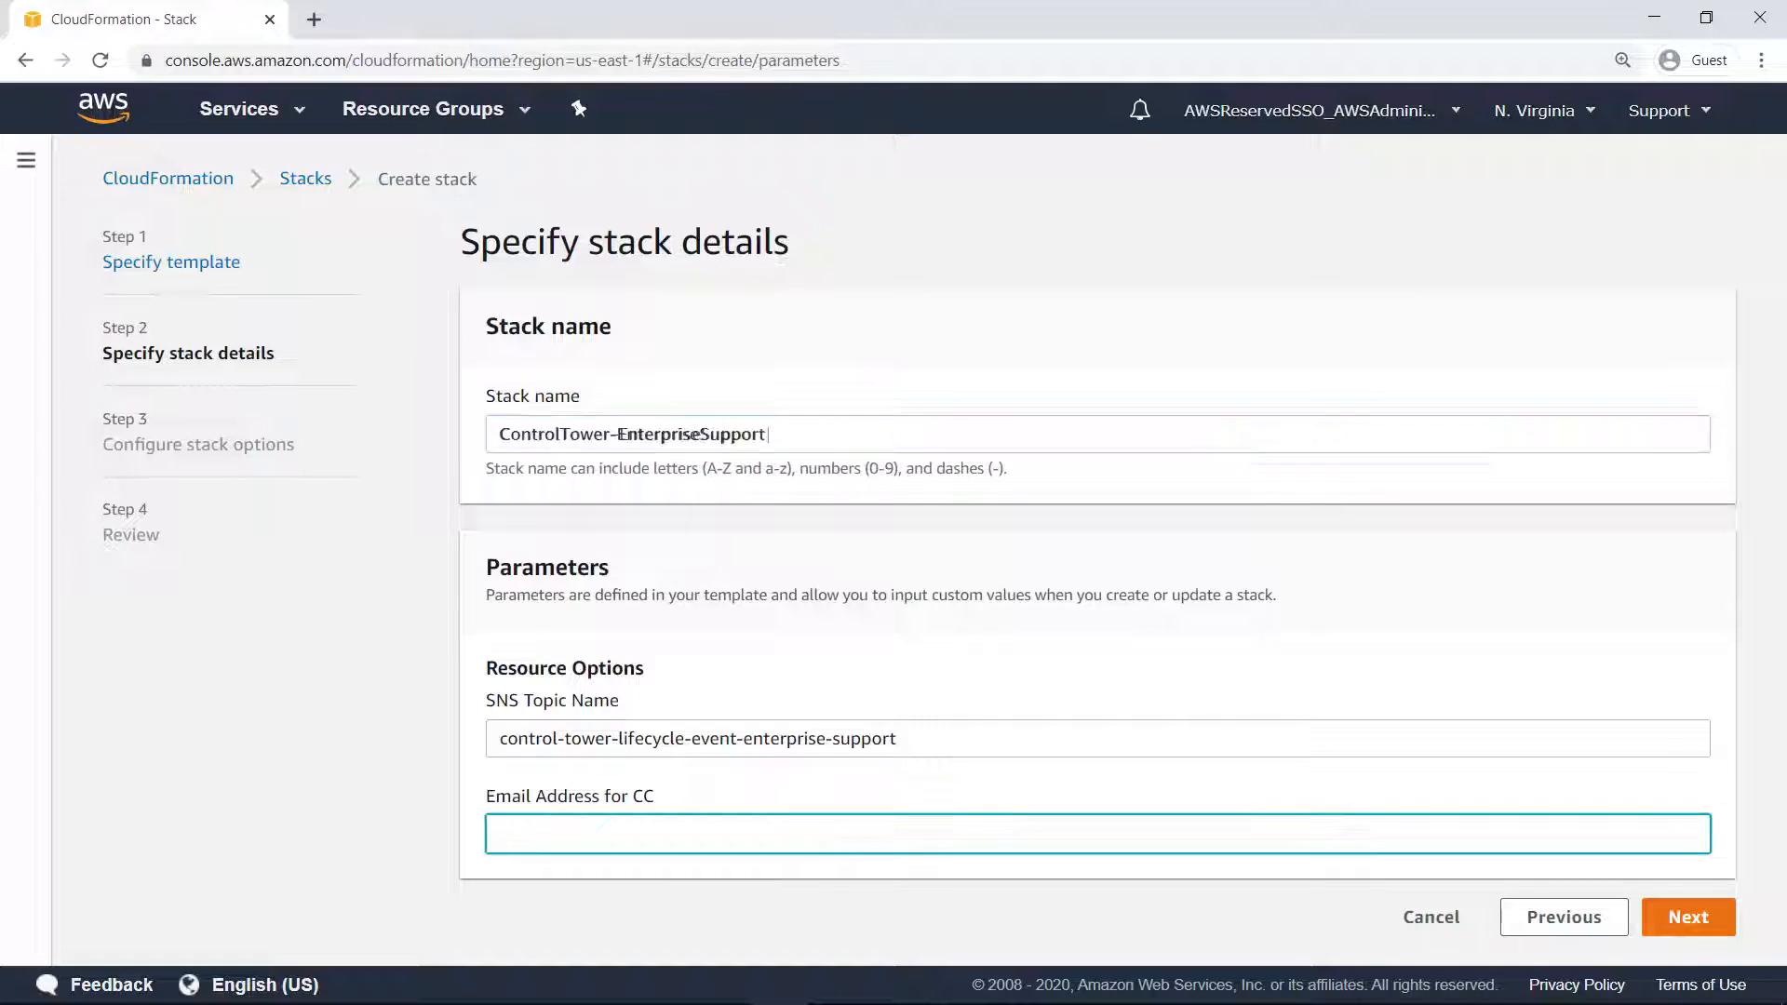
pyautogui.write('ctadmin@example.com')
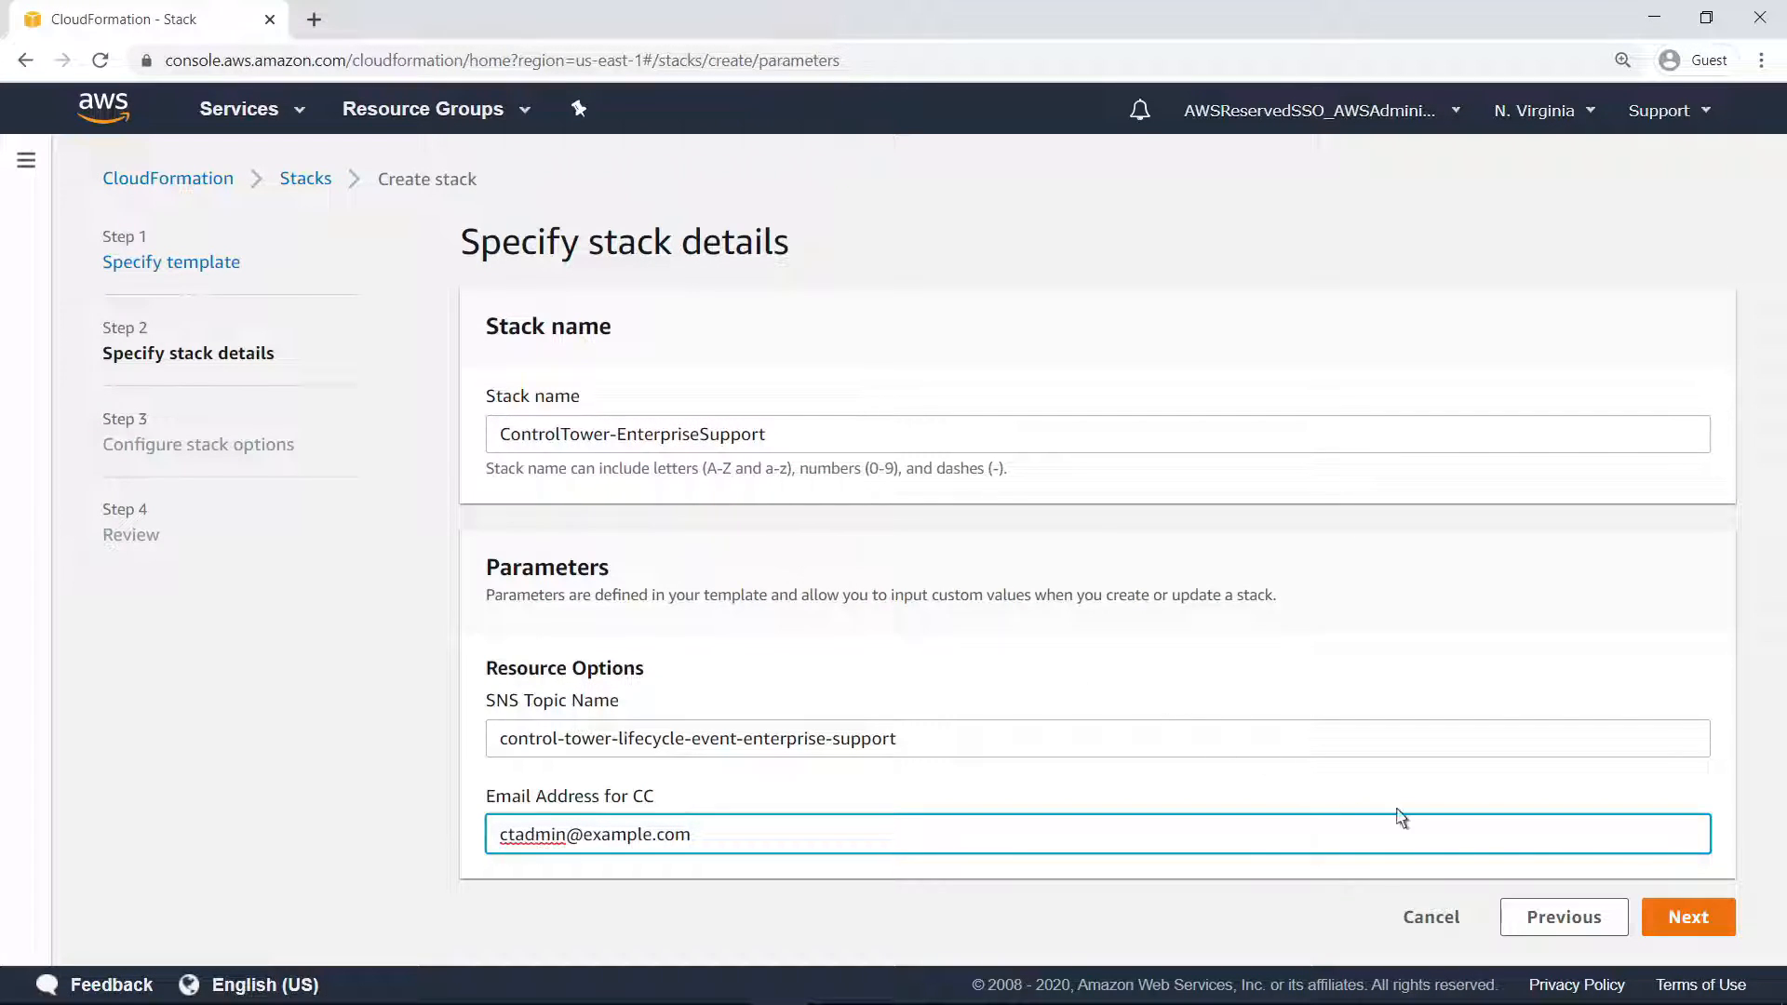
pyautogui.click(1688, 916)
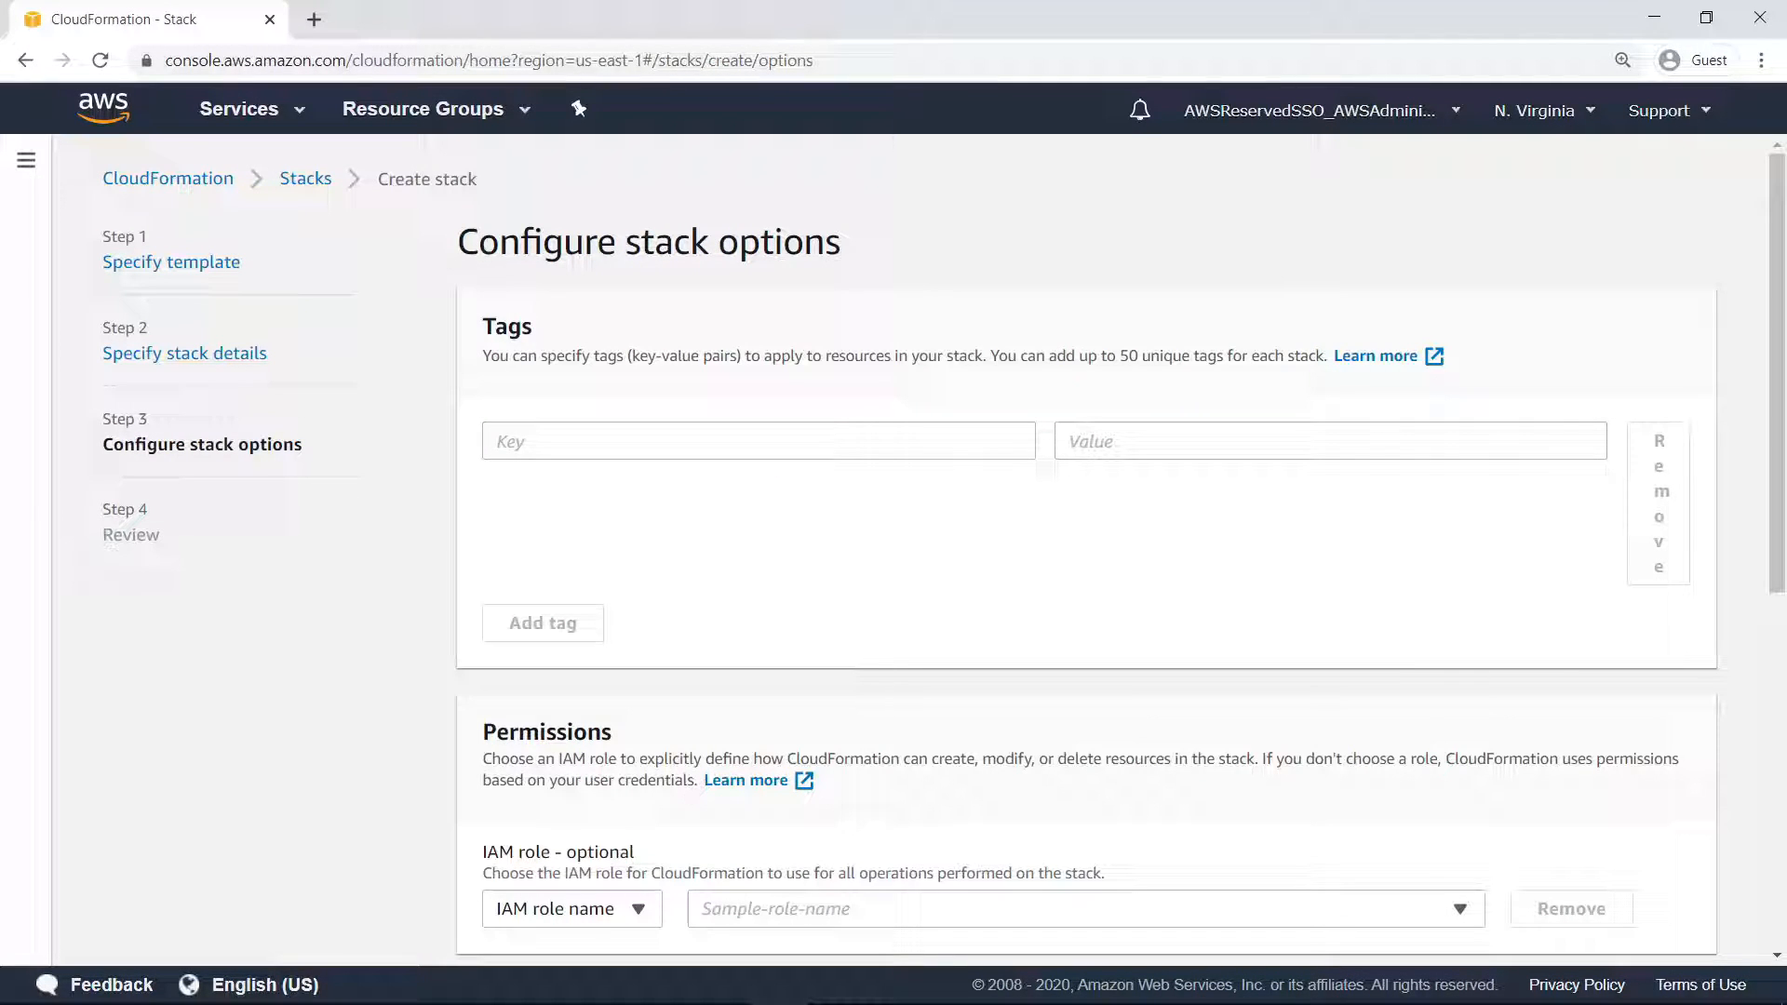
# Skip stack options, acknowledge IAM resources, create the stack and refresh events until CREATE_COMPLETE.
pyautogui.scroll(-3)
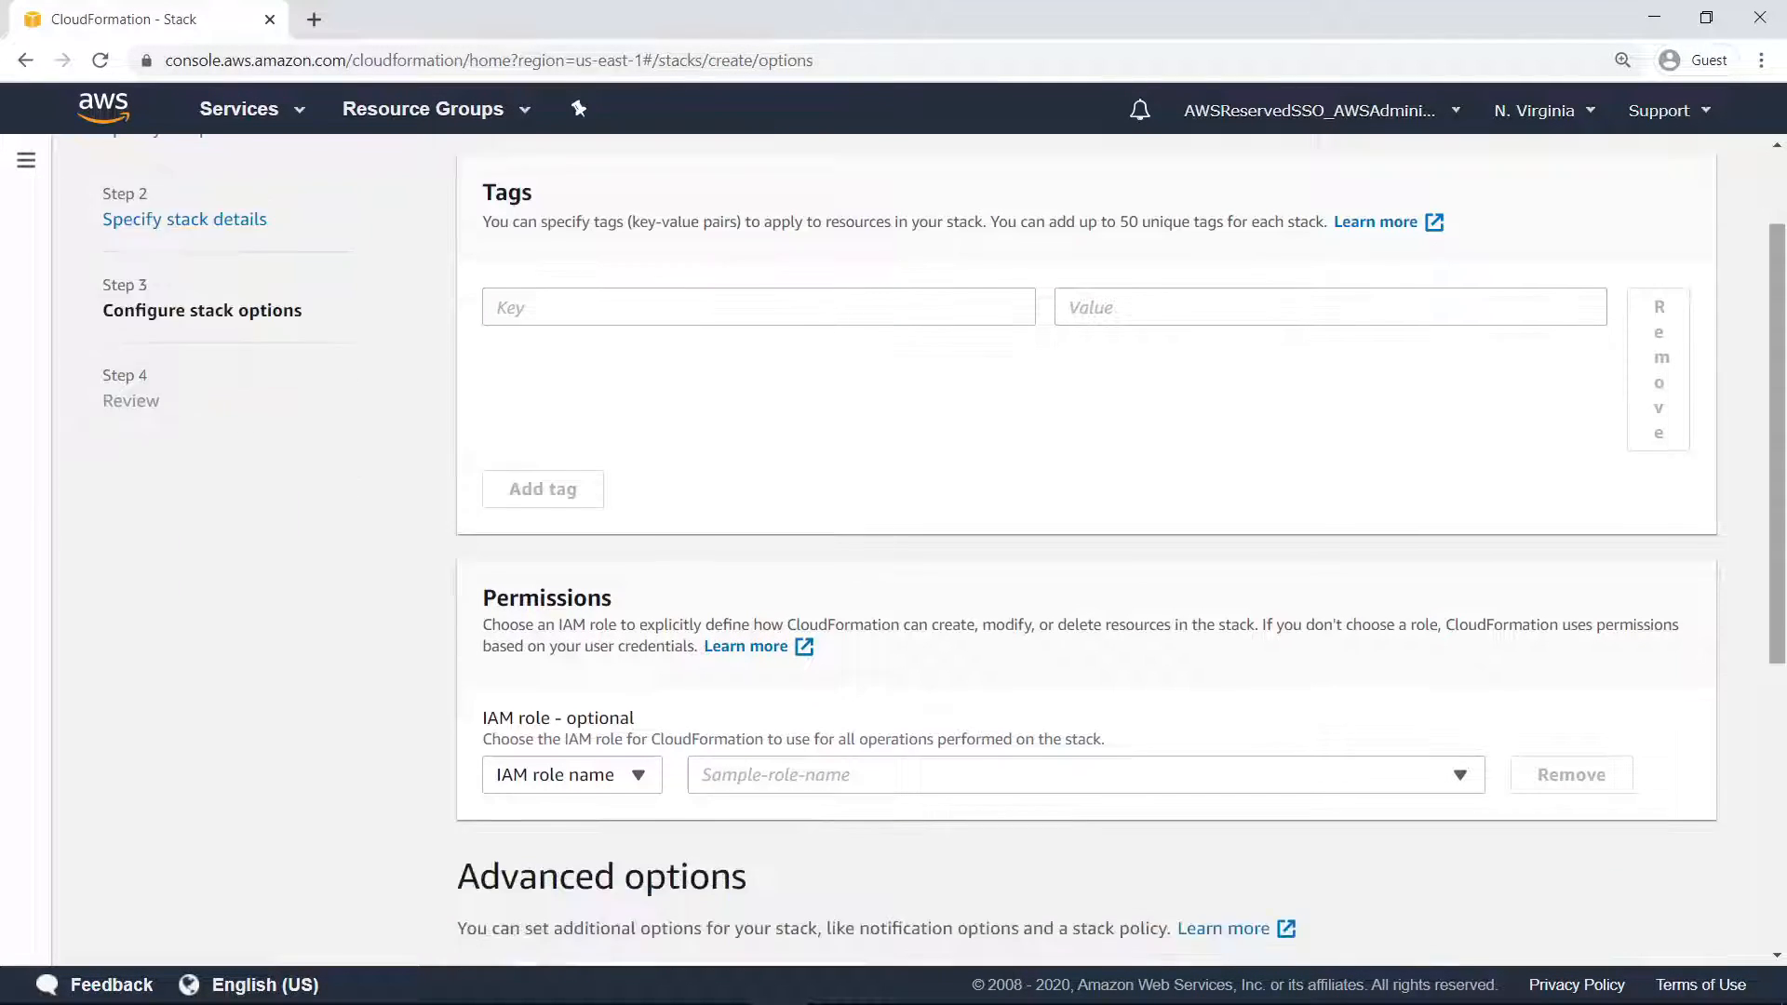
pyautogui.scroll(-3)
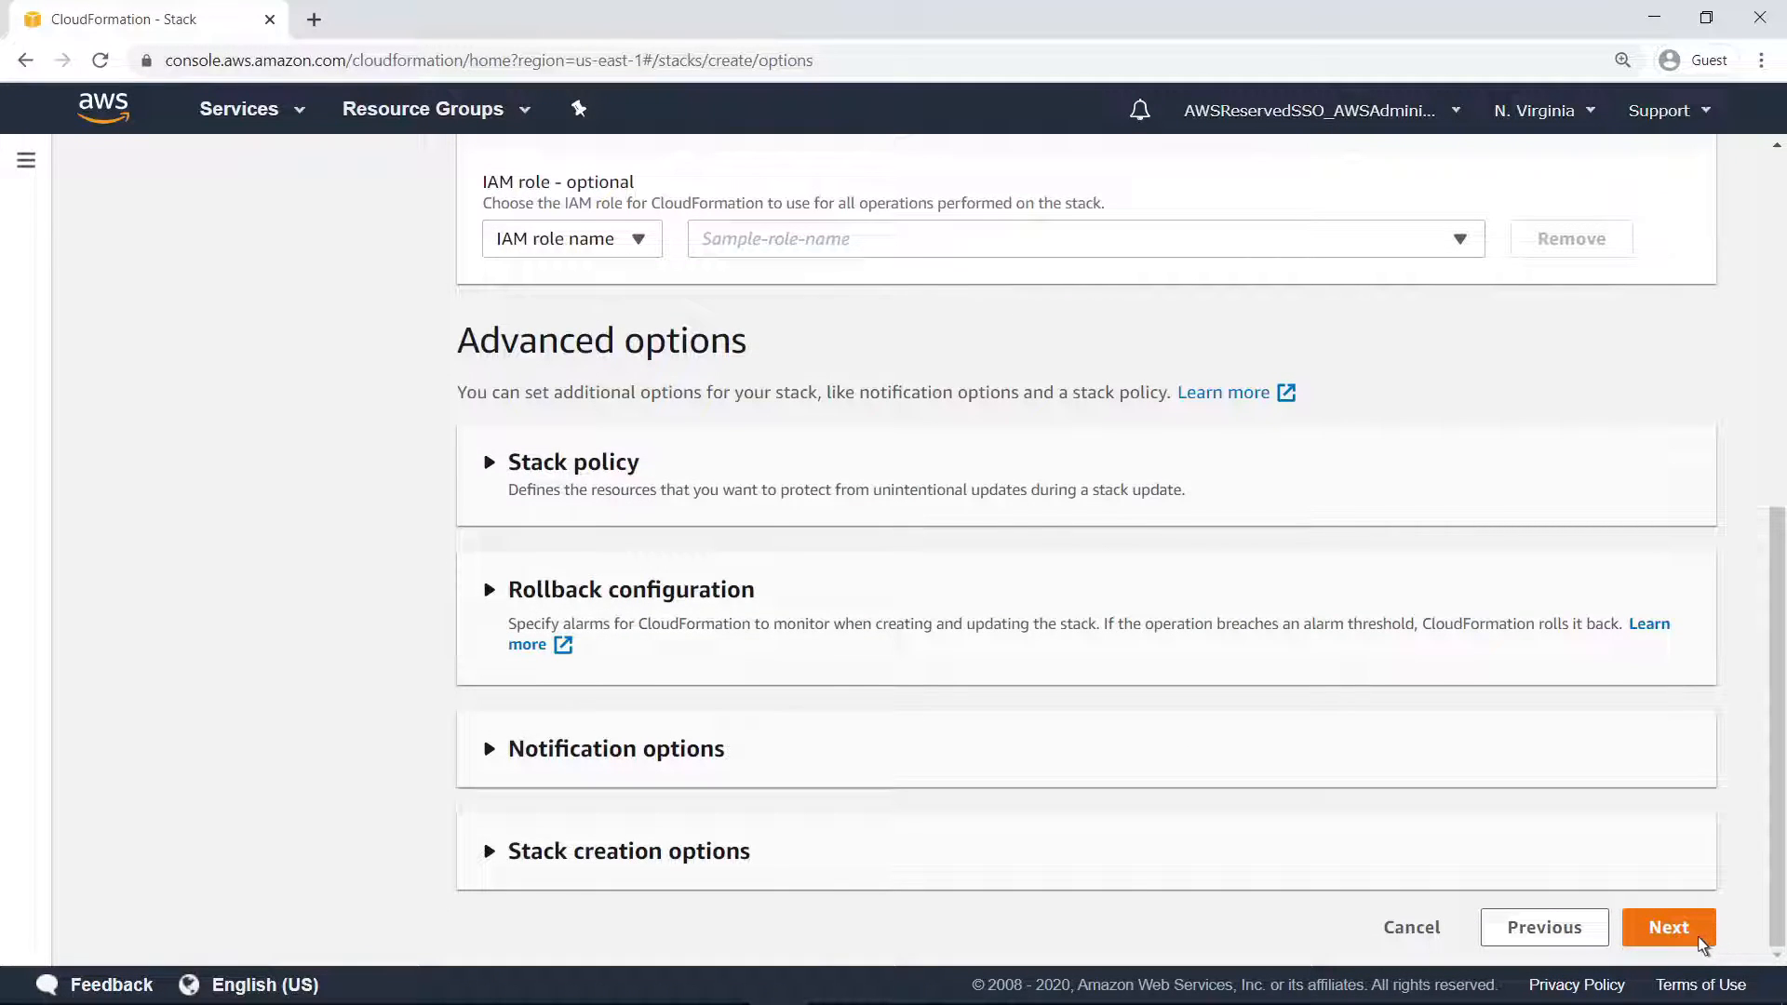
pyautogui.click(1668, 927)
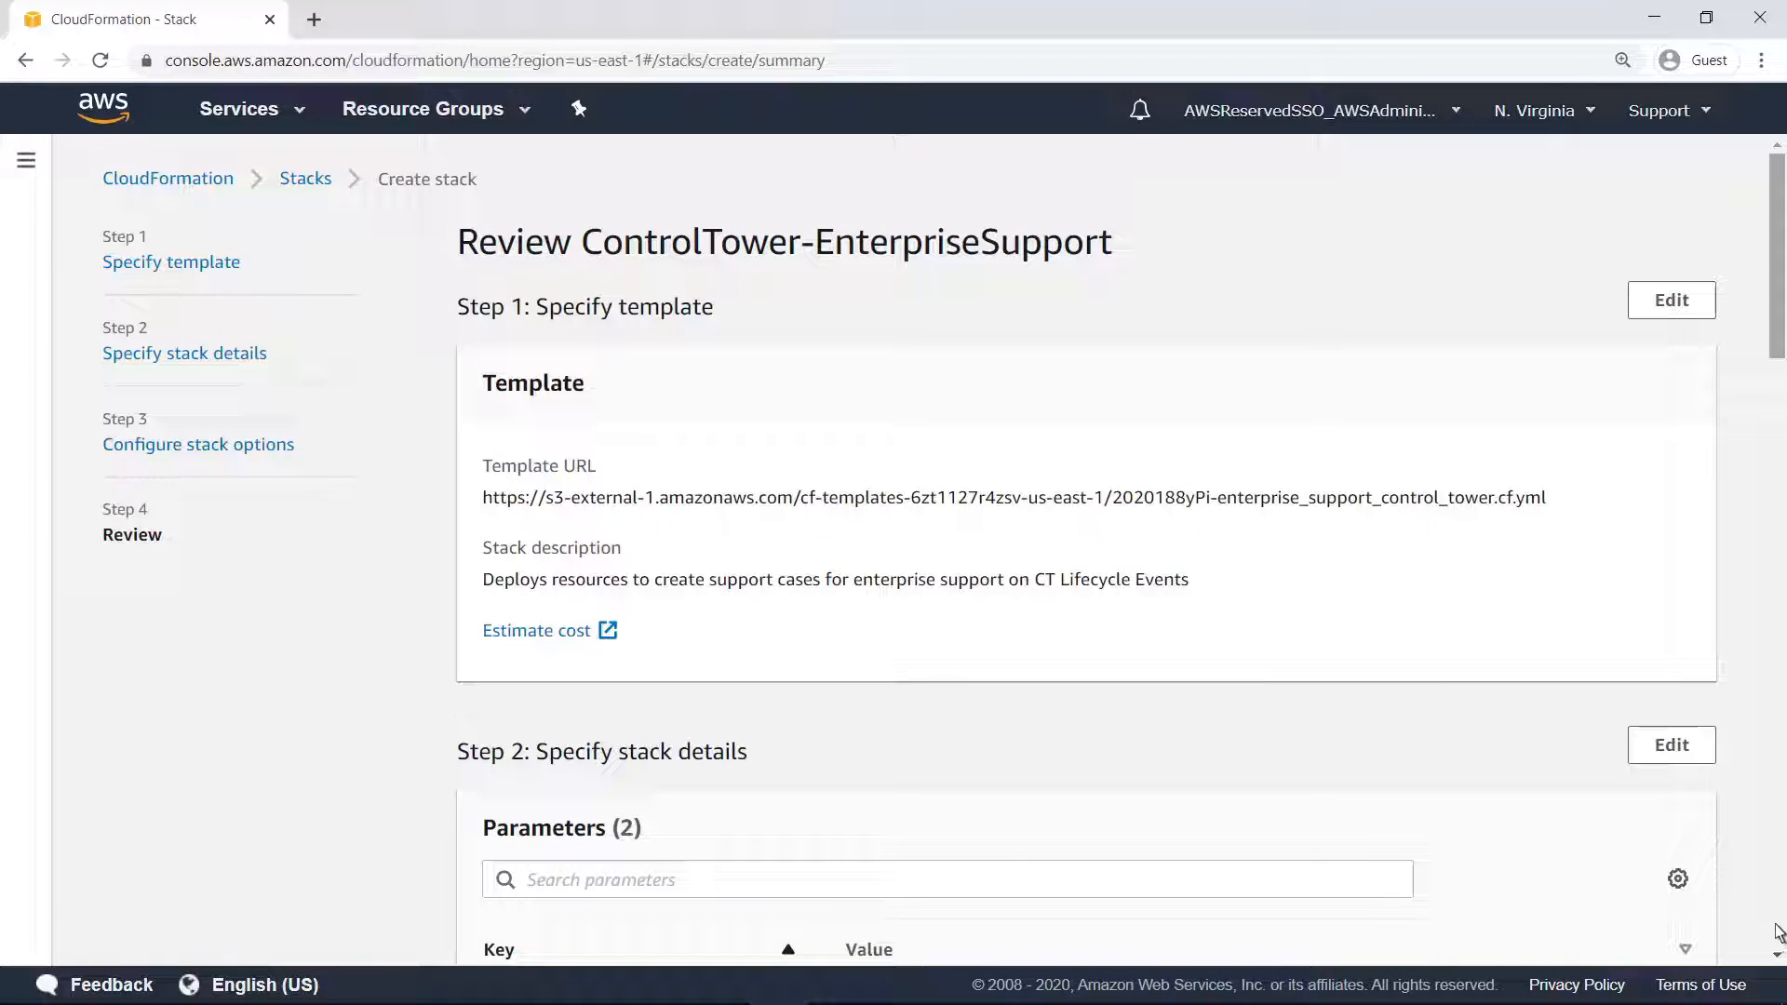
pyautogui.scroll(-3)
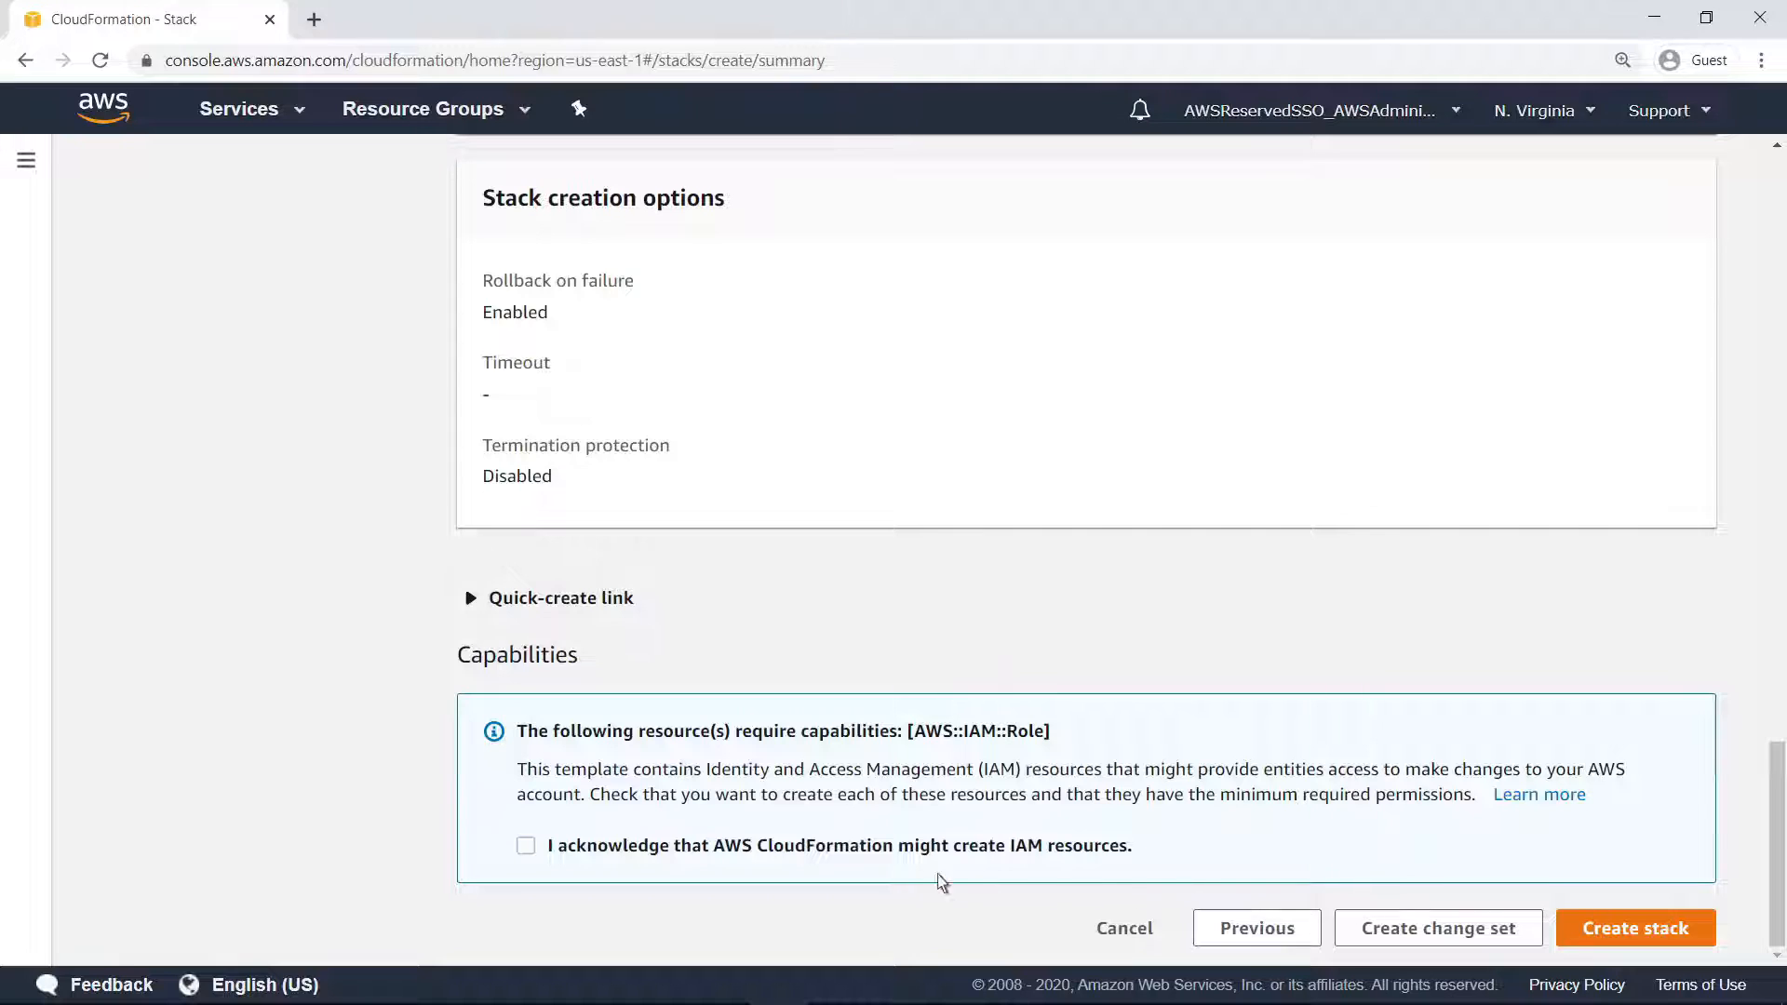
pyautogui.click(525, 845)
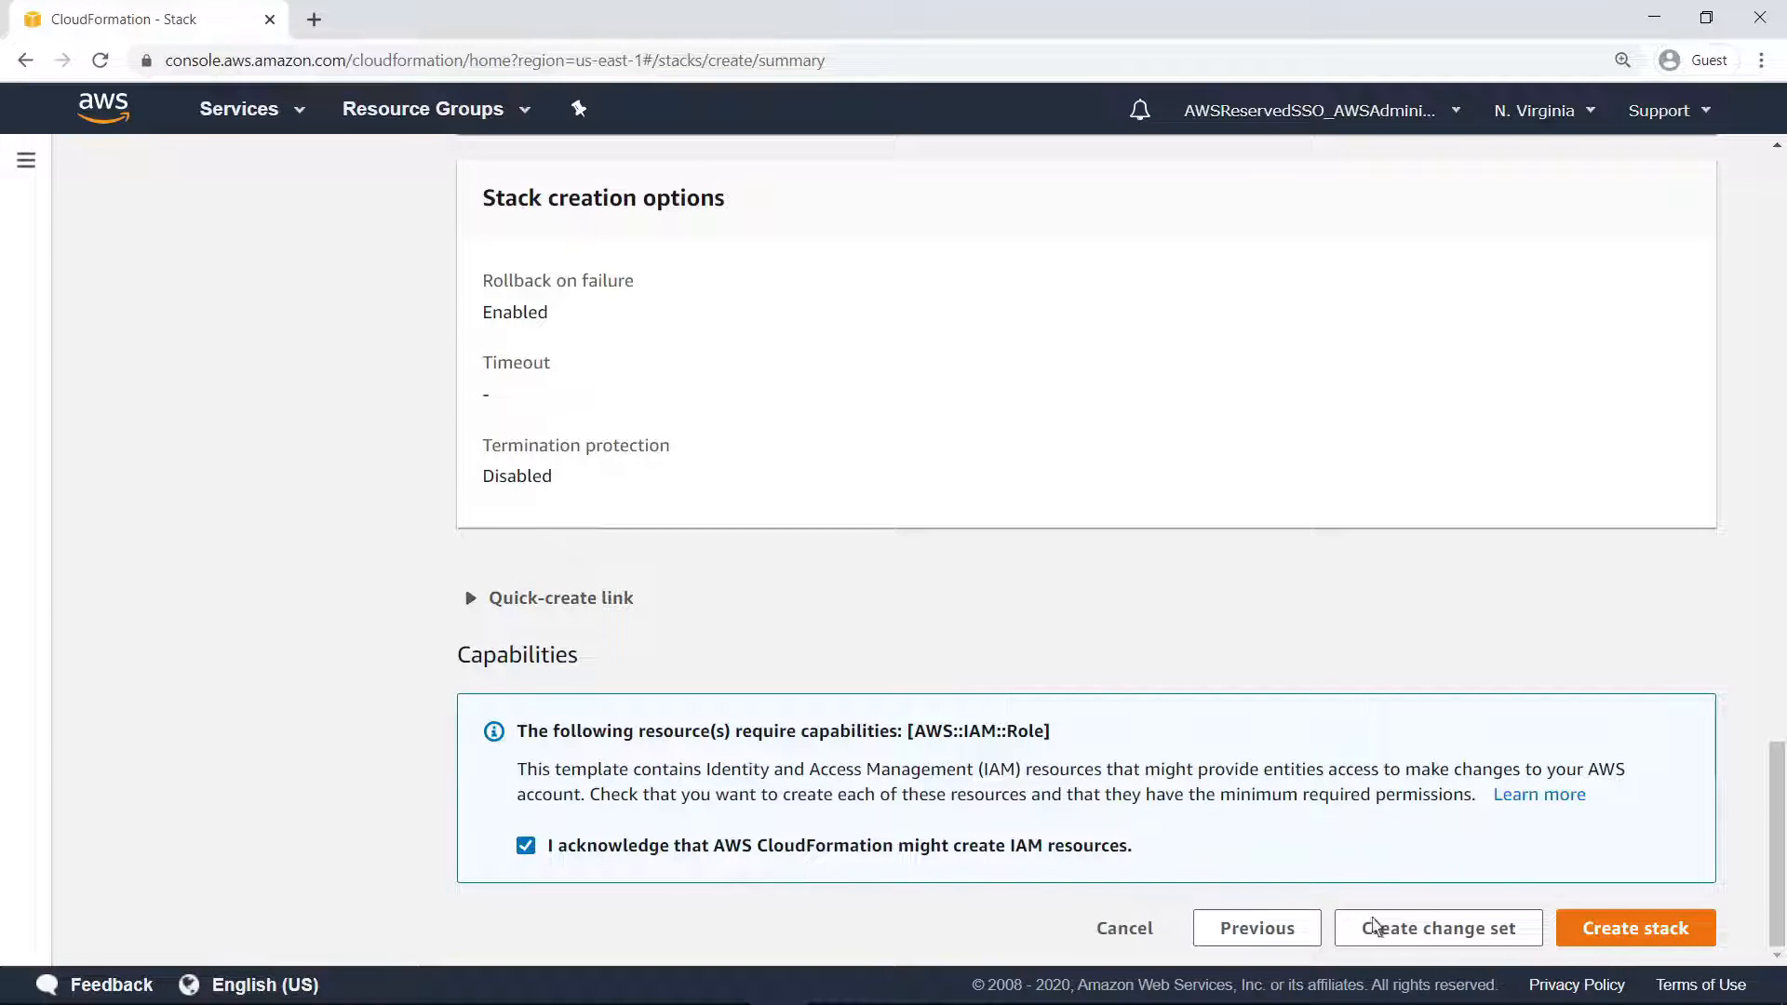
pyautogui.click(1633, 927)
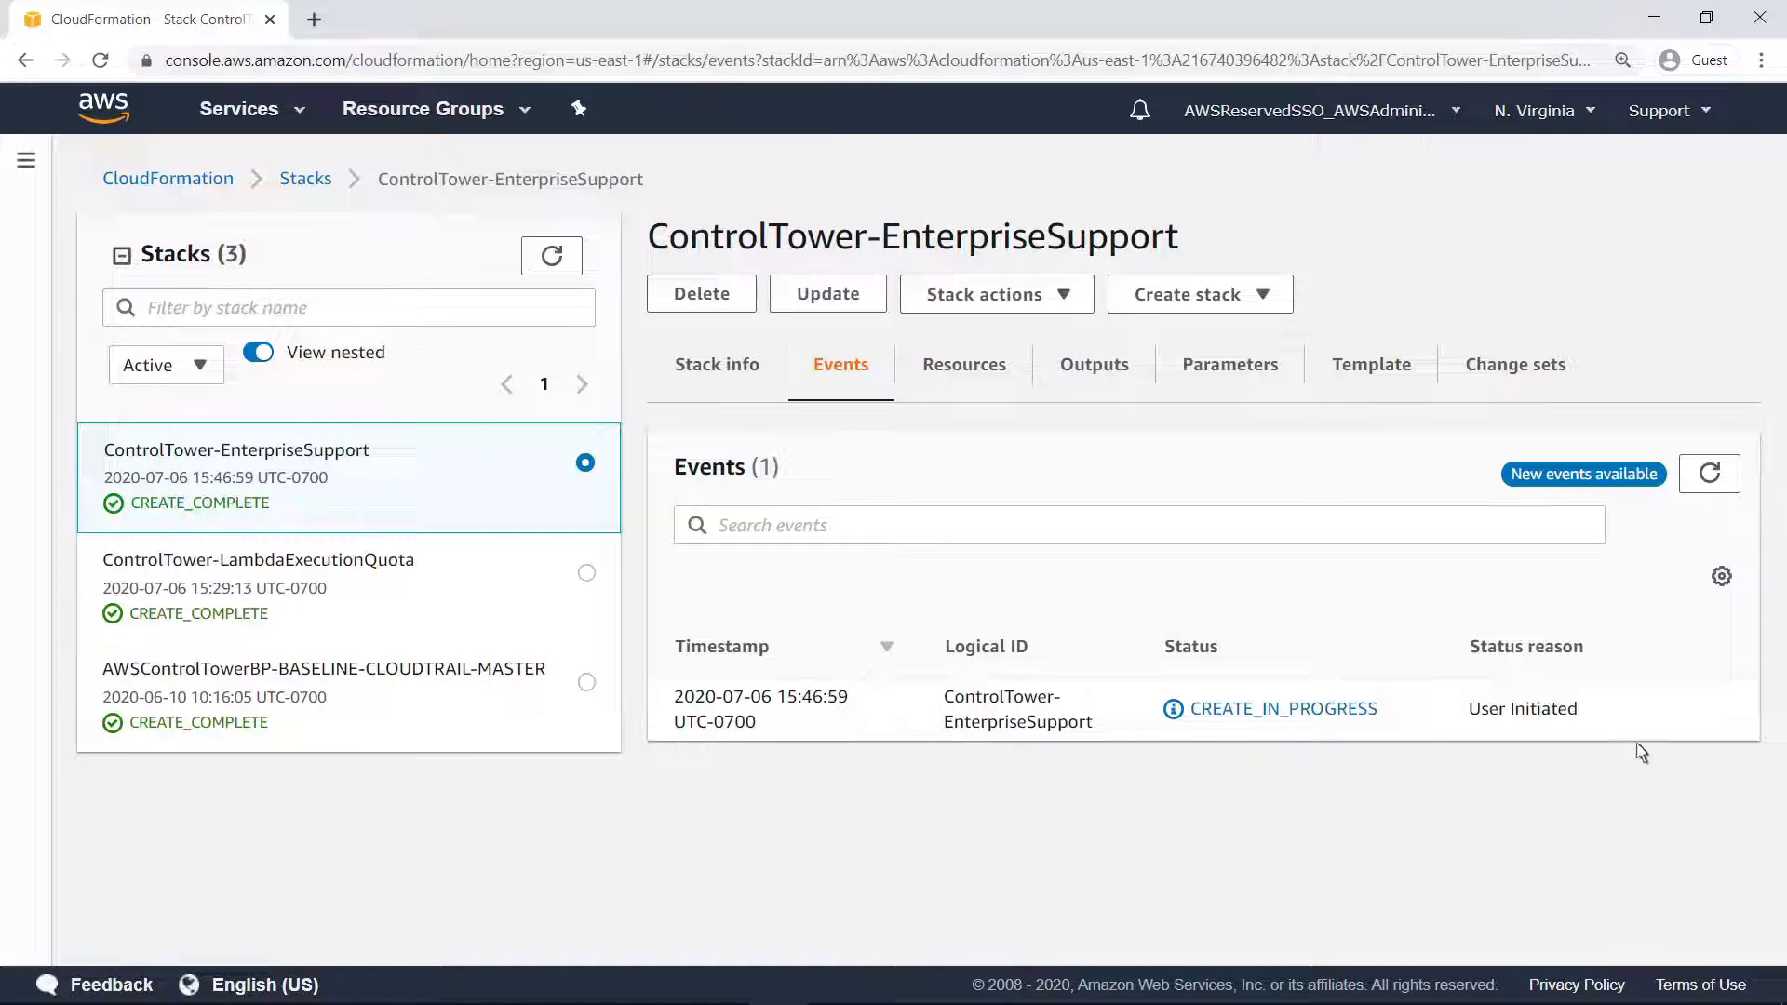
pyautogui.click(1583, 475)
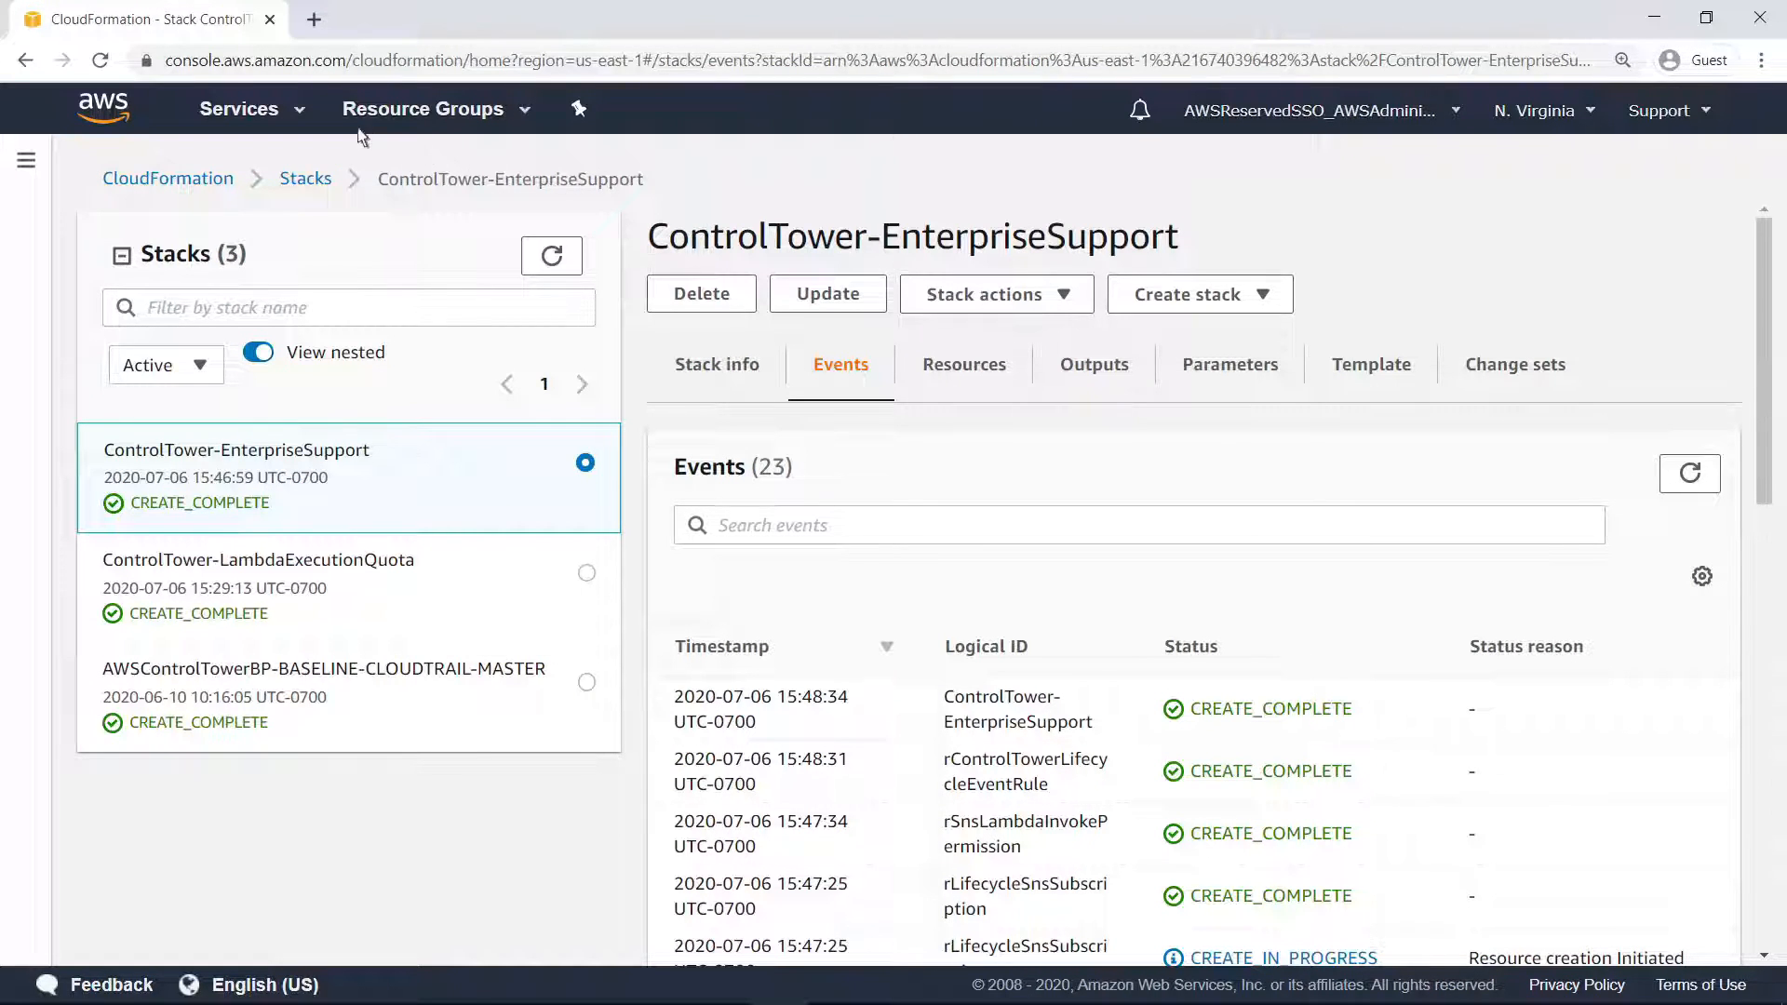
# Go to Control Tower's Account factory and start enrolling a new account.
pyautogui.click(240, 110)
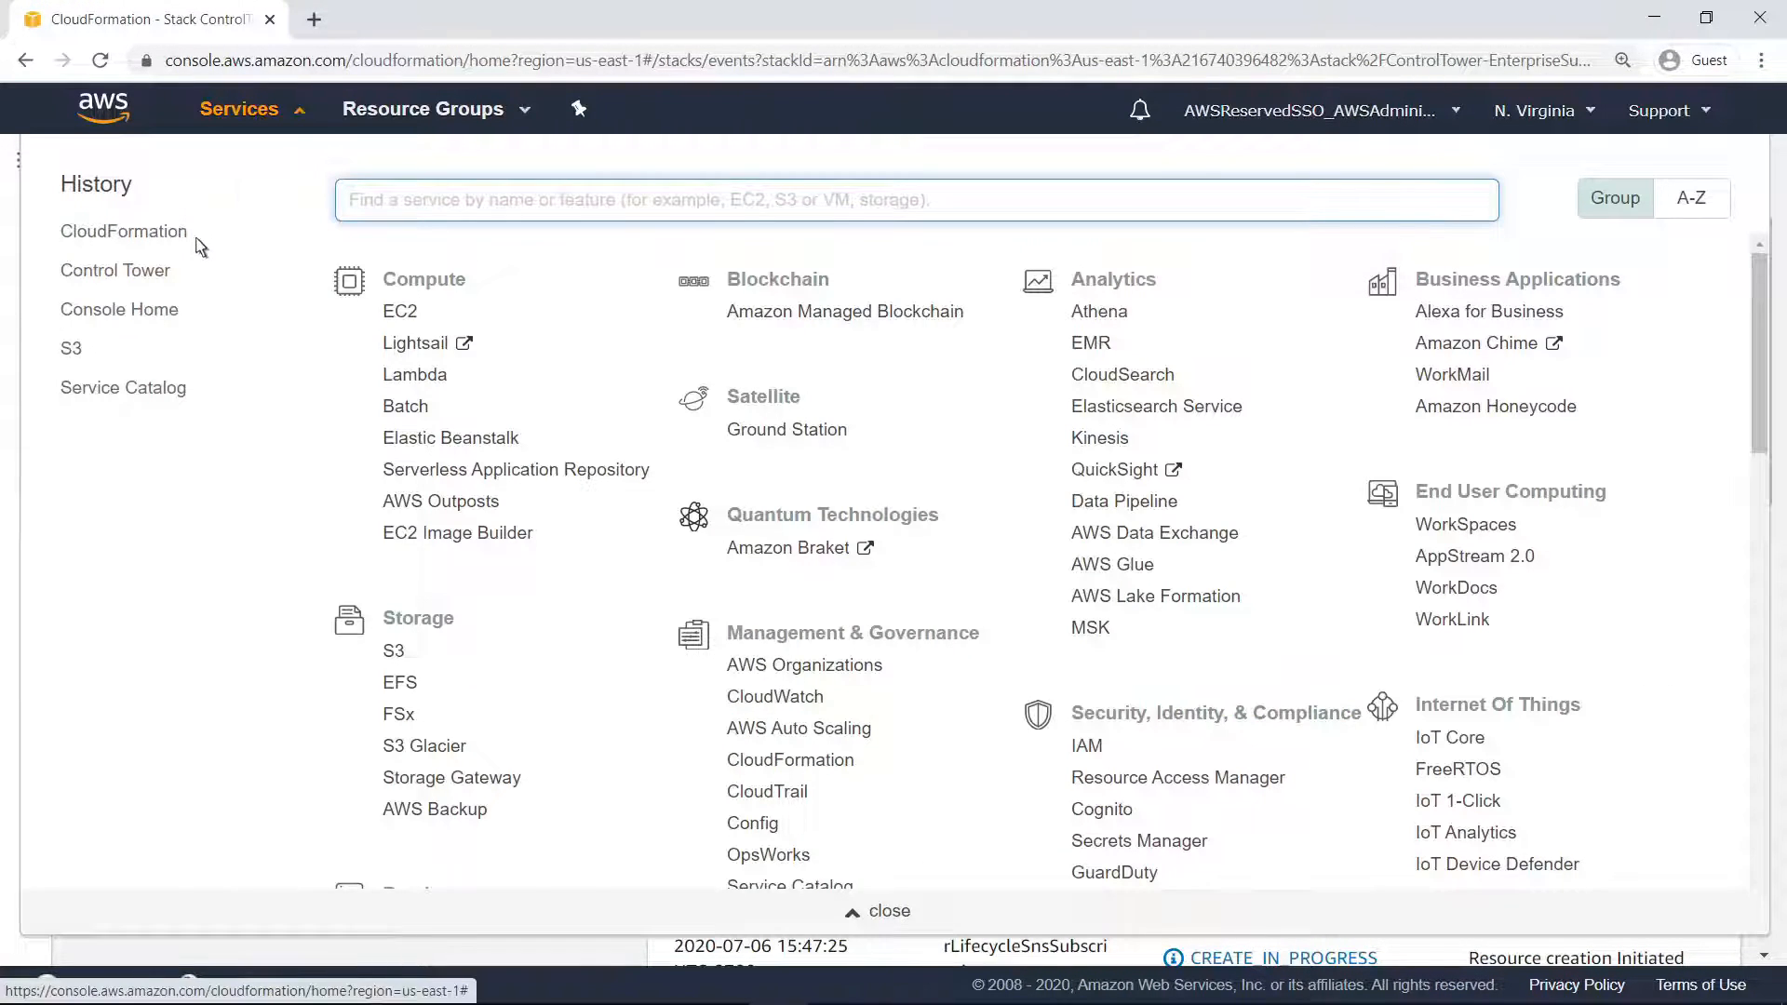
pyautogui.click(114, 270)
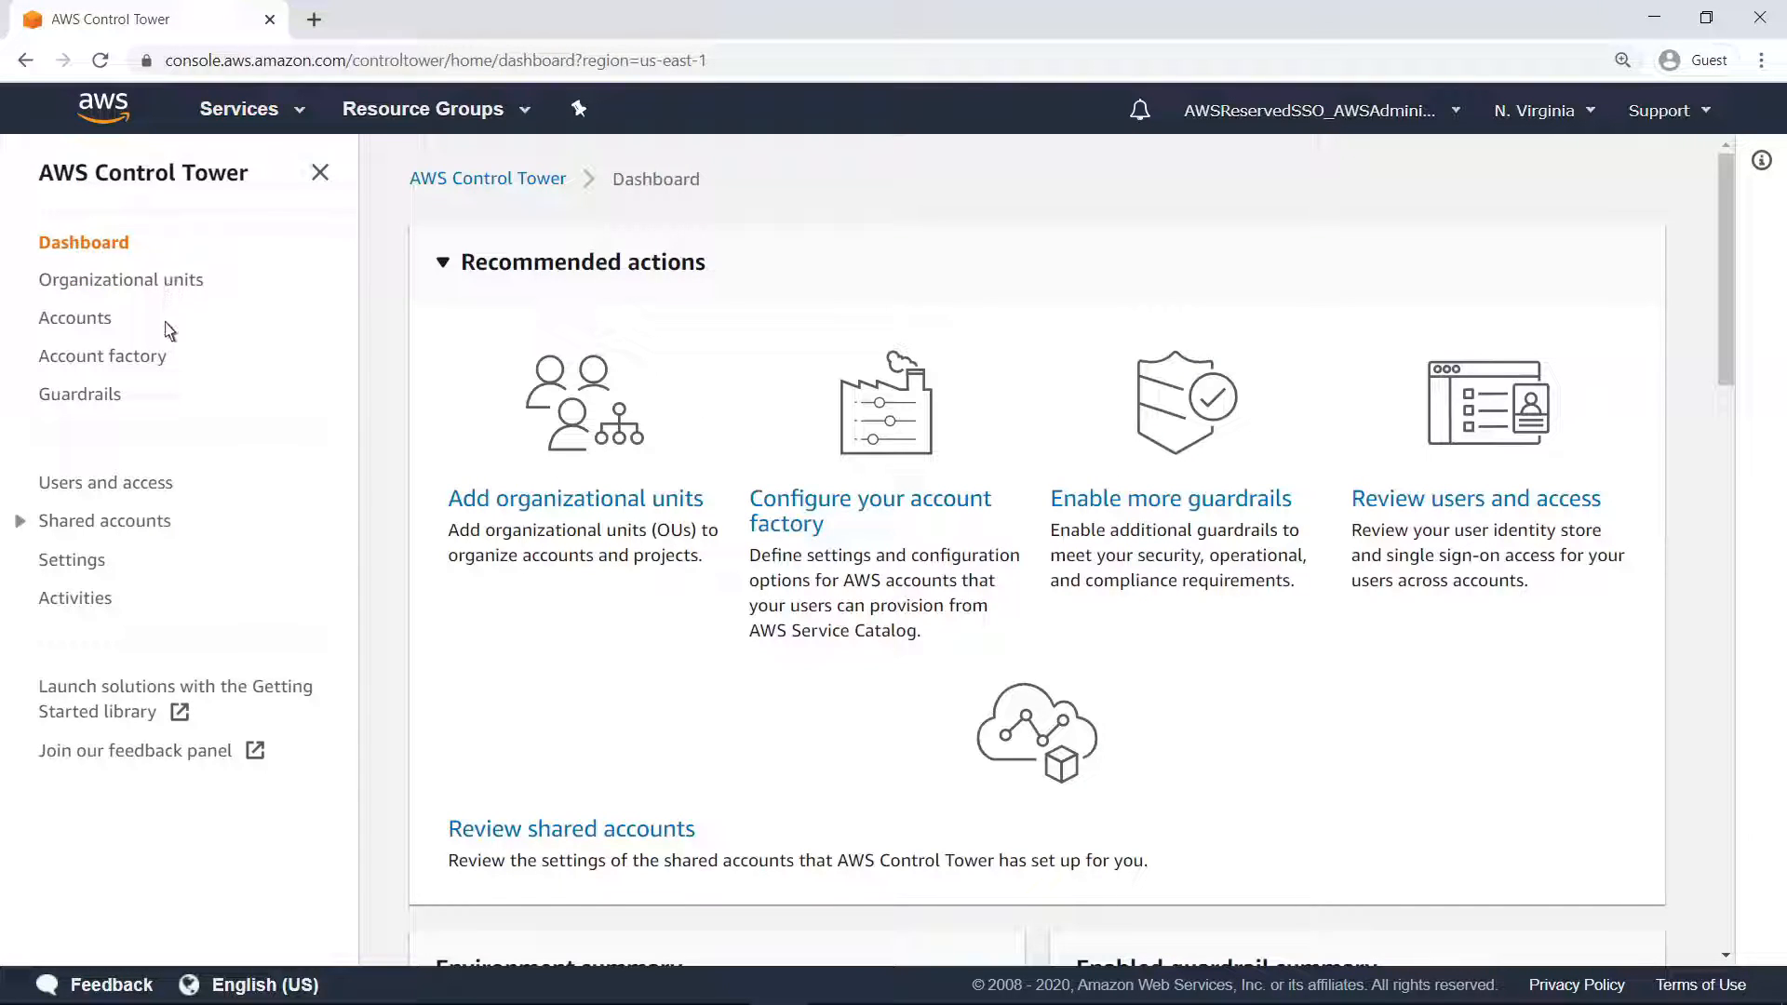
pyautogui.click(102, 355)
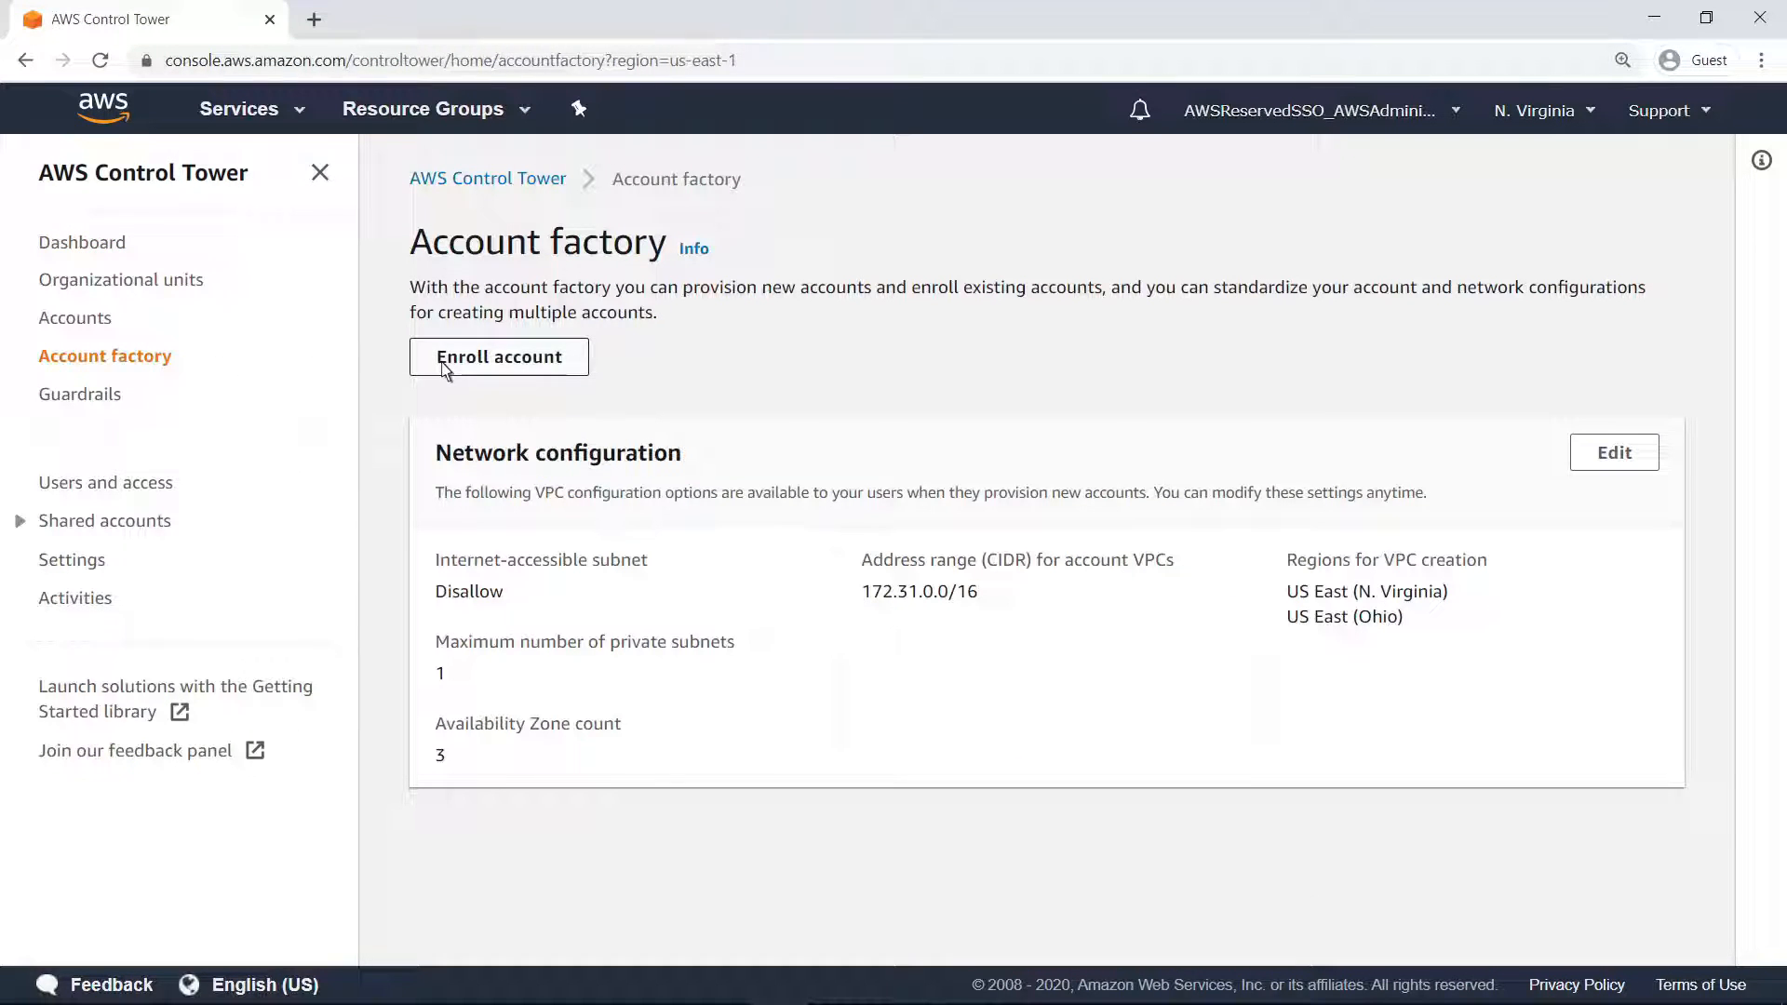
pyautogui.click(499, 358)
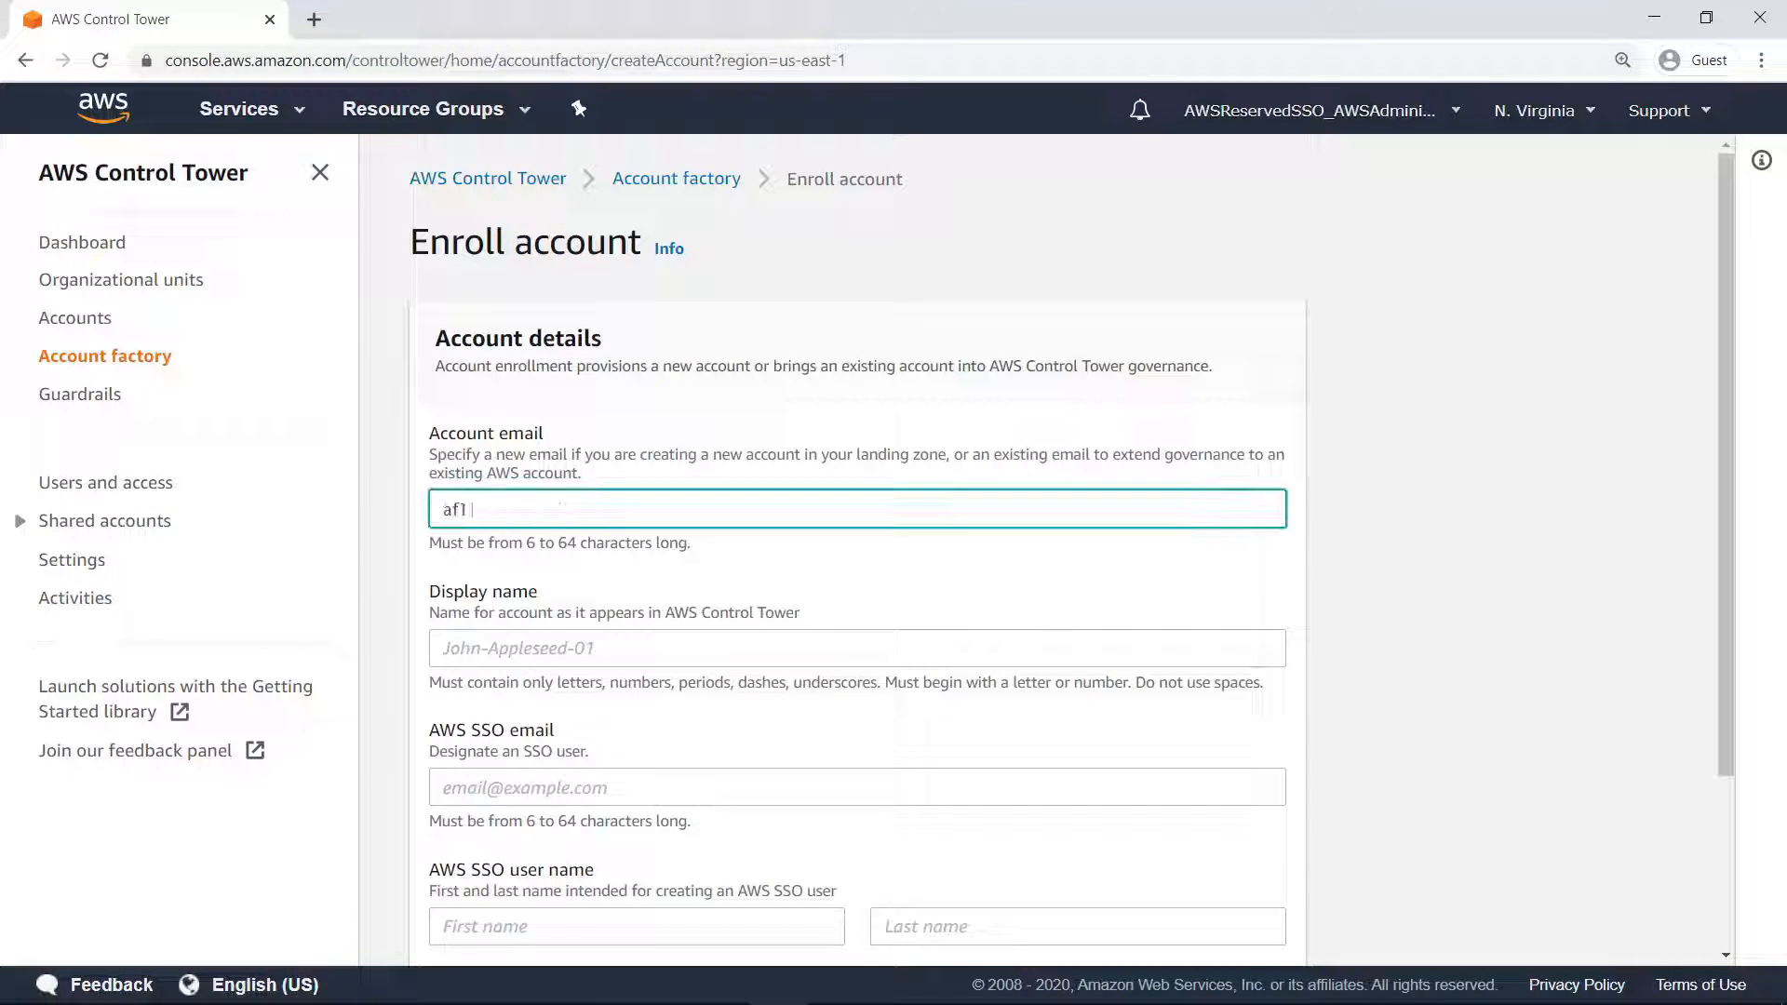
pyautogui.write('af1@example.com')
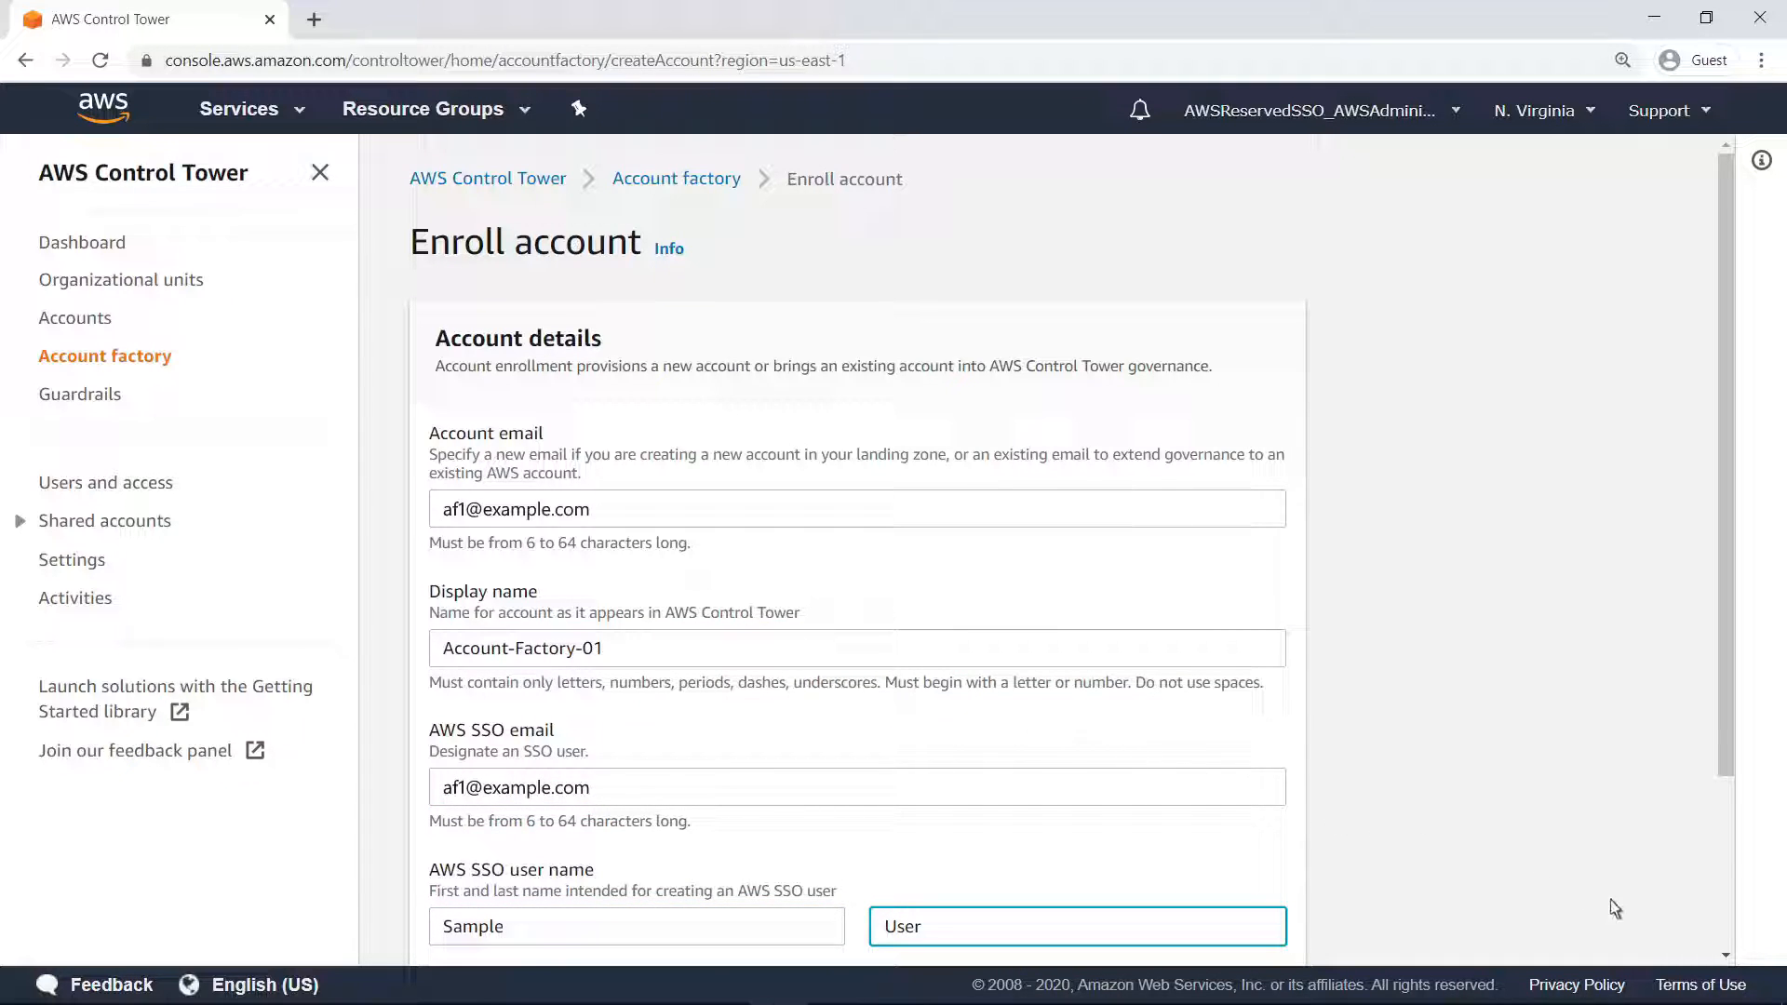
pyautogui.scroll(-3)
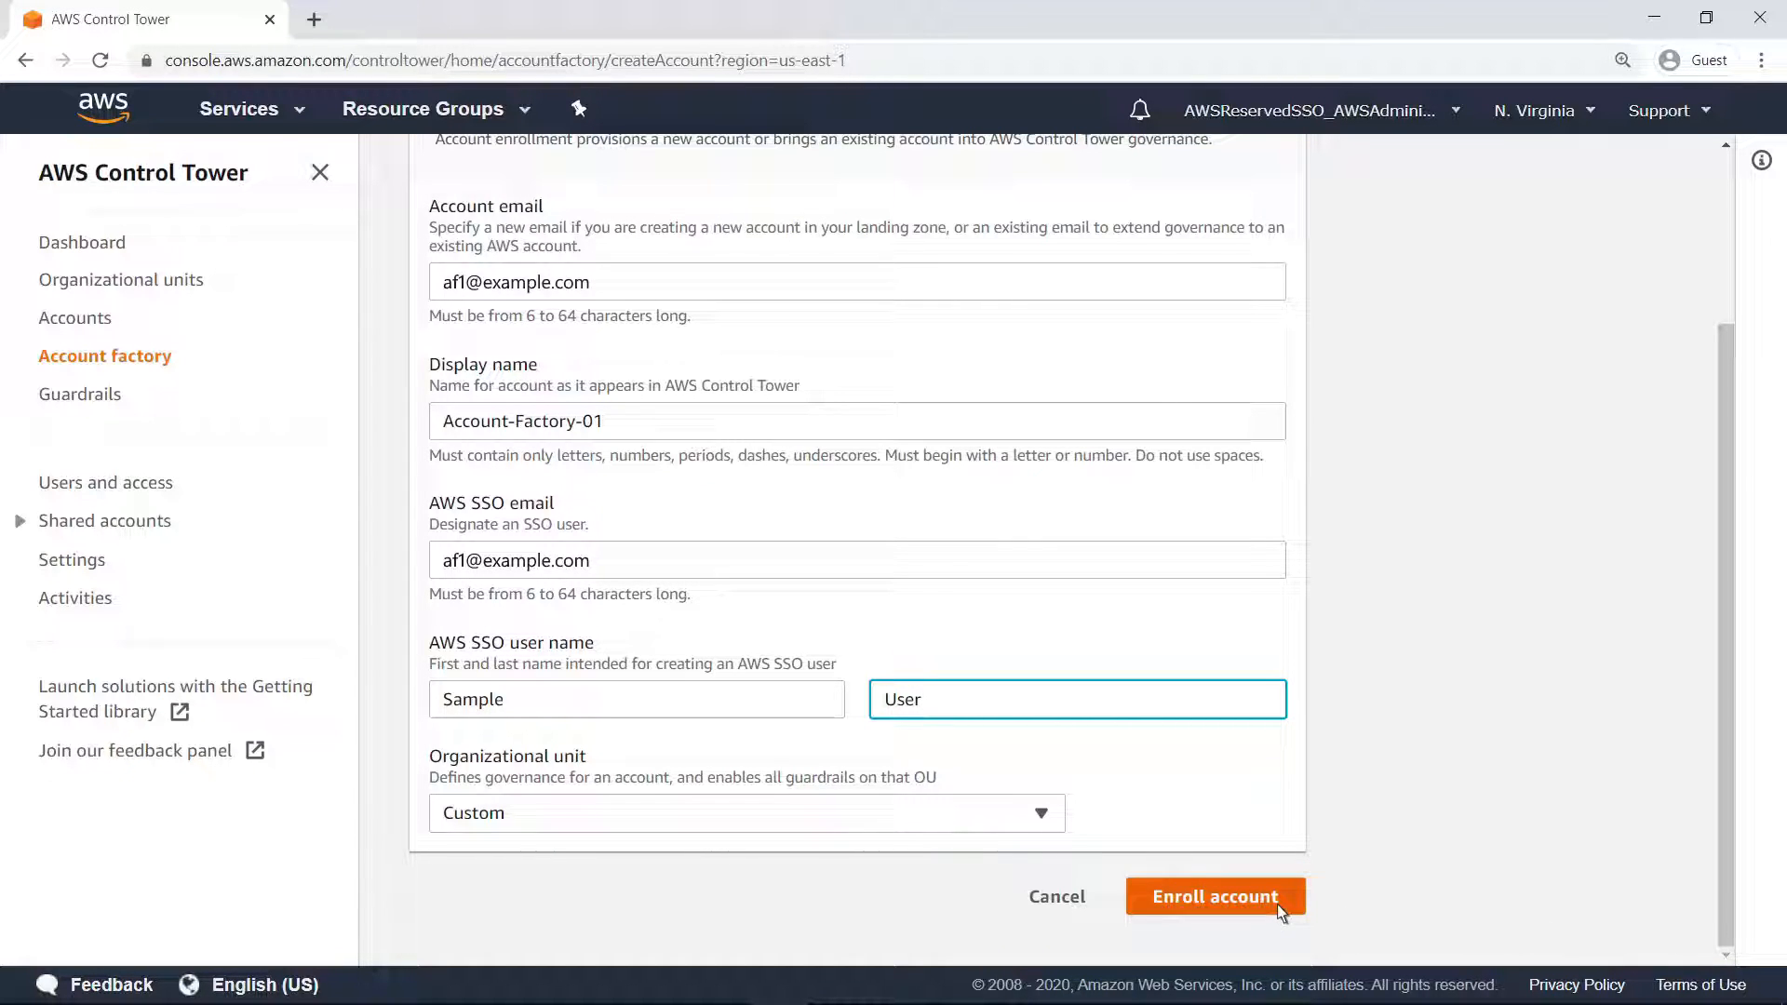
pyautogui.click(1215, 896)
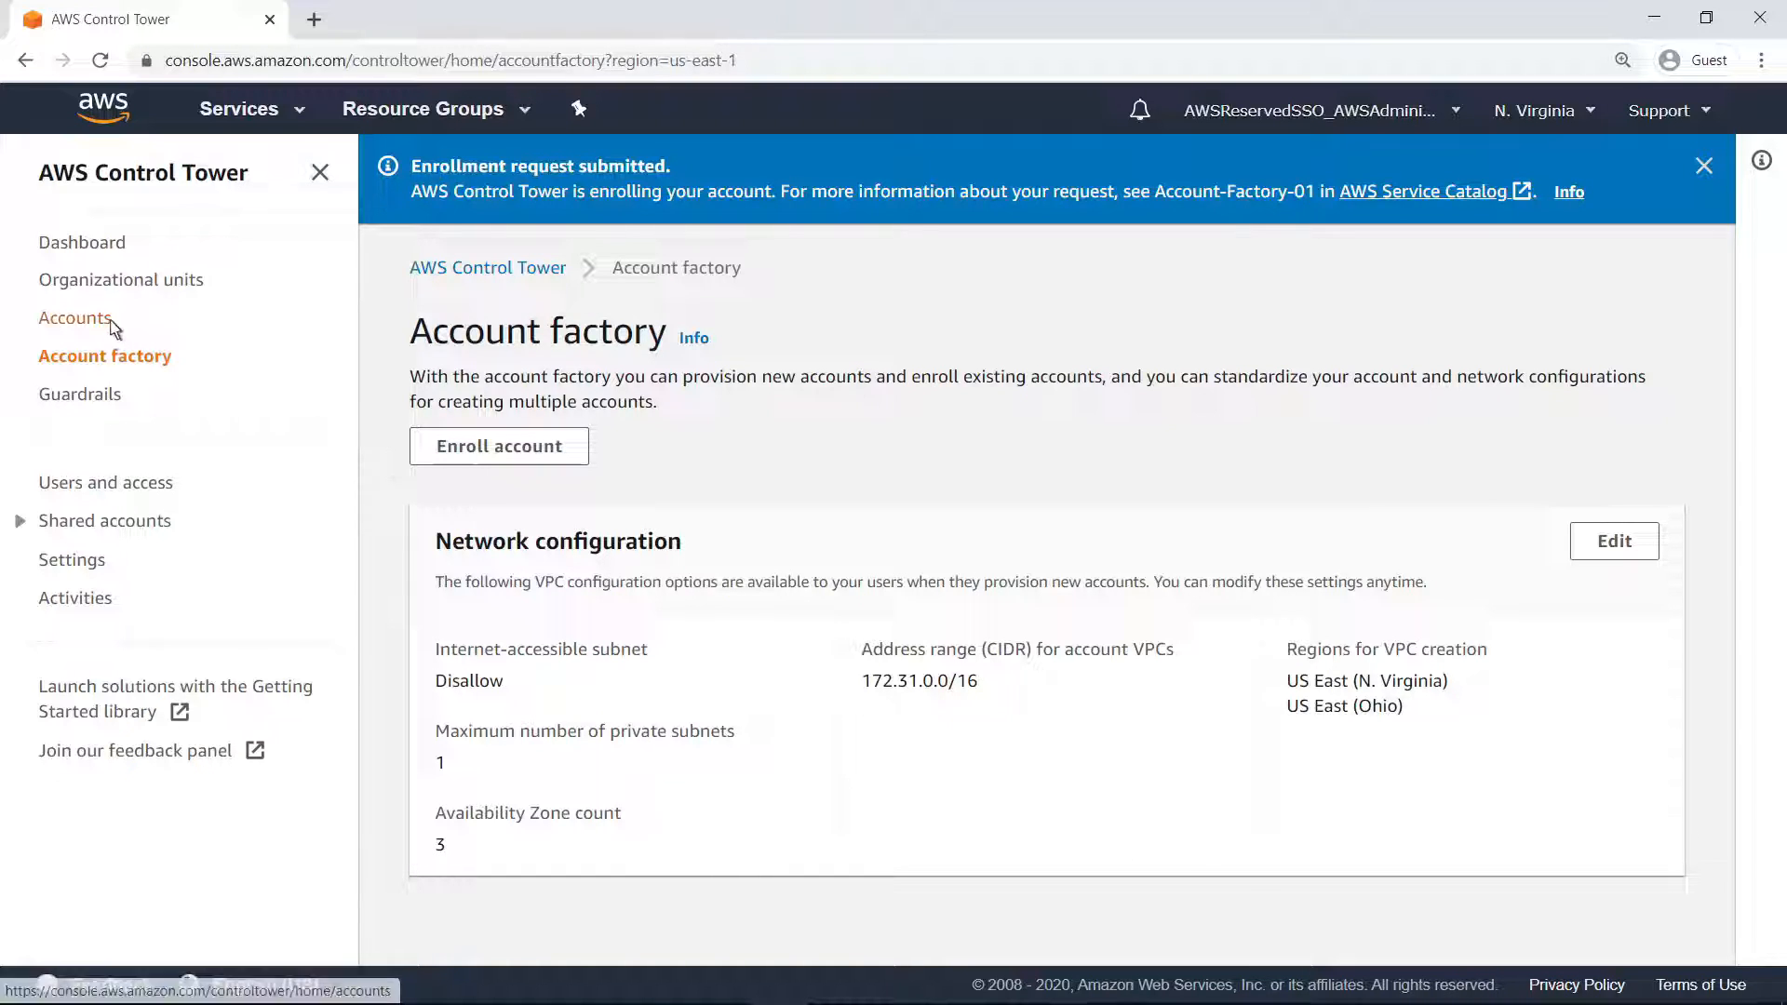
pyautogui.click(75, 318)
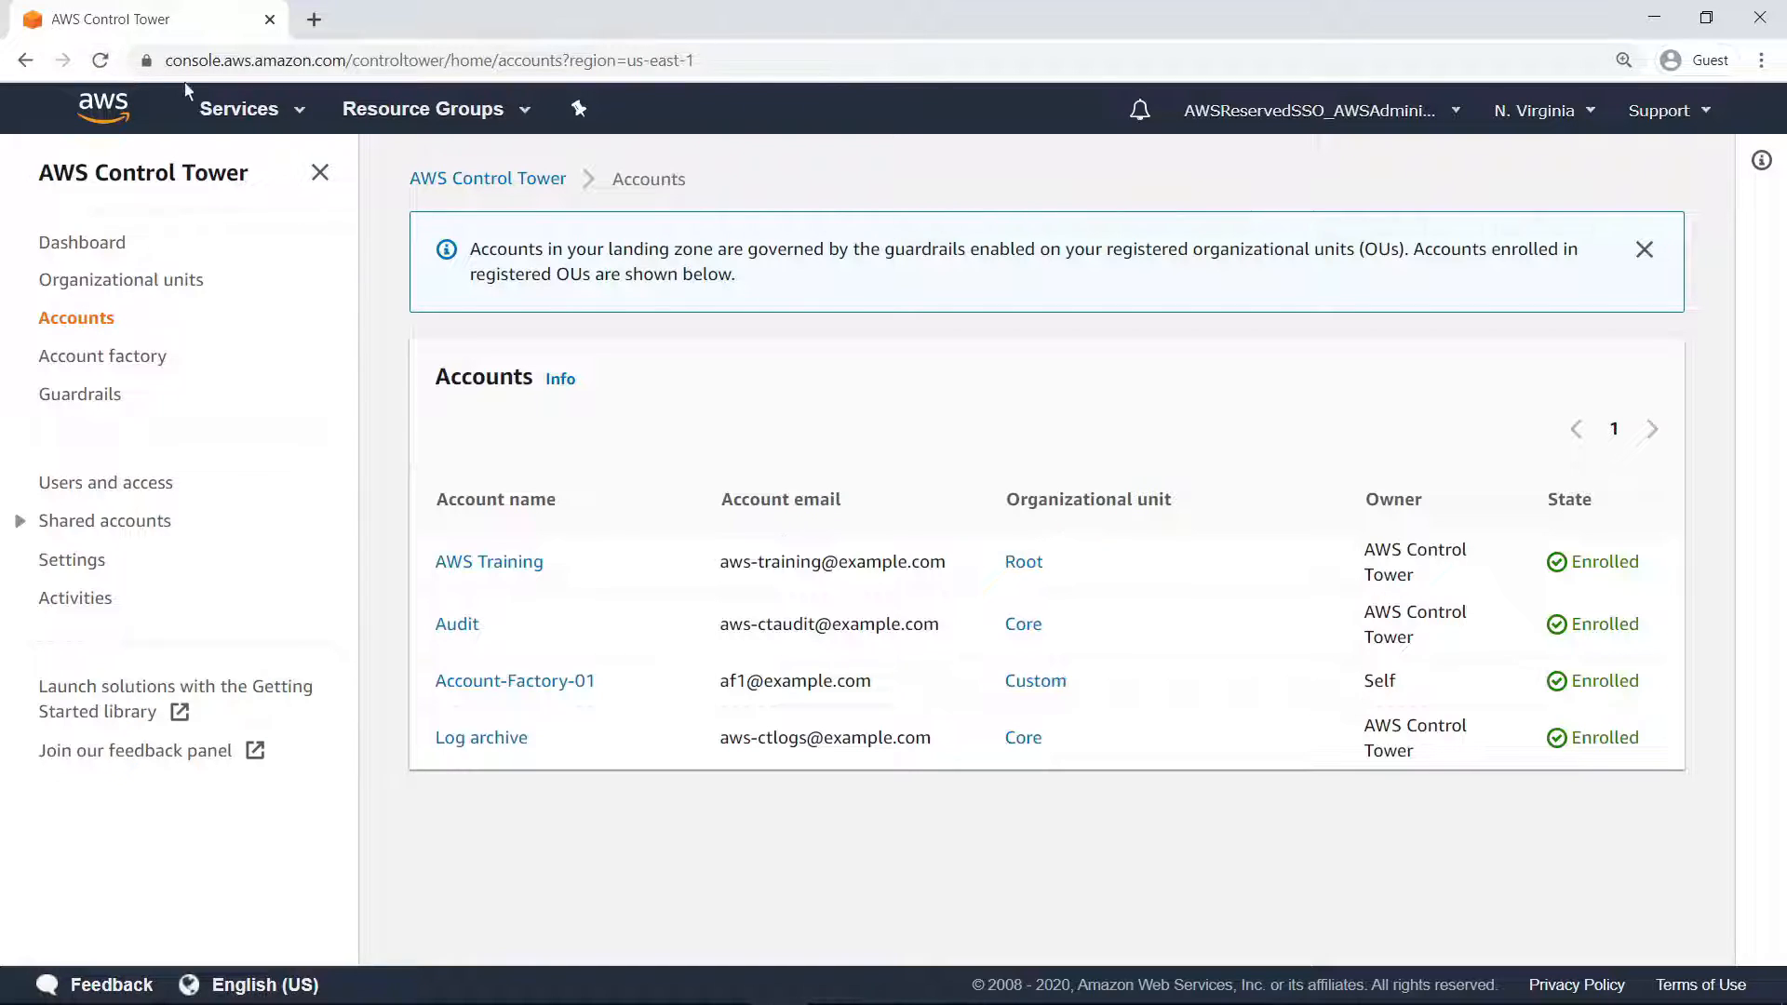
# Go to Support Center and review the auto-created 'Add account to Enterprise Support' case.
pyautogui.click(240, 110)
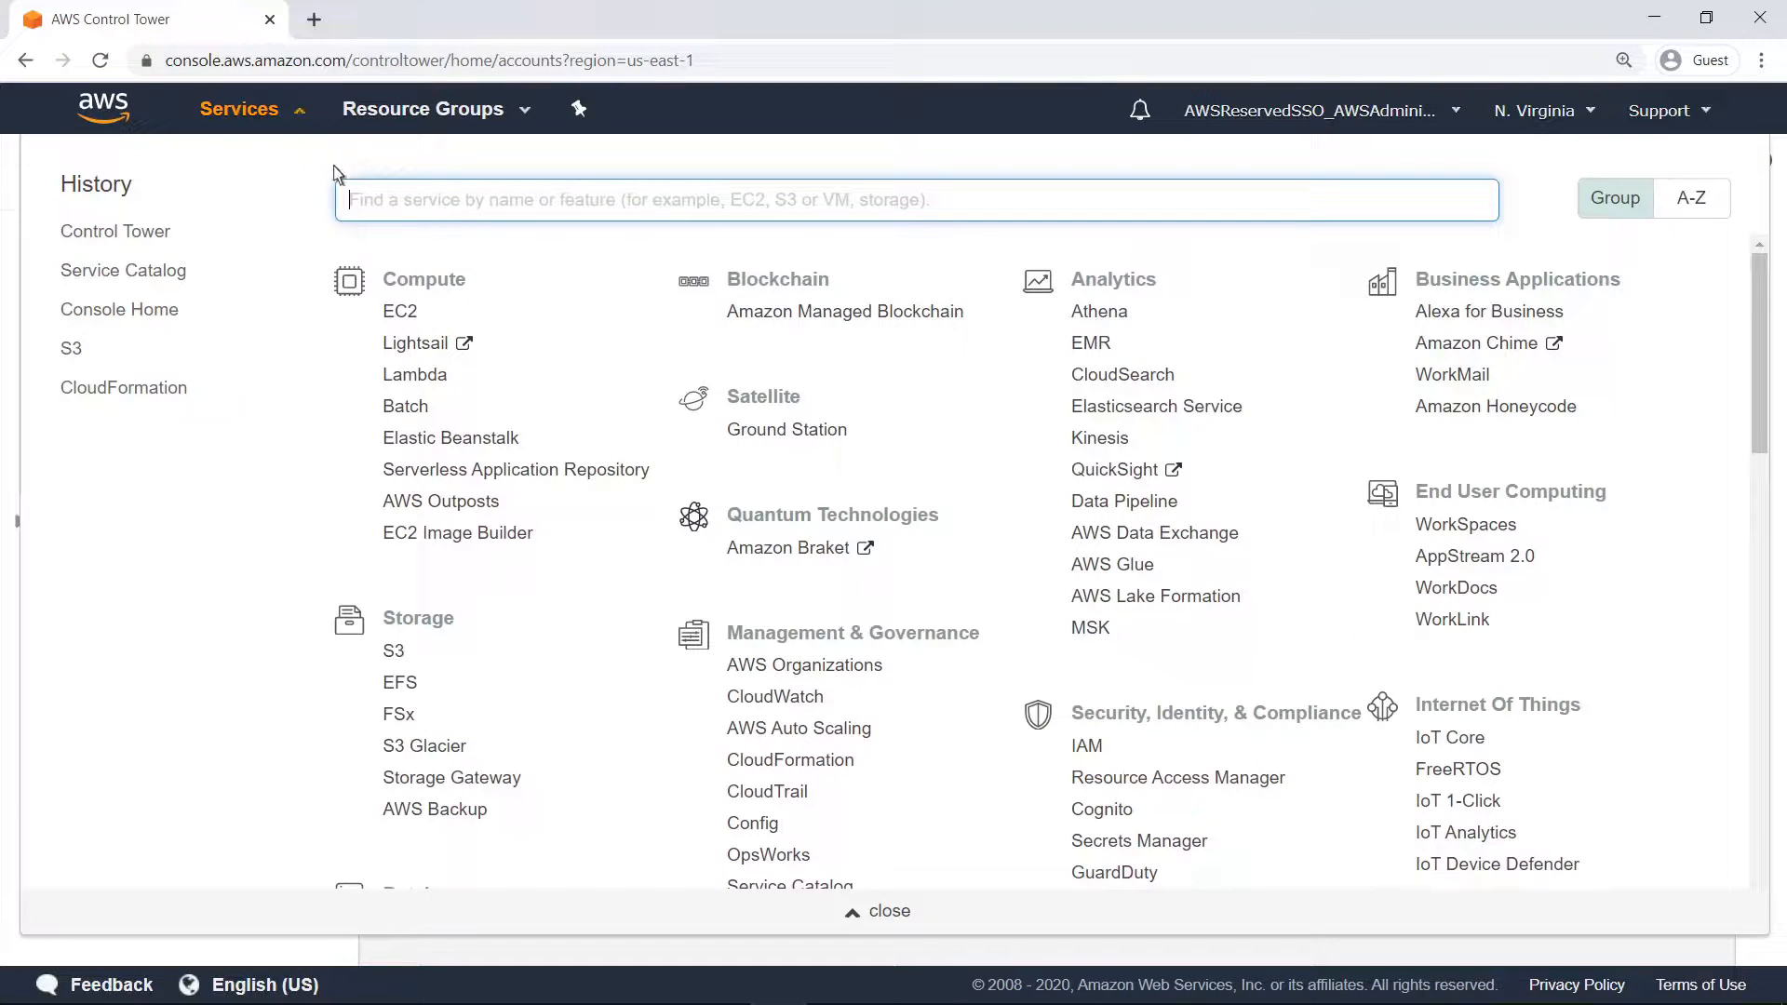
pyautogui.write('Support')
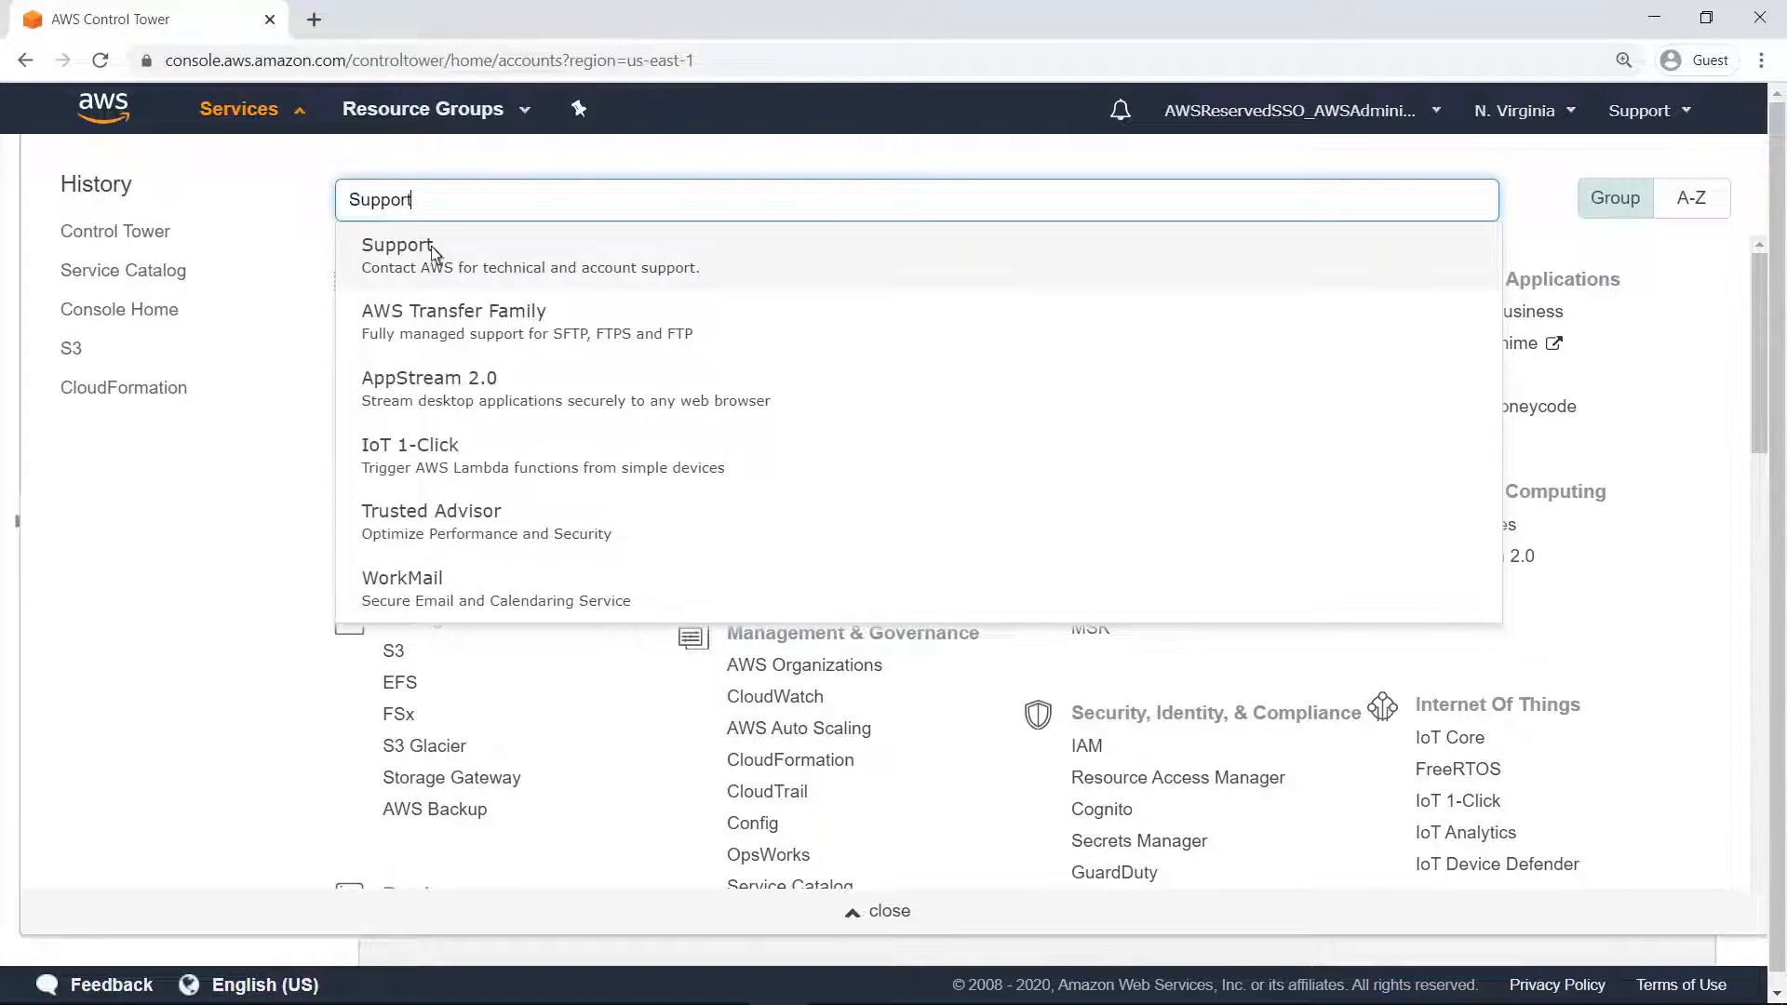
pyautogui.click(400, 246)
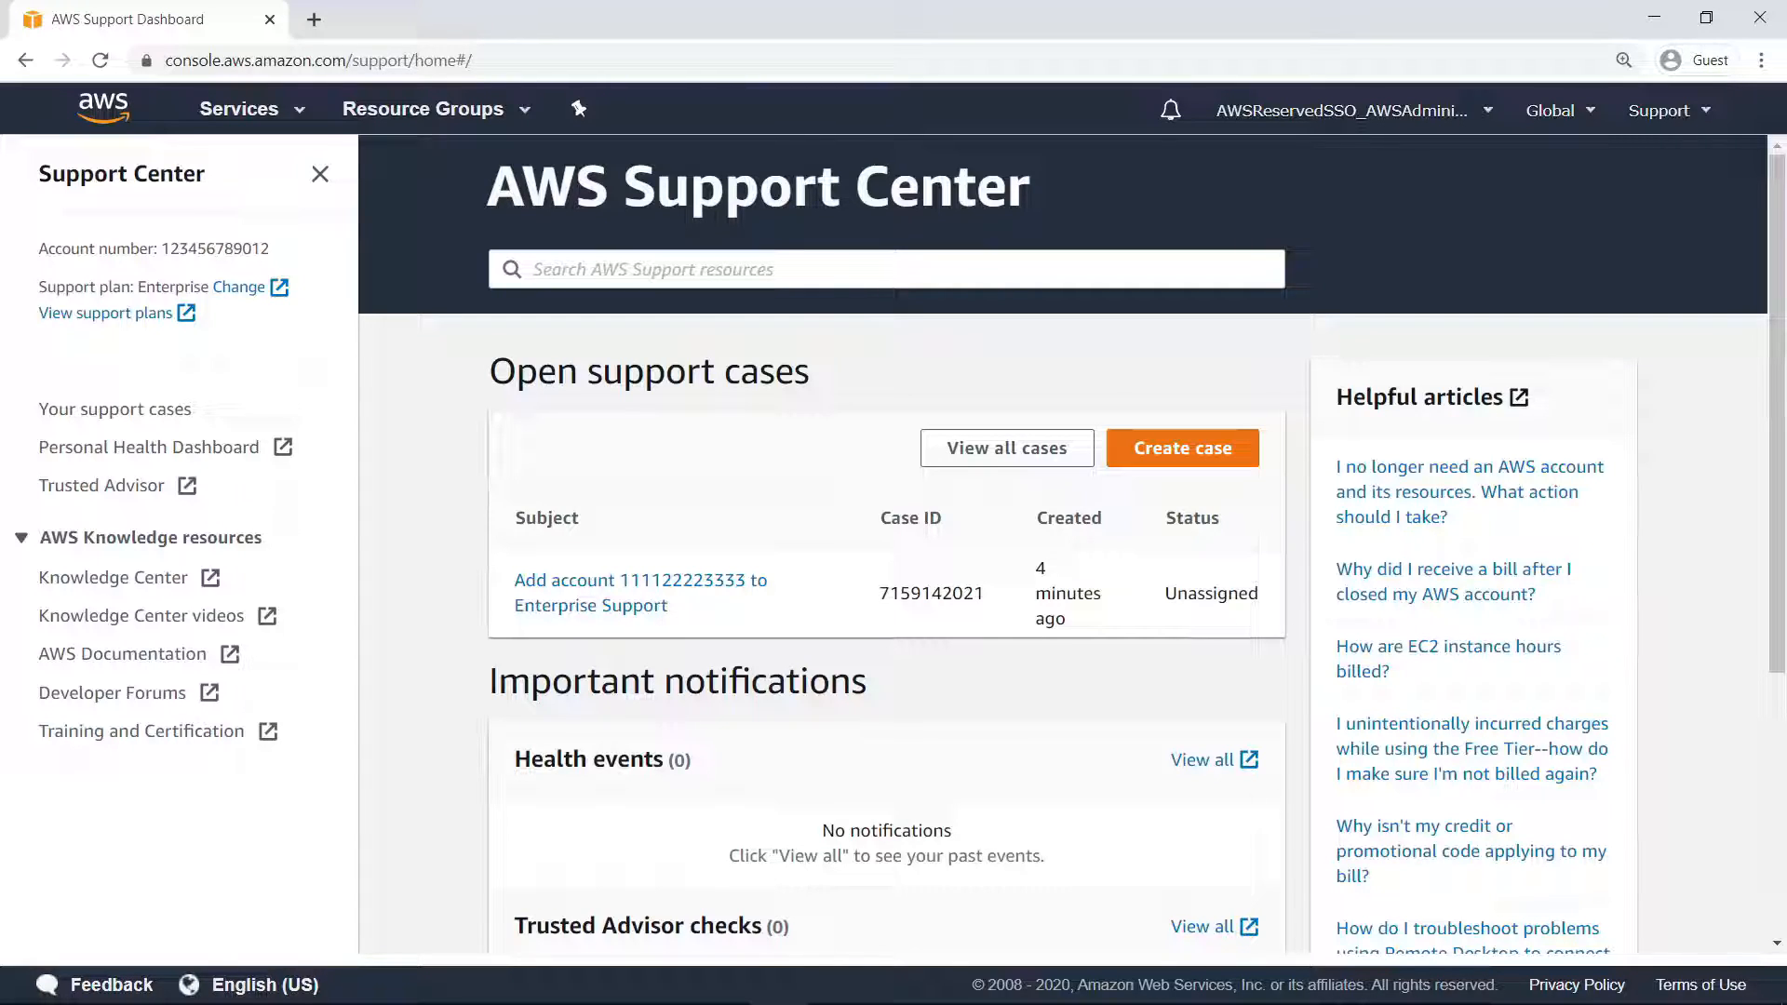
pyautogui.moveTo(458, 353)
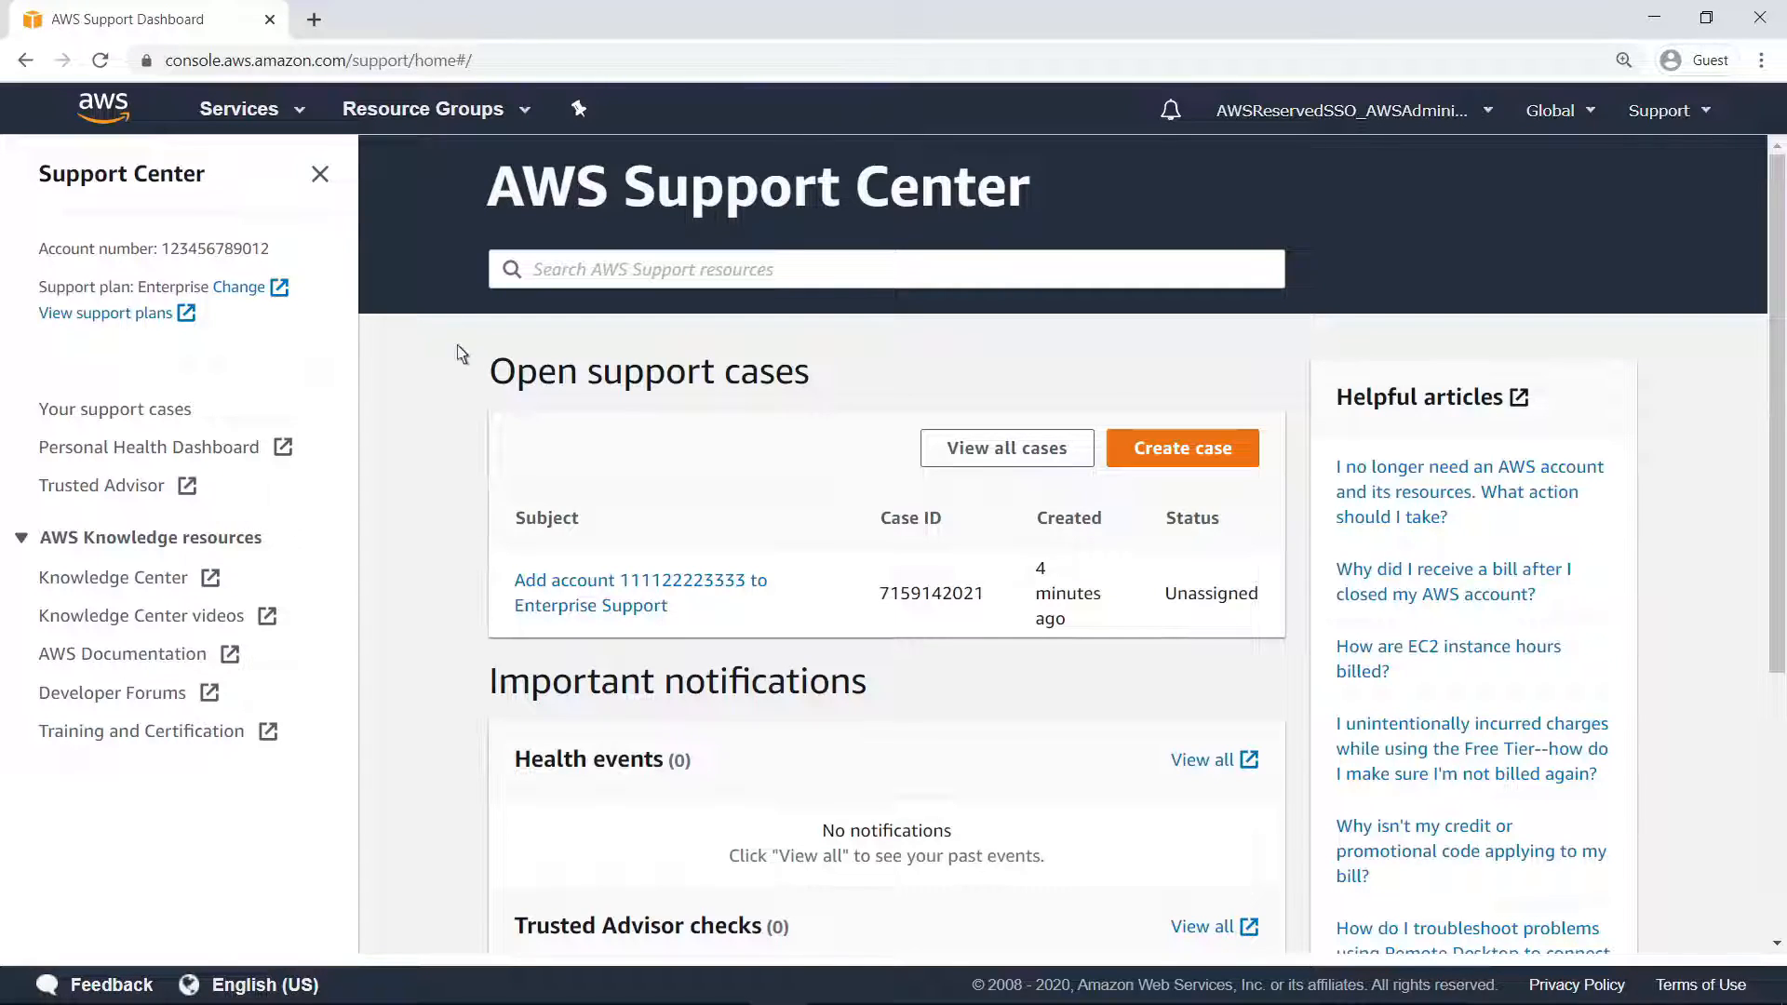
pyautogui.click(641, 592)
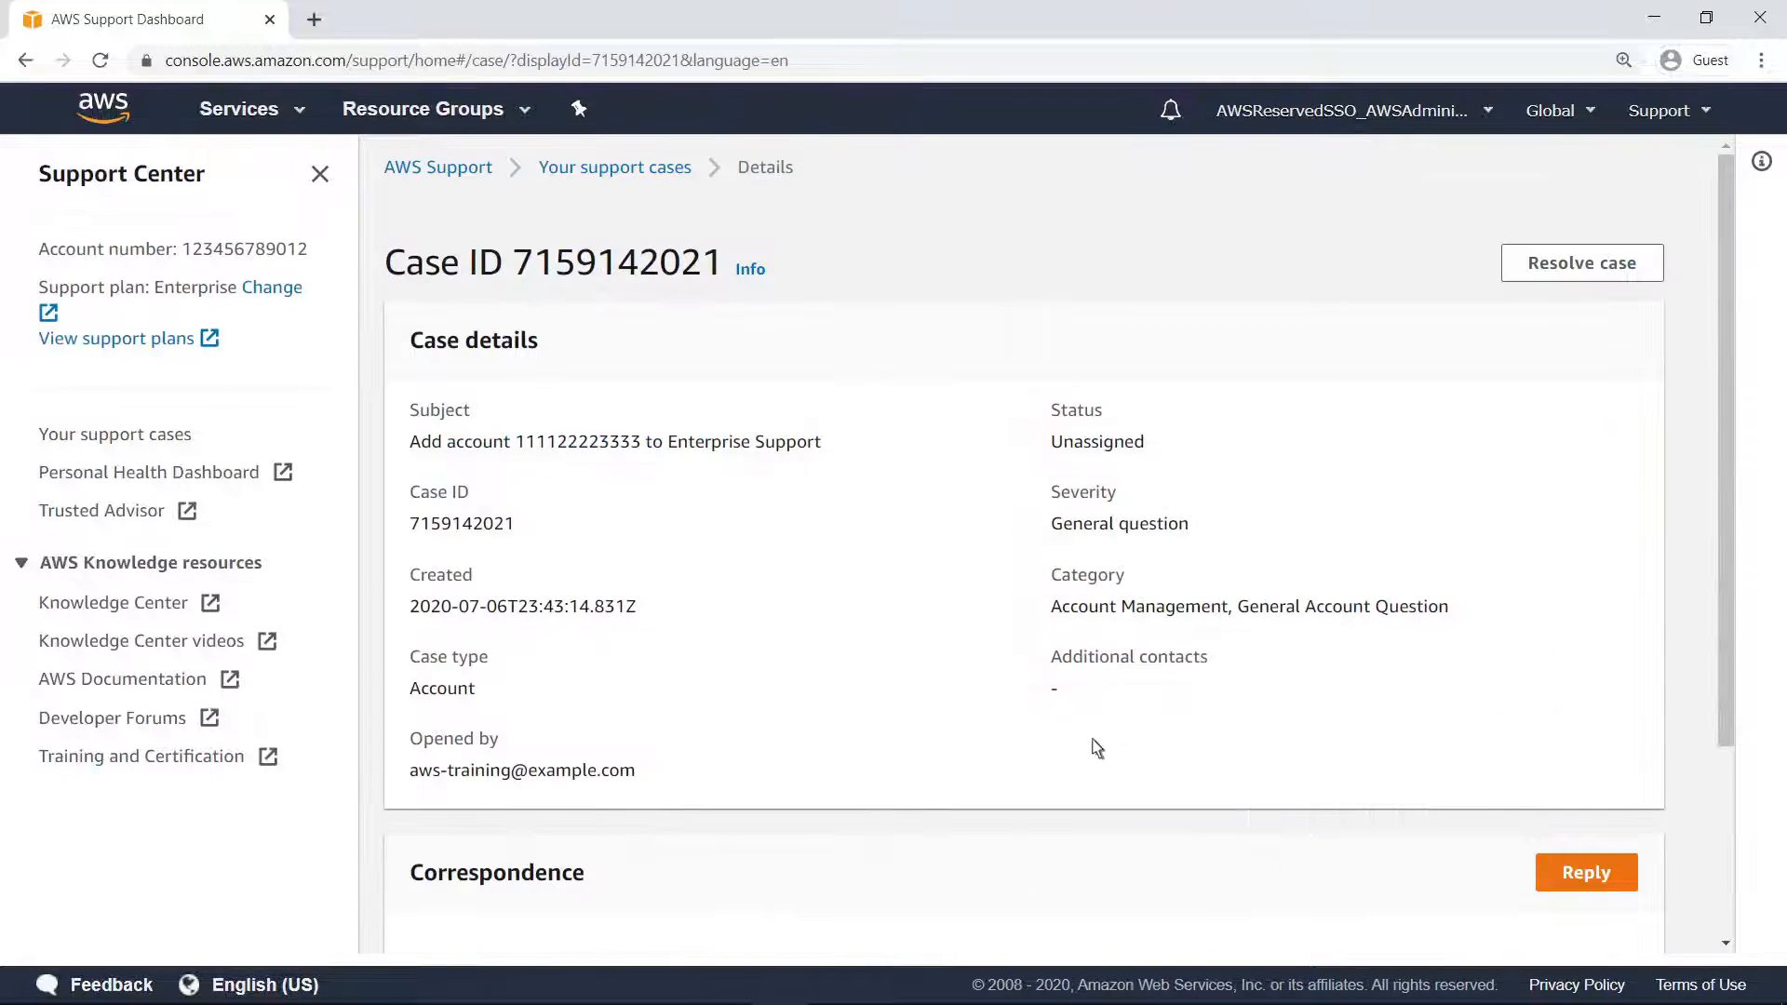
pyautogui.scroll(-3)
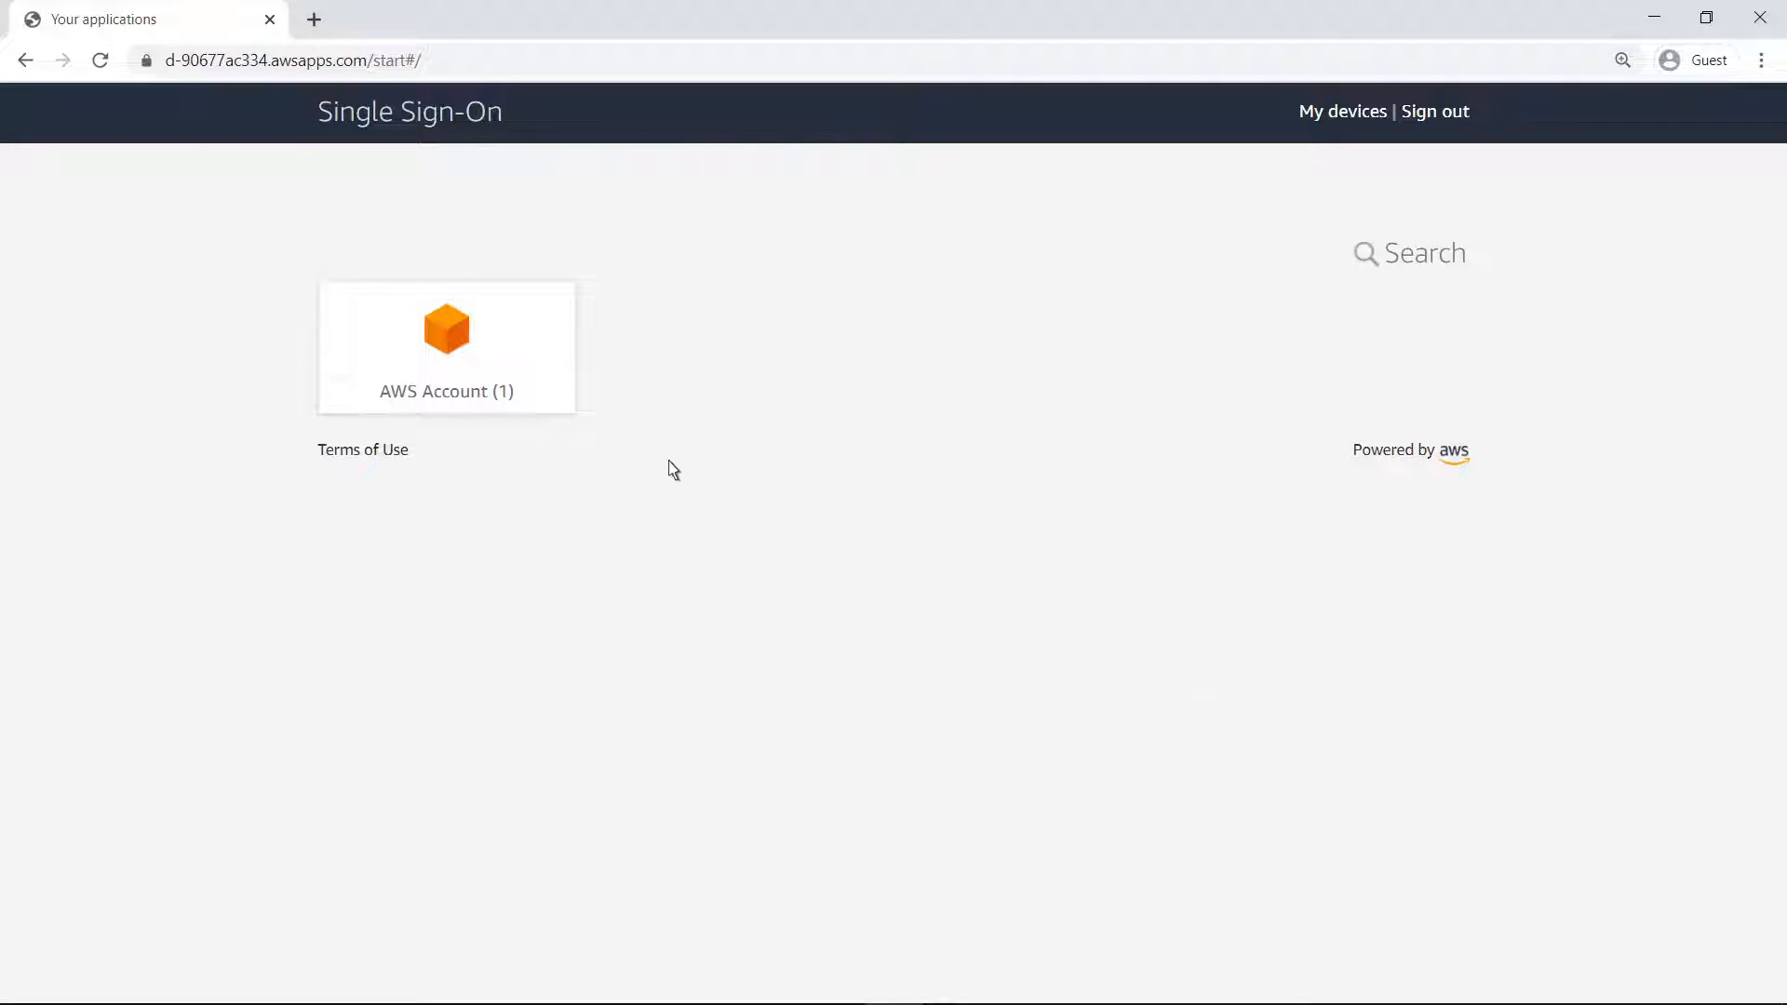
# Sign in to the Account-Factory-01 management console and view its Service Quotas dashboard with one pending request.
pyautogui.click(444, 348)
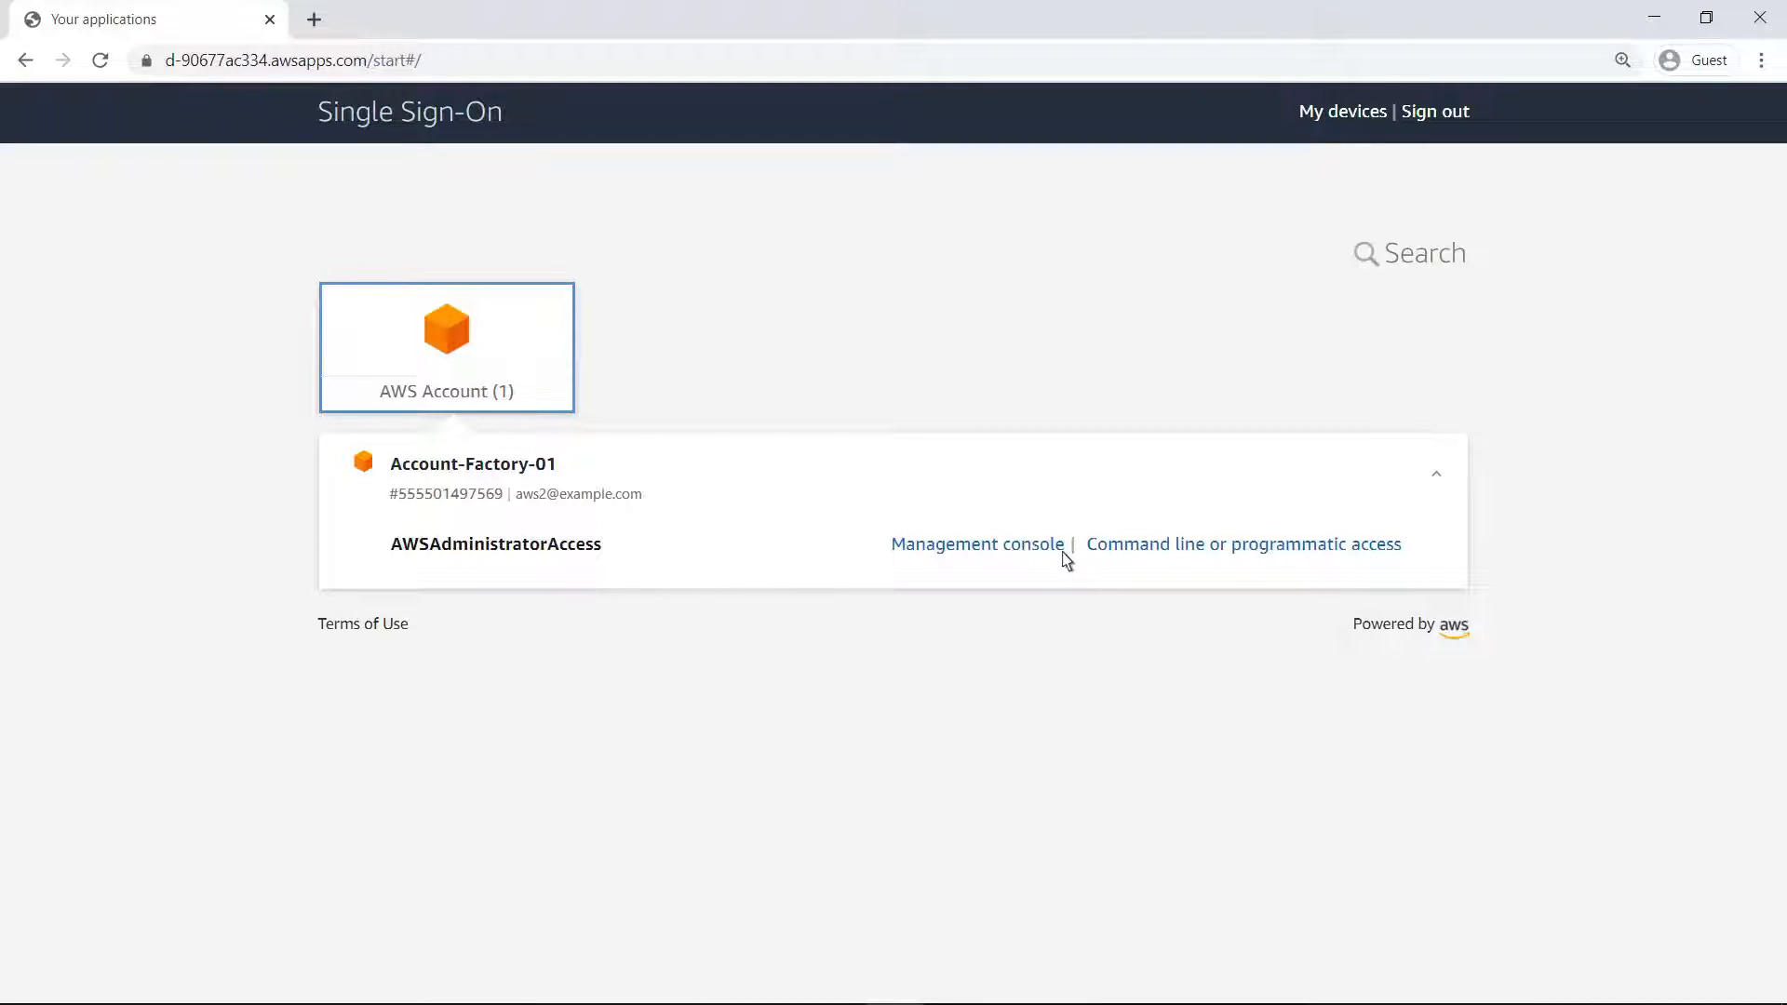
pyautogui.click(976, 544)
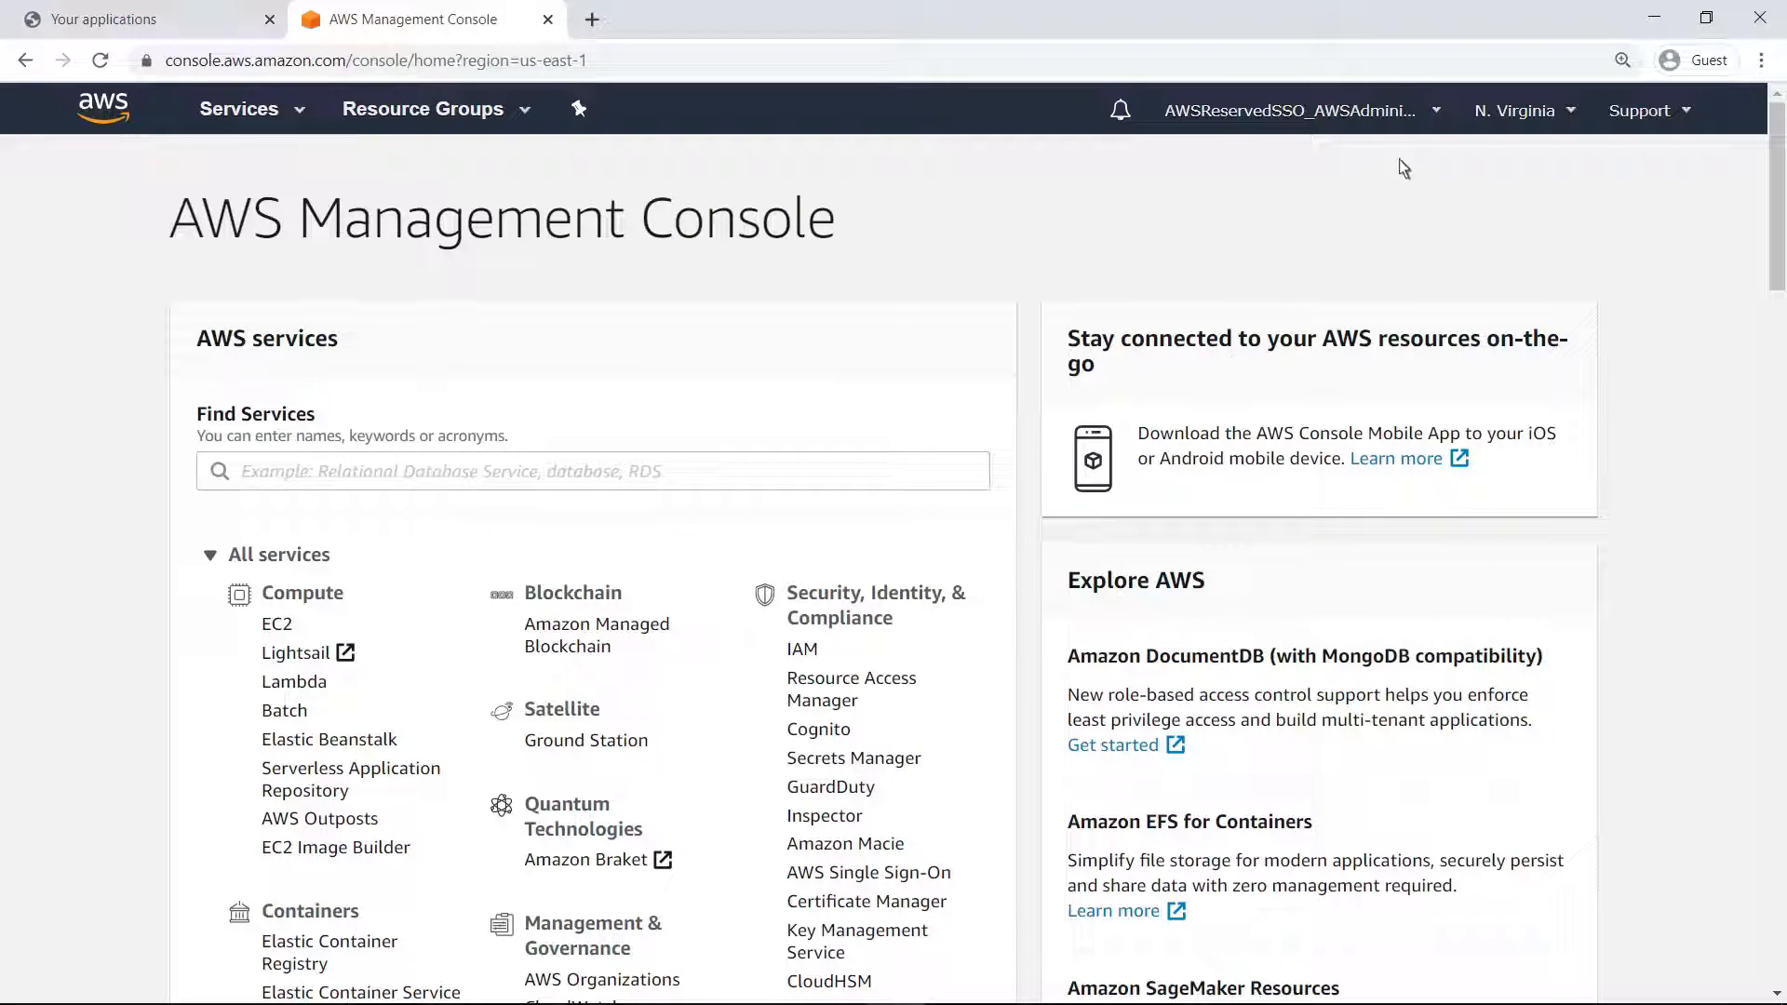
pyautogui.click(1292, 109)
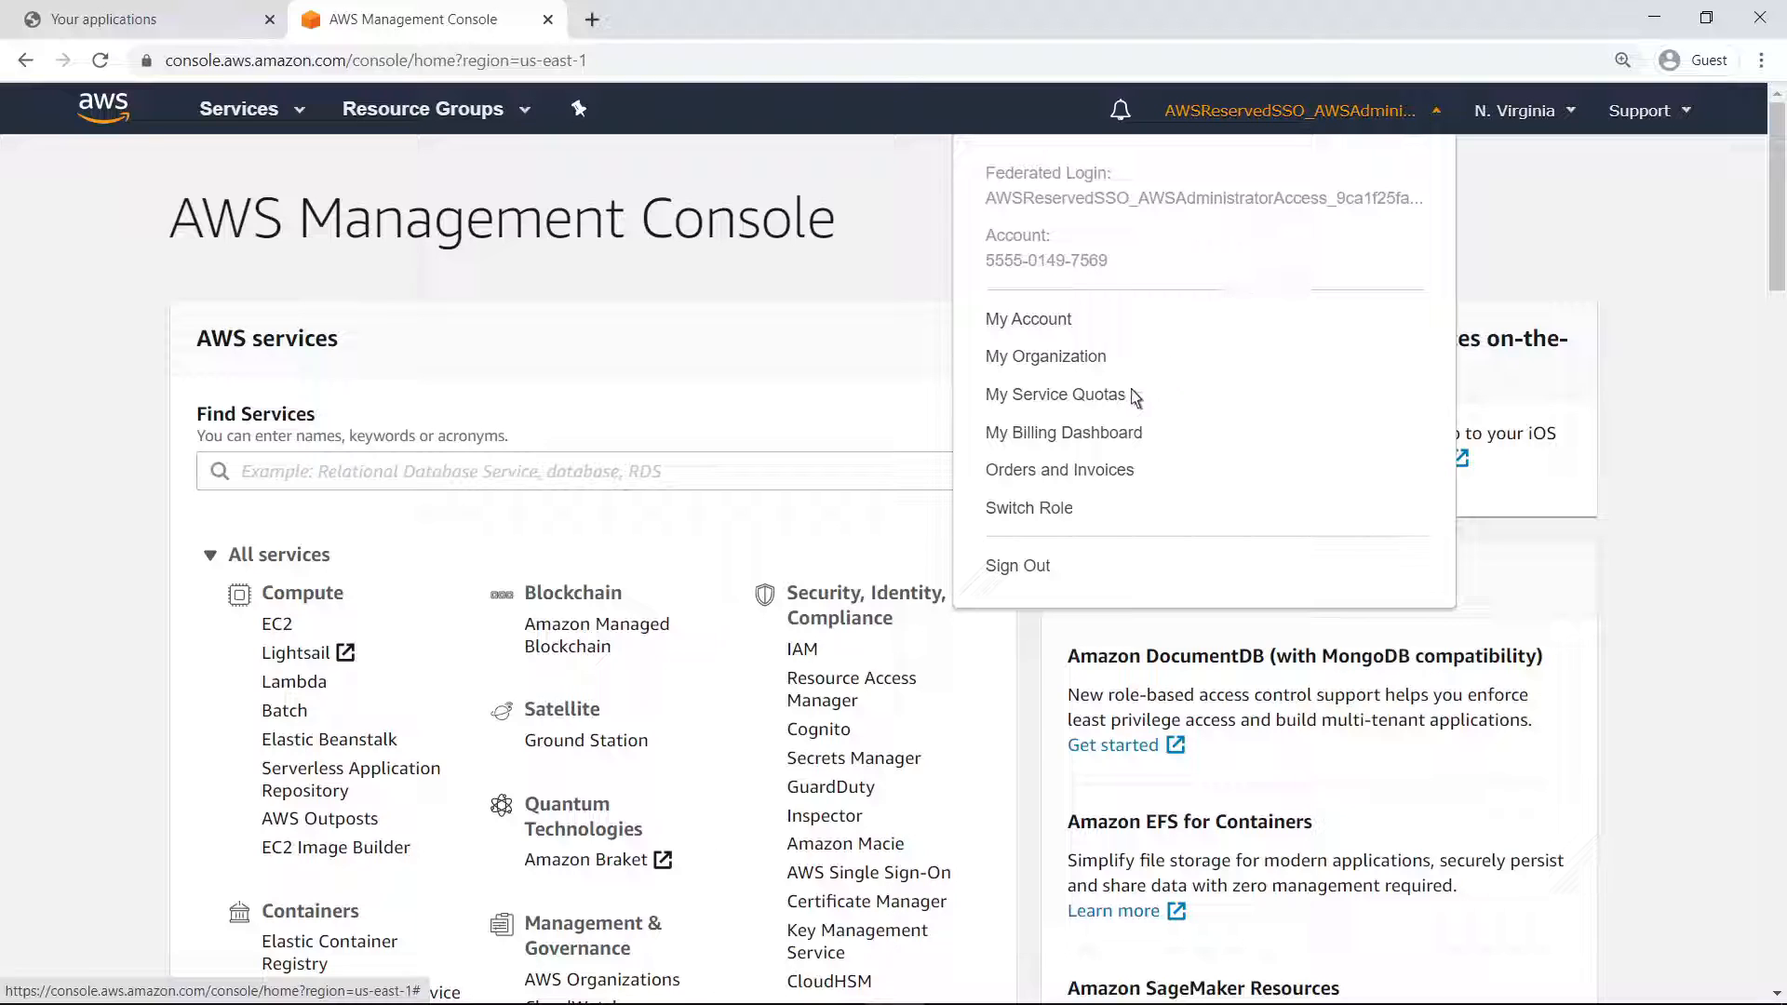
pyautogui.click(1054, 394)
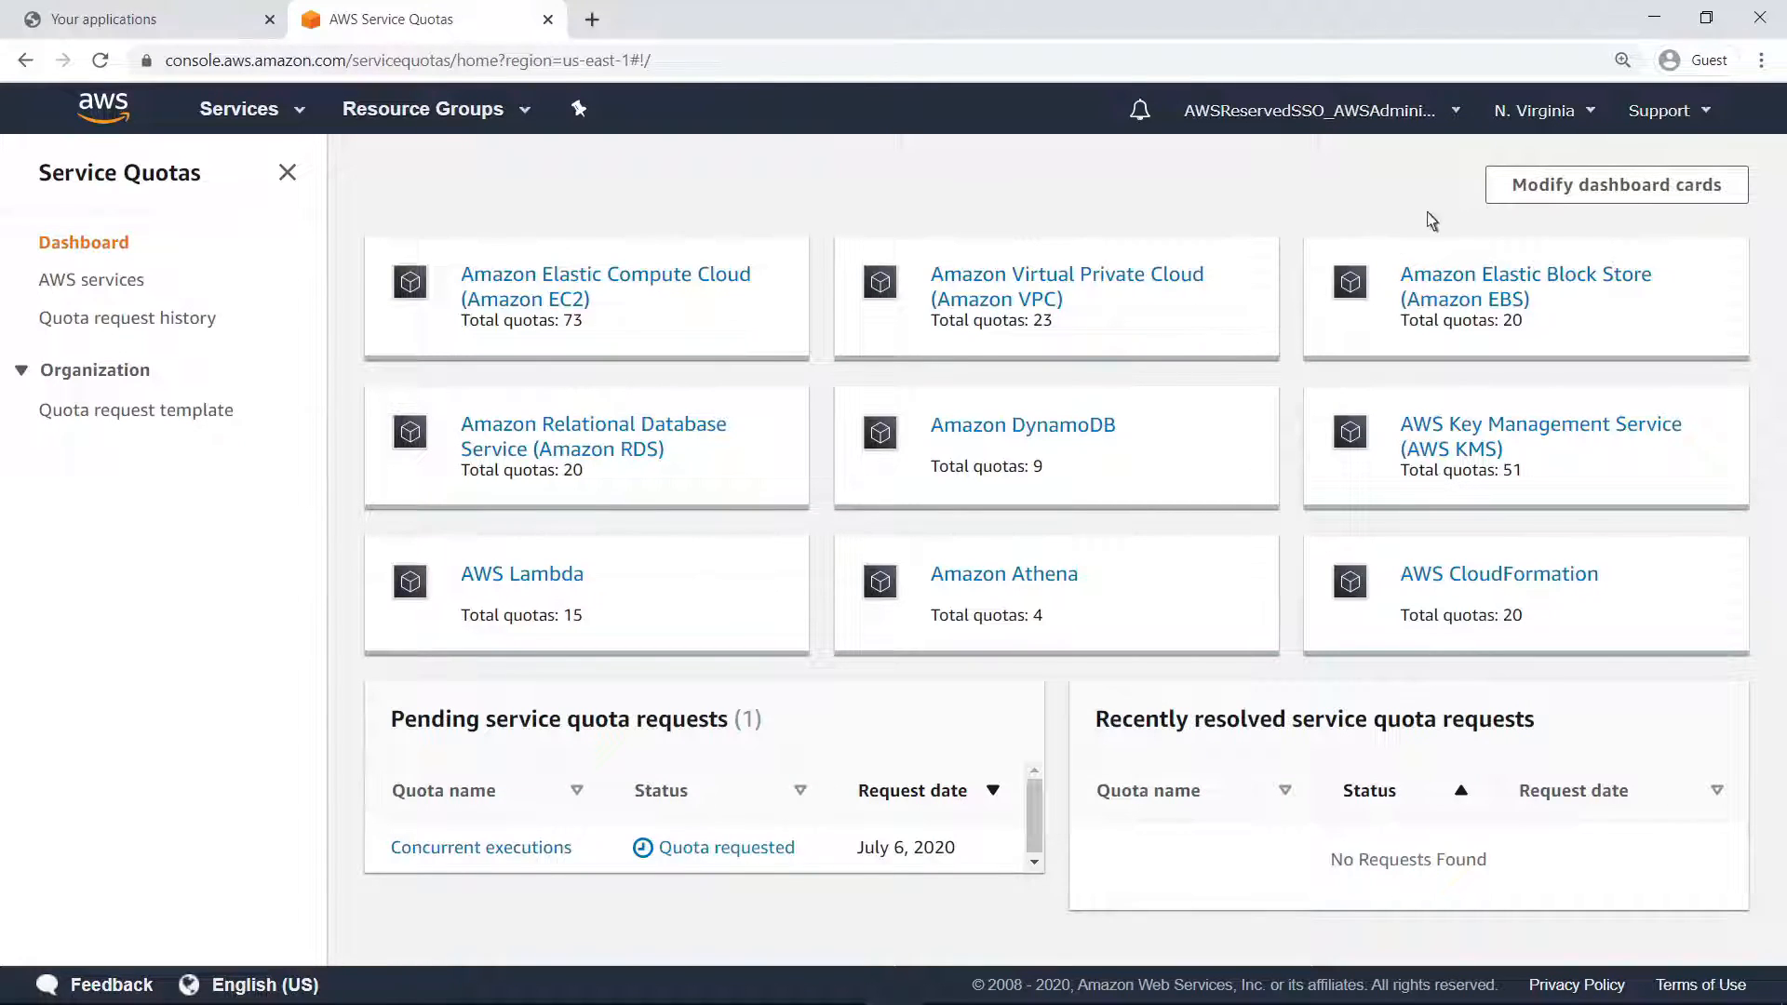
# In US East (Ohio), view the pending Concurrent executions quota request for 1,500.
pyautogui.click(1536, 110)
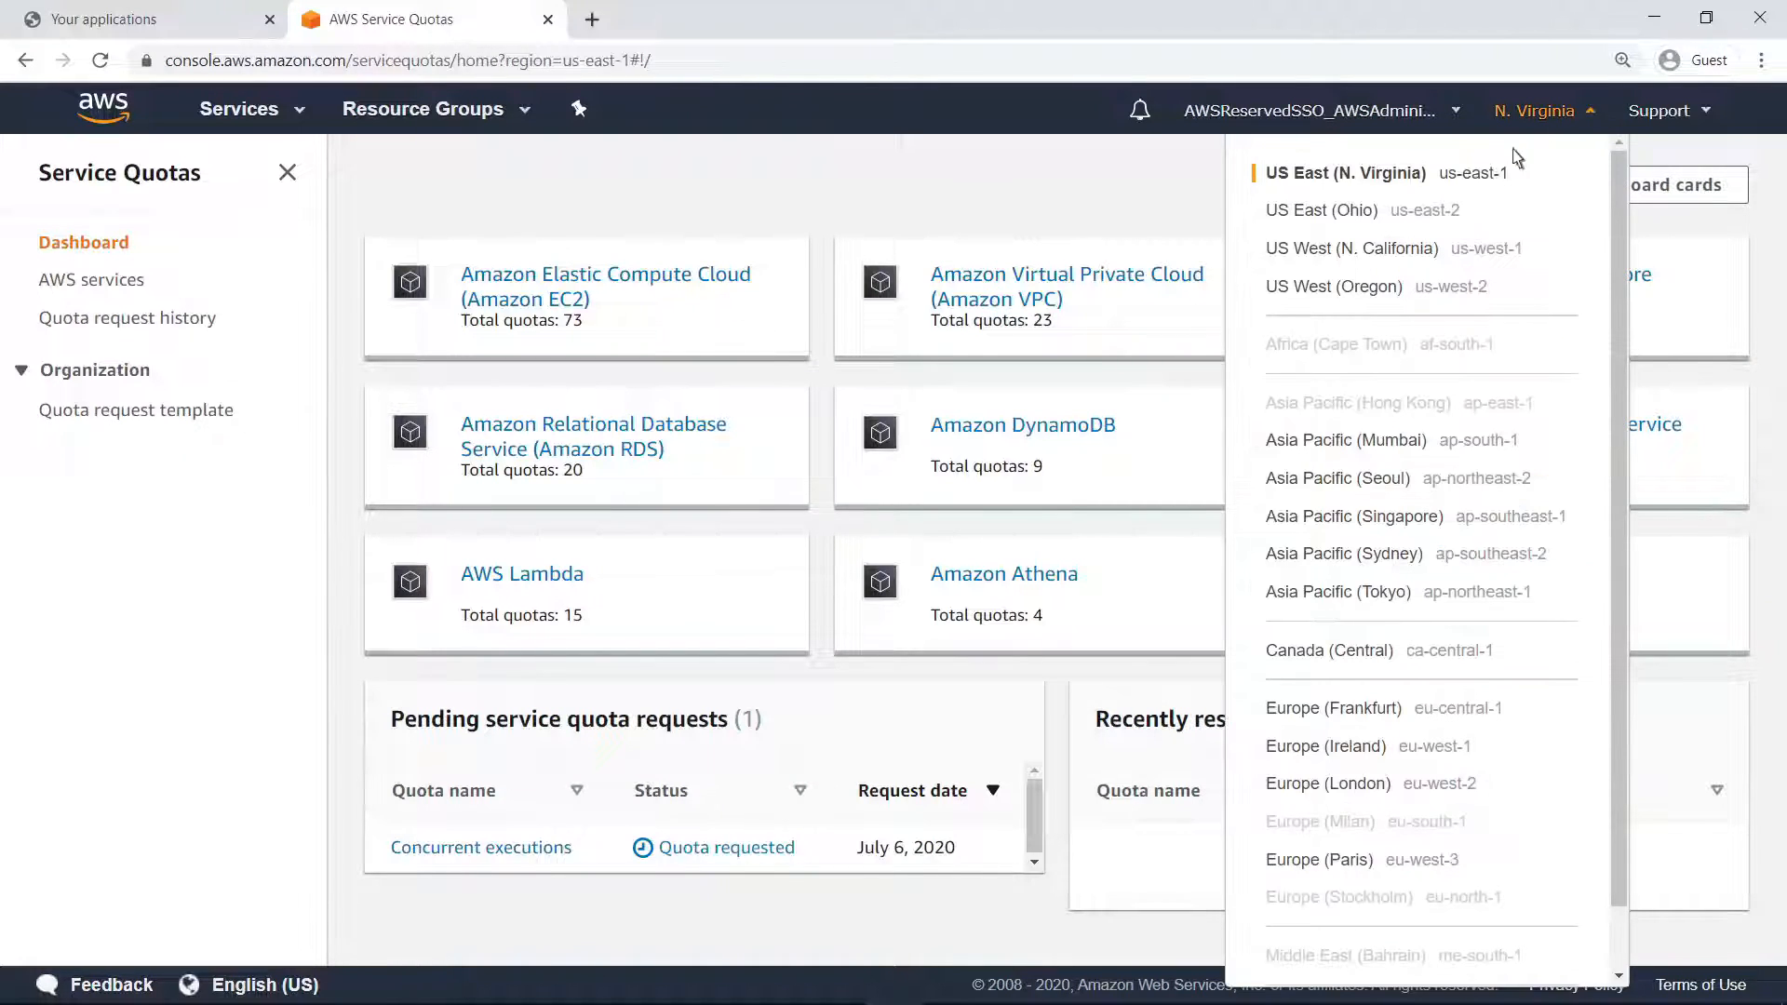
pyautogui.click(1322, 210)
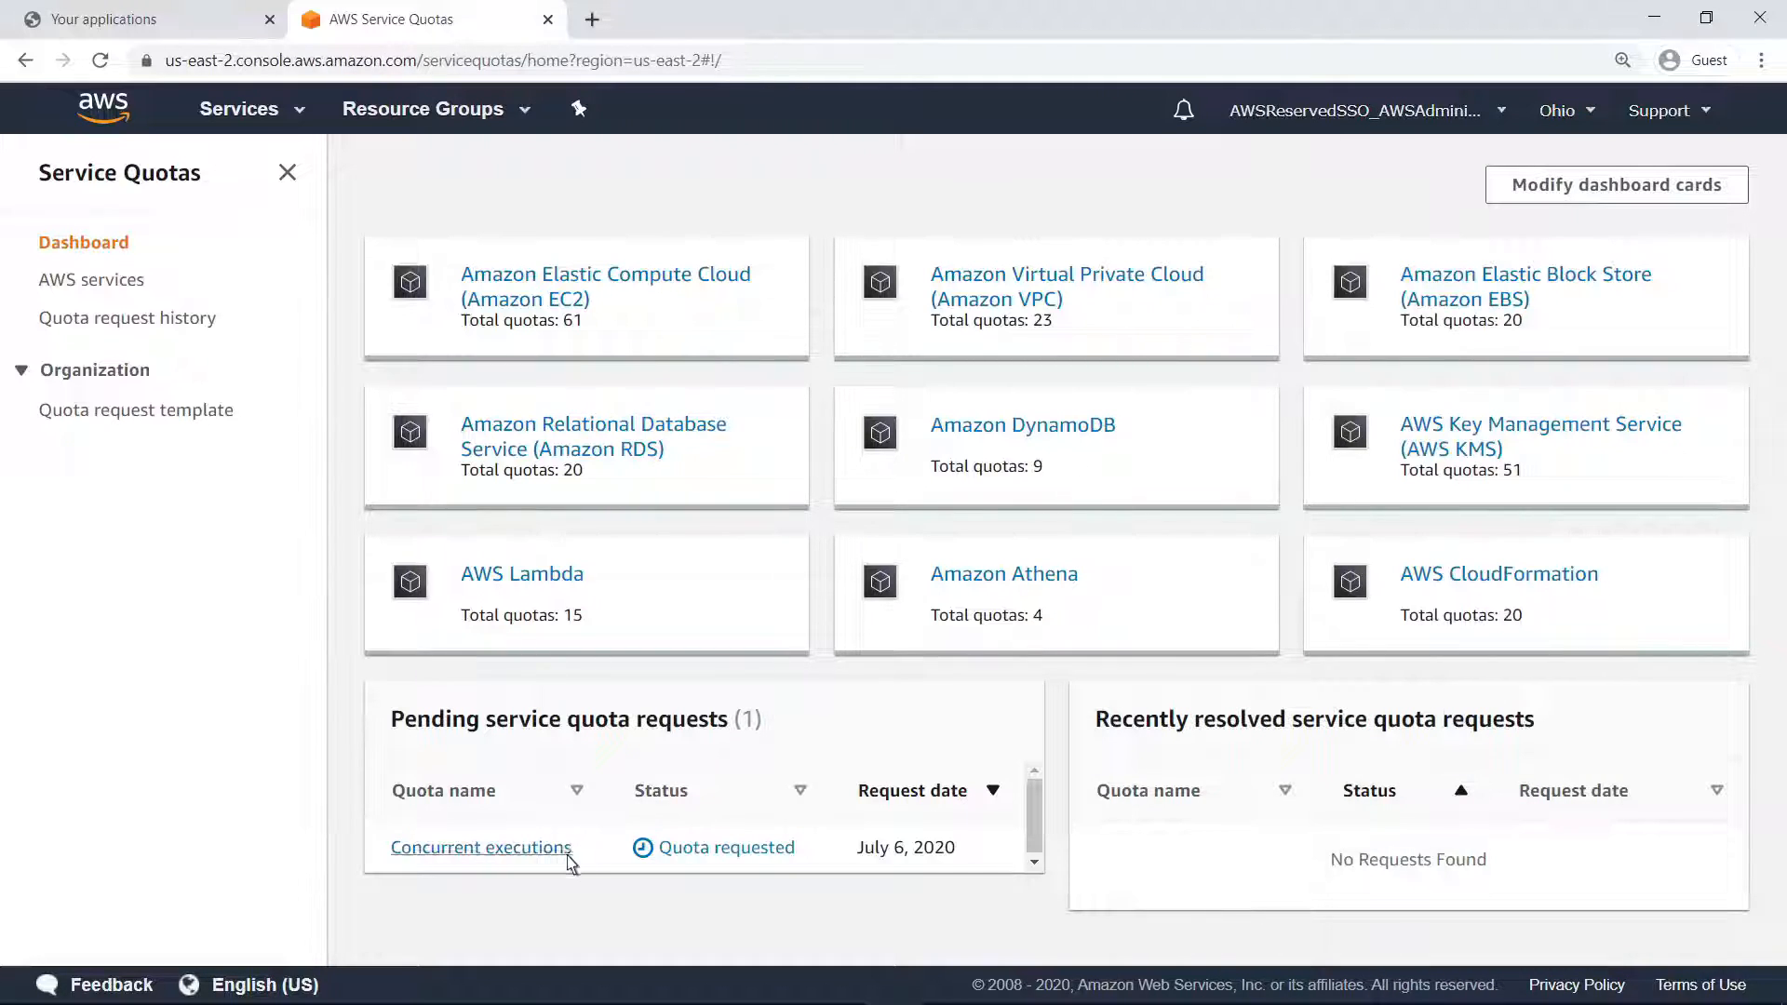
pyautogui.click(481, 847)
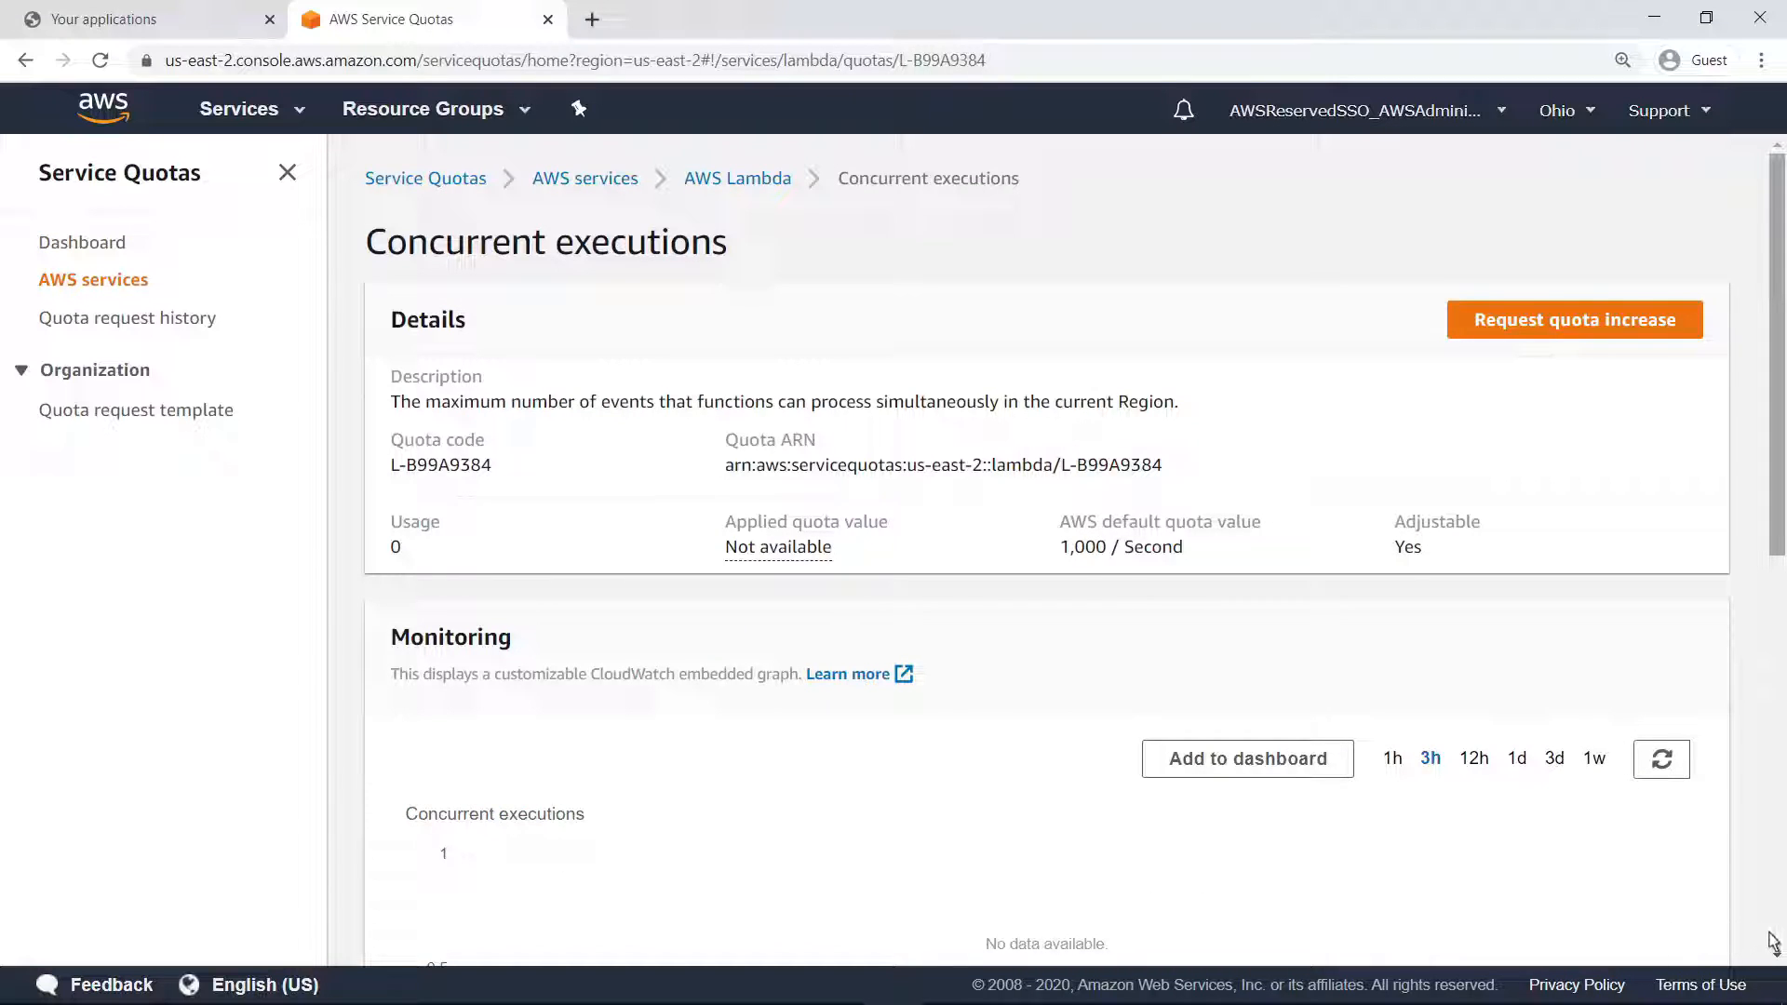
pyautogui.scroll(-3)
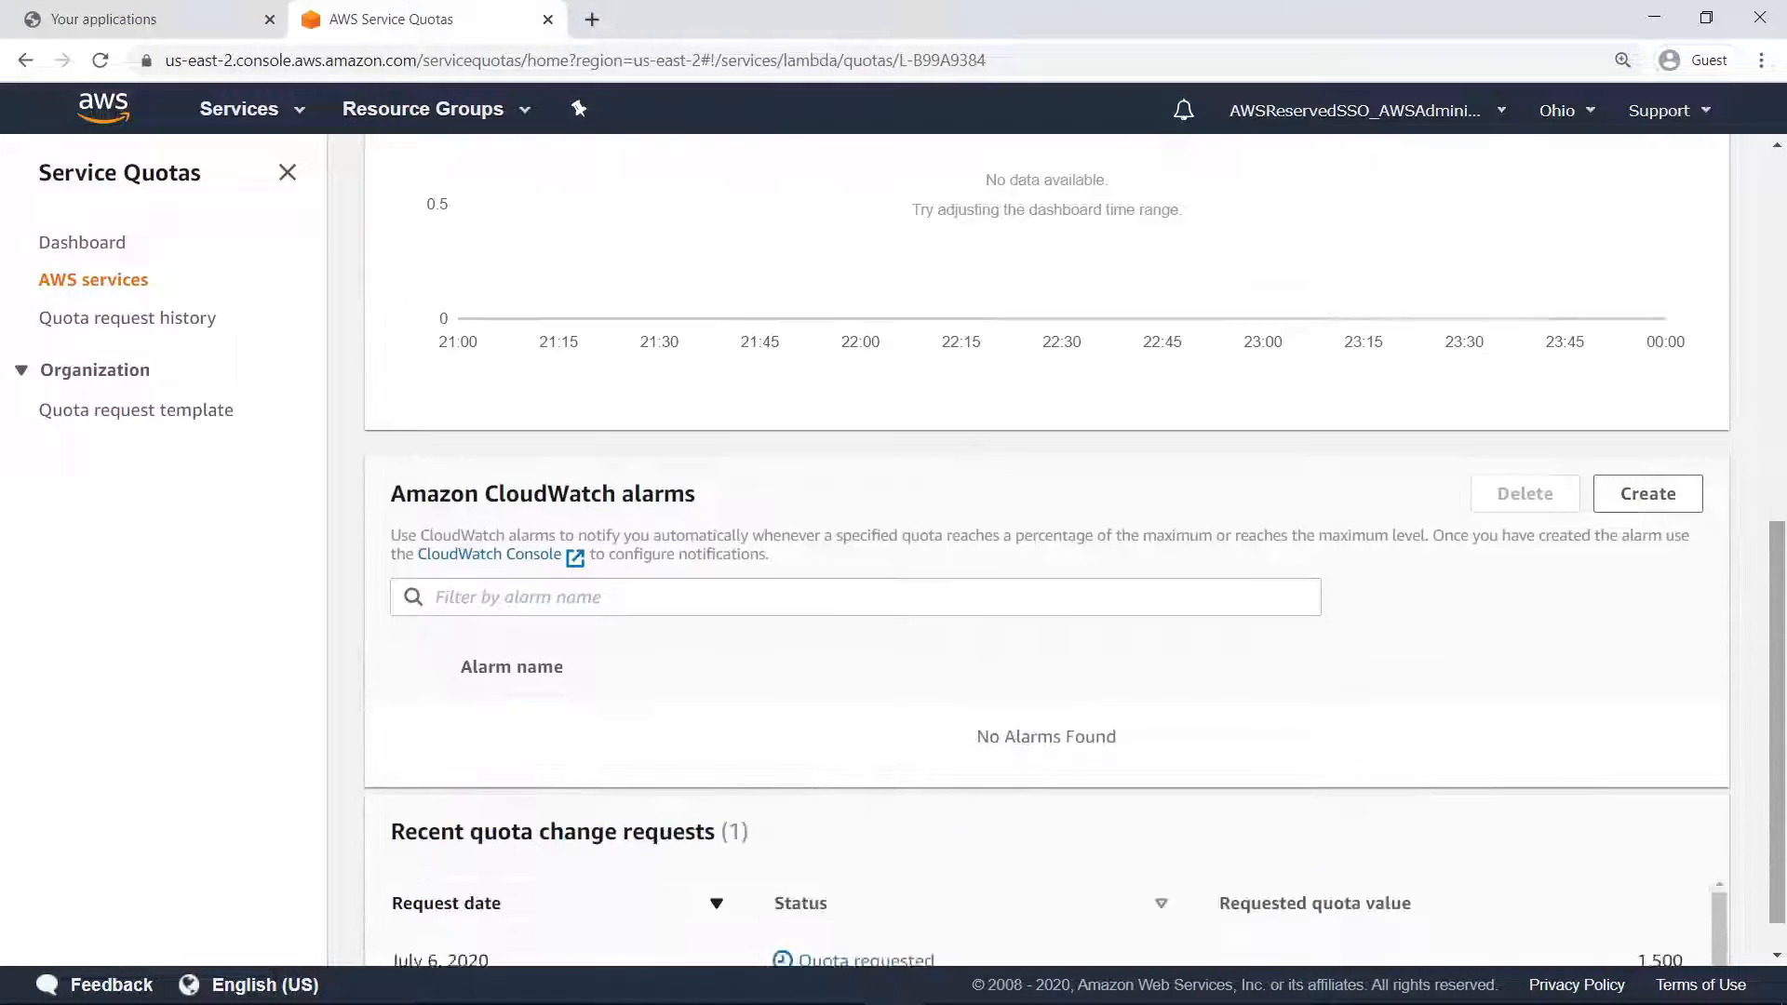
pyautogui.scroll(-3)
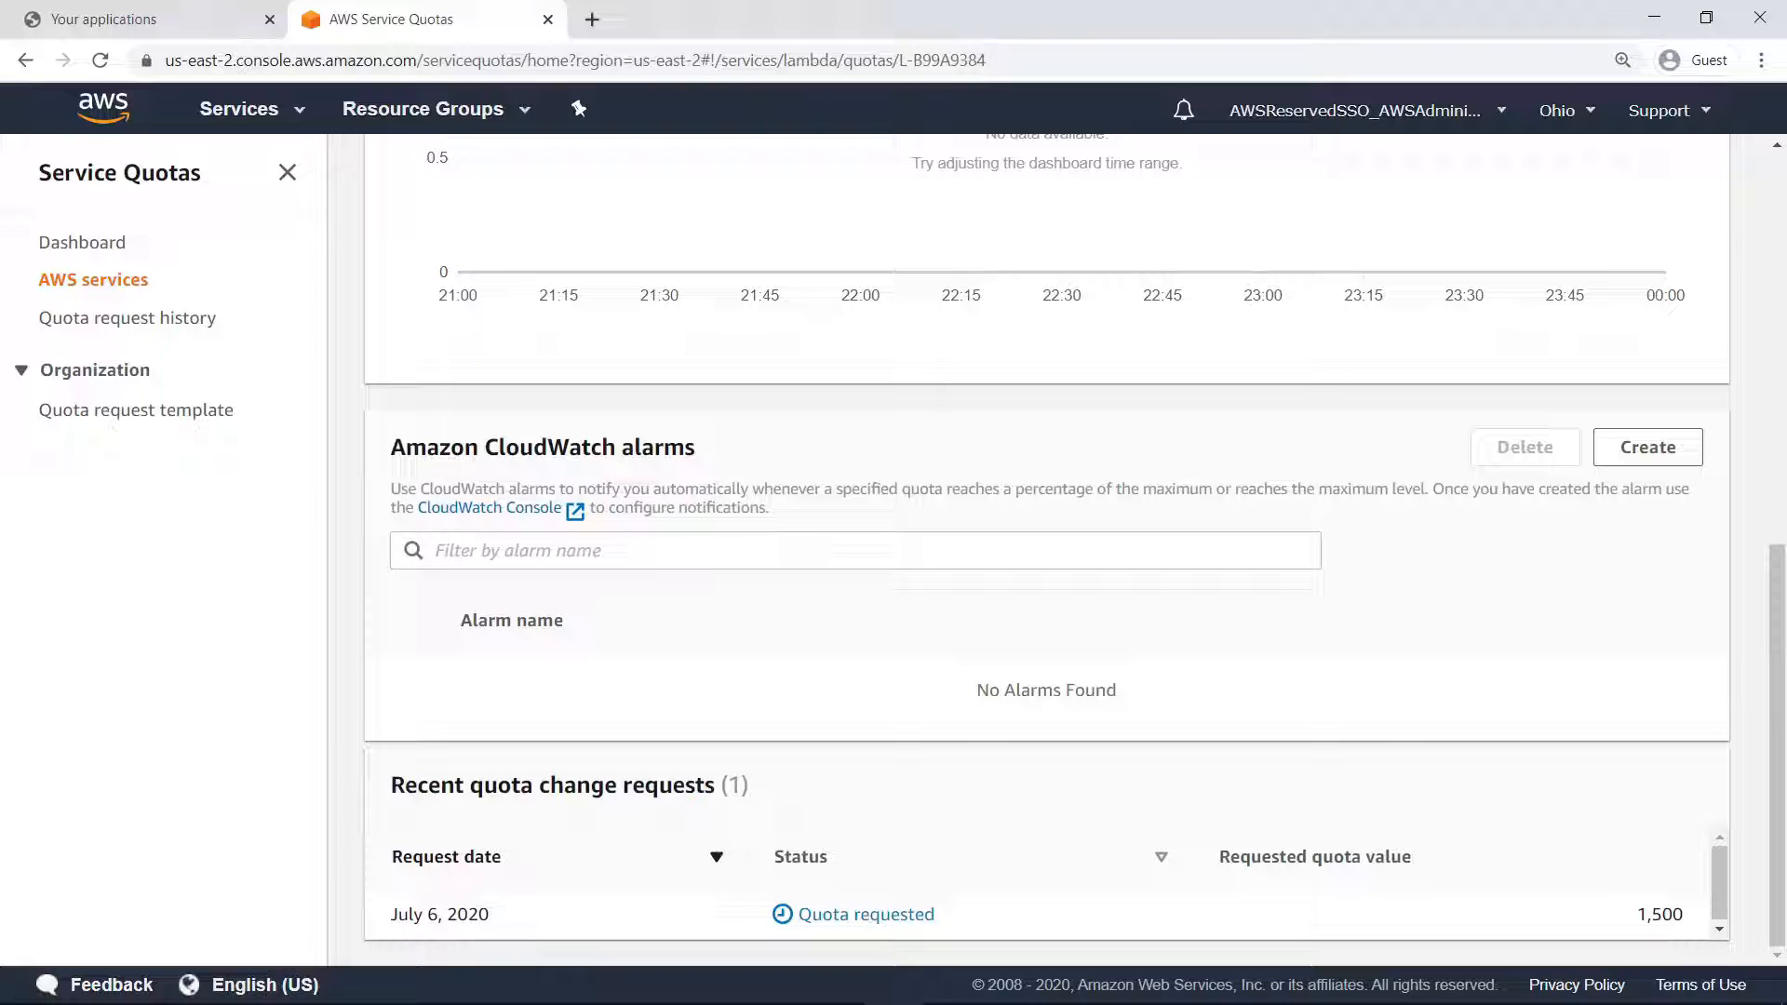